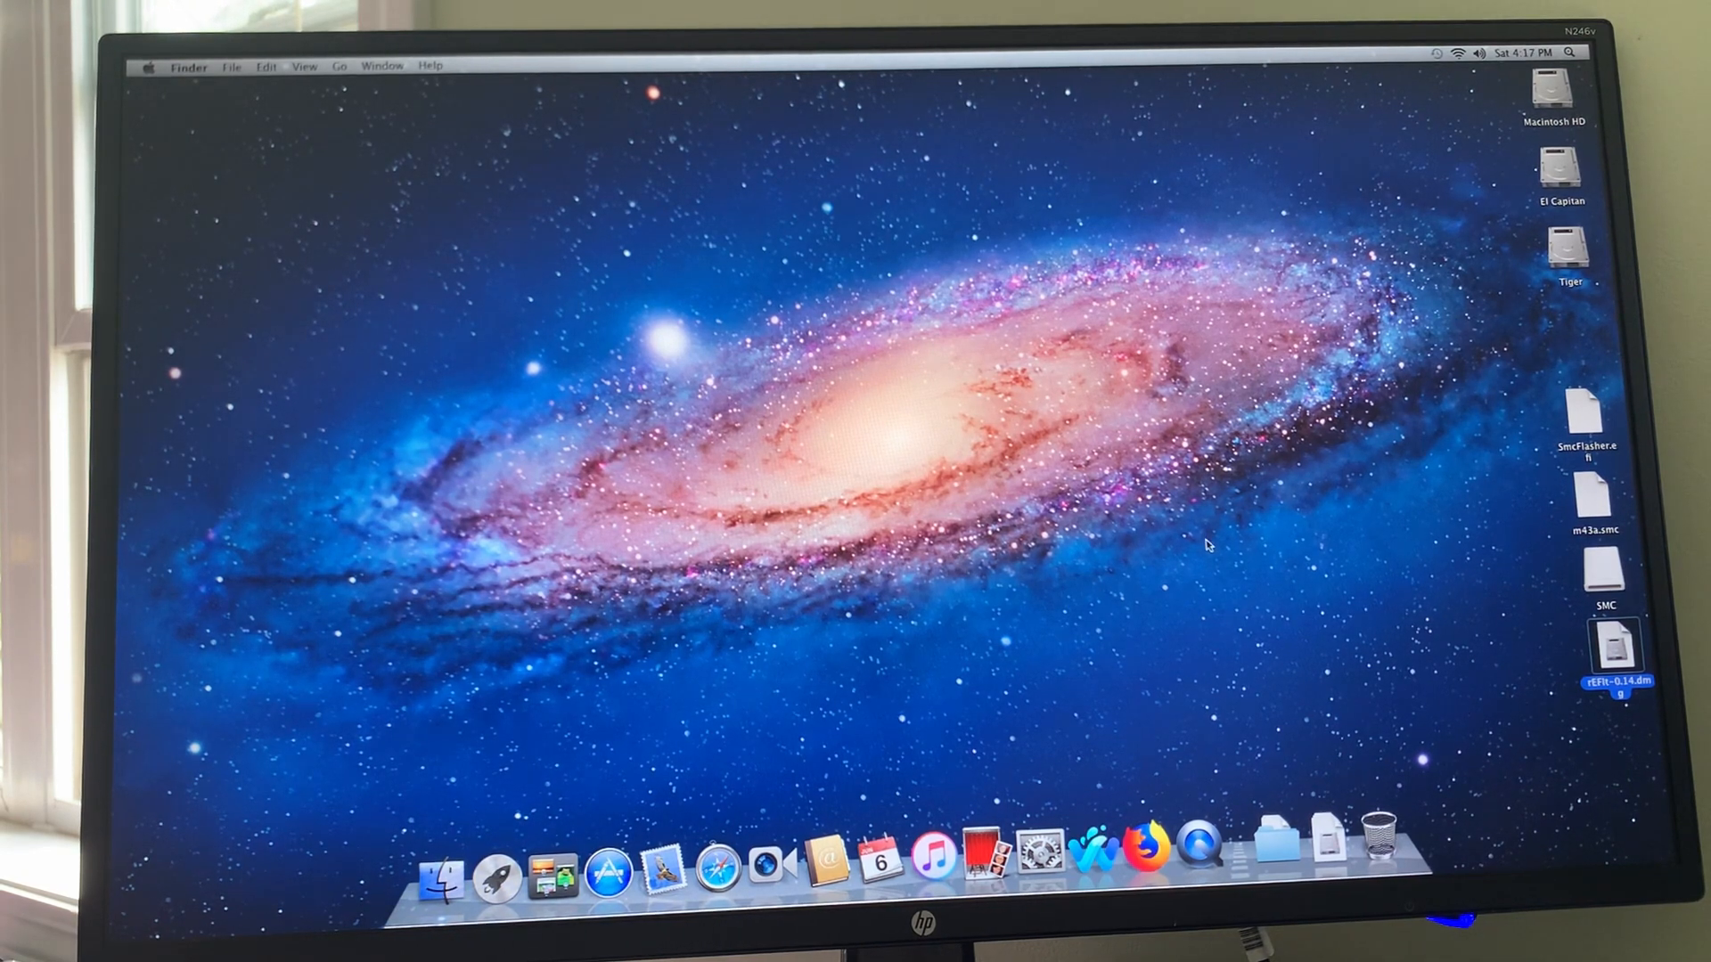
mouse_move(1610, 469)
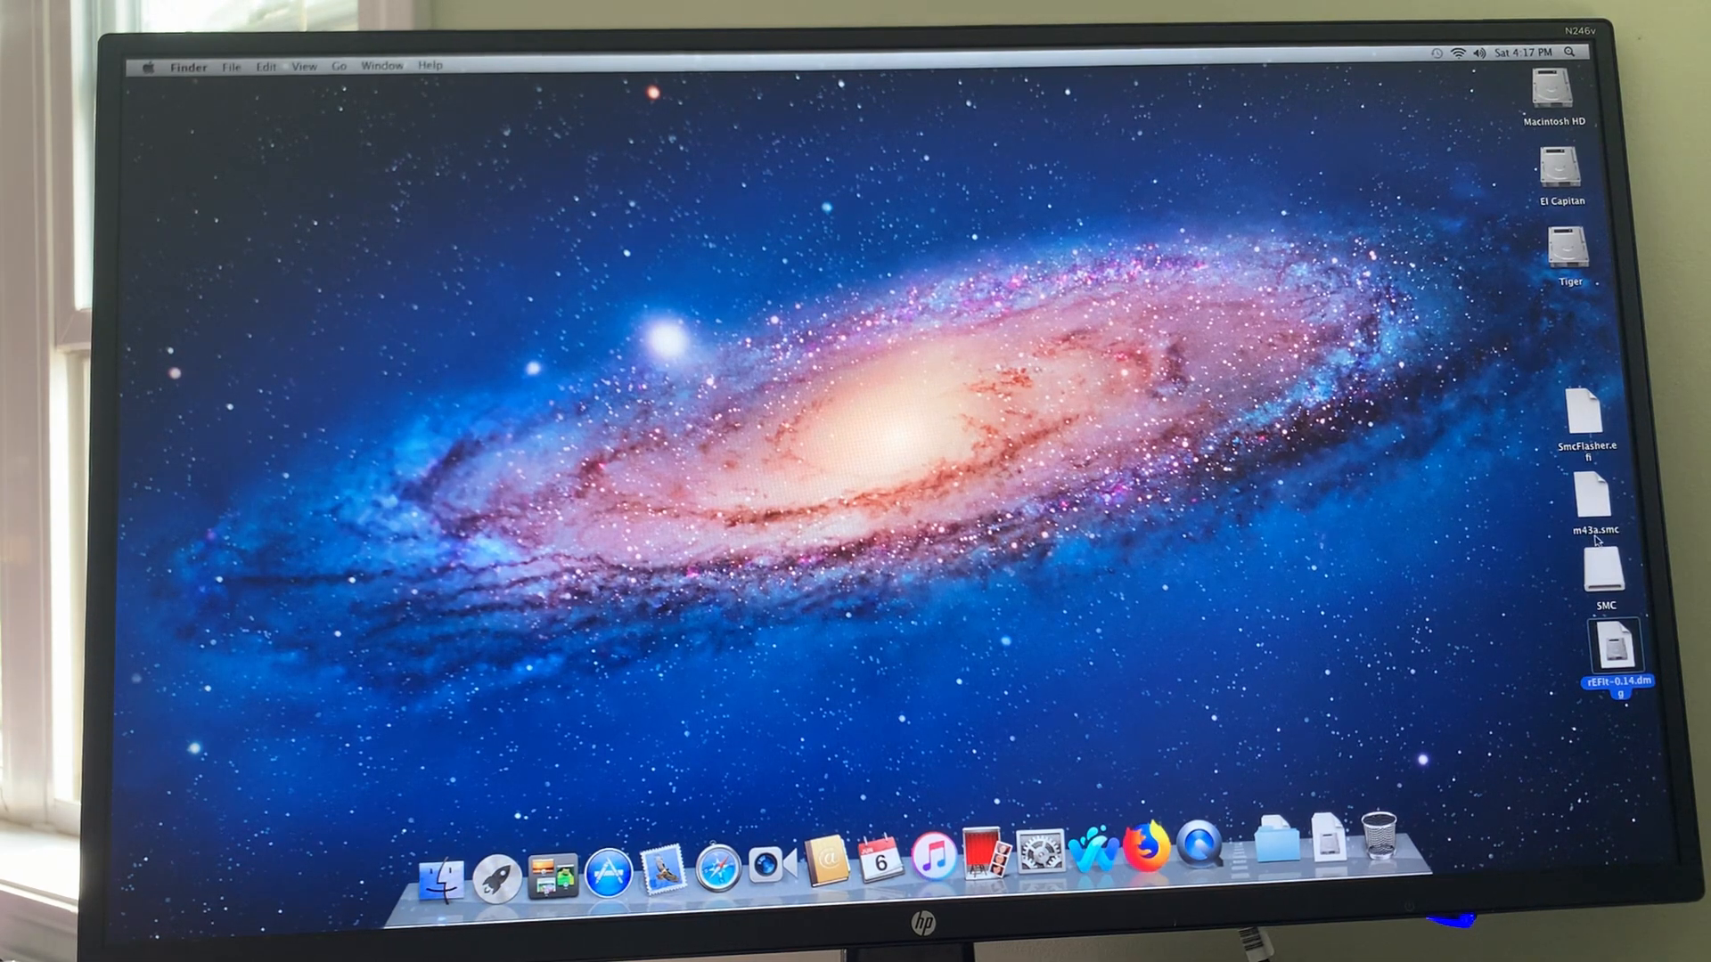
mouse_move(1180, 488)
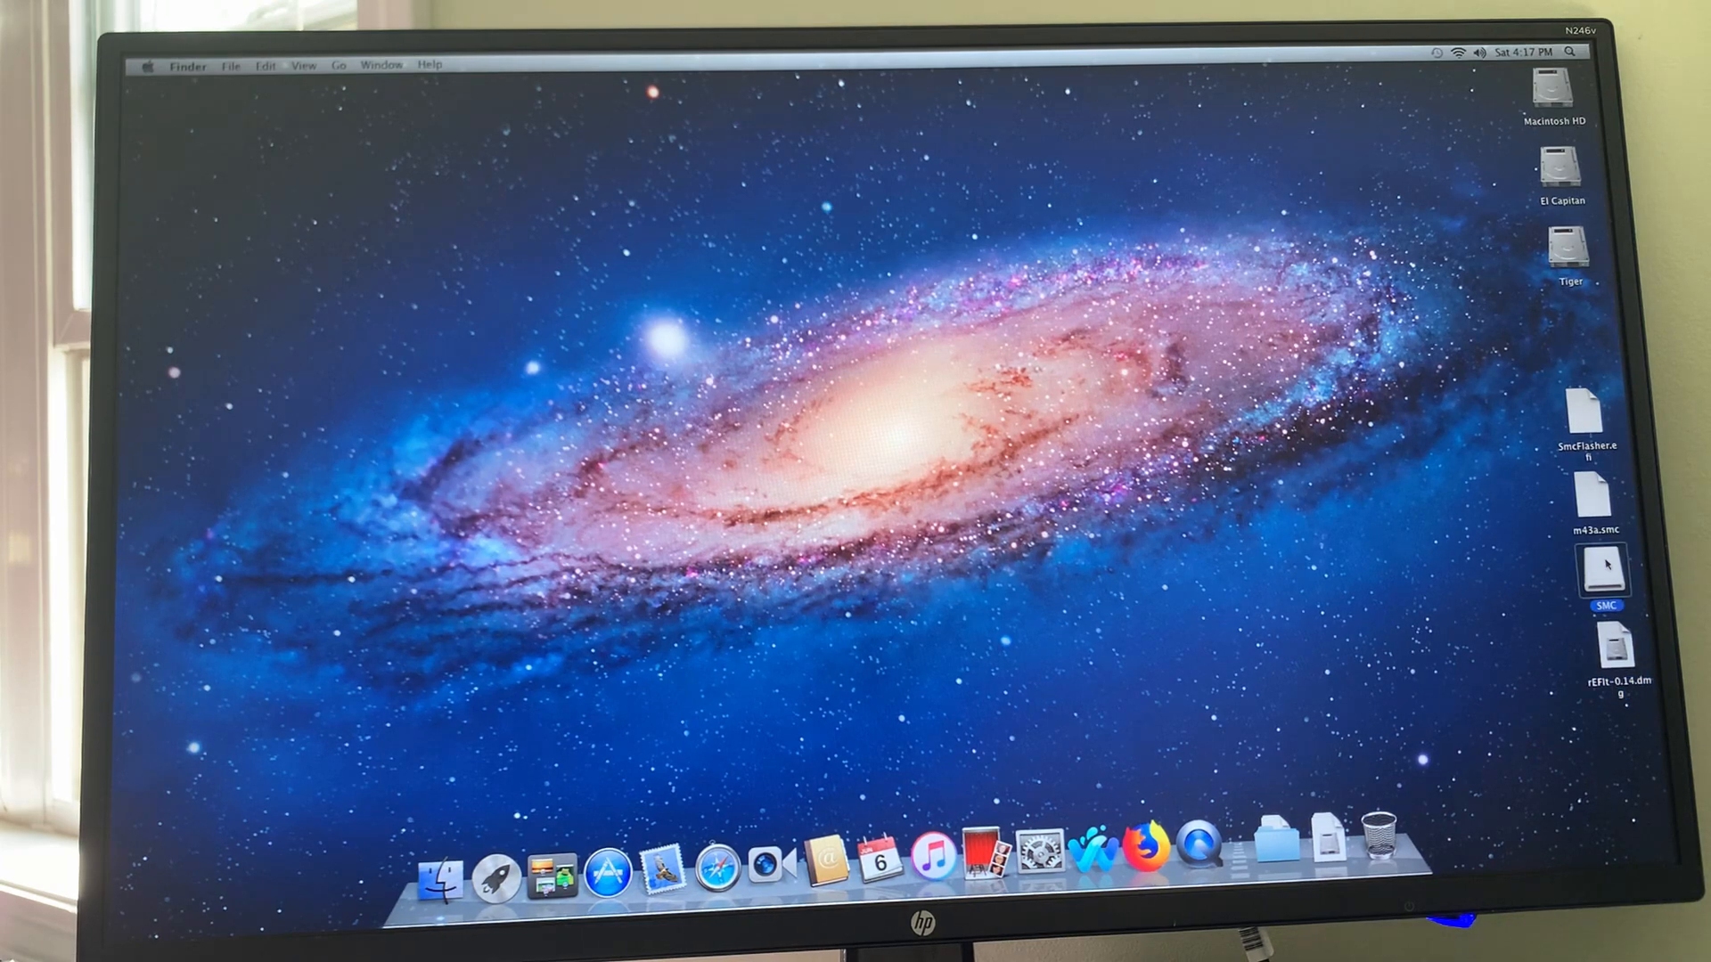
Look inside the SMC folder to check its files, then close it
double_click(1604, 572)
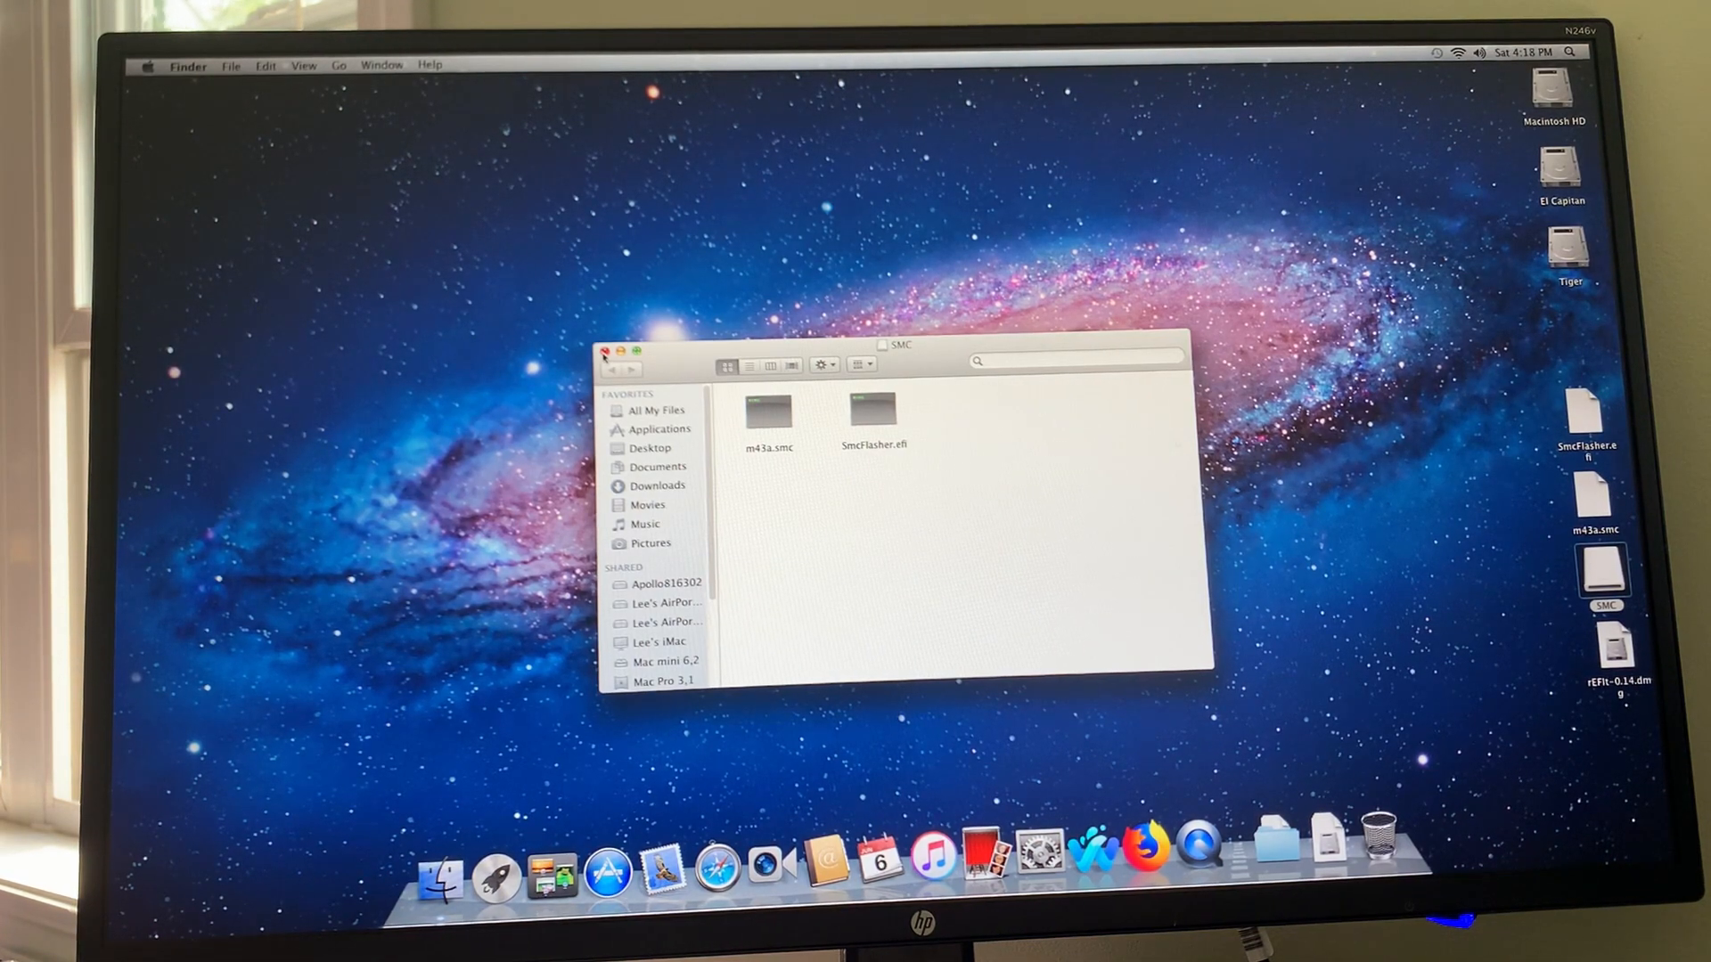
click(602, 351)
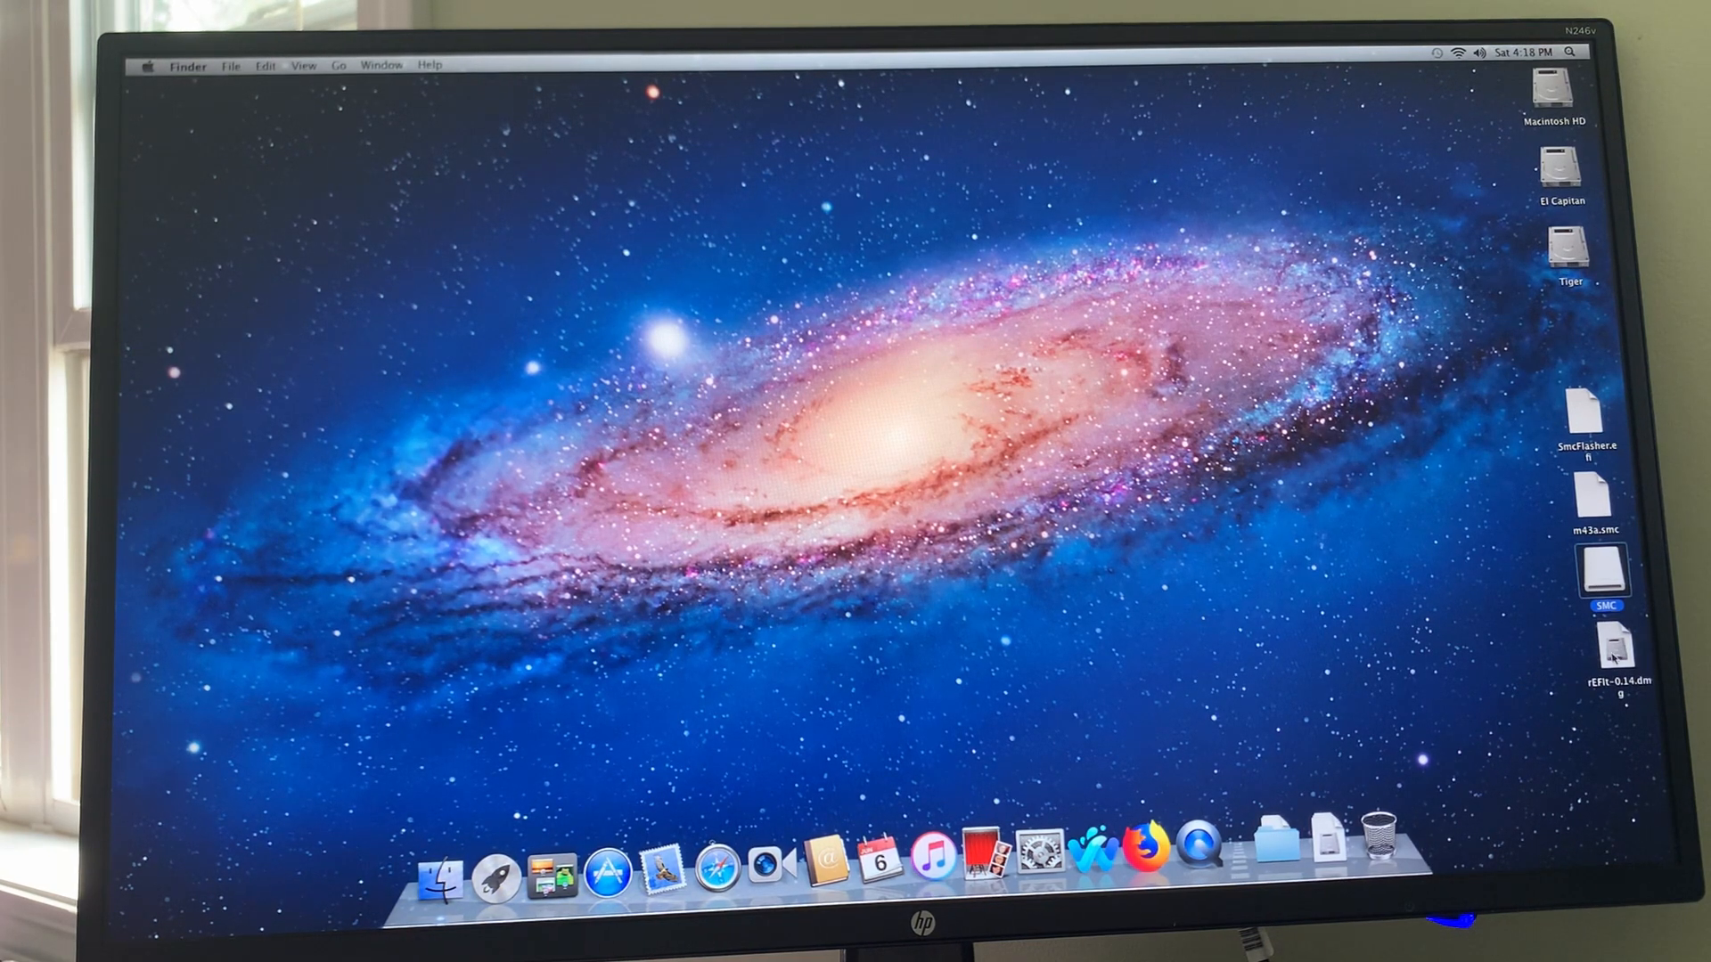
mouse_move(1567, 704)
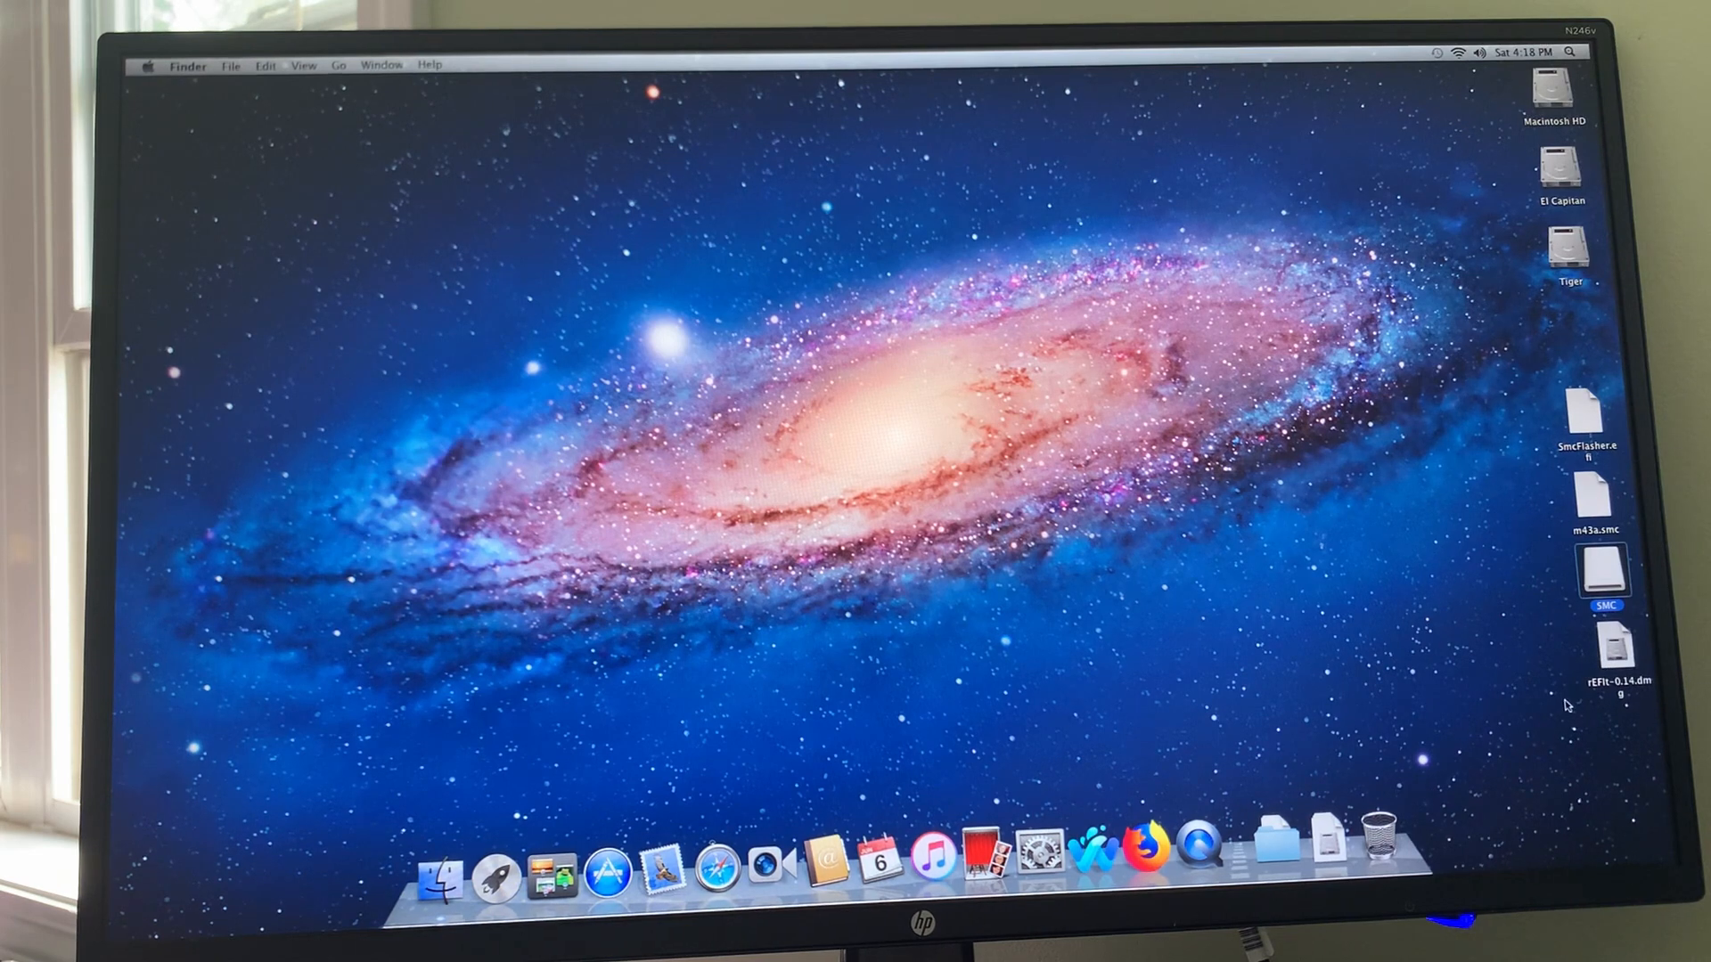
mouse_move(1353, 665)
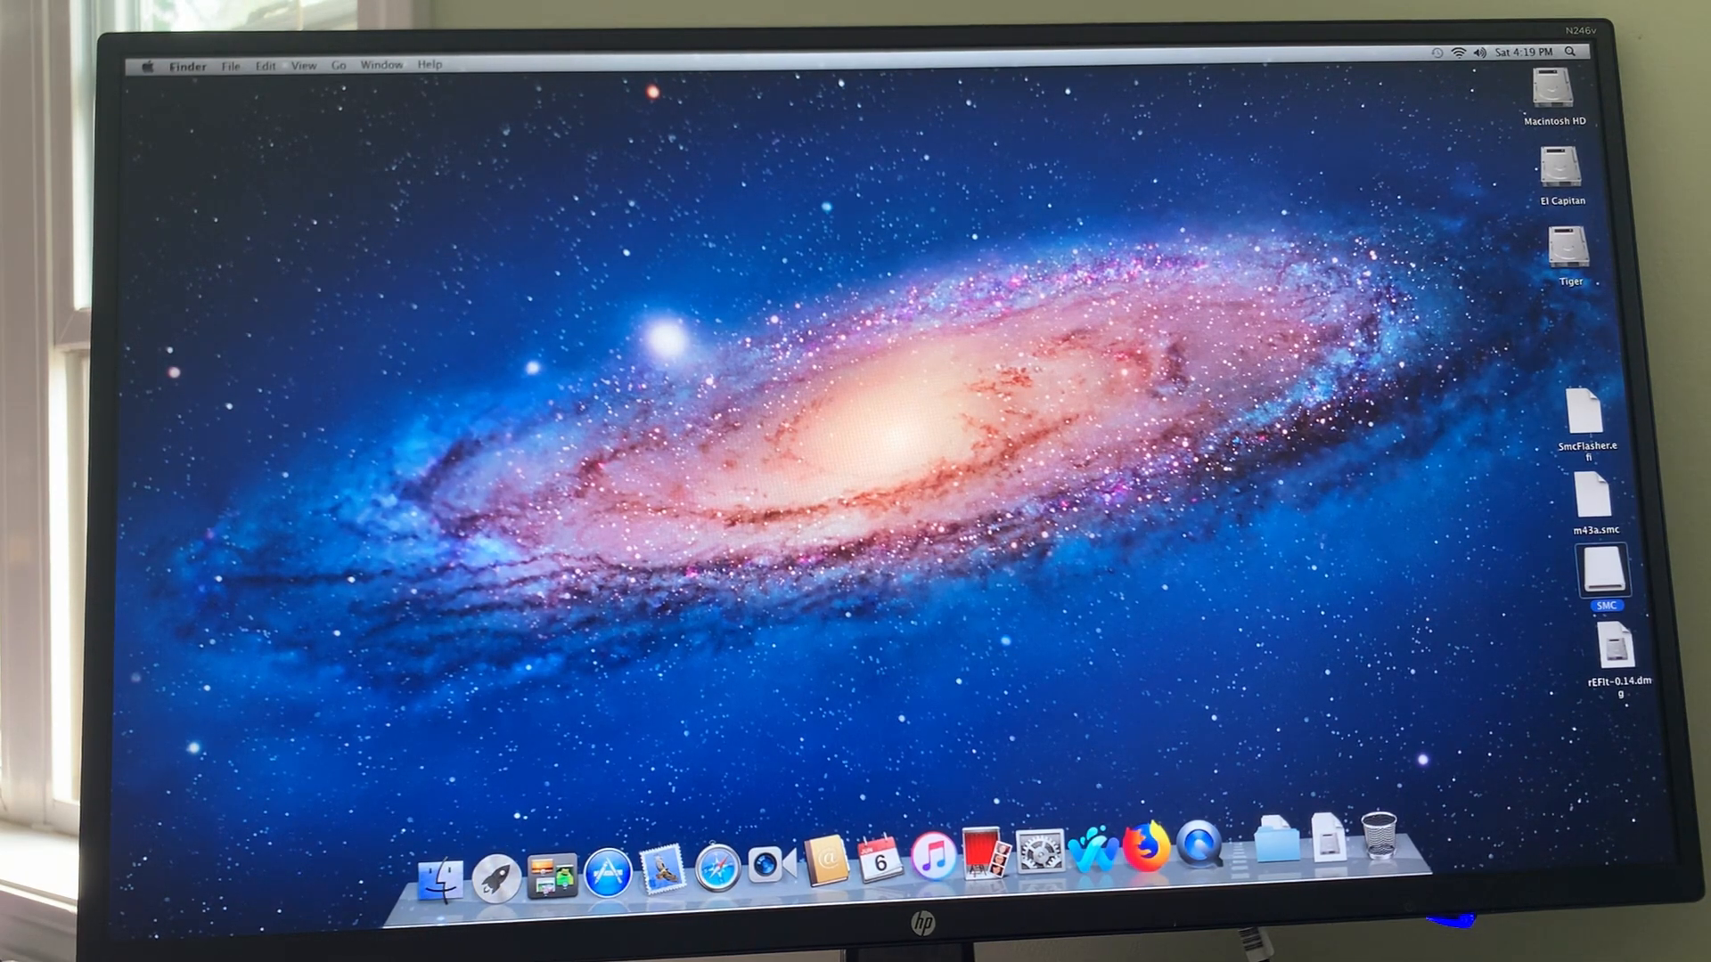
Restart the Mac from the Apple menu and confirm the restart
click(148, 64)
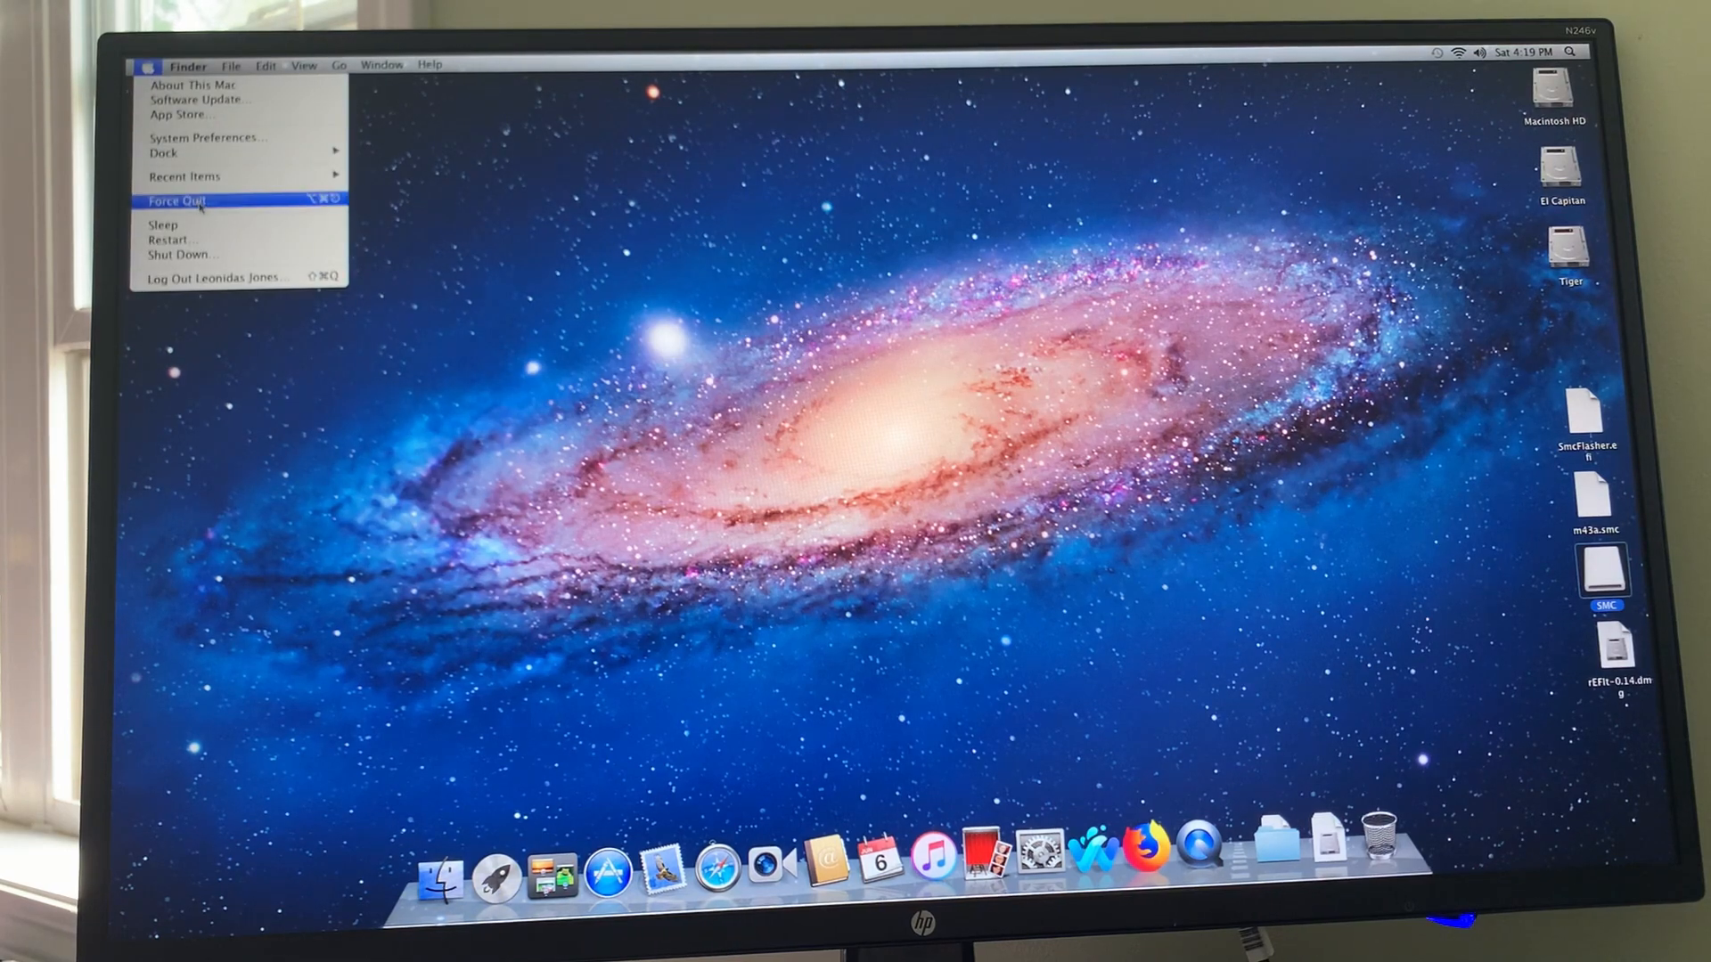
click(178, 239)
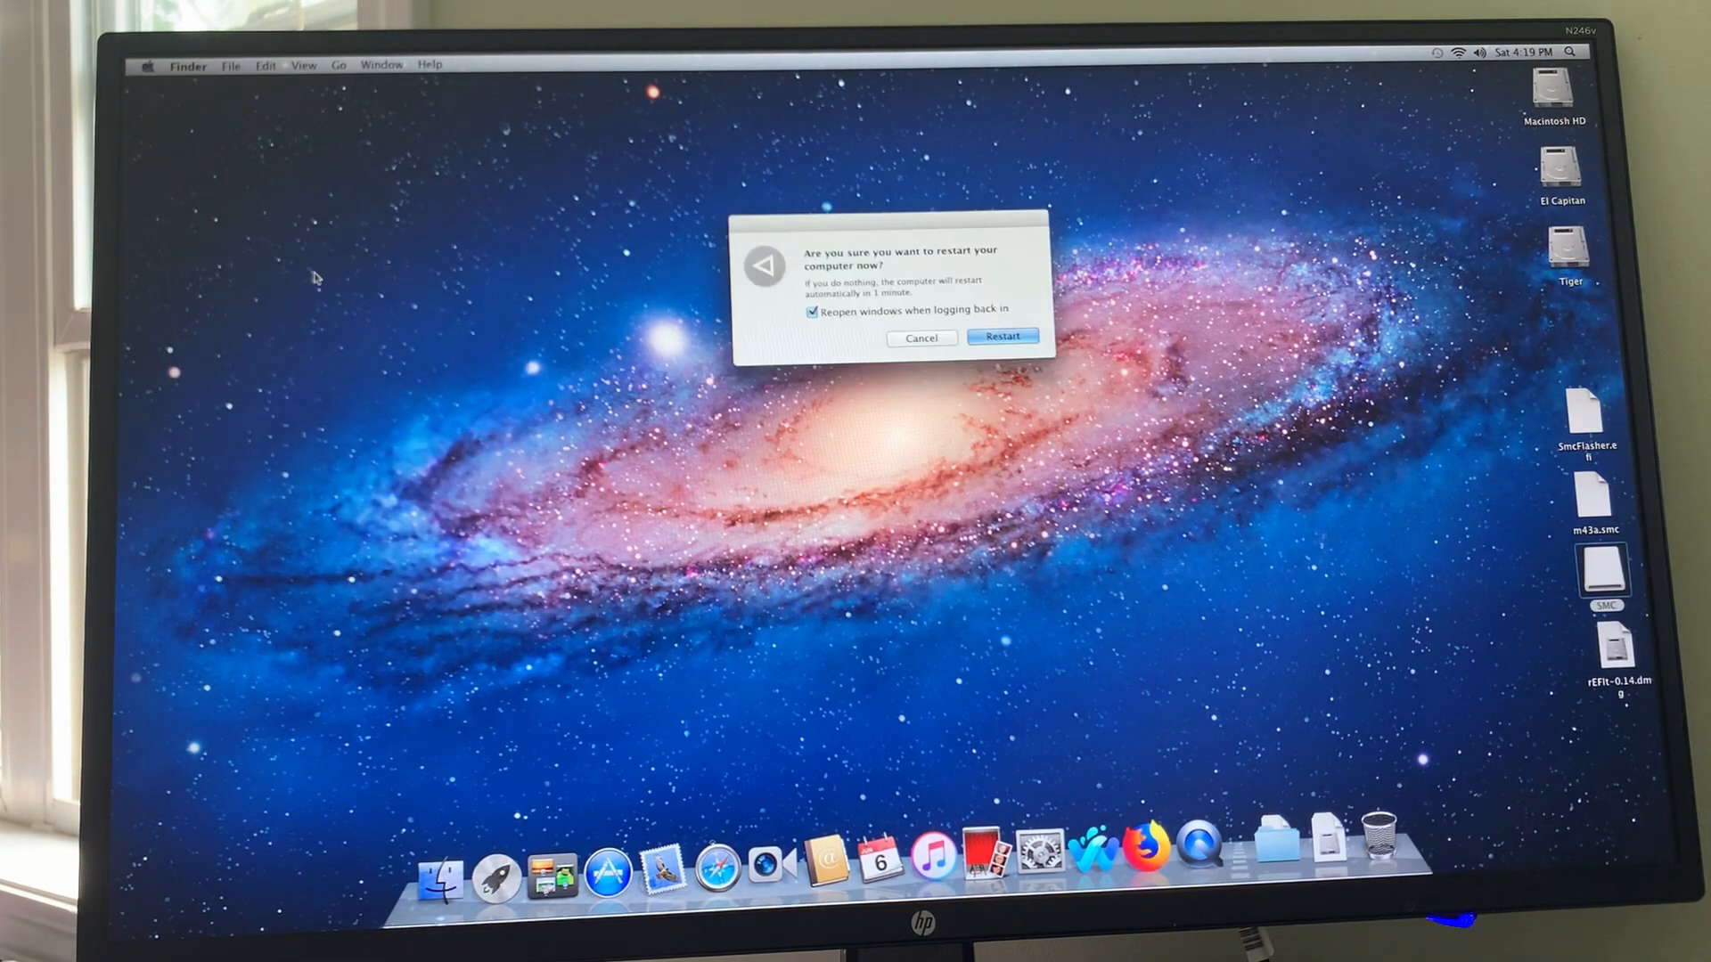
click(1000, 337)
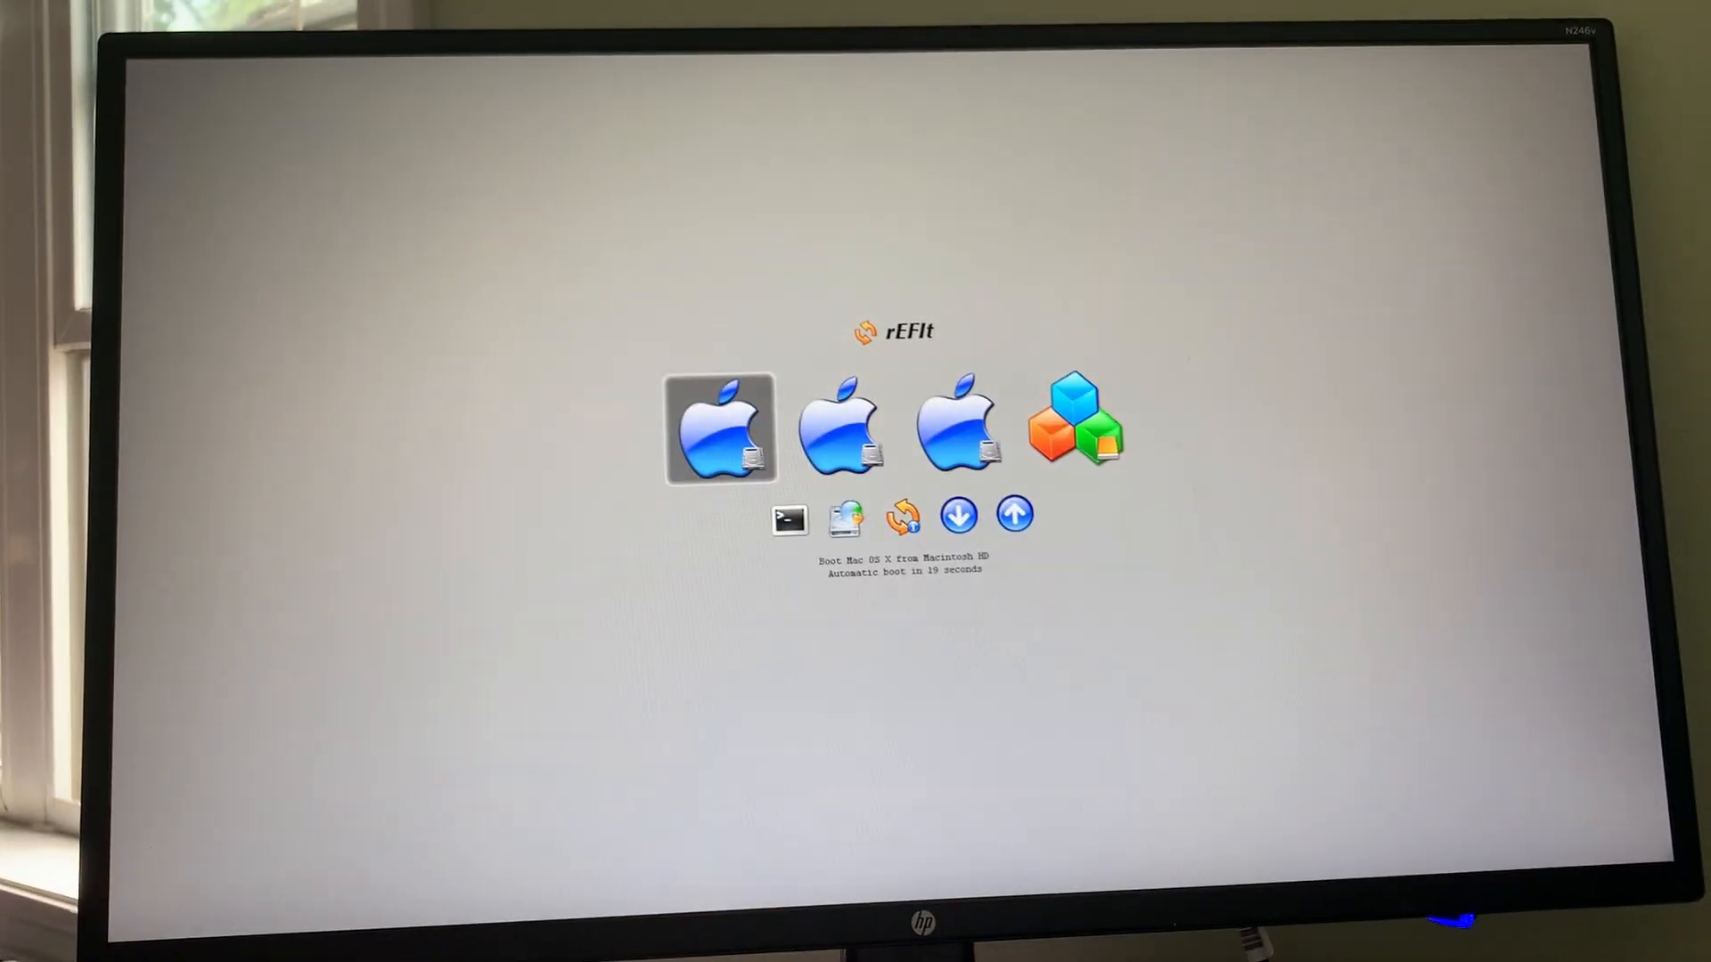
Select Start EFI Shell in the rEFIt boot menu and launch it
key(right)
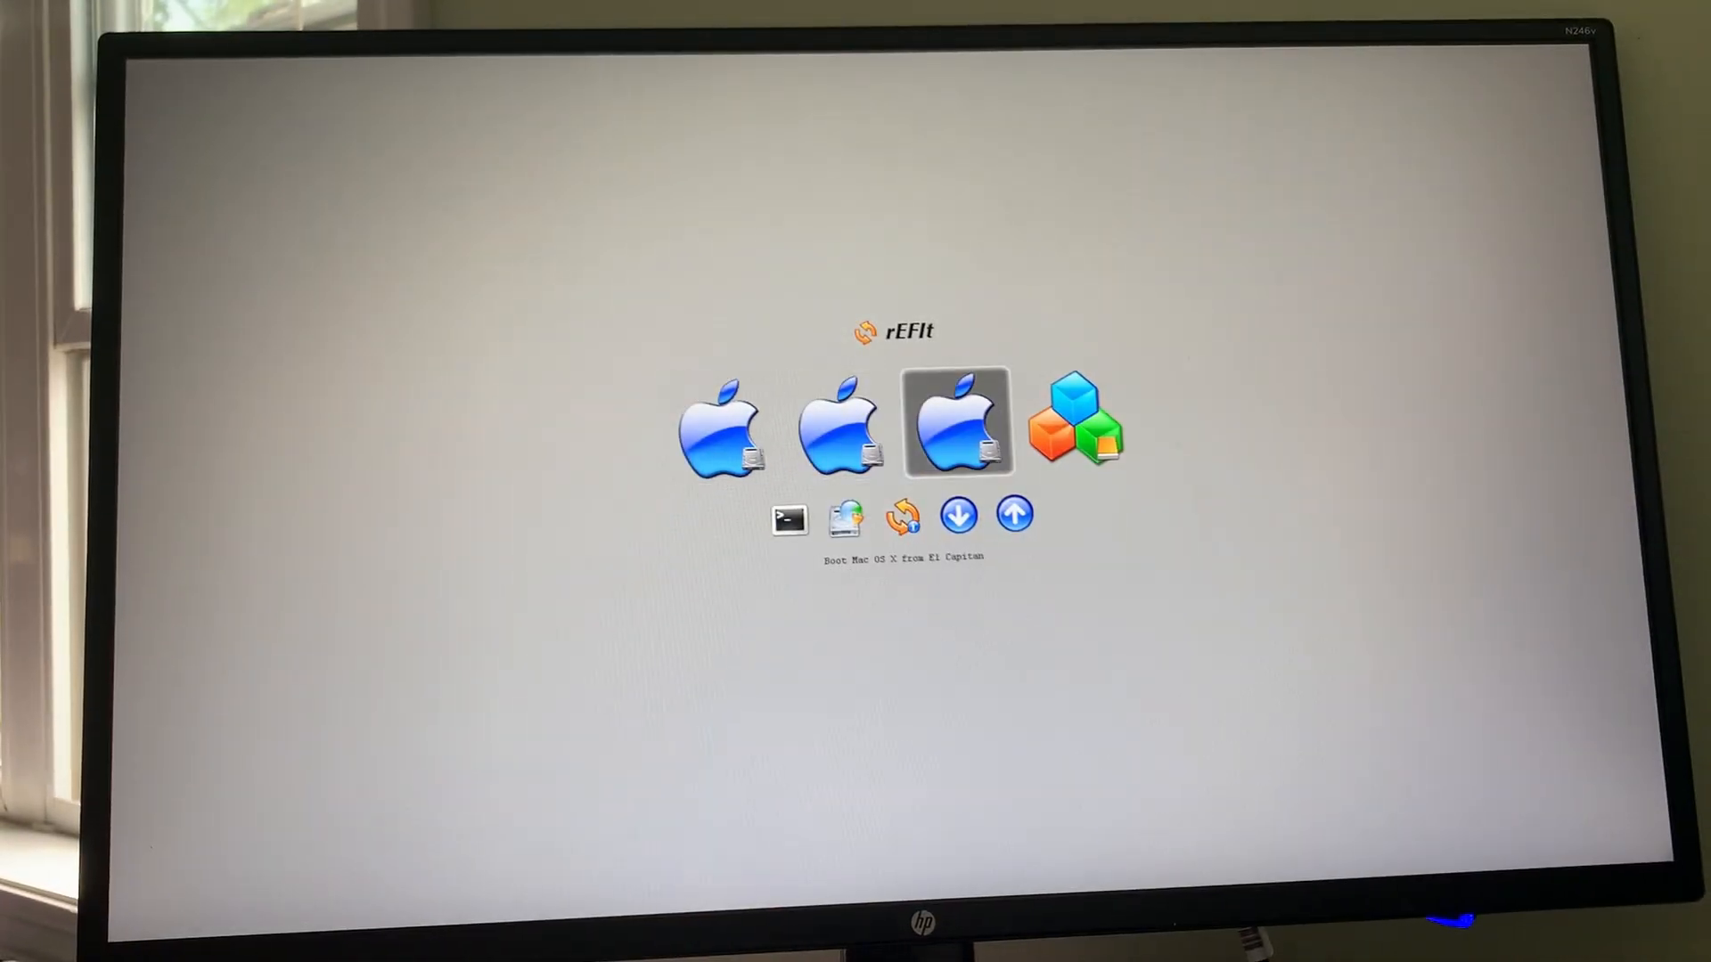
key(Left)
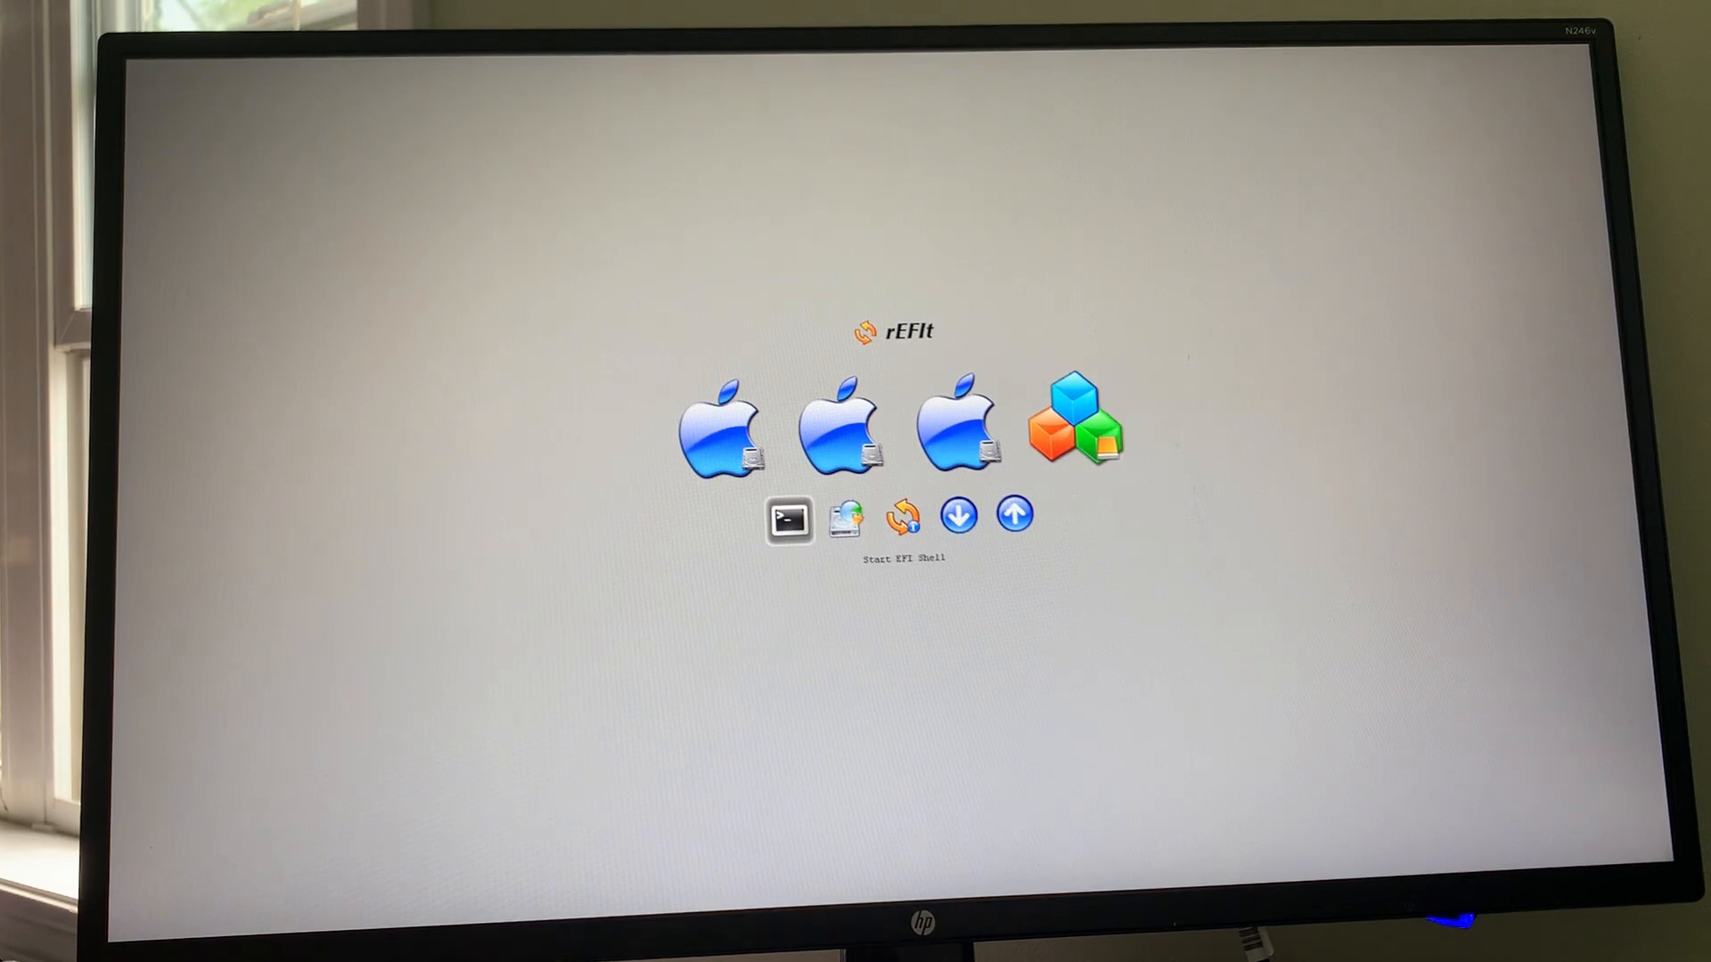
click(790, 519)
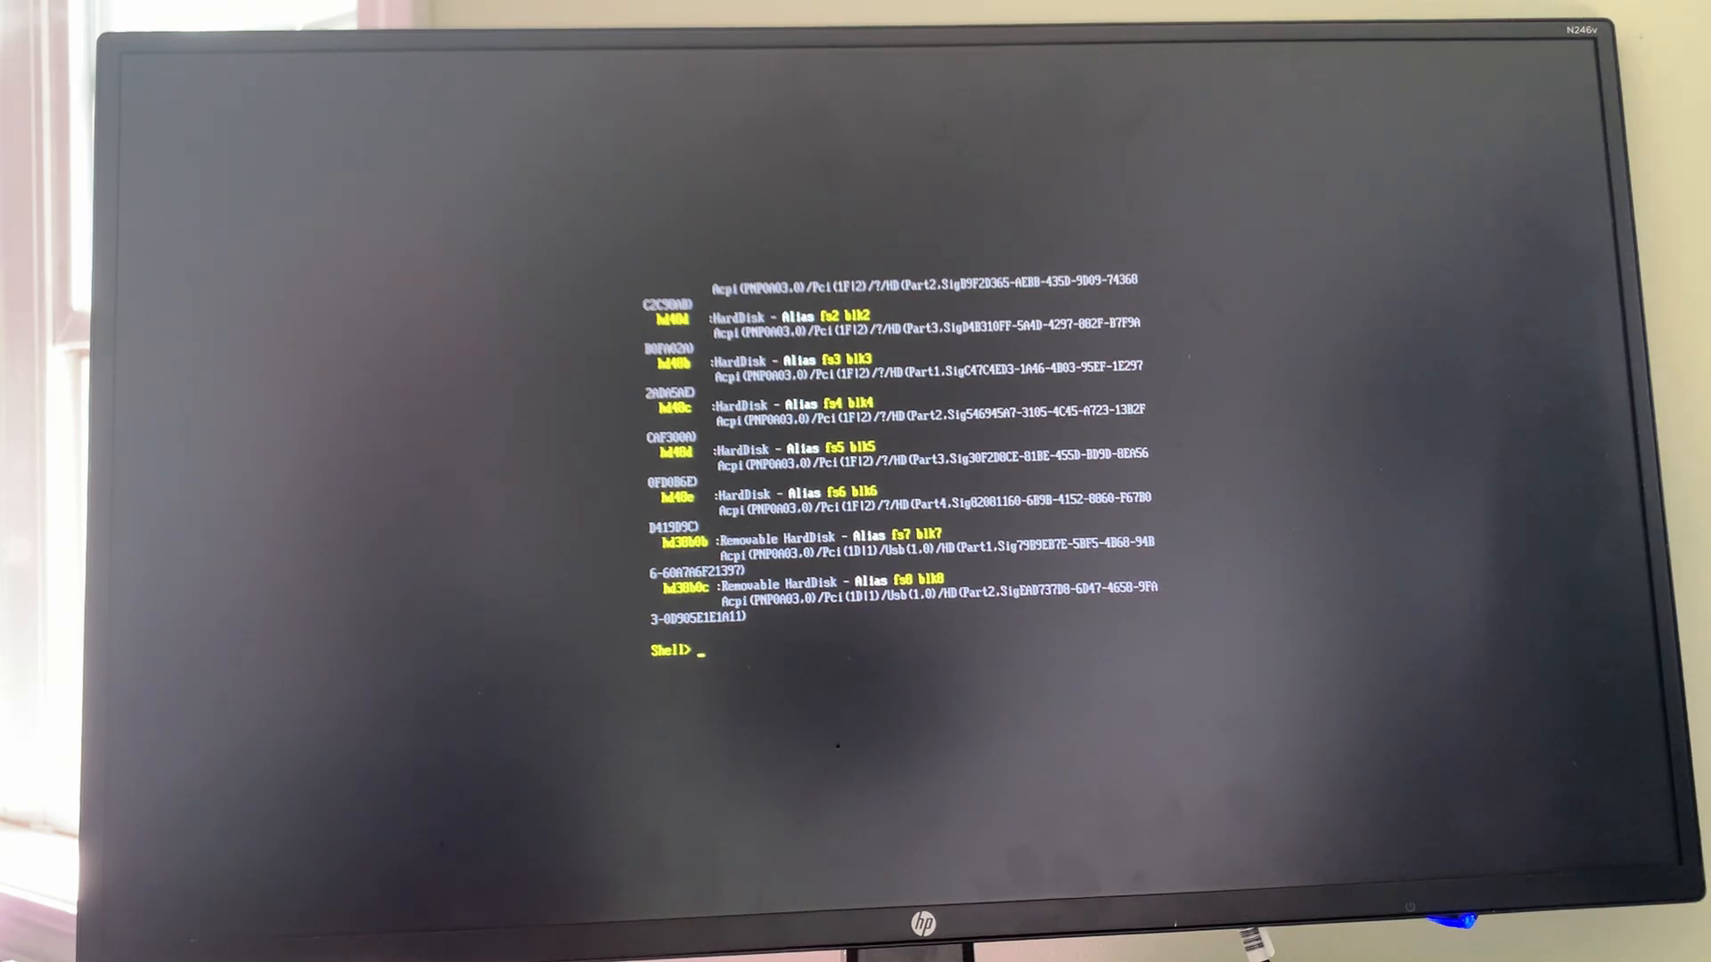
Switch the EFI shell to the blk8 volume and list its files (SmcFlasher.efi, m43a.smc)
text(blk0)
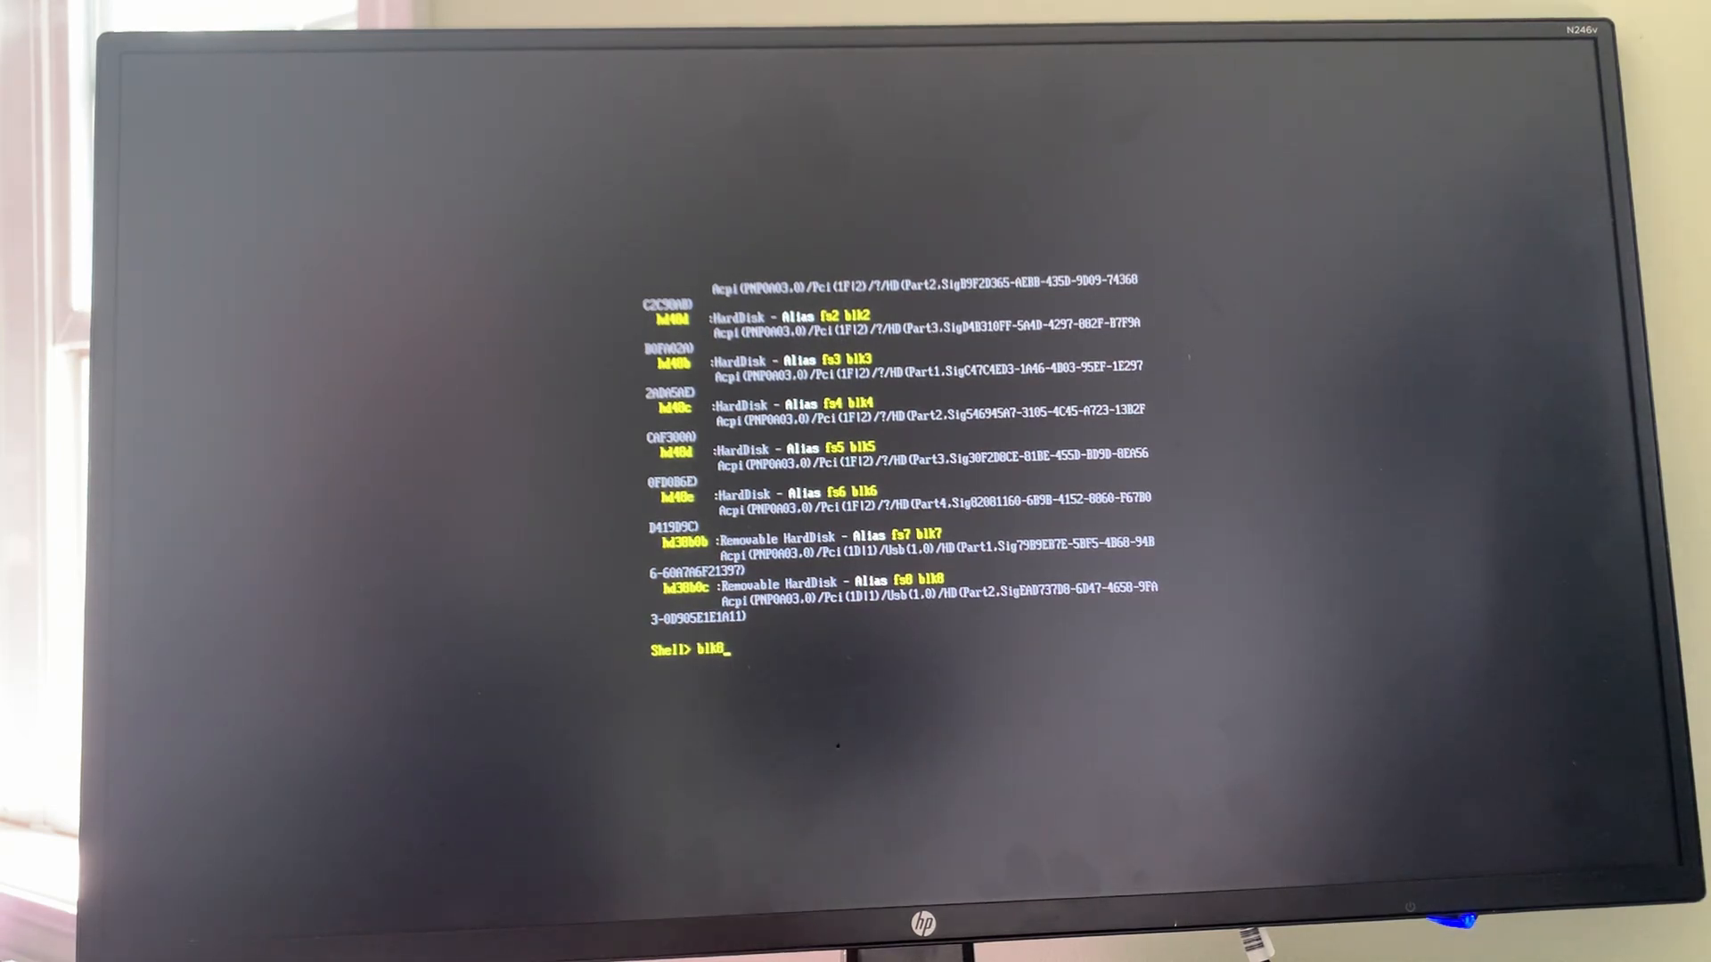
text(:)
key(Return)
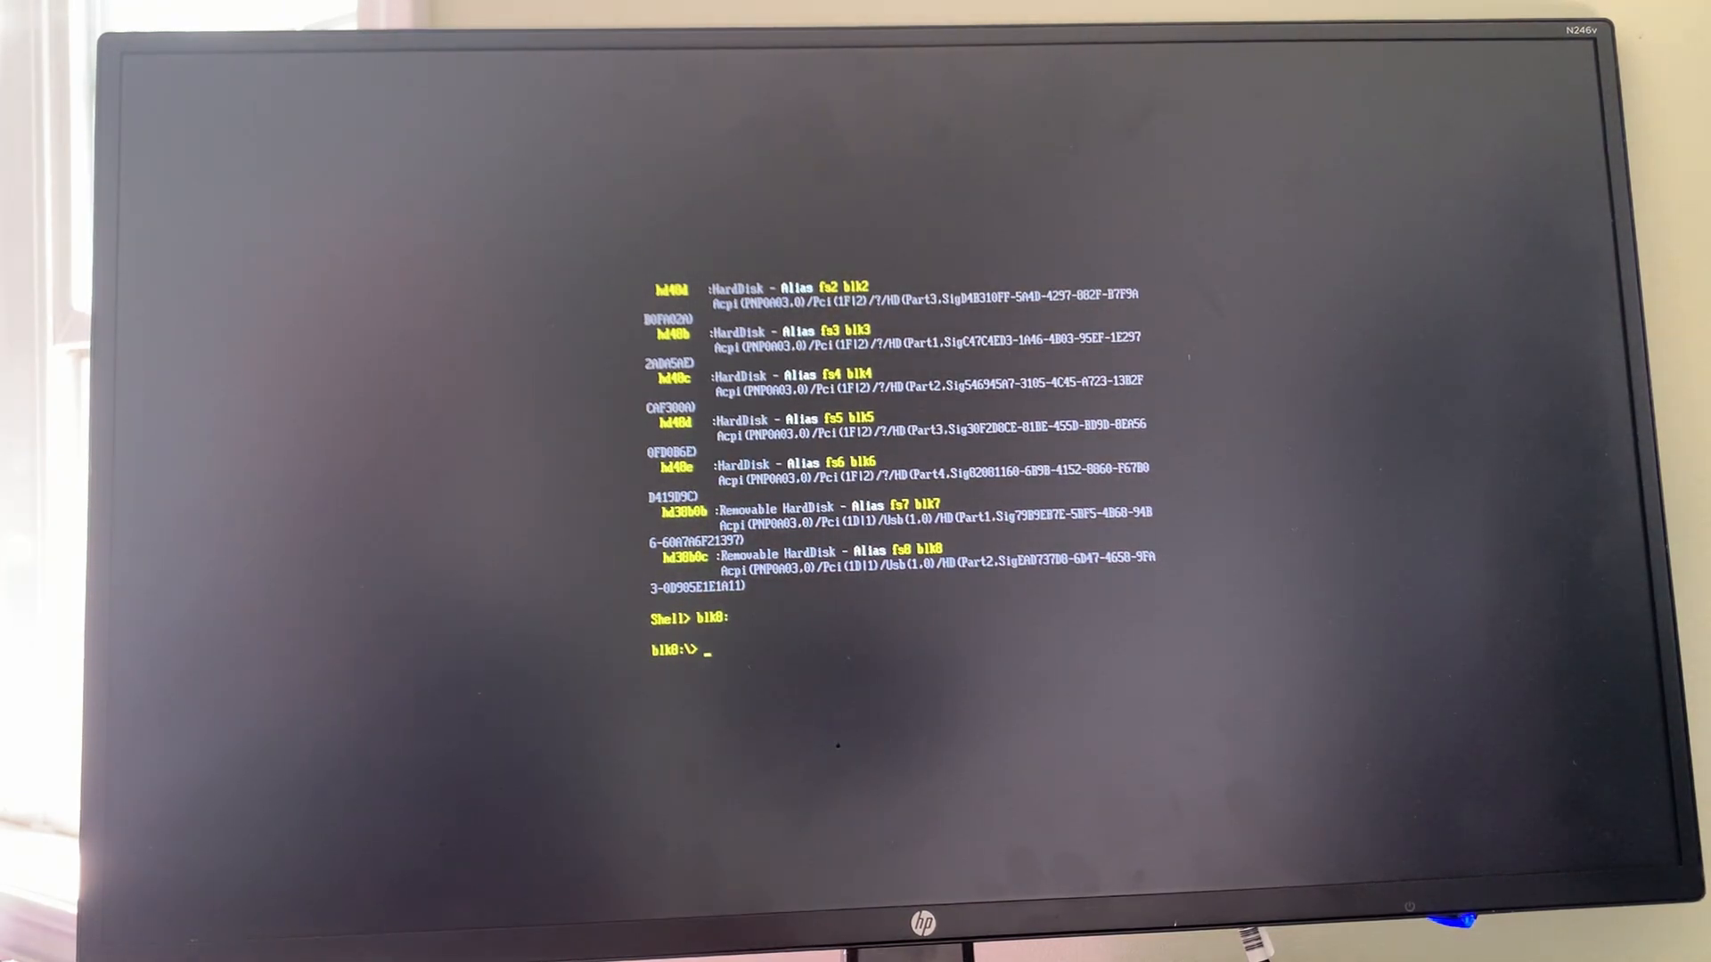
text(ls)
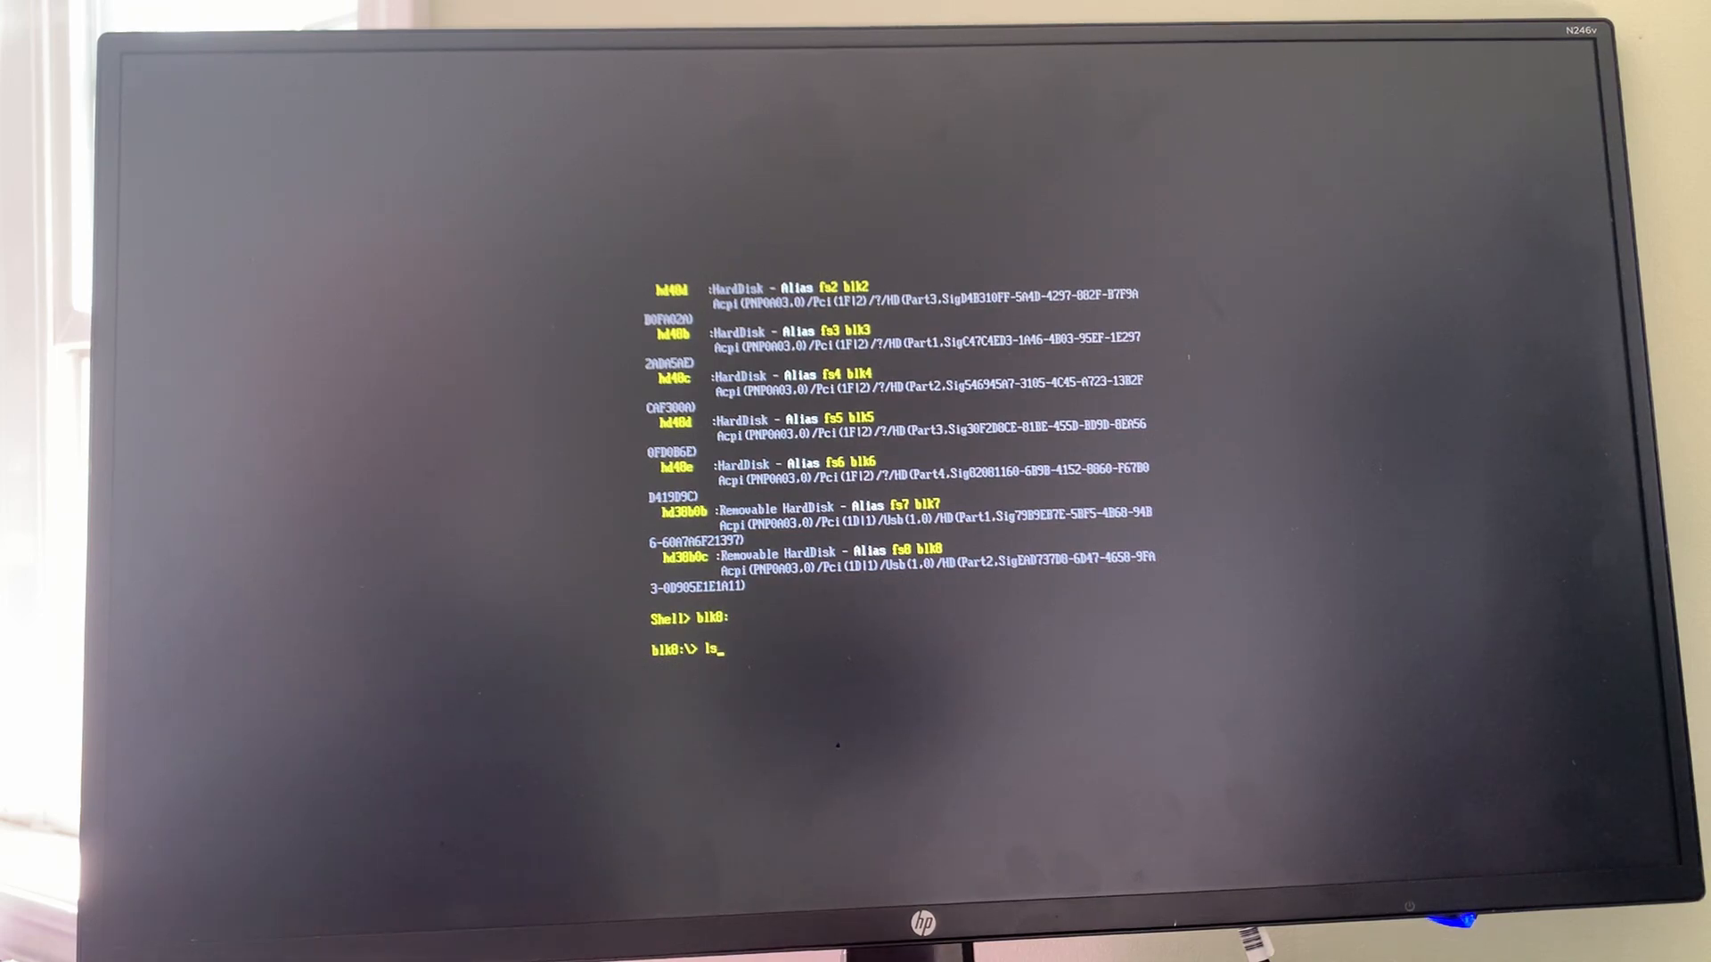
key(Return)
text(SmcFlasher.efi -LoadApp m43a.smc)
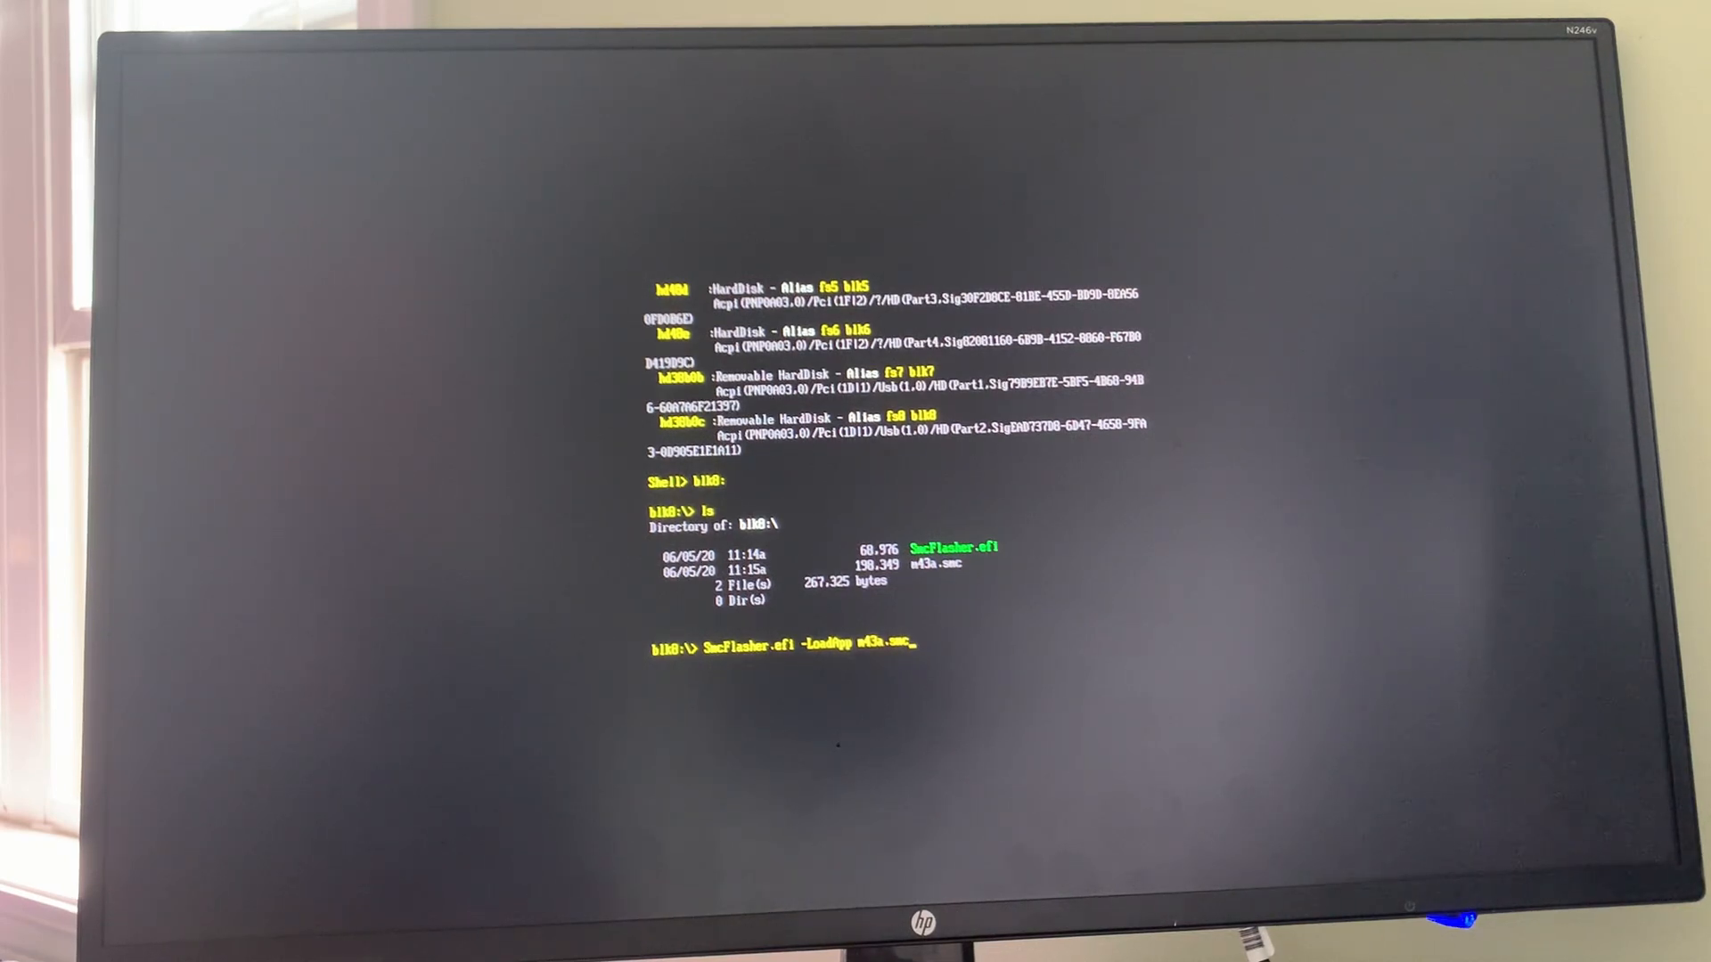
key(Return)
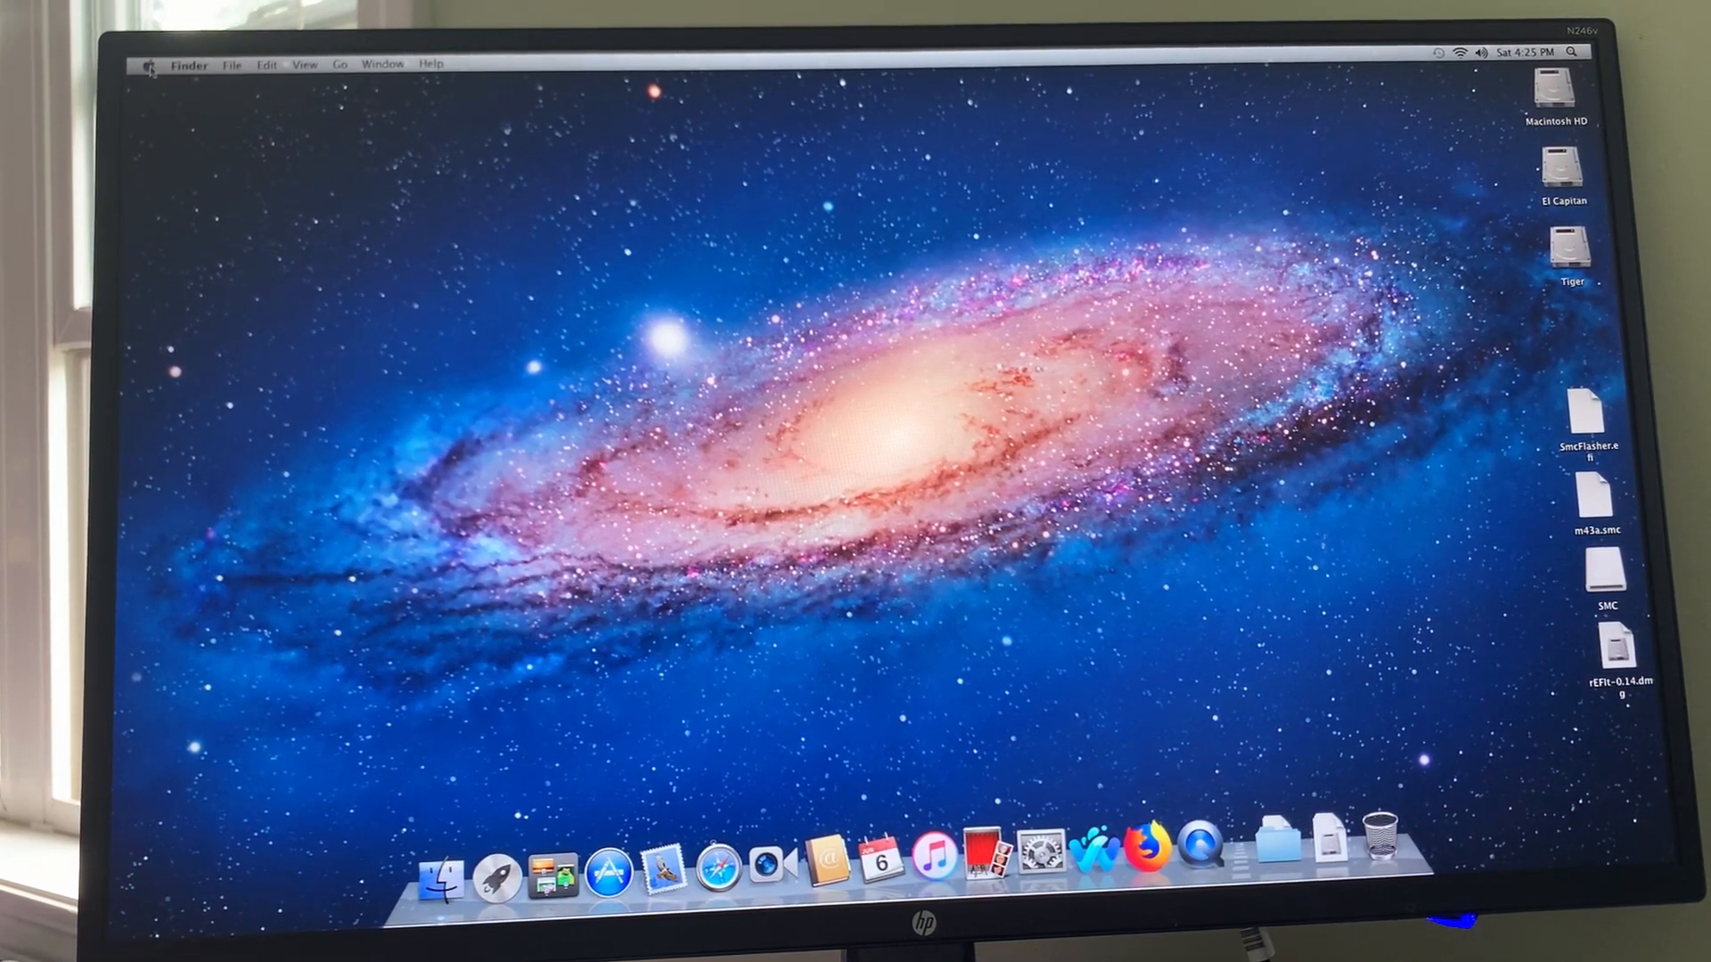
Show About This Mac and bring up the detailed hardware report in System Information
click(148, 64)
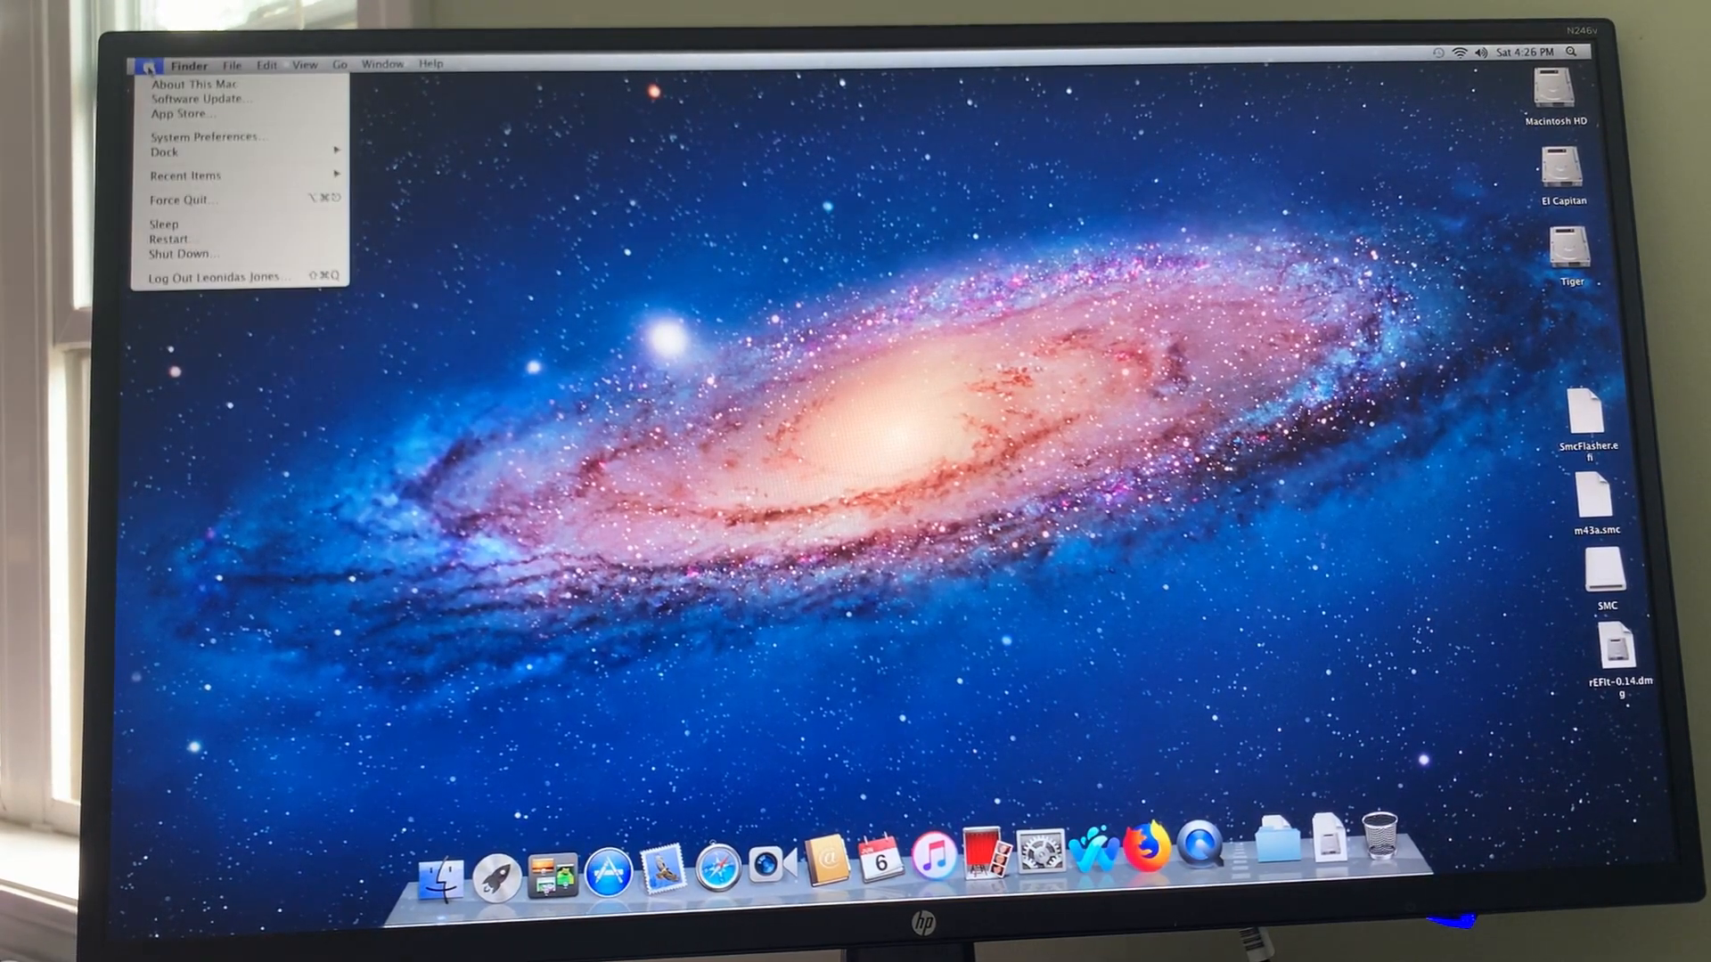
click(192, 84)
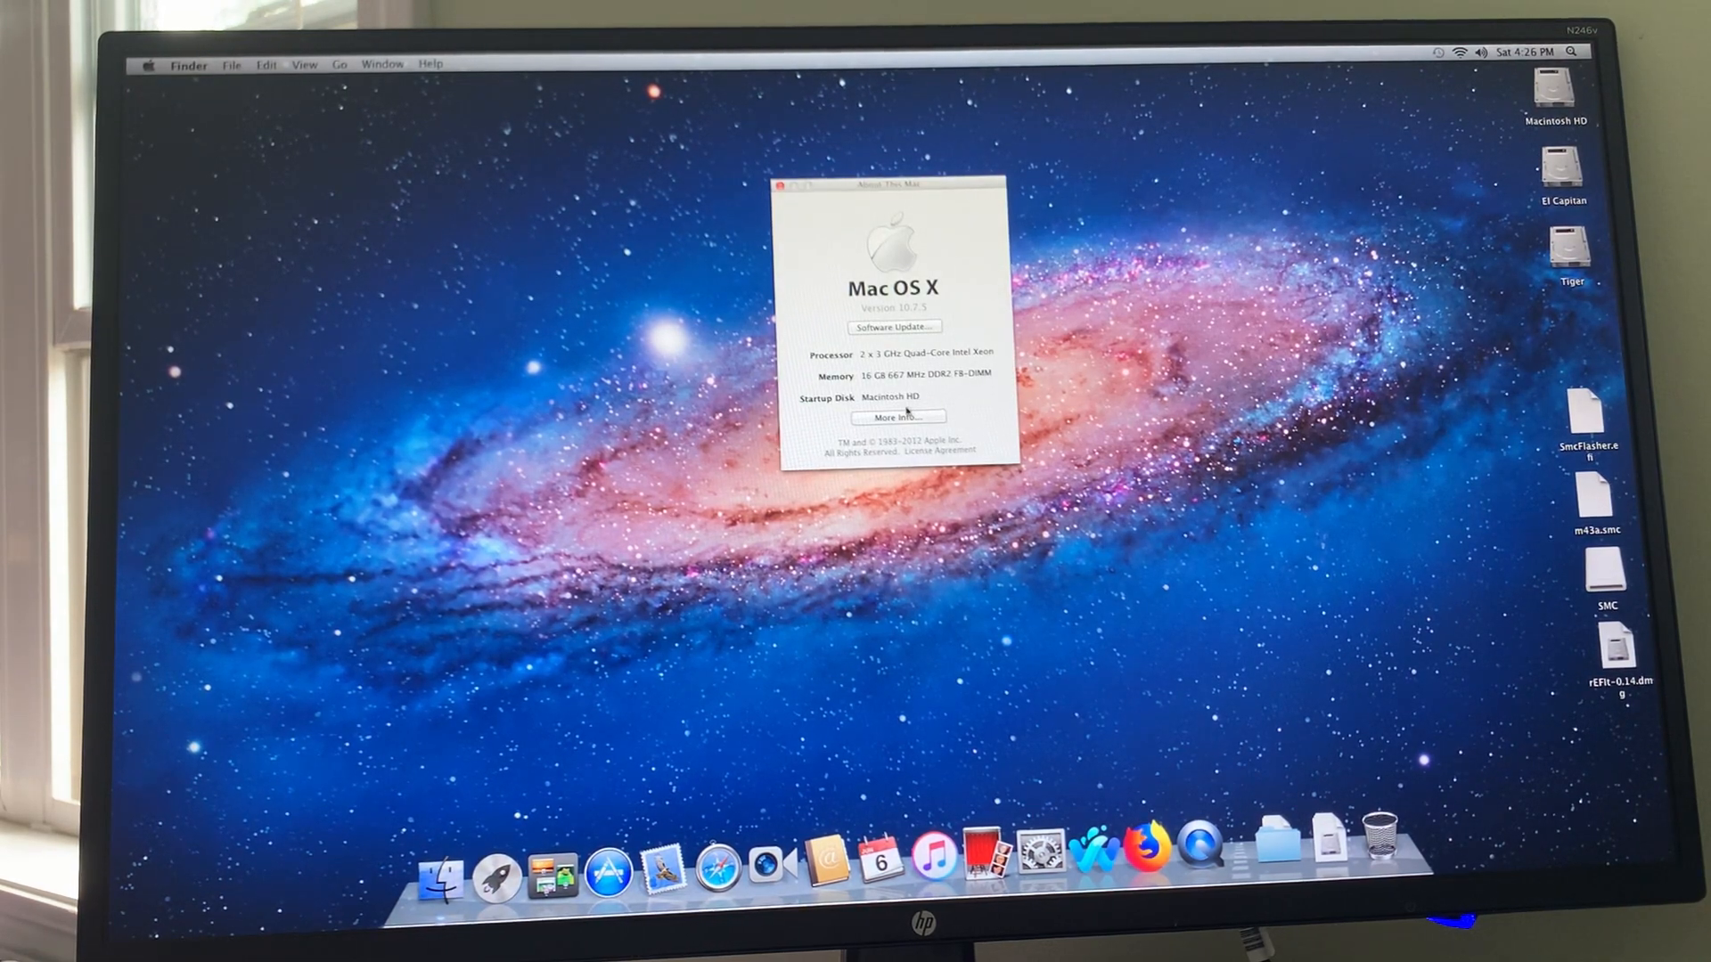
click(893, 417)
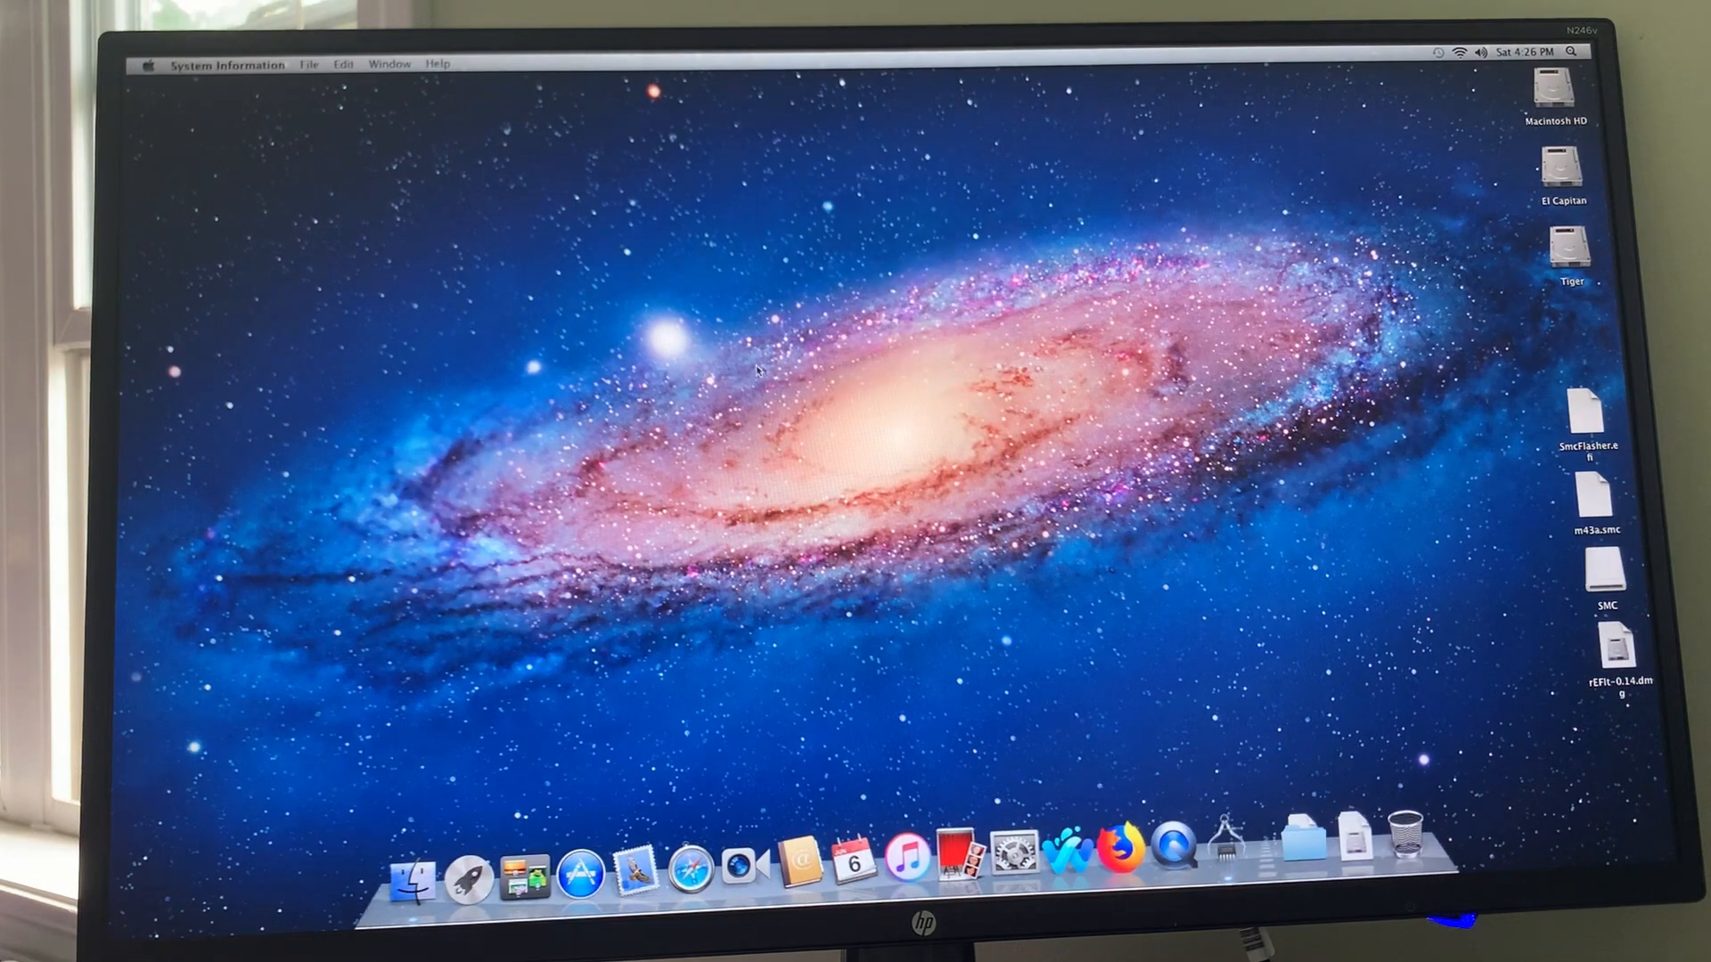
Review the hardware overview, then close System Information leaving About This Mac open
click(148, 64)
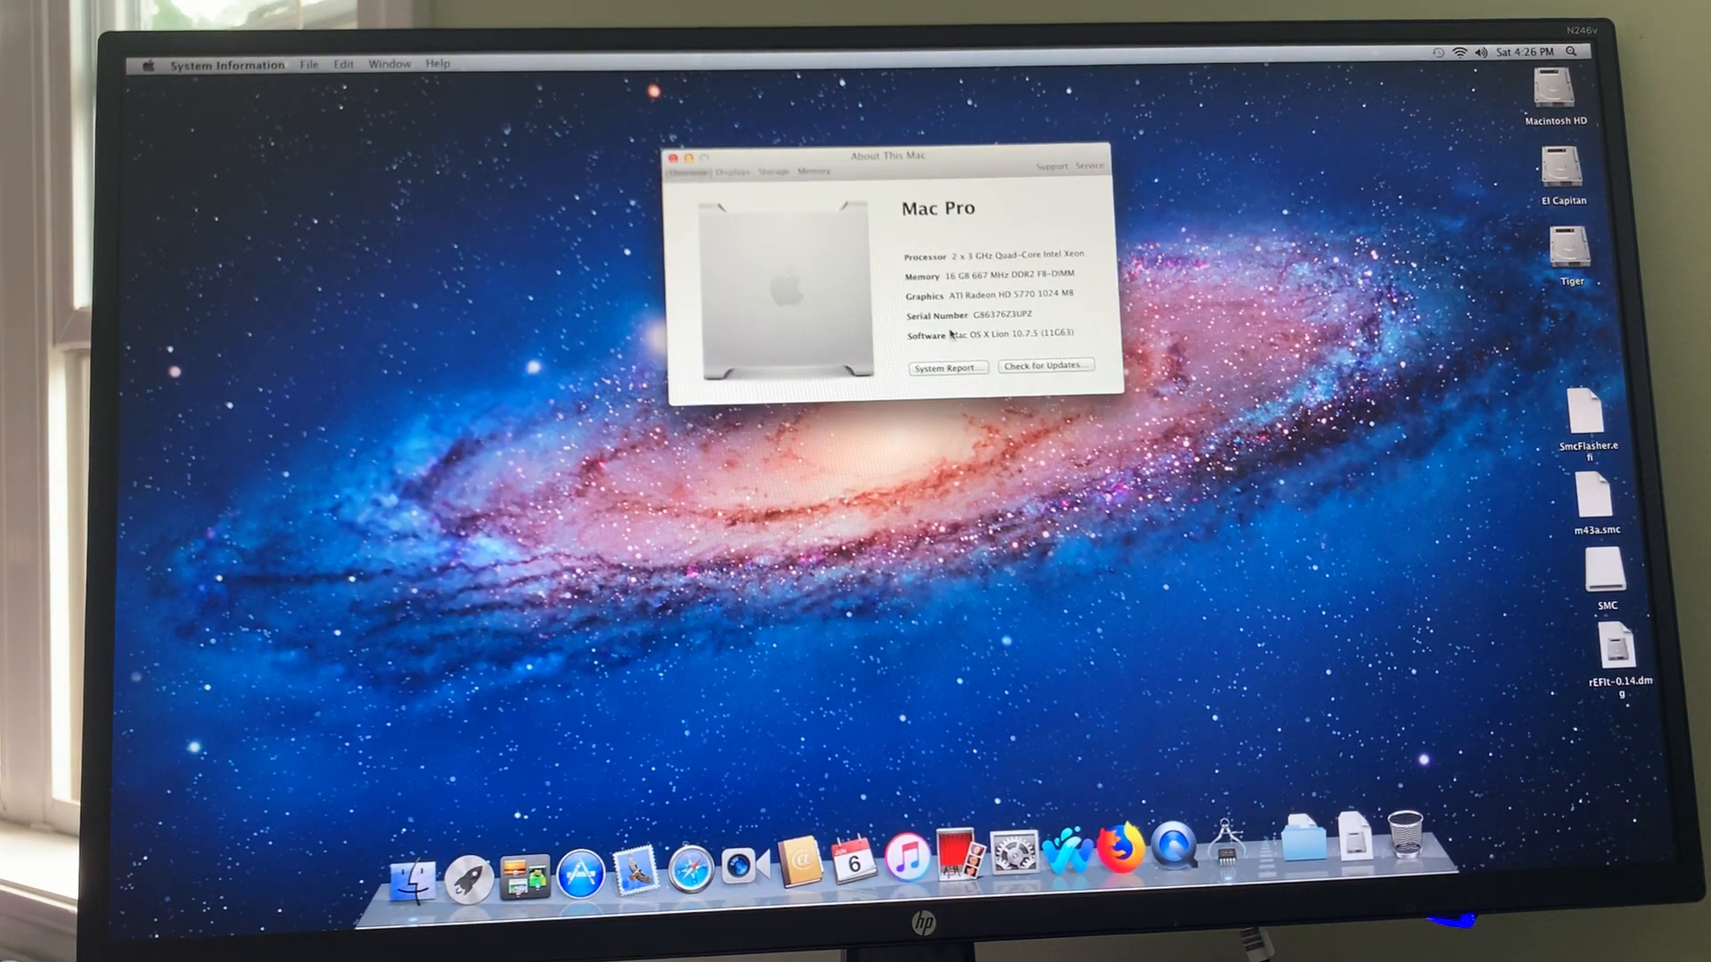
click(946, 367)
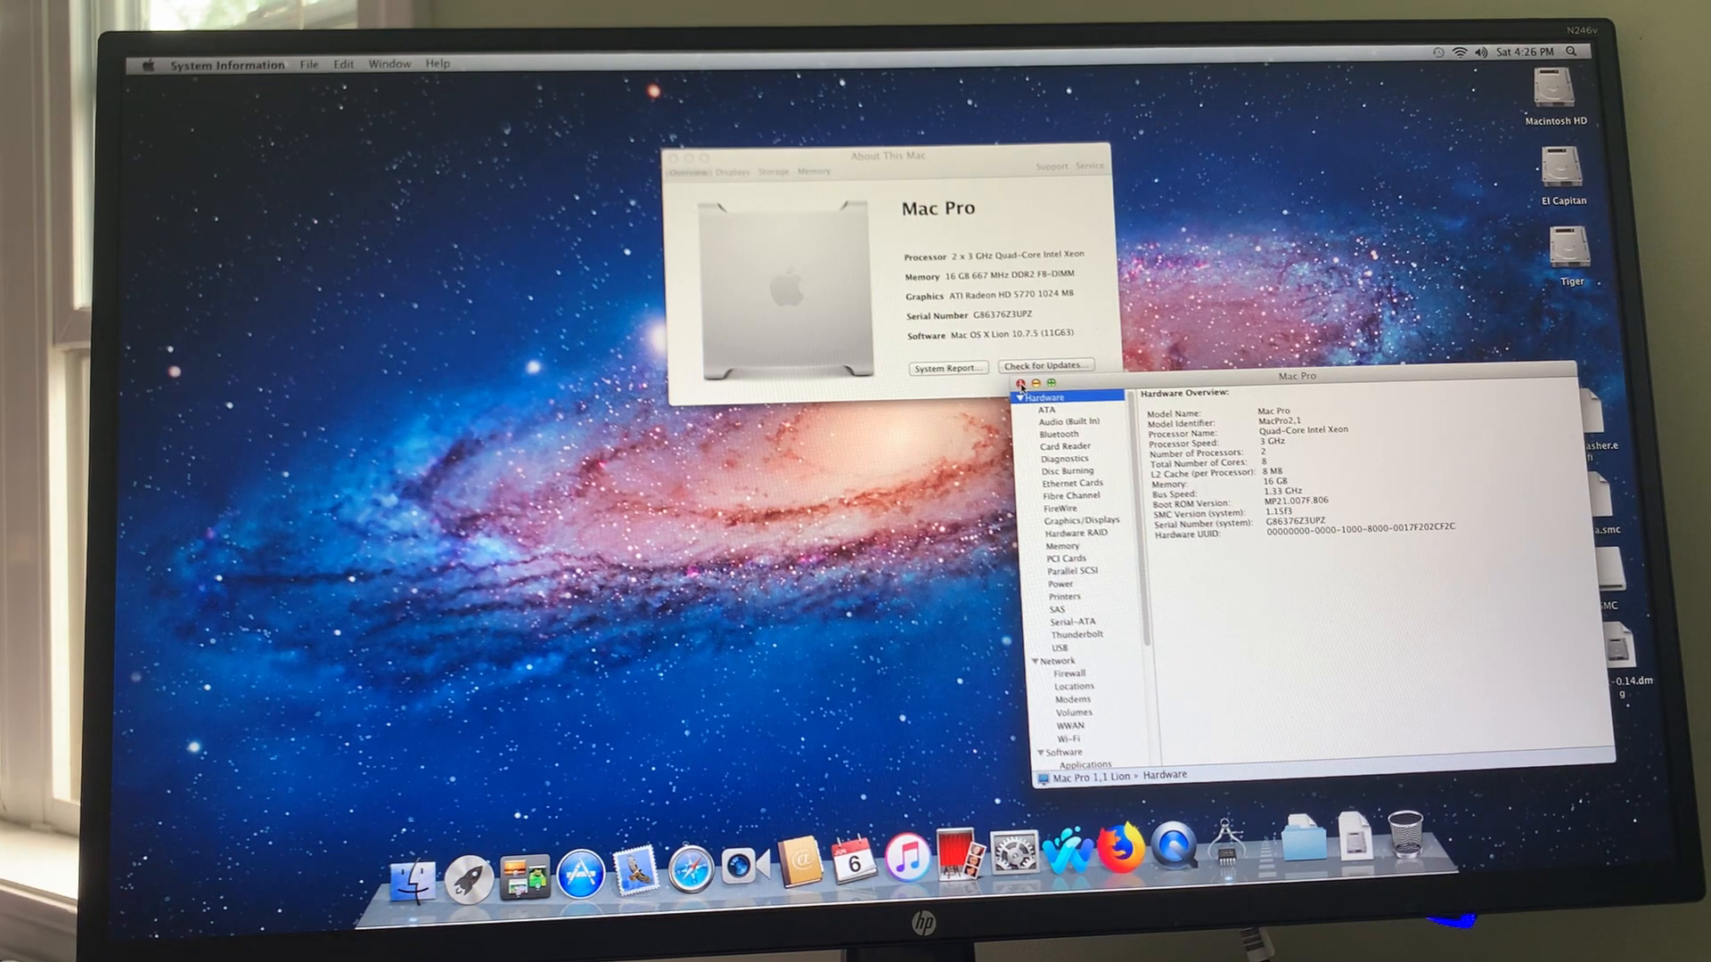
click(1019, 385)
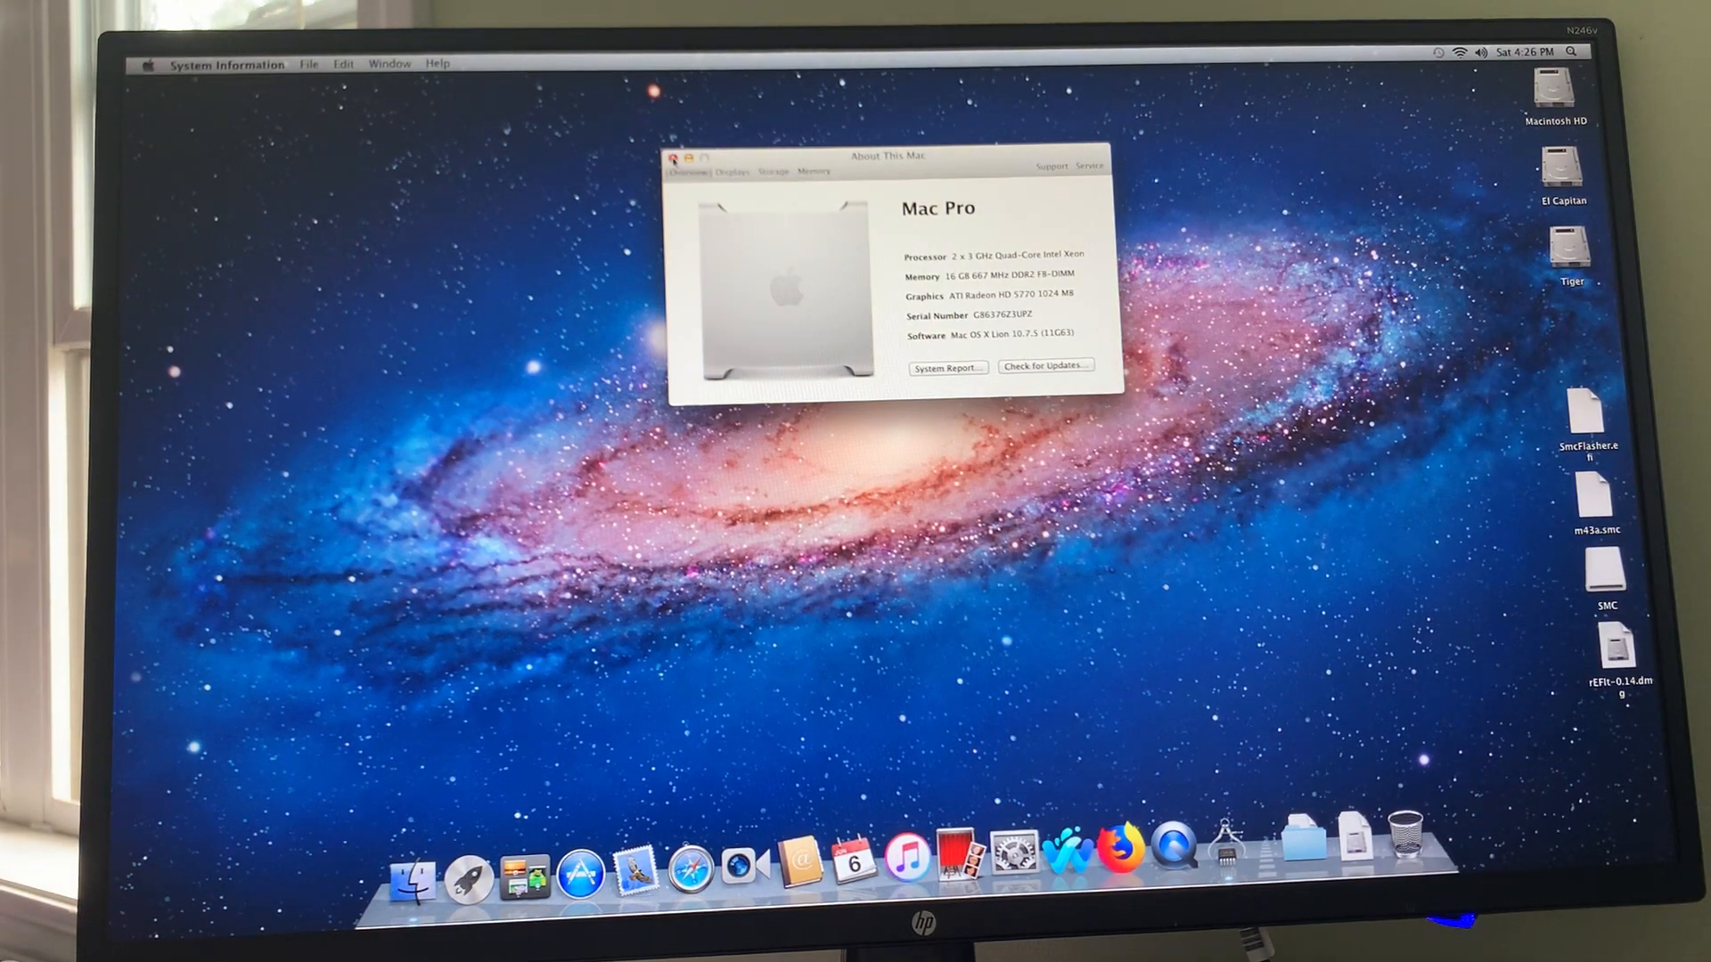
click(679, 158)
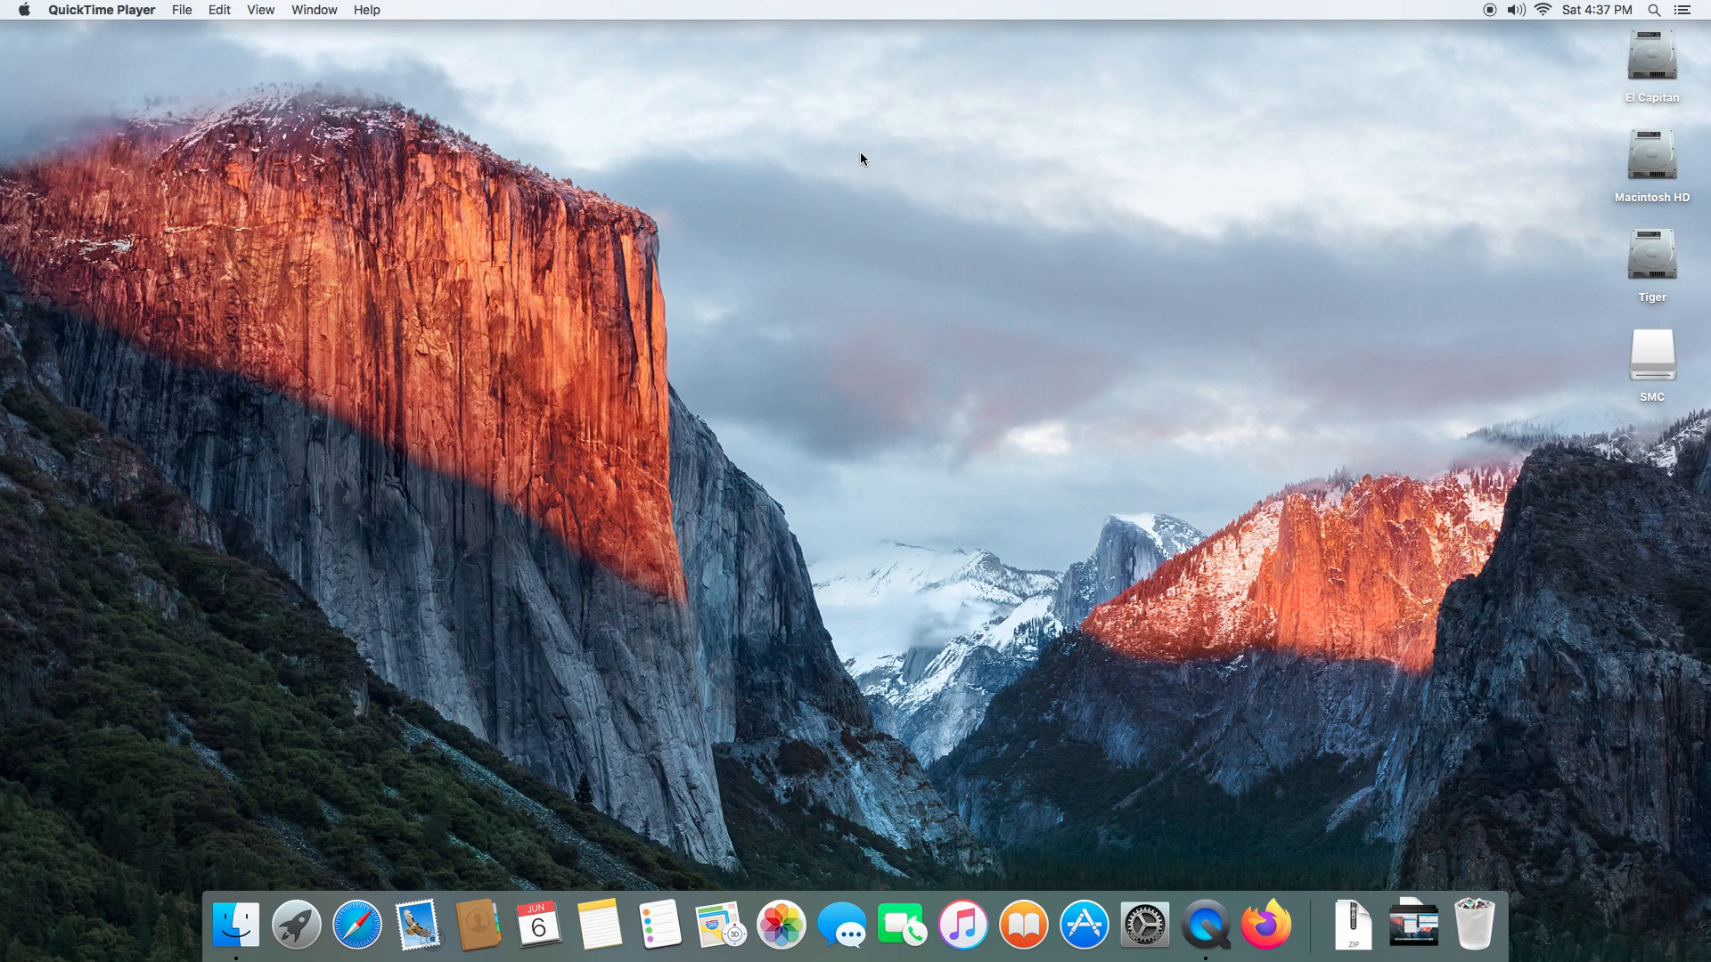
mouse_move(942, 239)
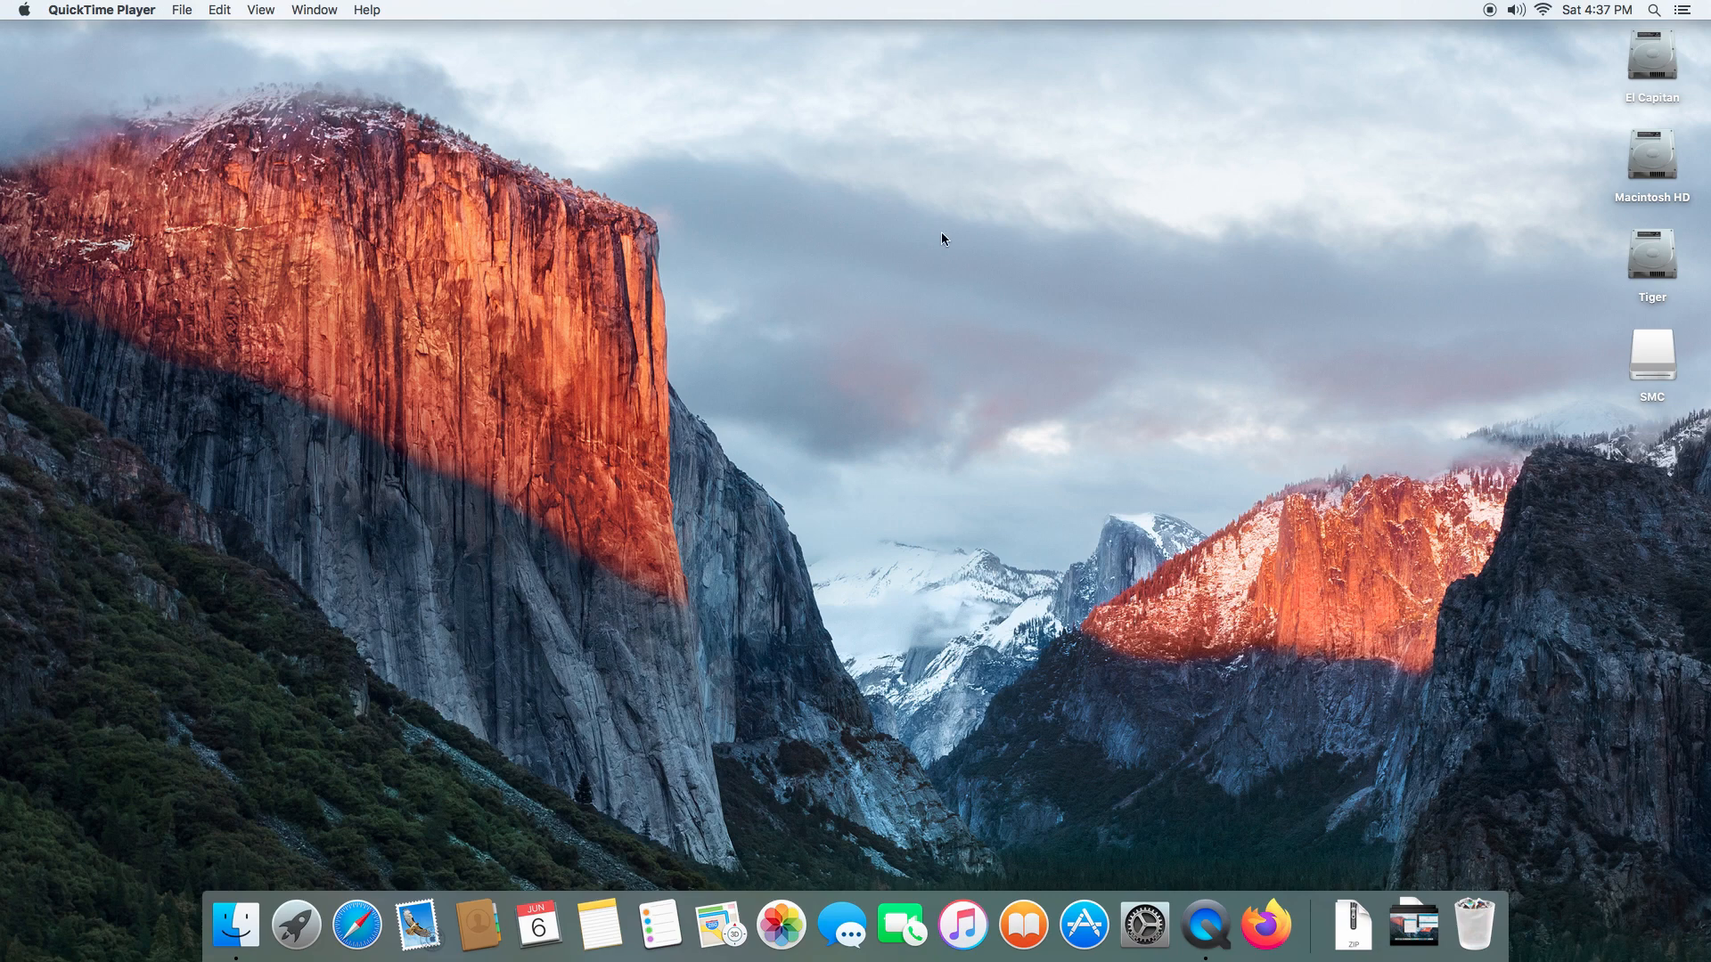
mouse_move(162, 97)
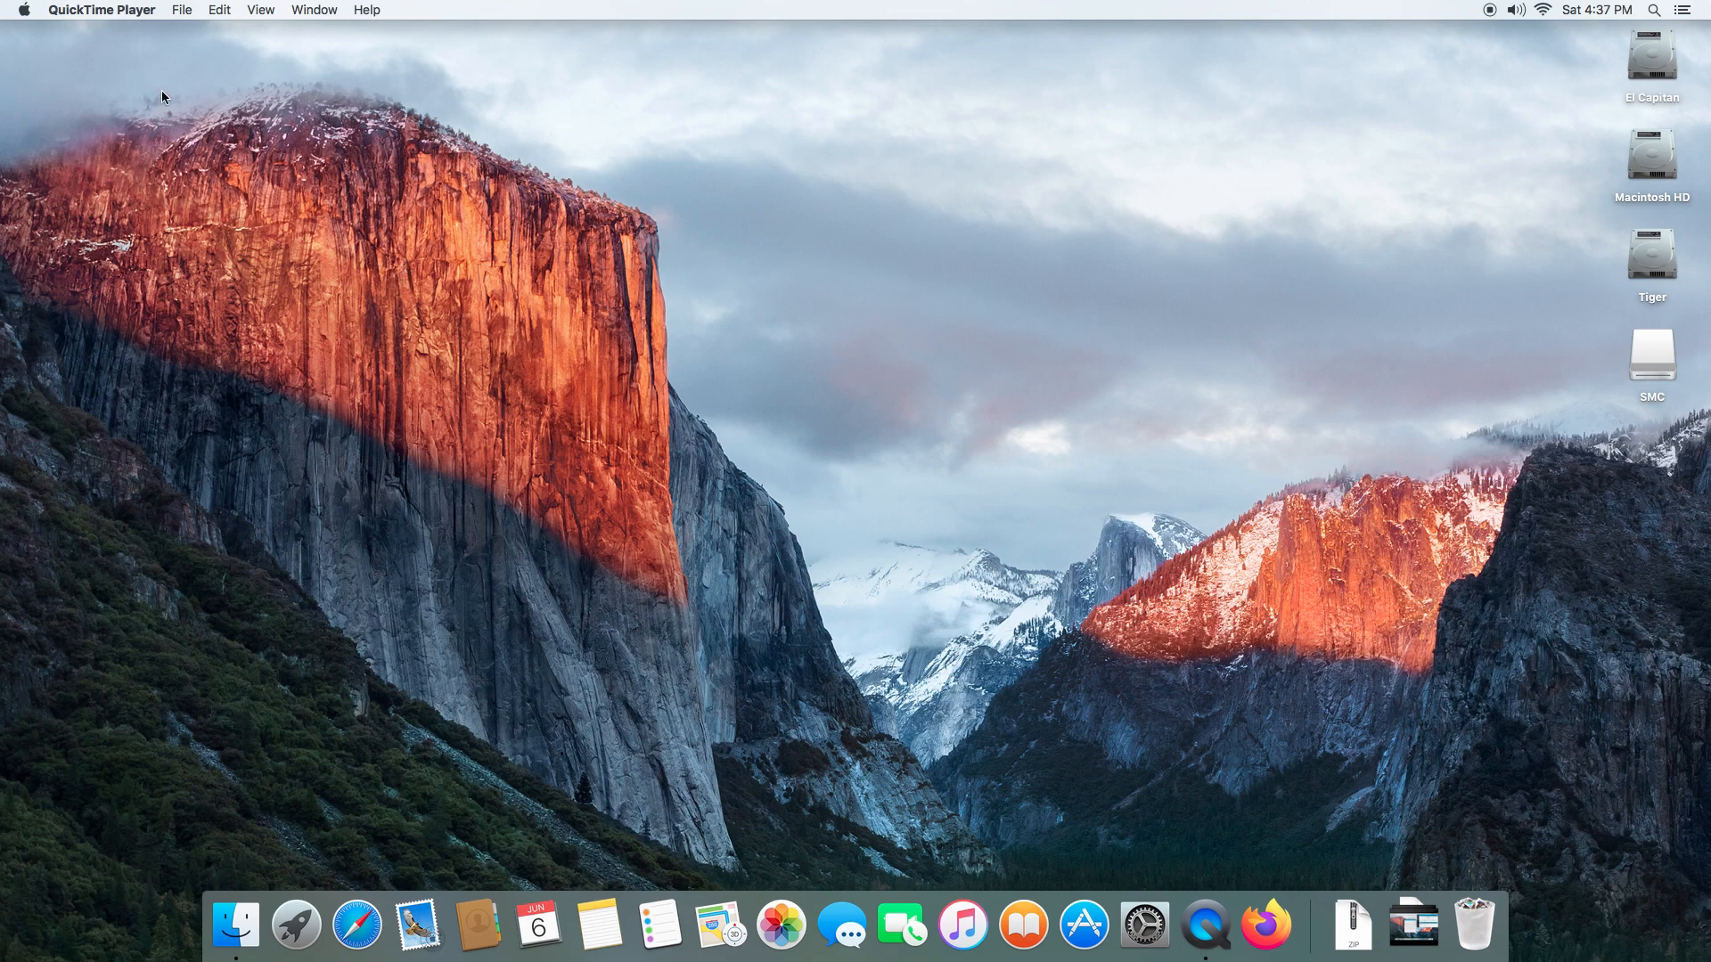
Show About This Mac on El Capitan with the Mac Pro's overview specs
click(19, 10)
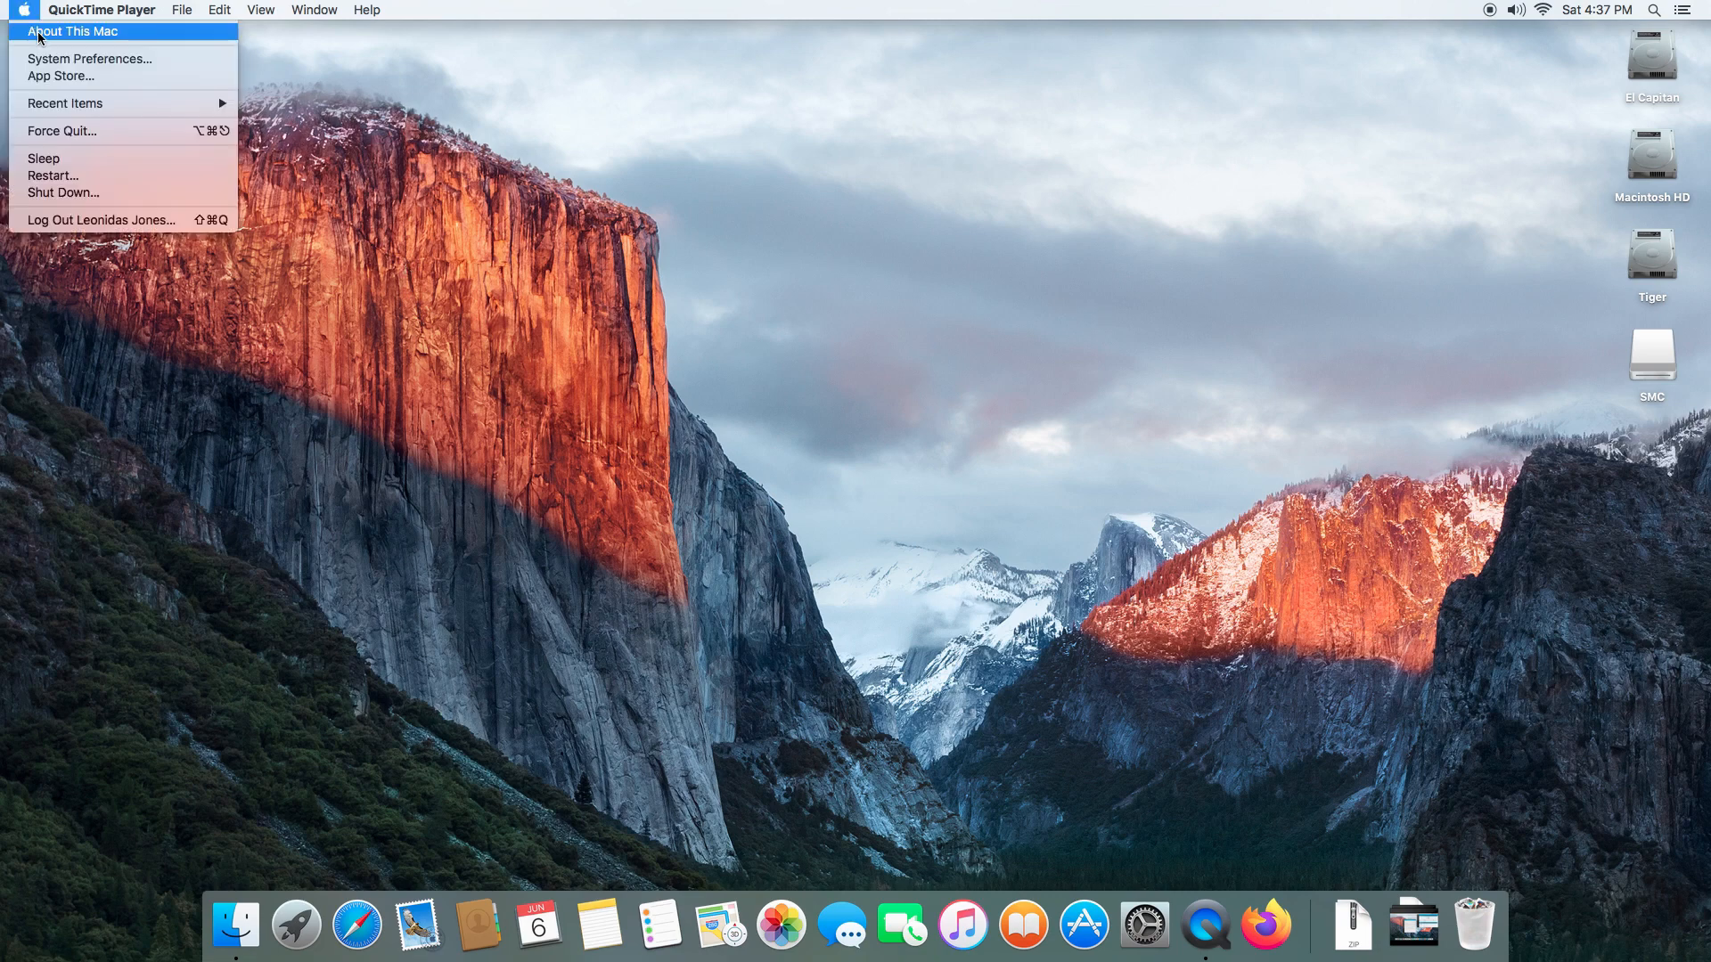
click(75, 30)
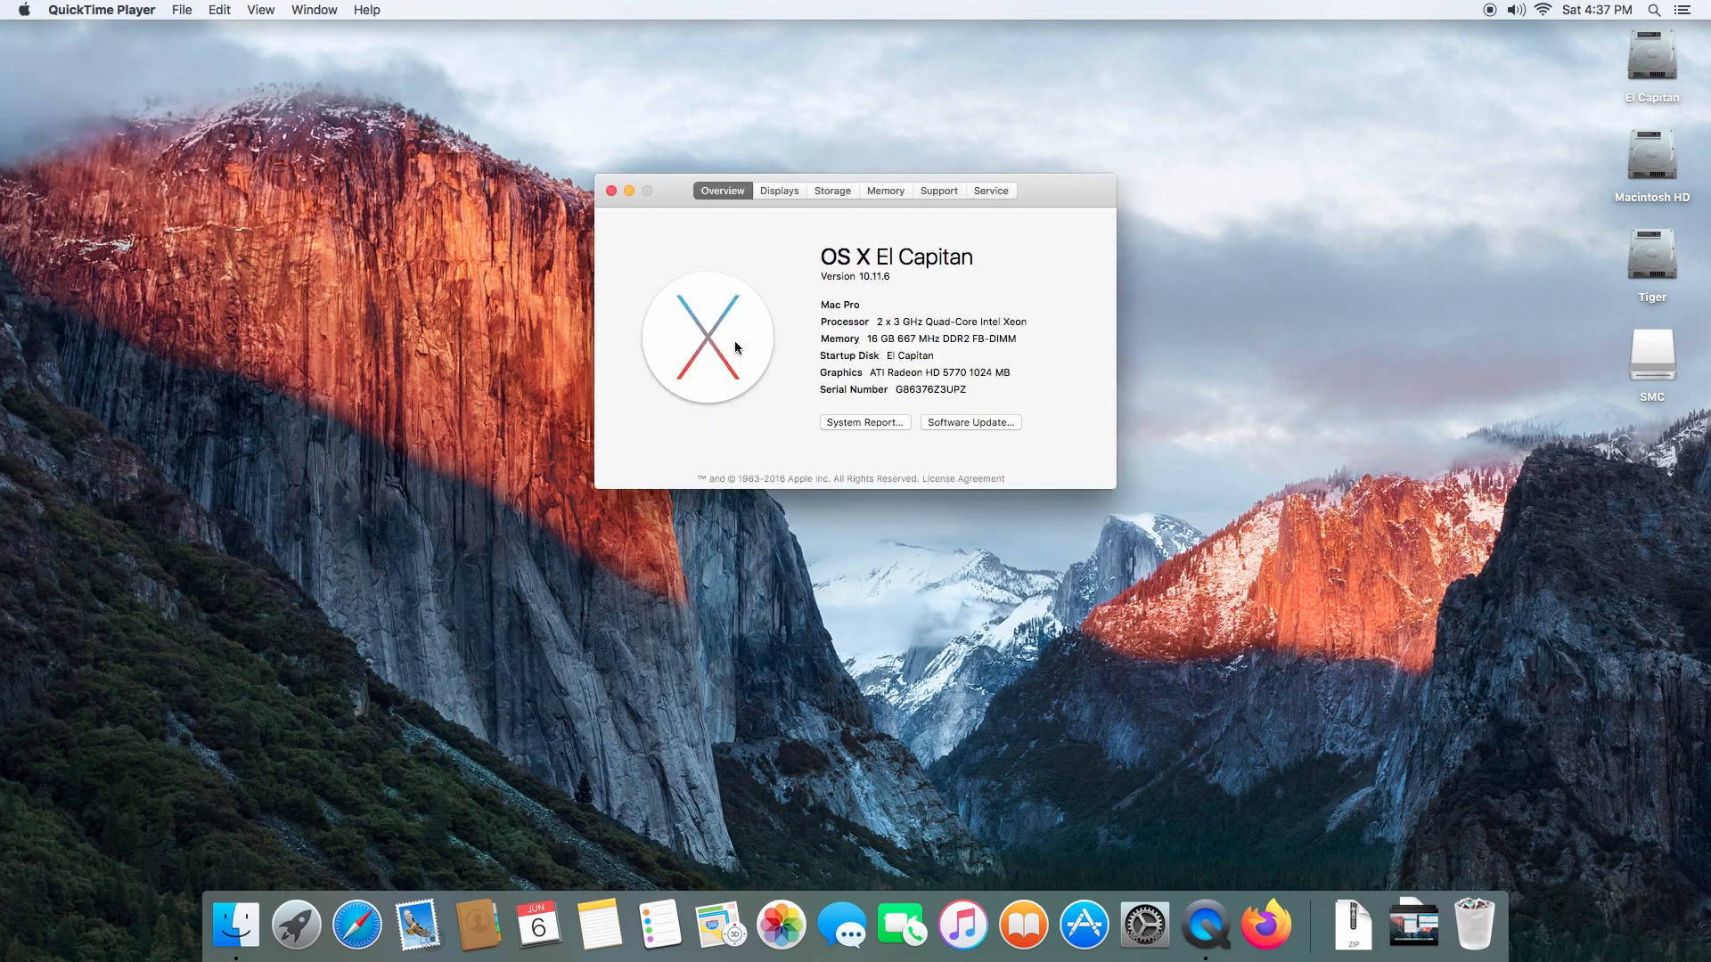
mouse_move(836, 328)
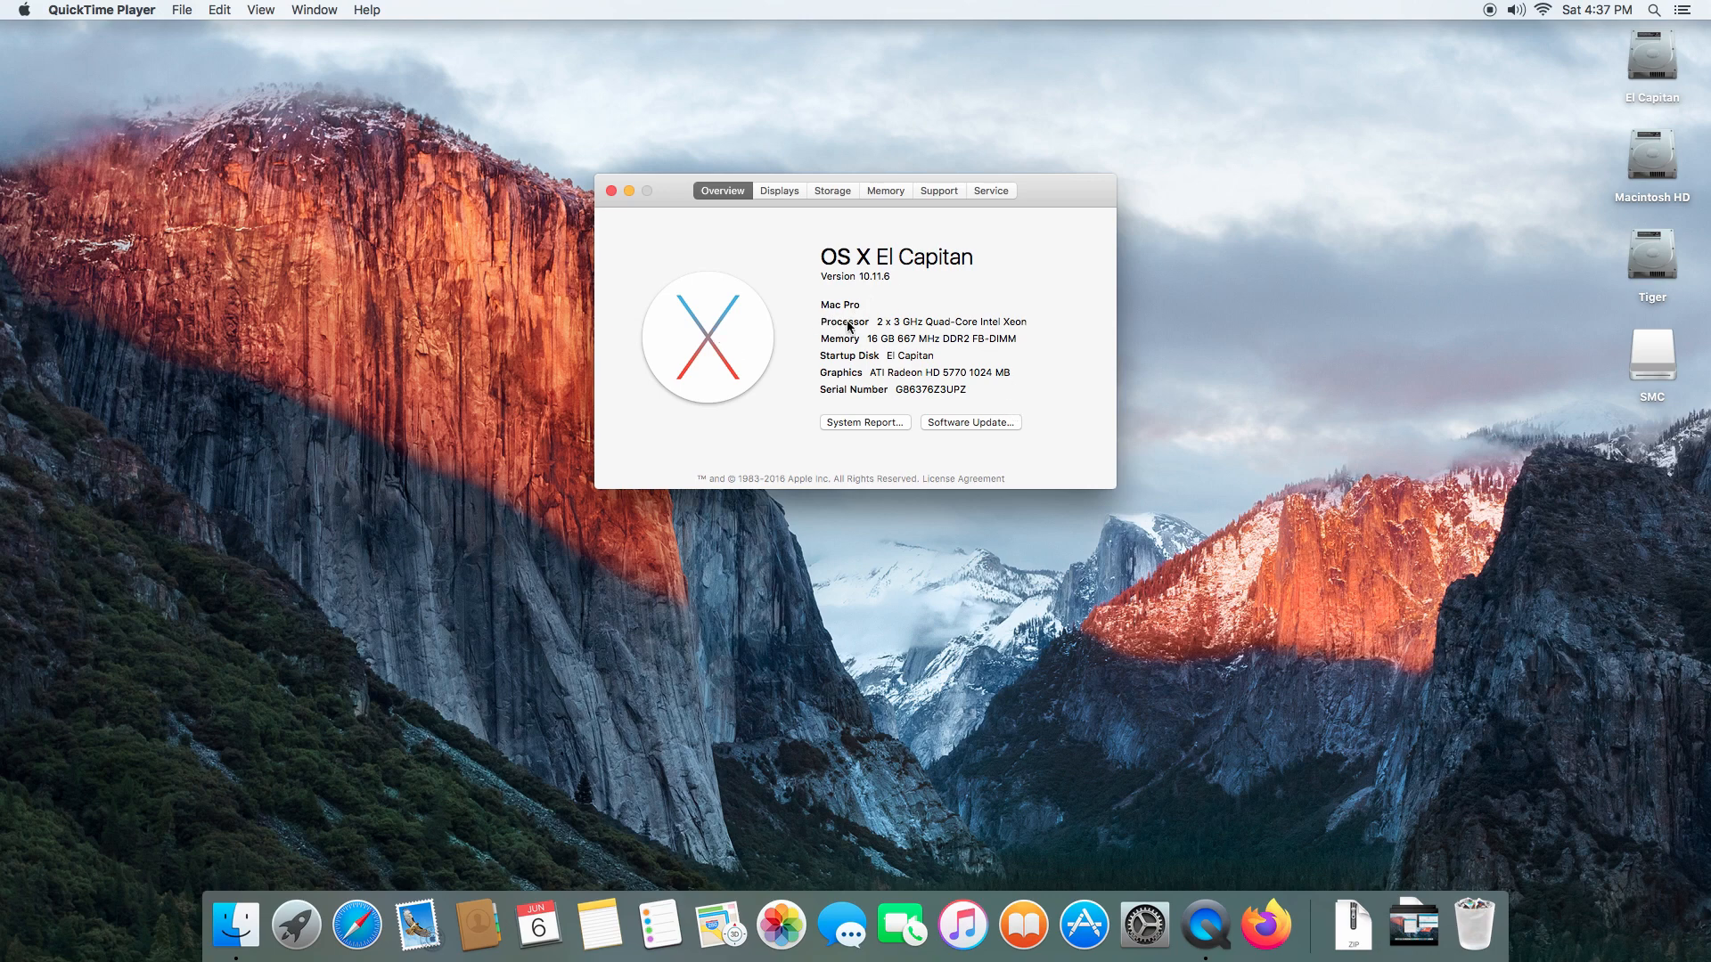
mouse_move(897, 317)
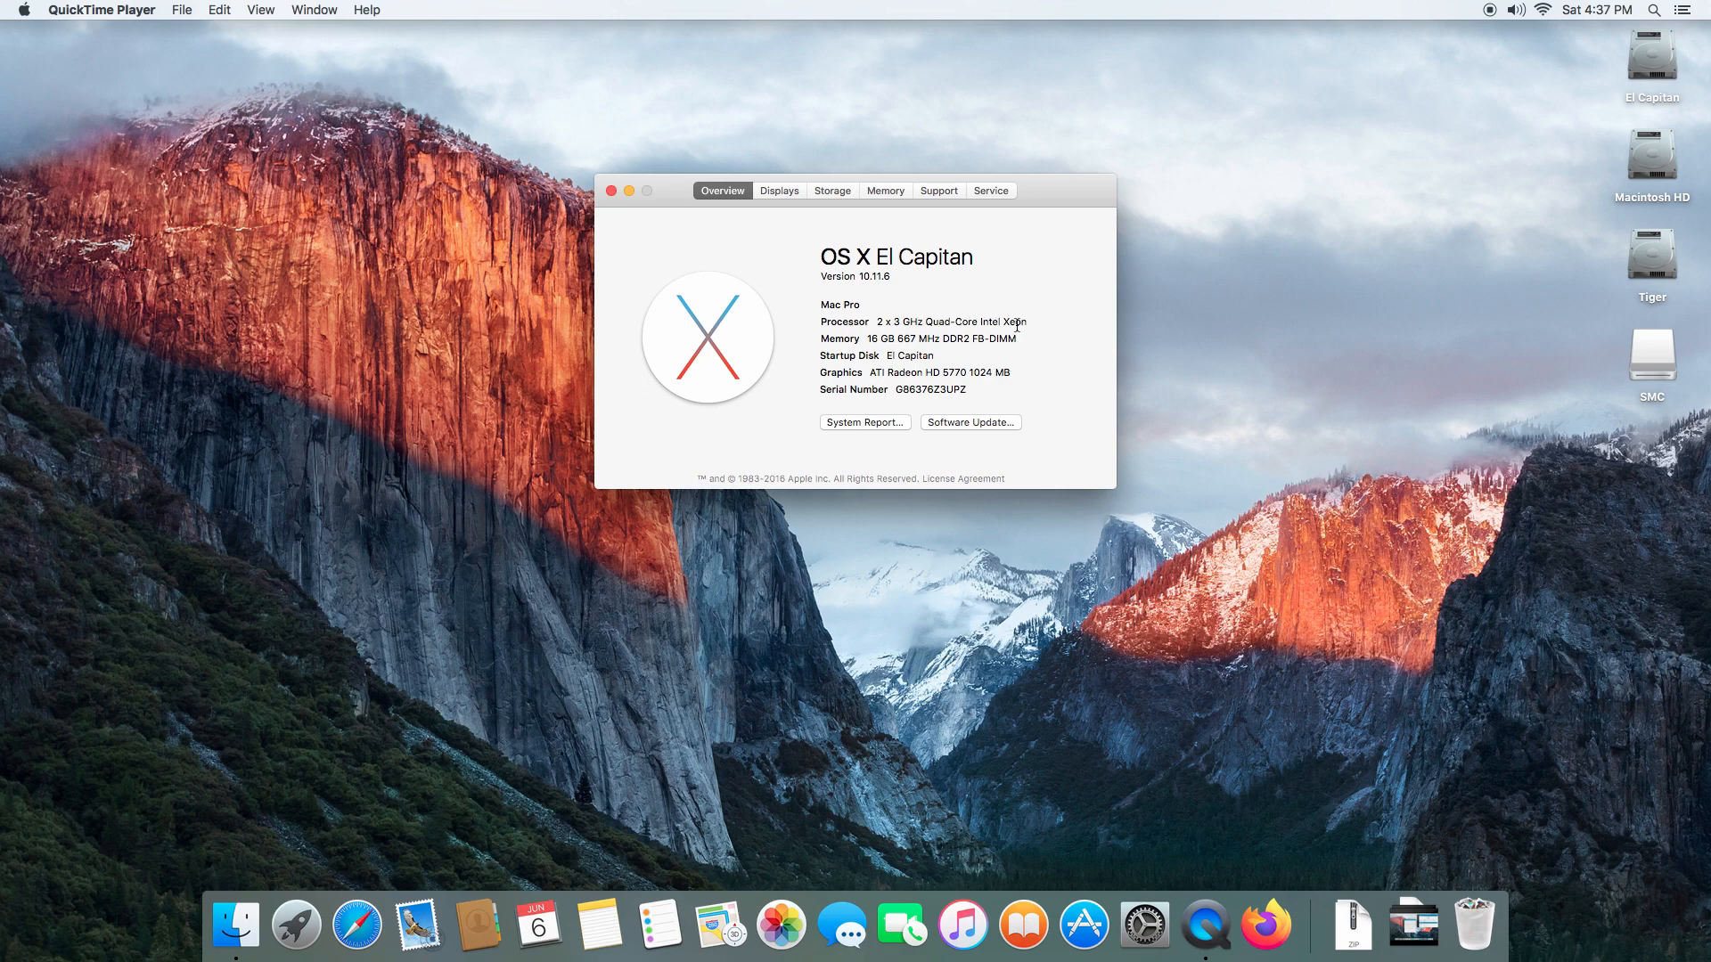
mouse_move(991, 323)
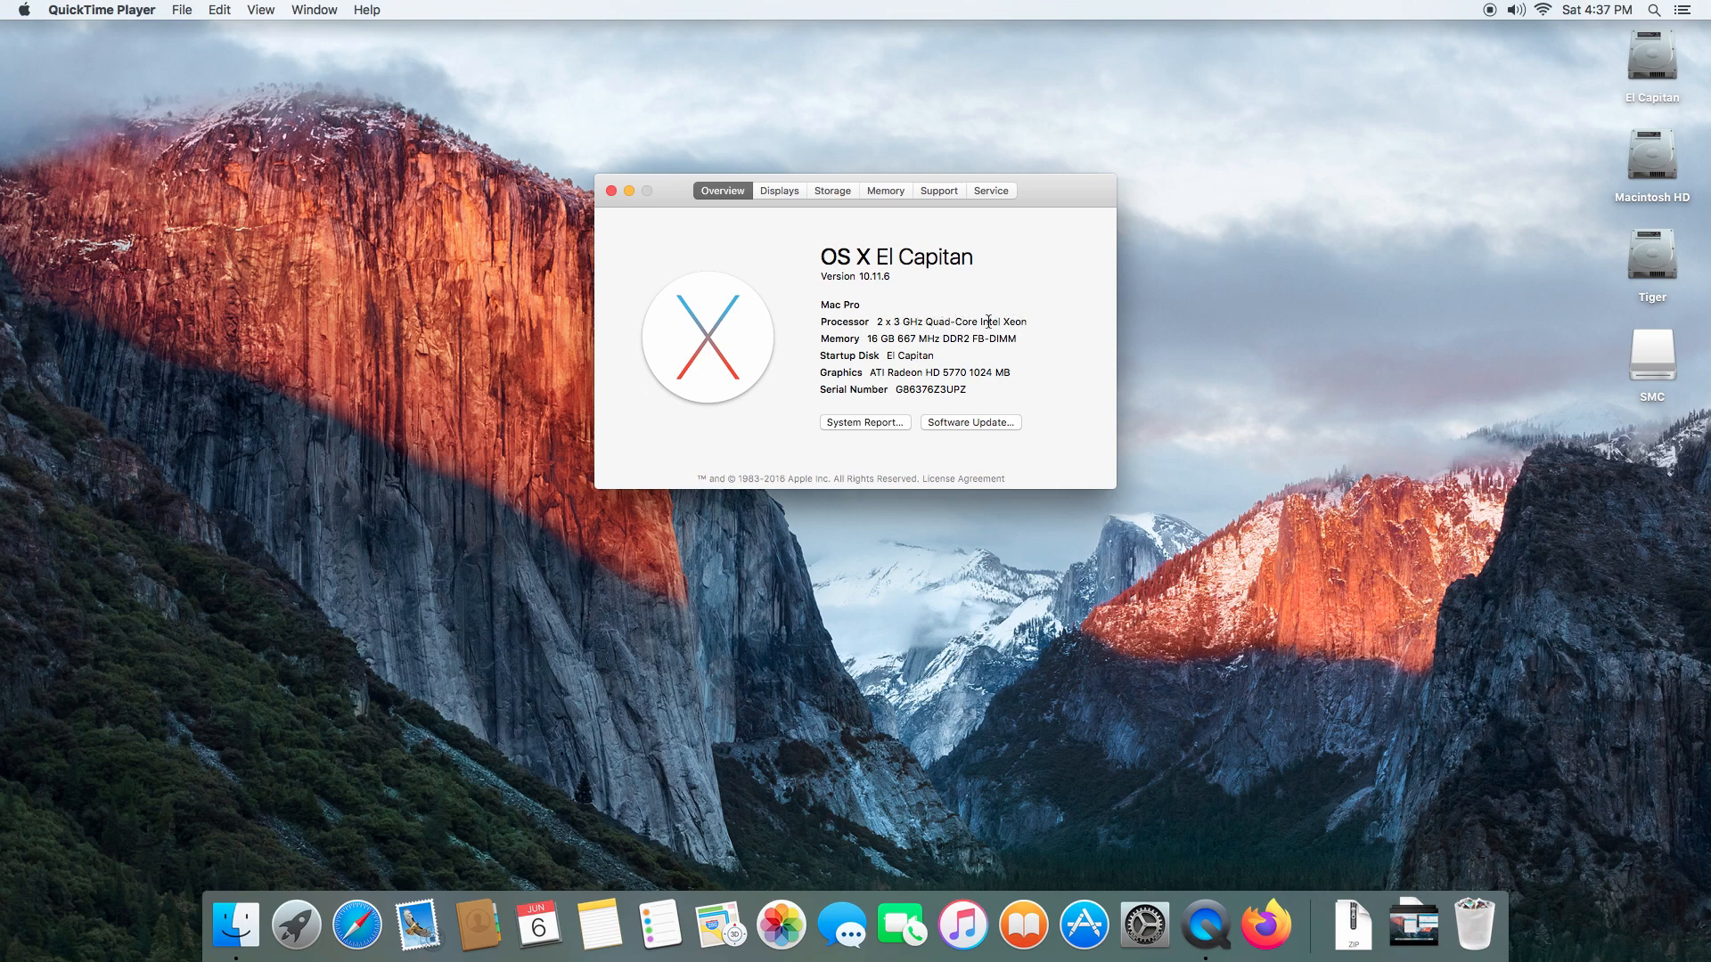
mouse_move(893, 426)
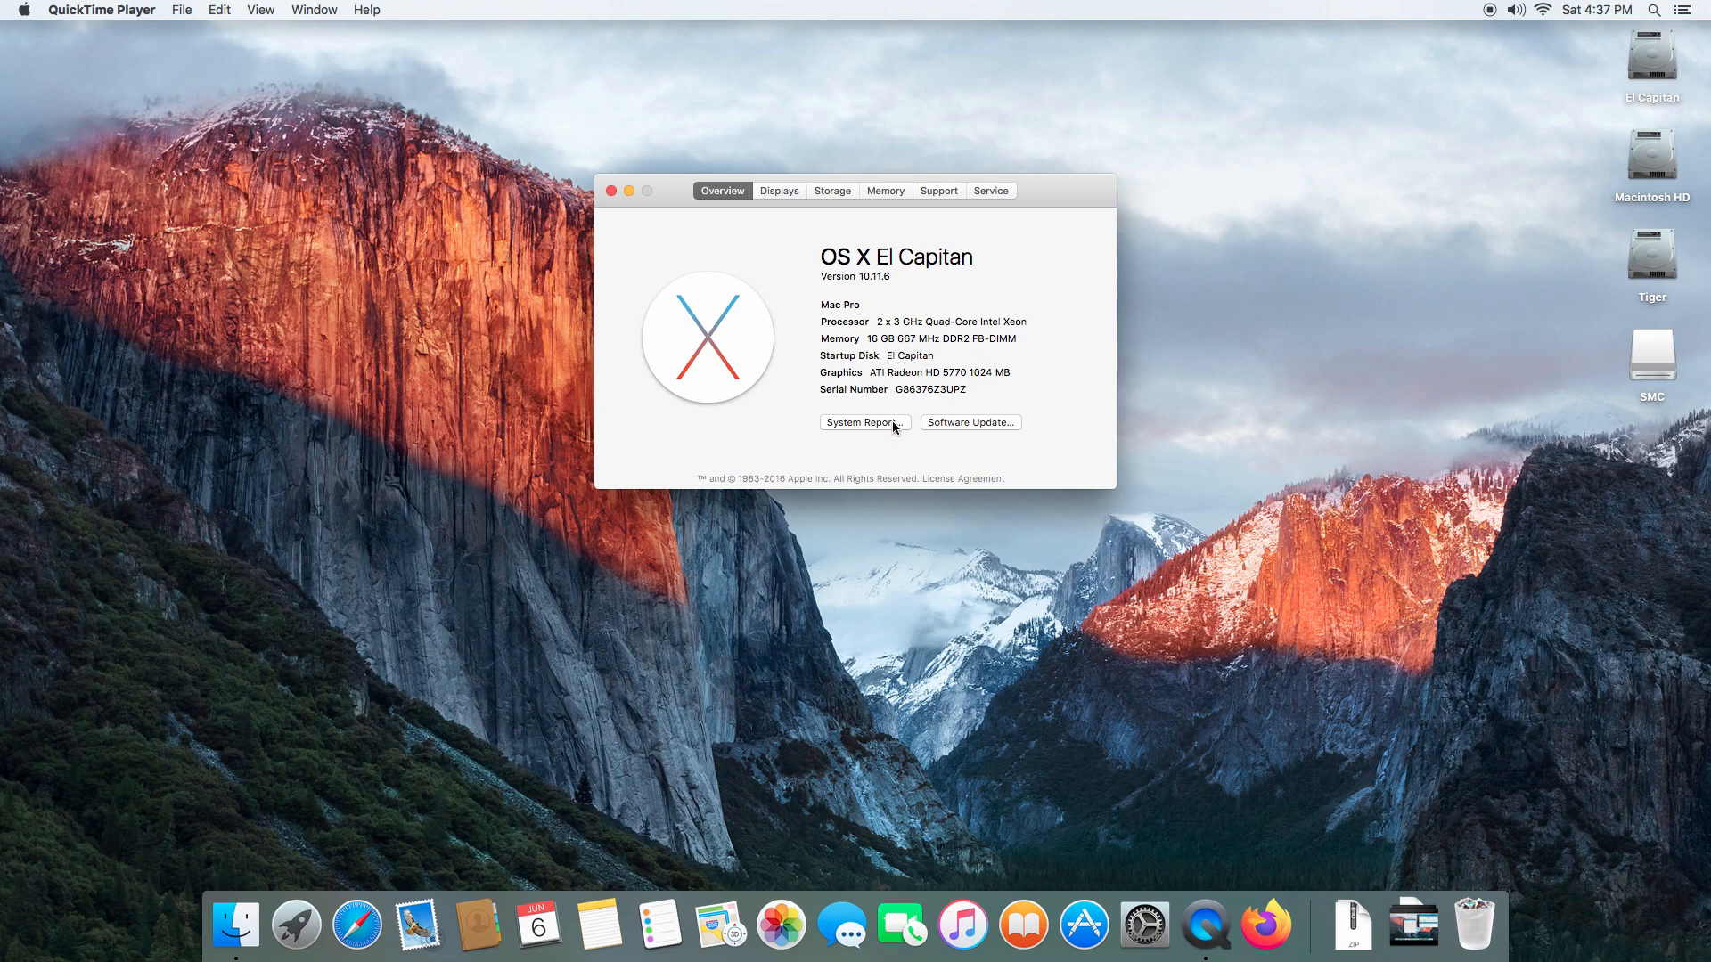
Bring up the System Report hardware overview listing 2 processors, 8 cores and 16 GB memory
click(863, 423)
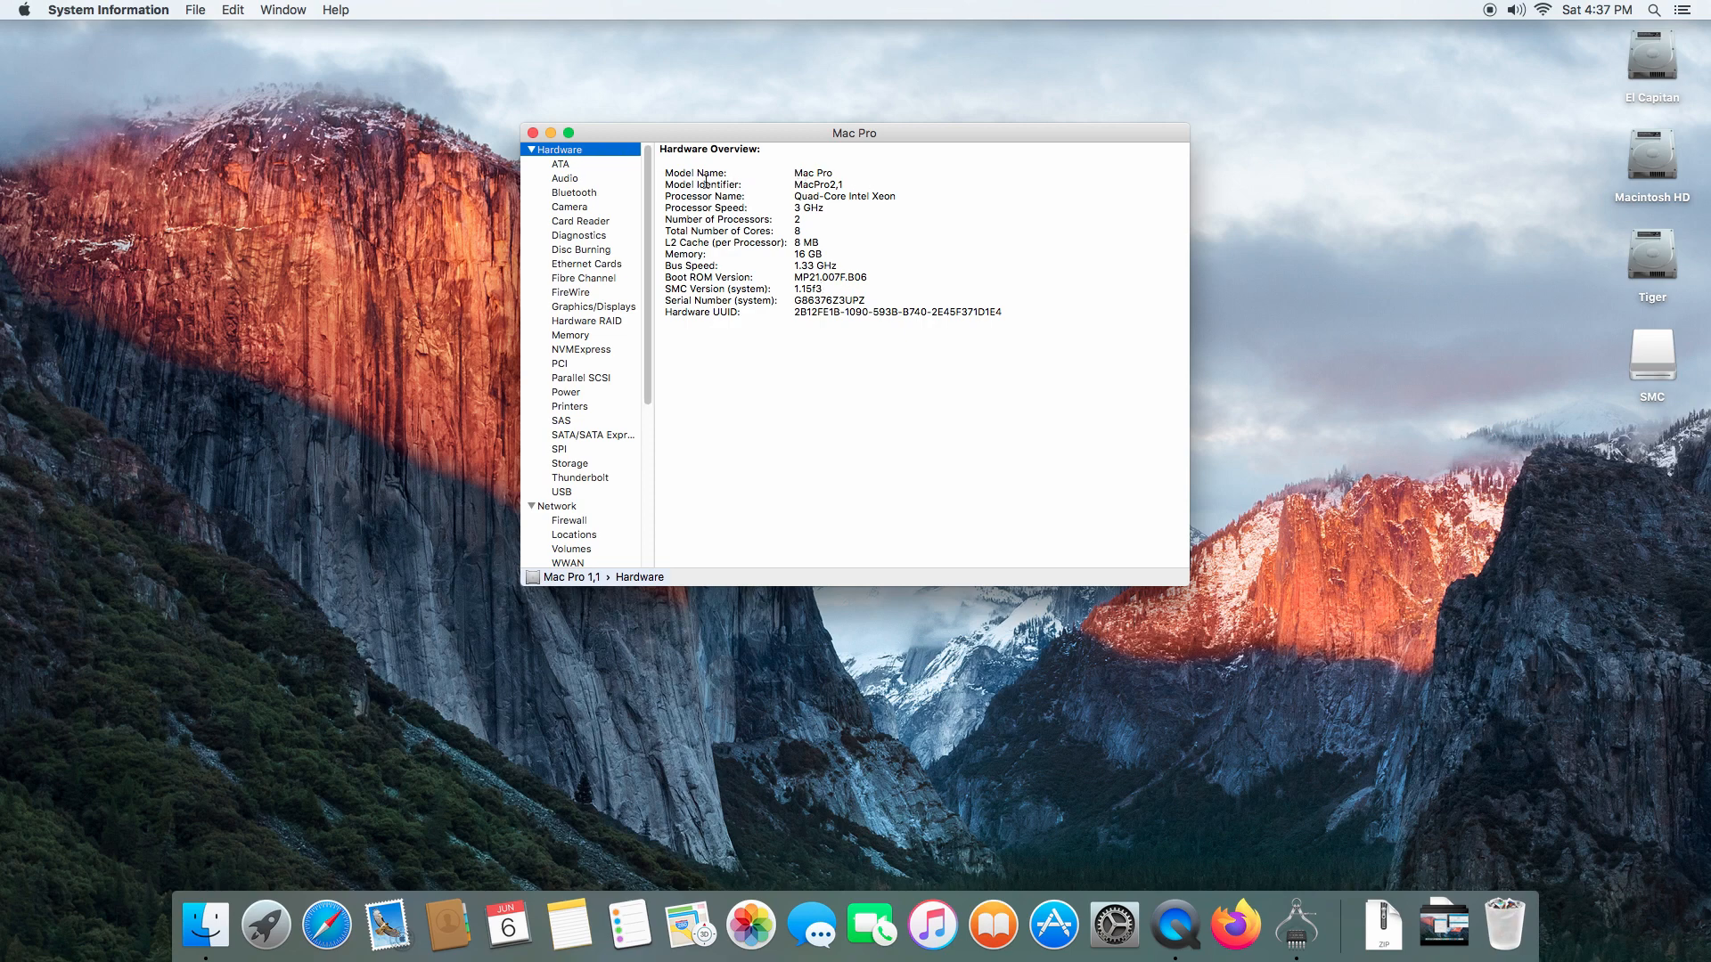
mouse_move(634, 186)
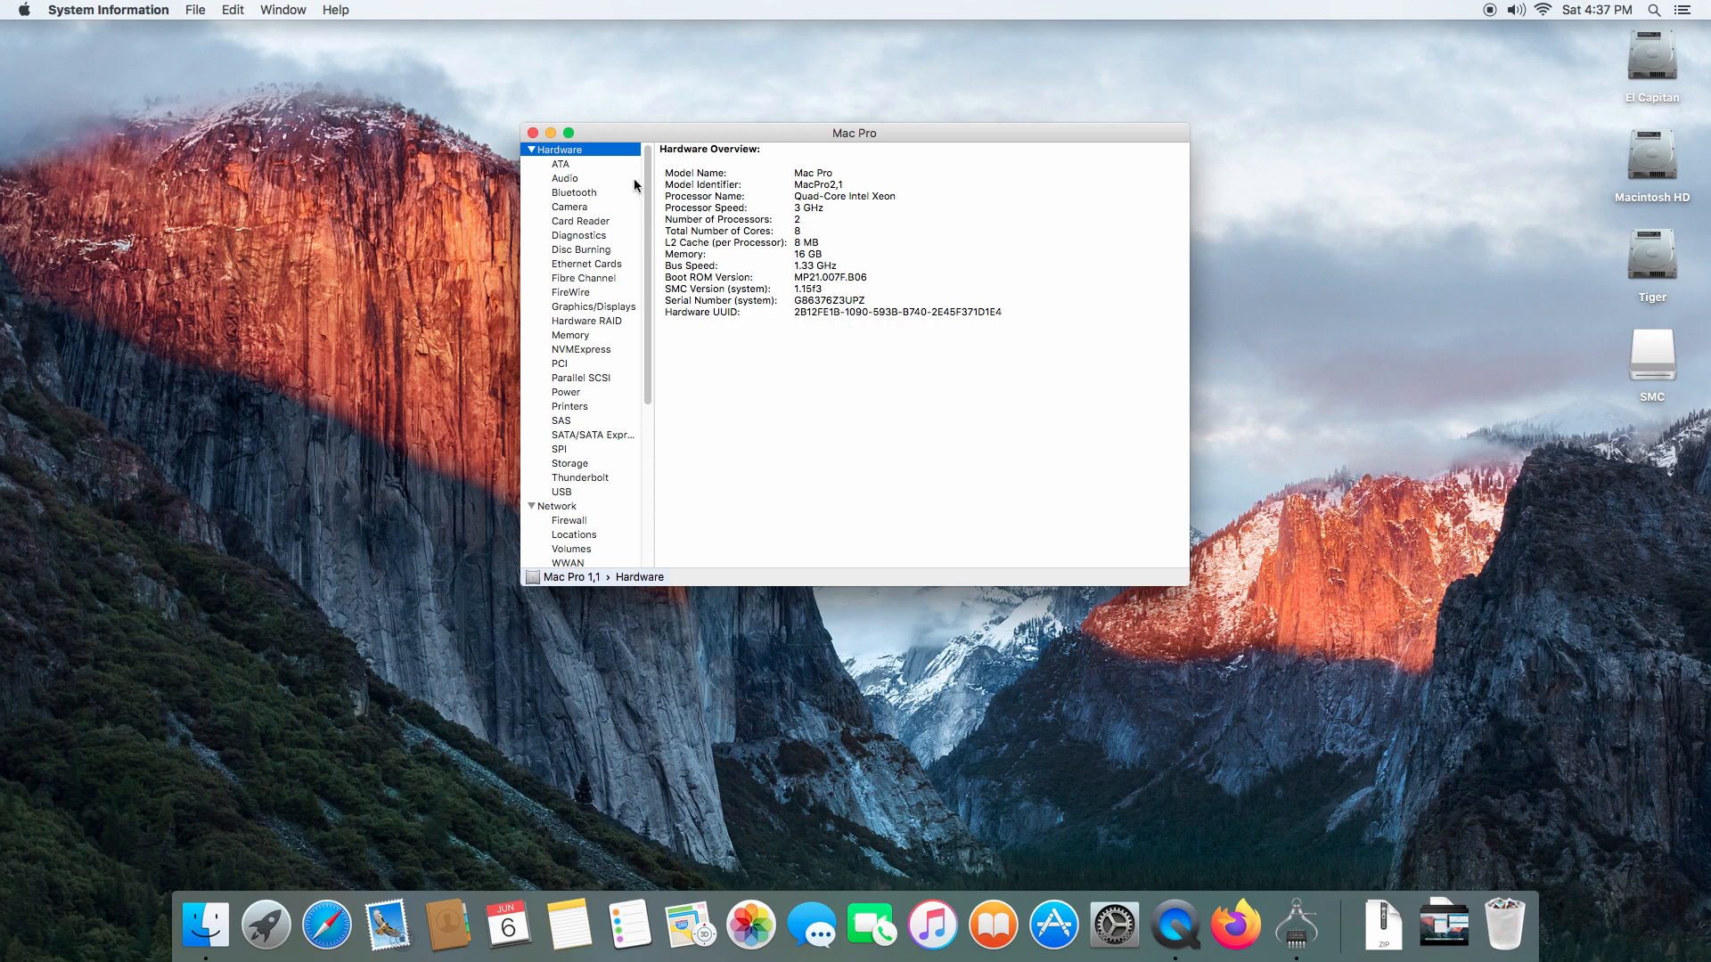
mouse_move(668, 284)
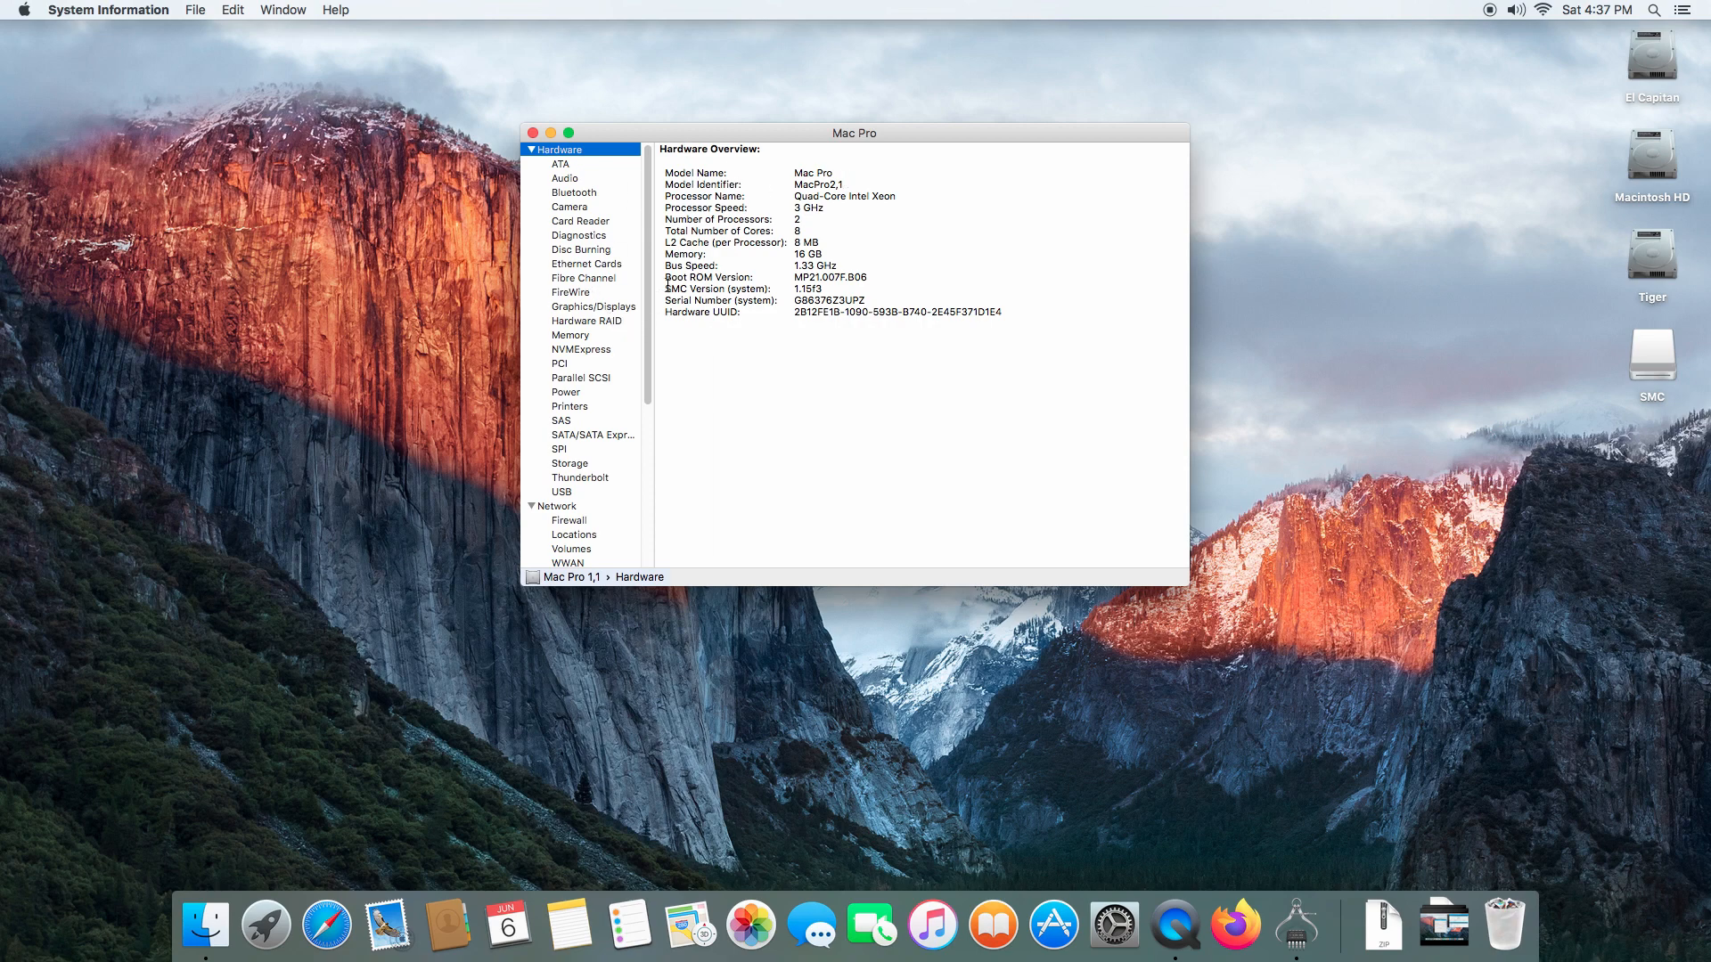
mouse_move(782, 293)
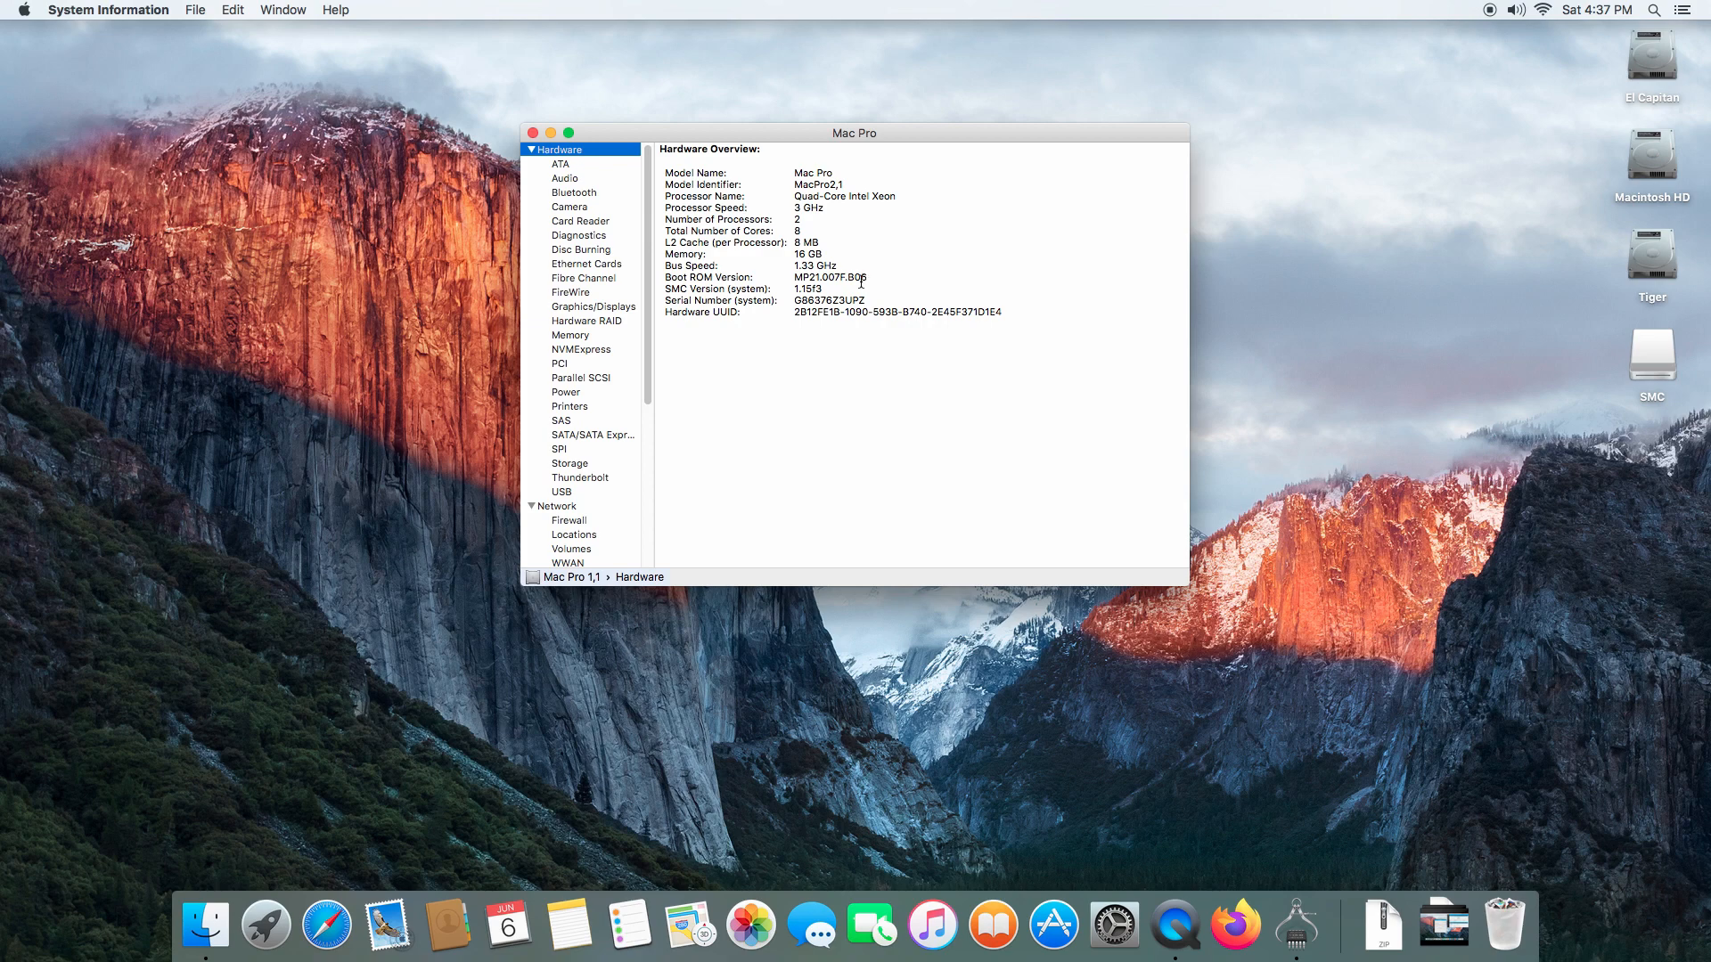
mouse_move(866, 230)
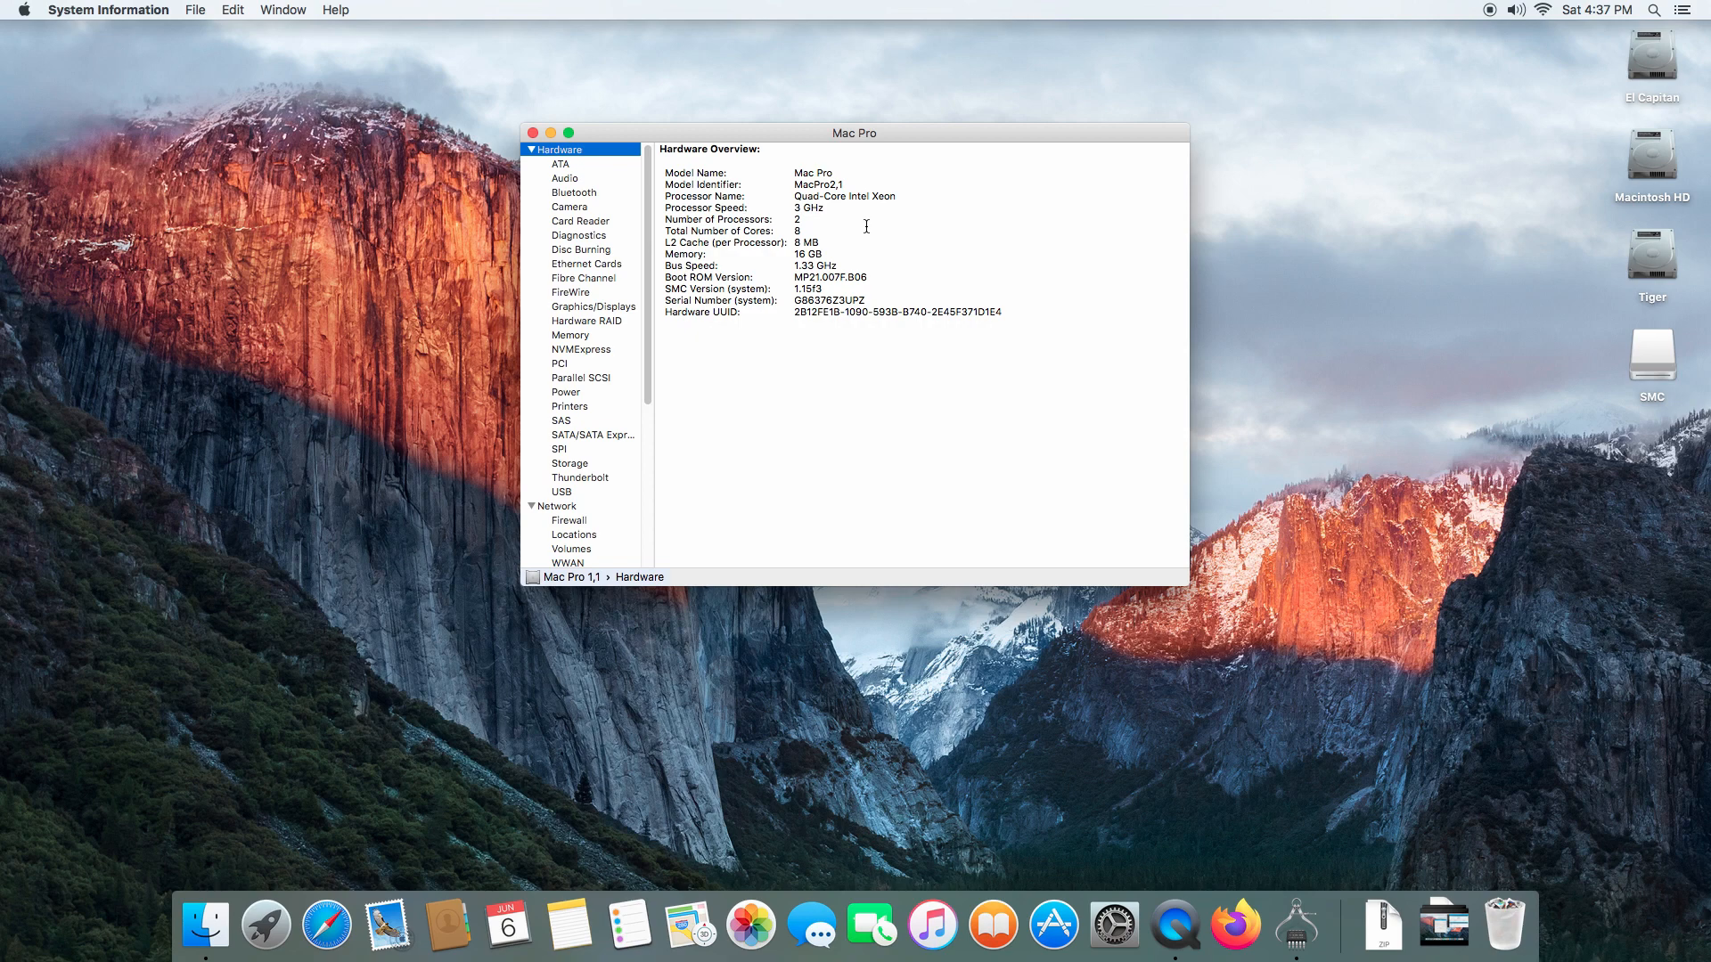
mouse_move(820, 218)
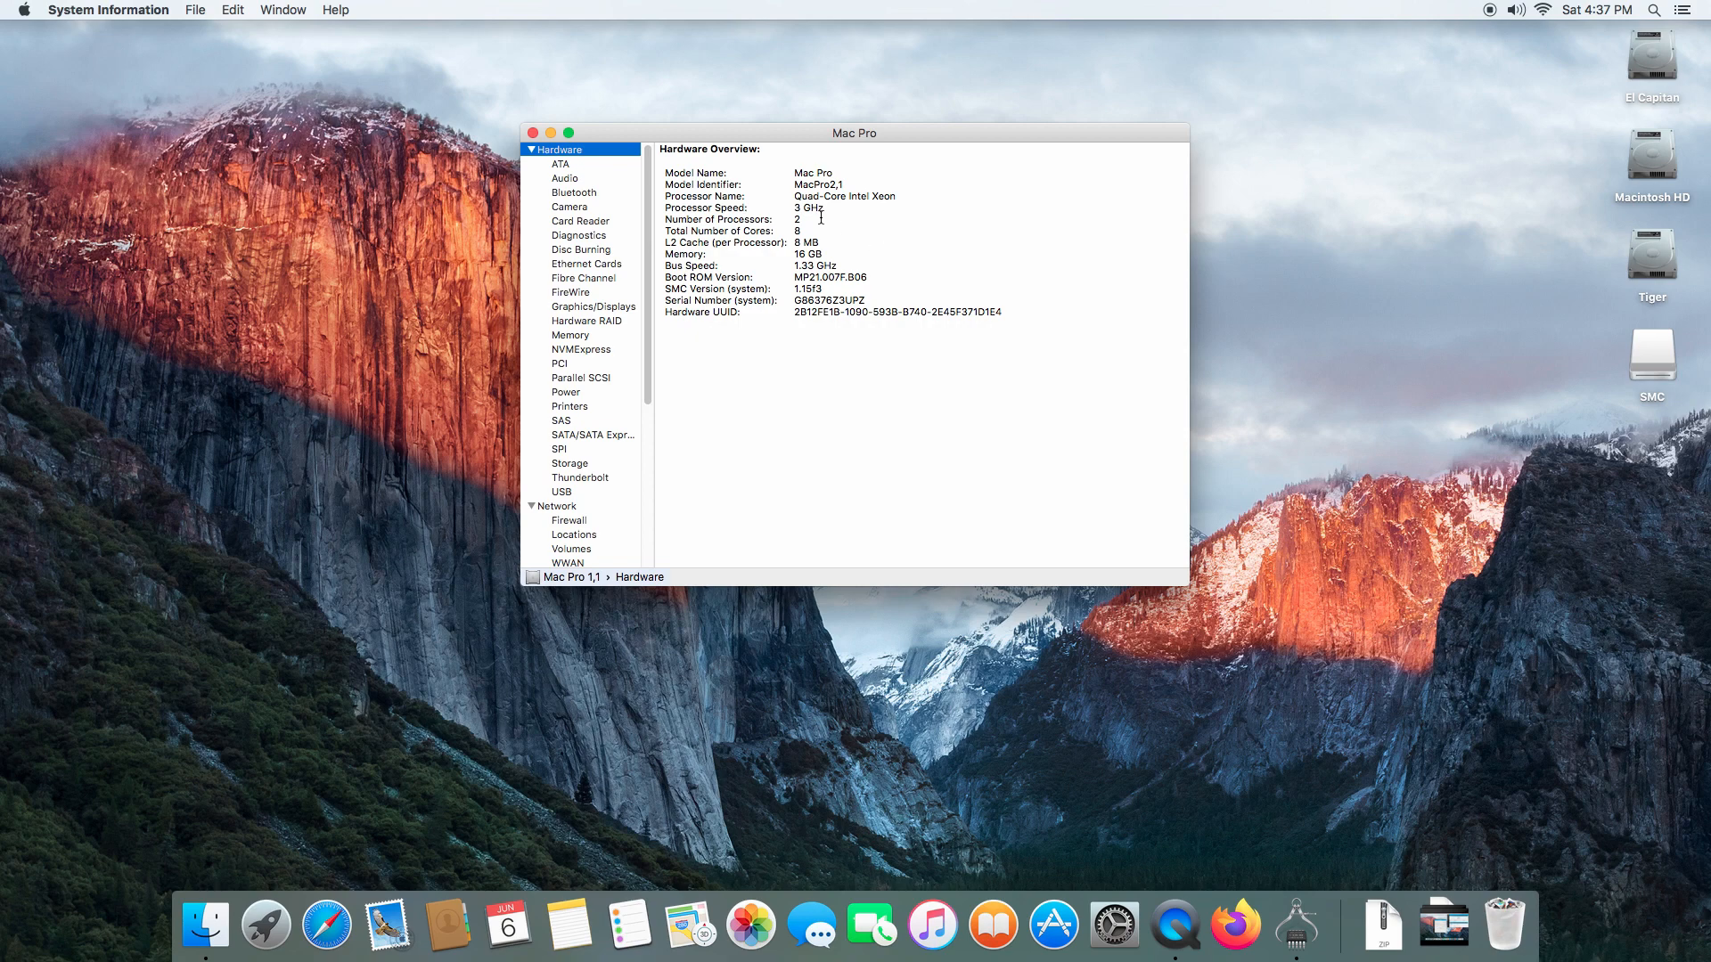
mouse_move(756, 339)
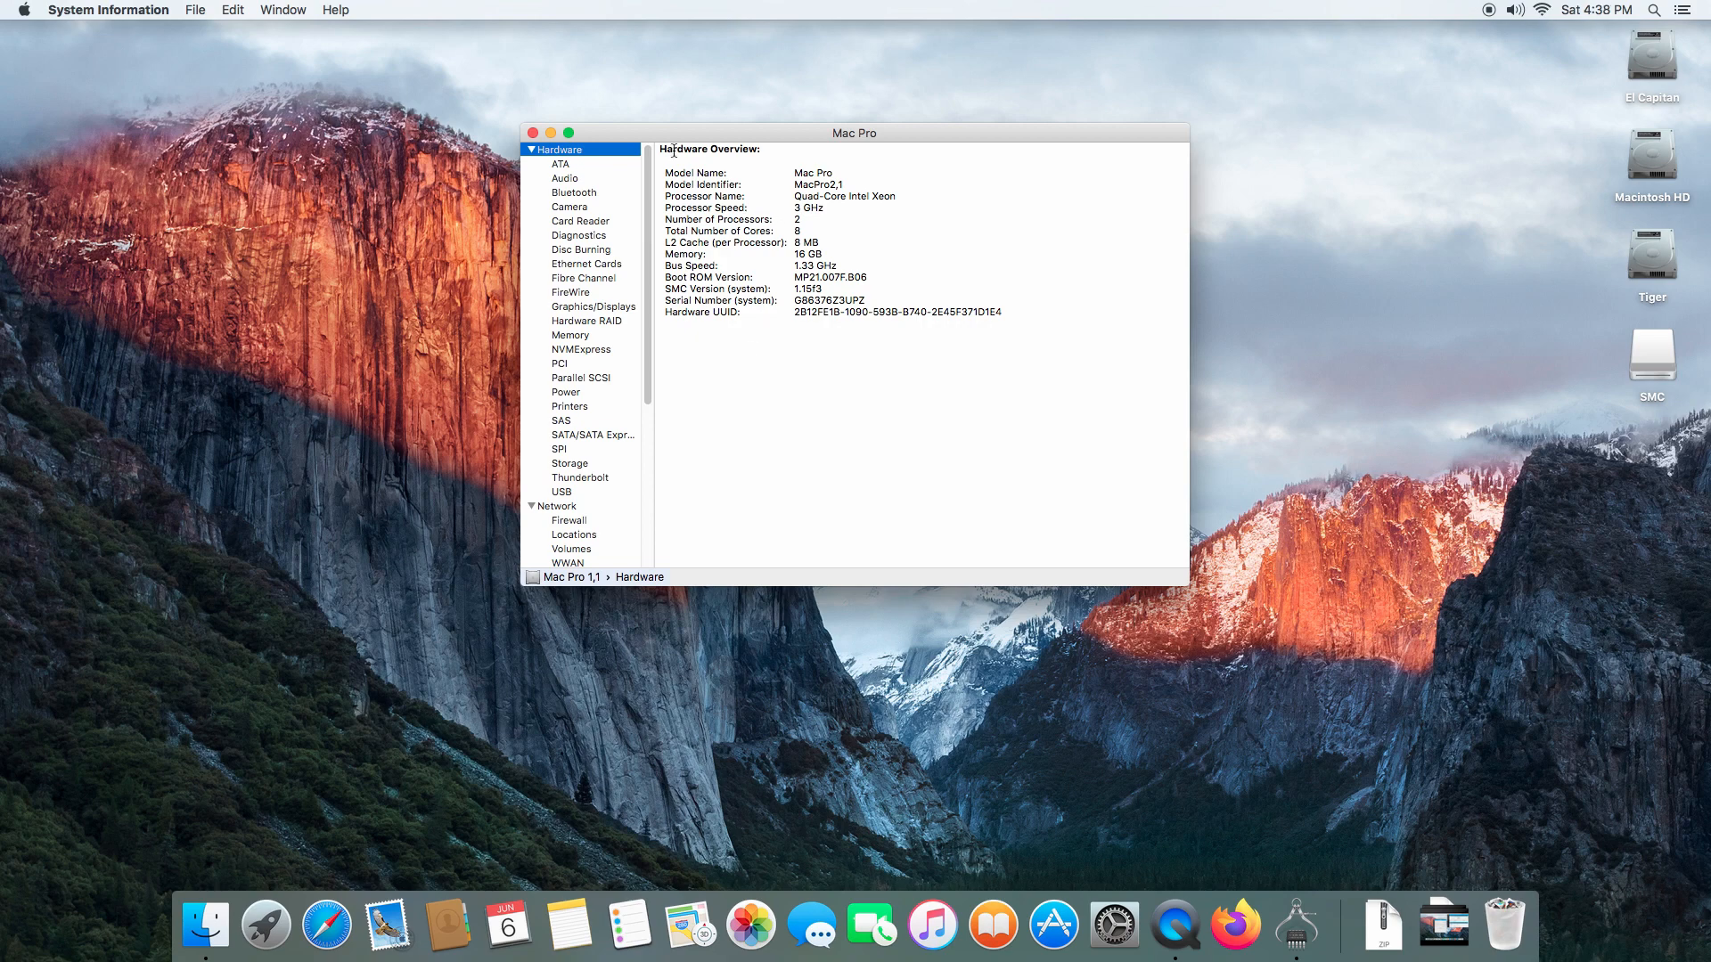
mouse_move(107, 11)
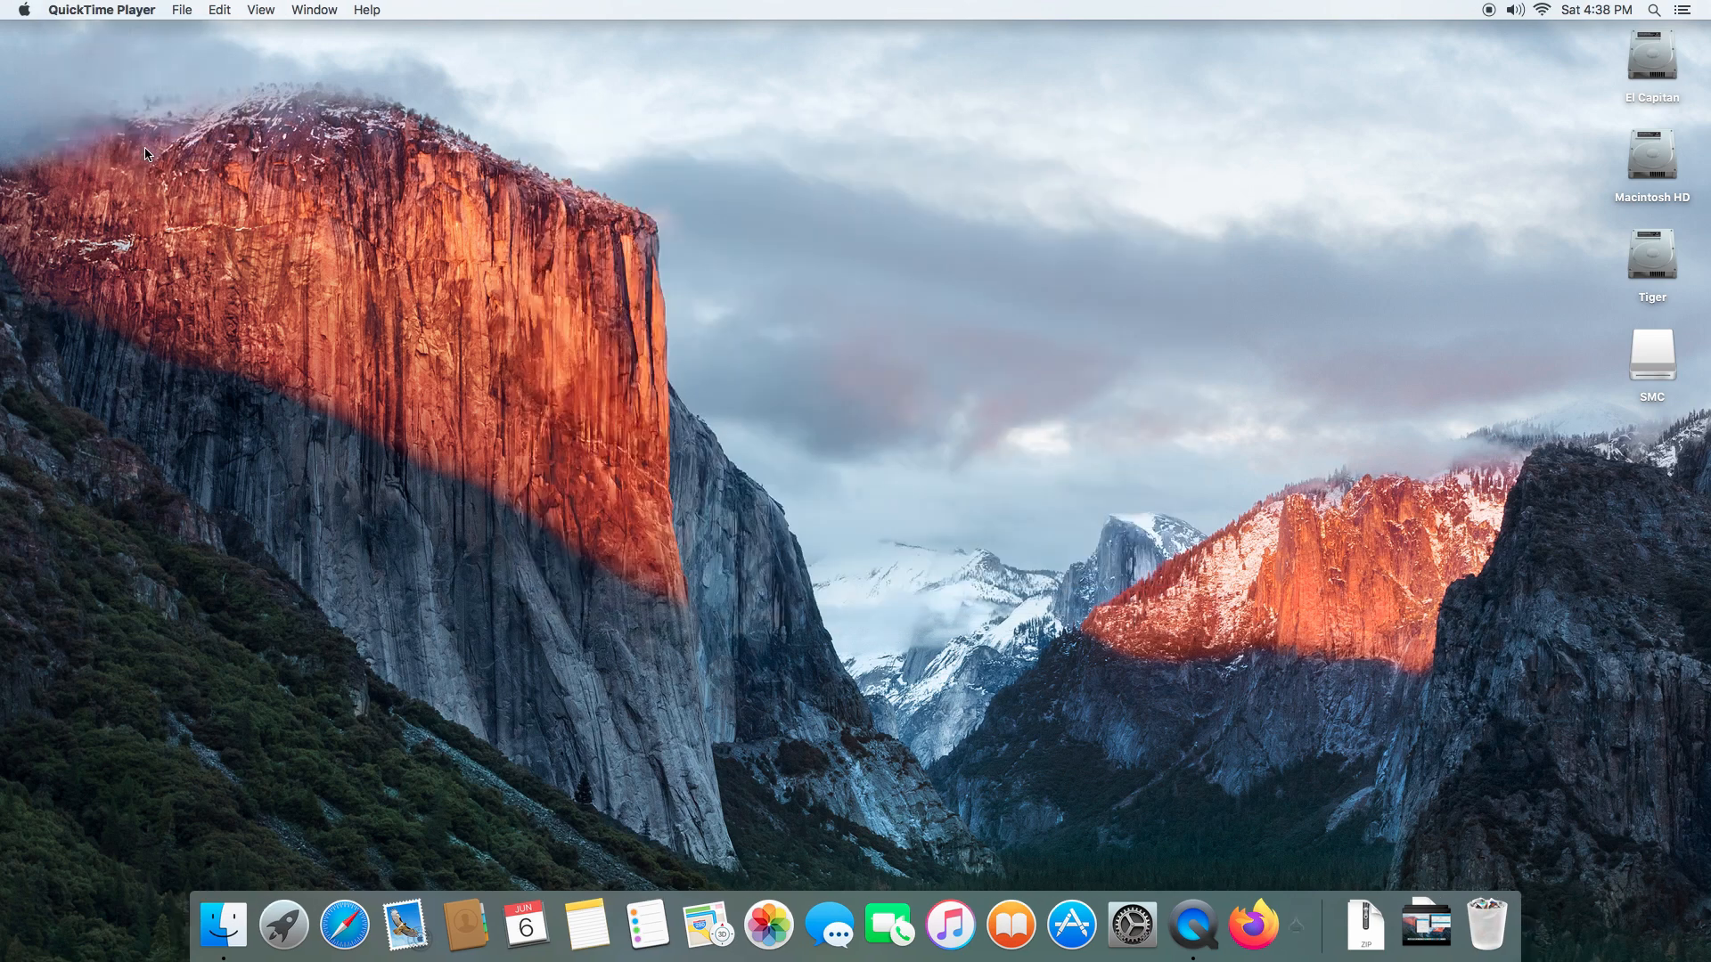
mouse_move(503, 419)
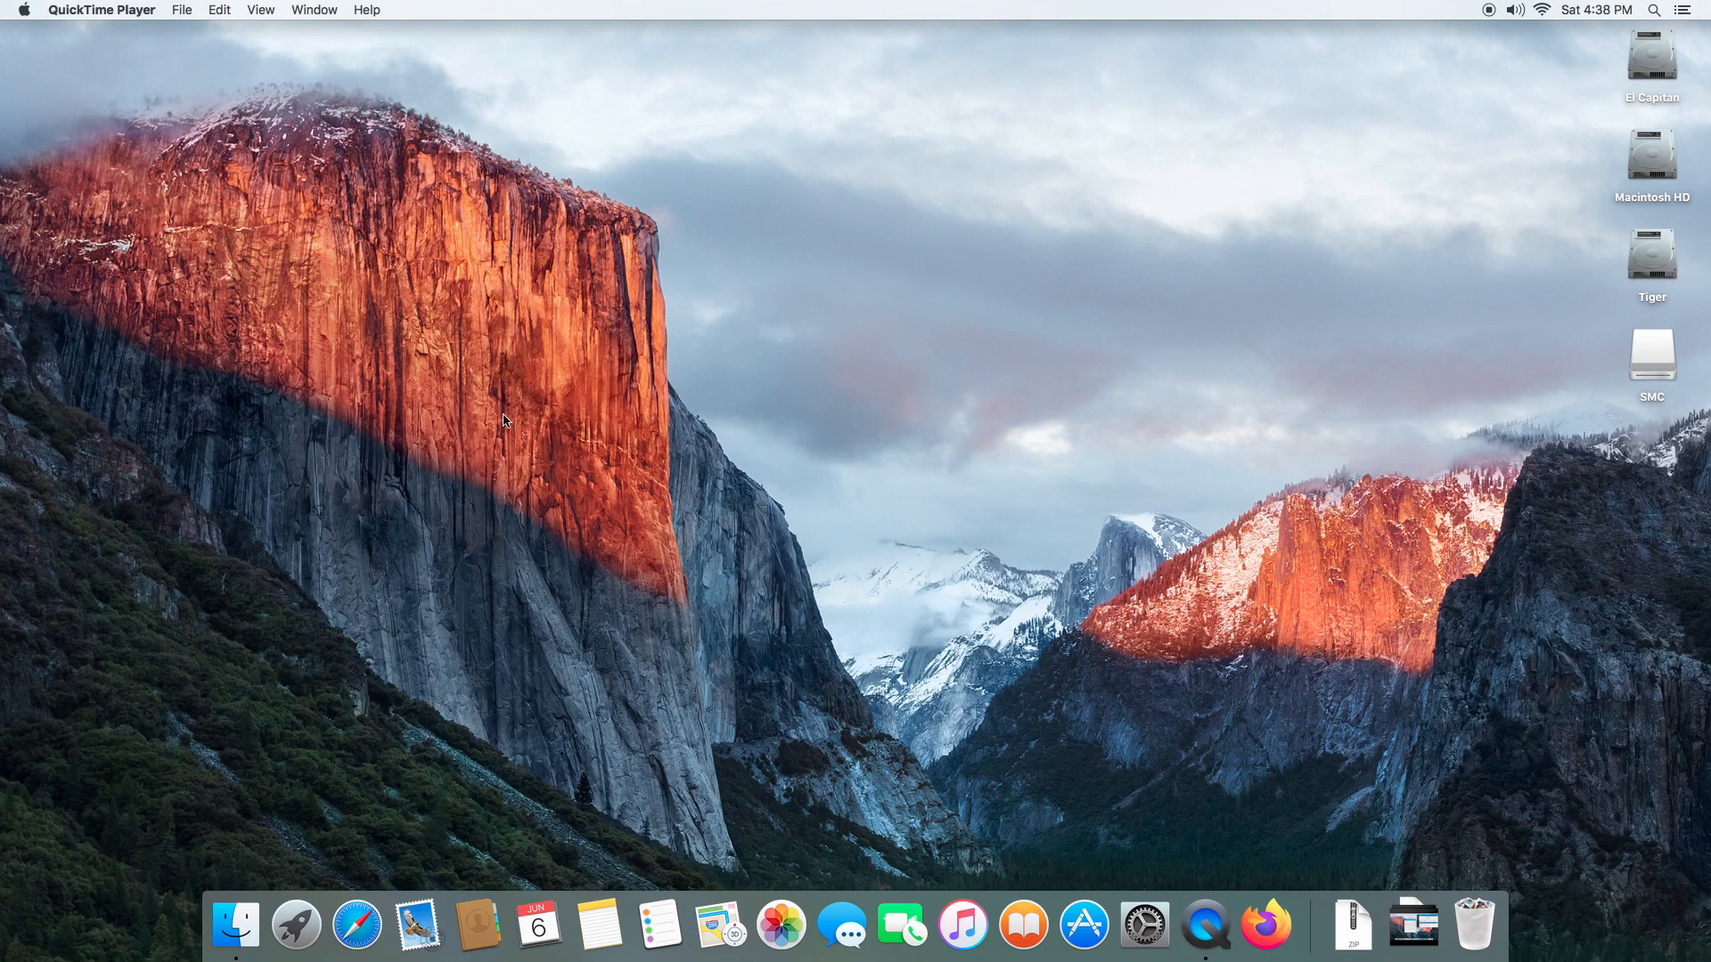
mouse_move(893, 462)
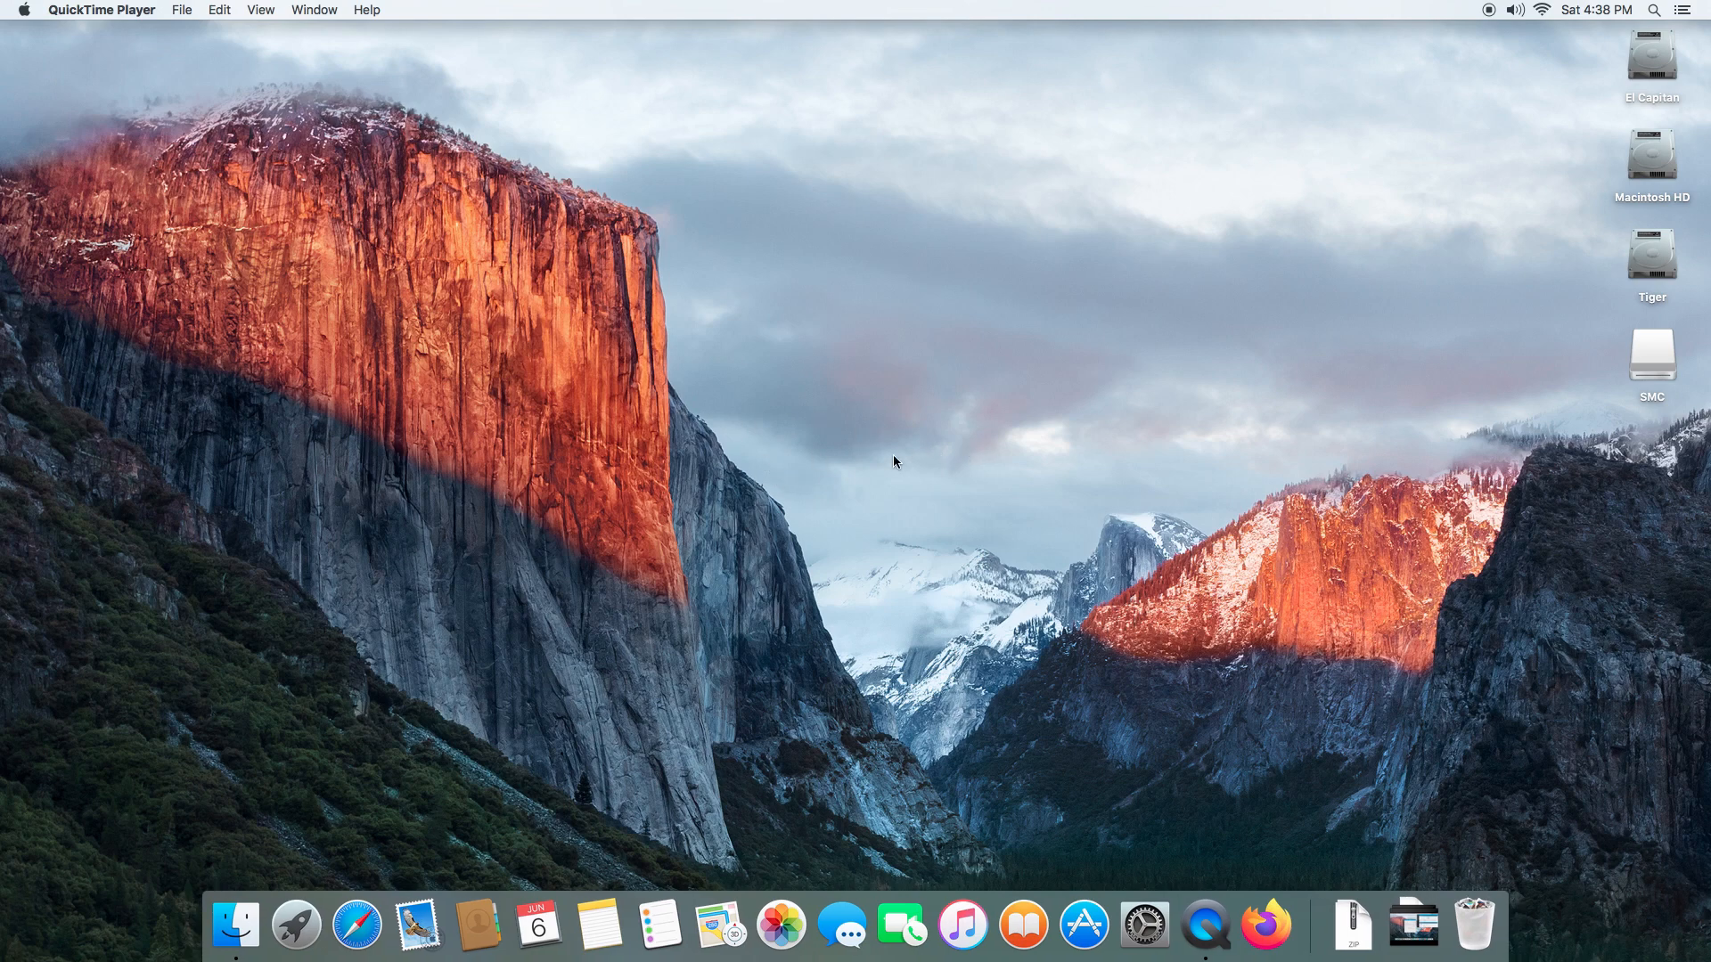
mouse_move(914, 461)
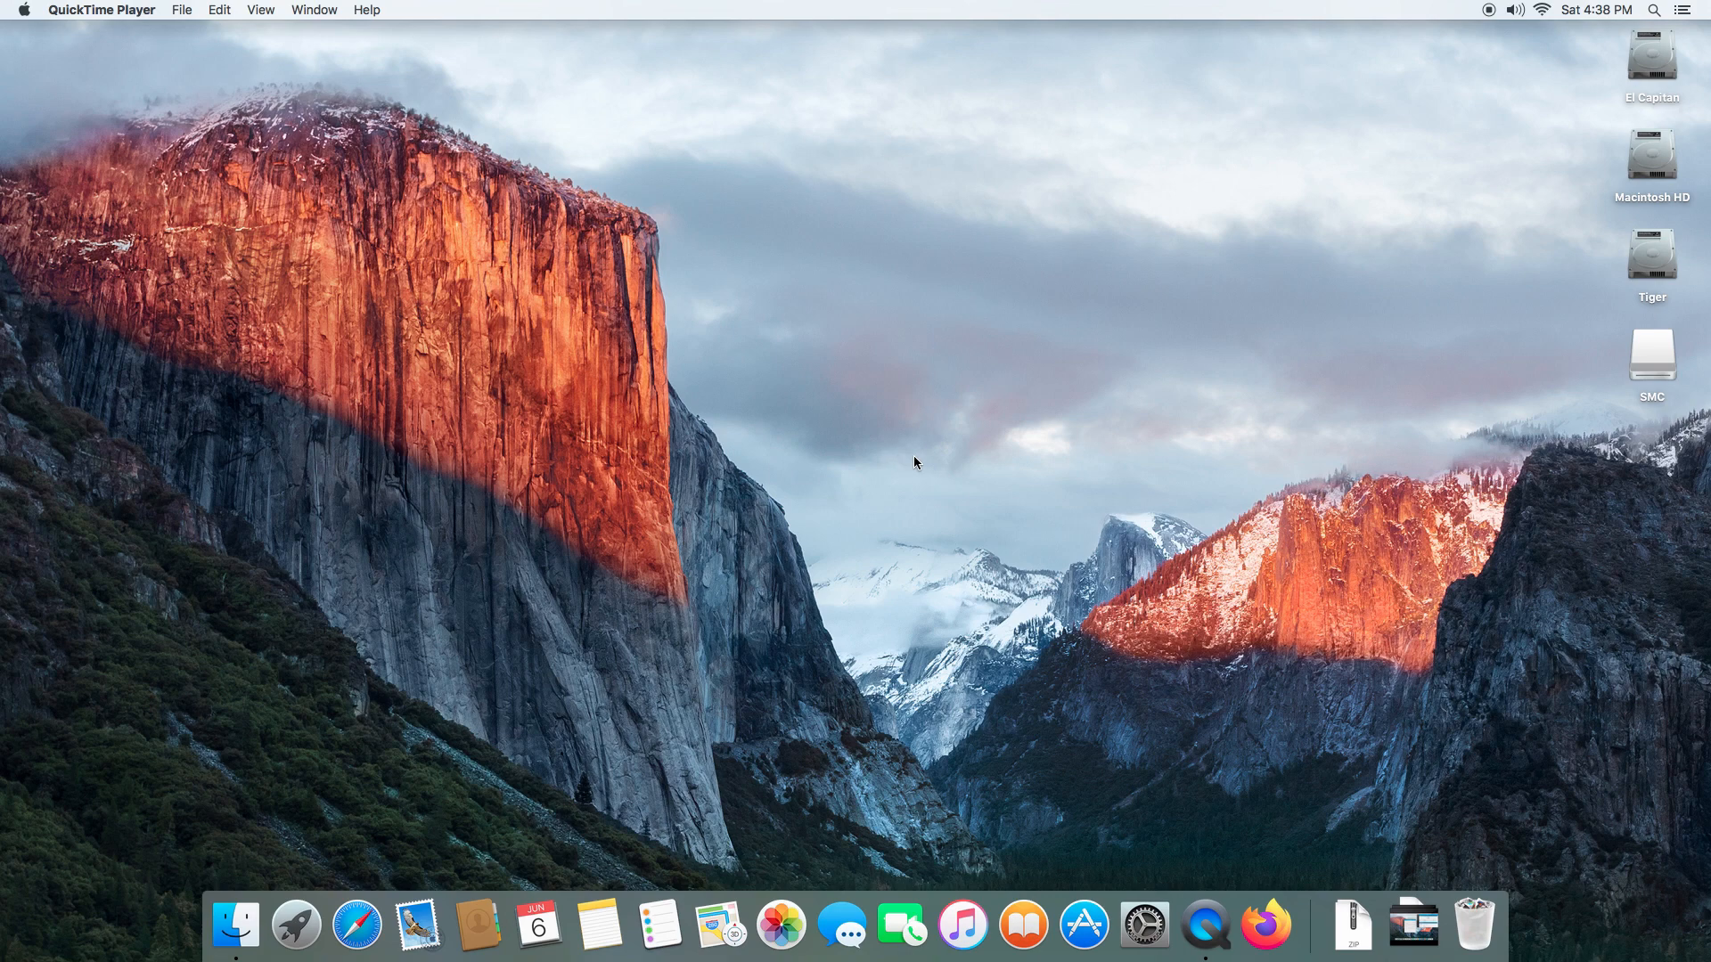
mouse_move(1647, 210)
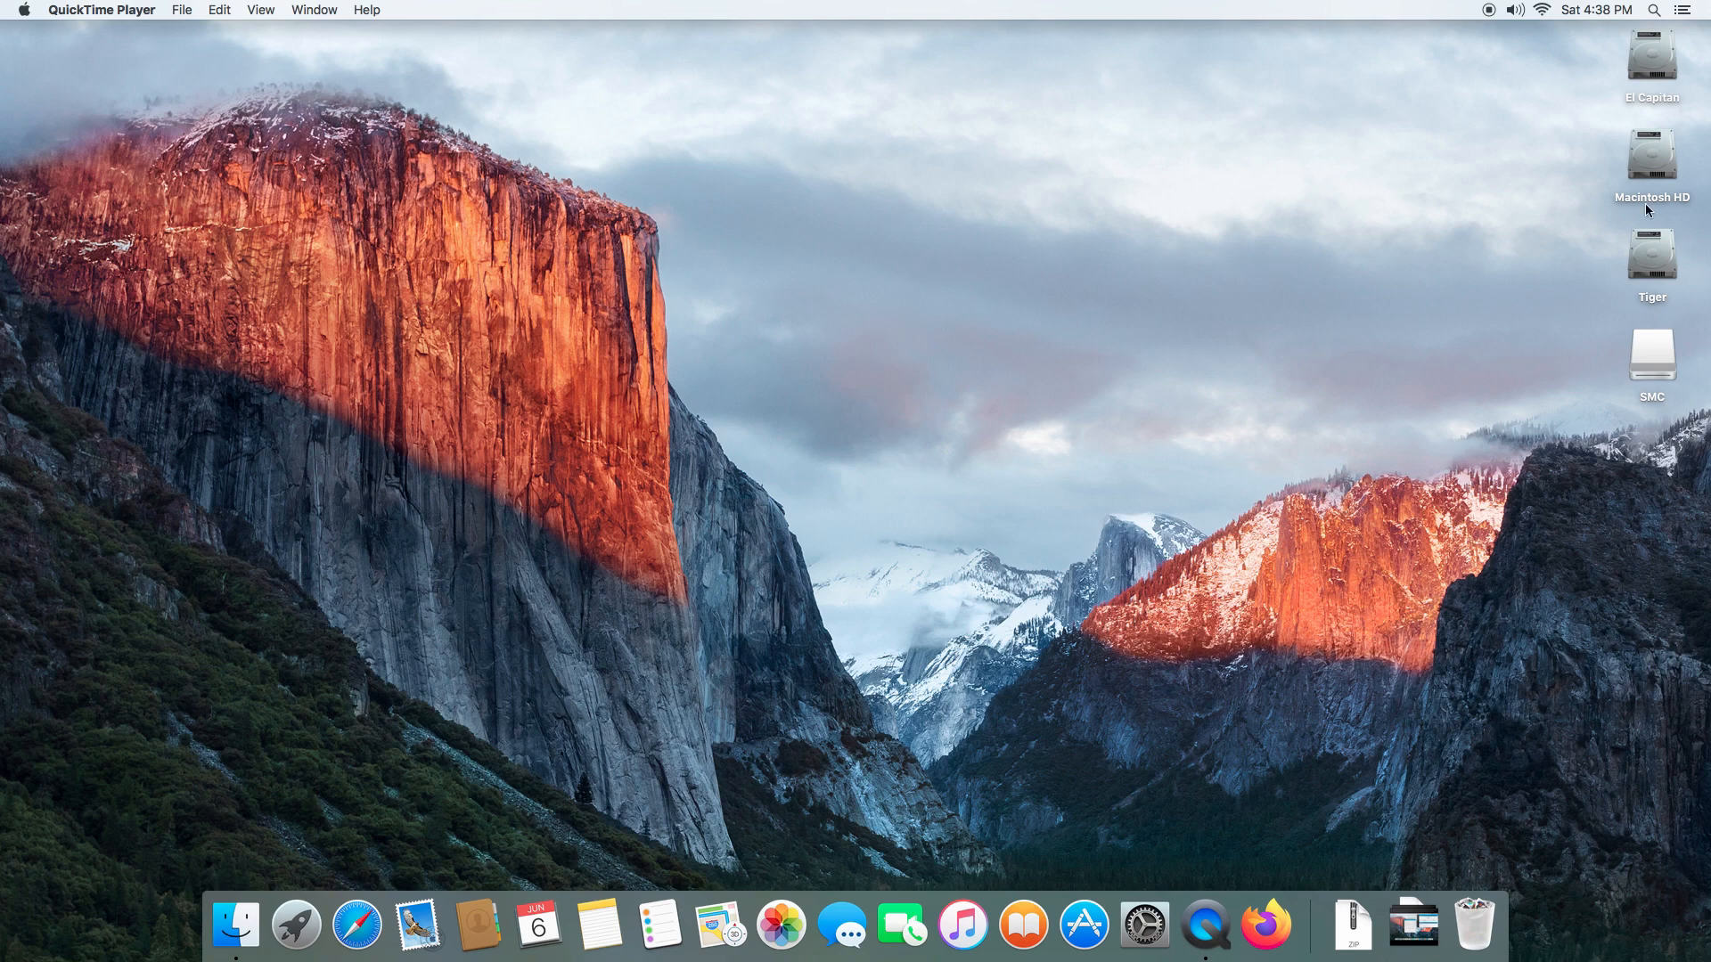
Browse the El Capitan disk's Applications folder in Finder to find Geekbench 4
click(1650, 55)
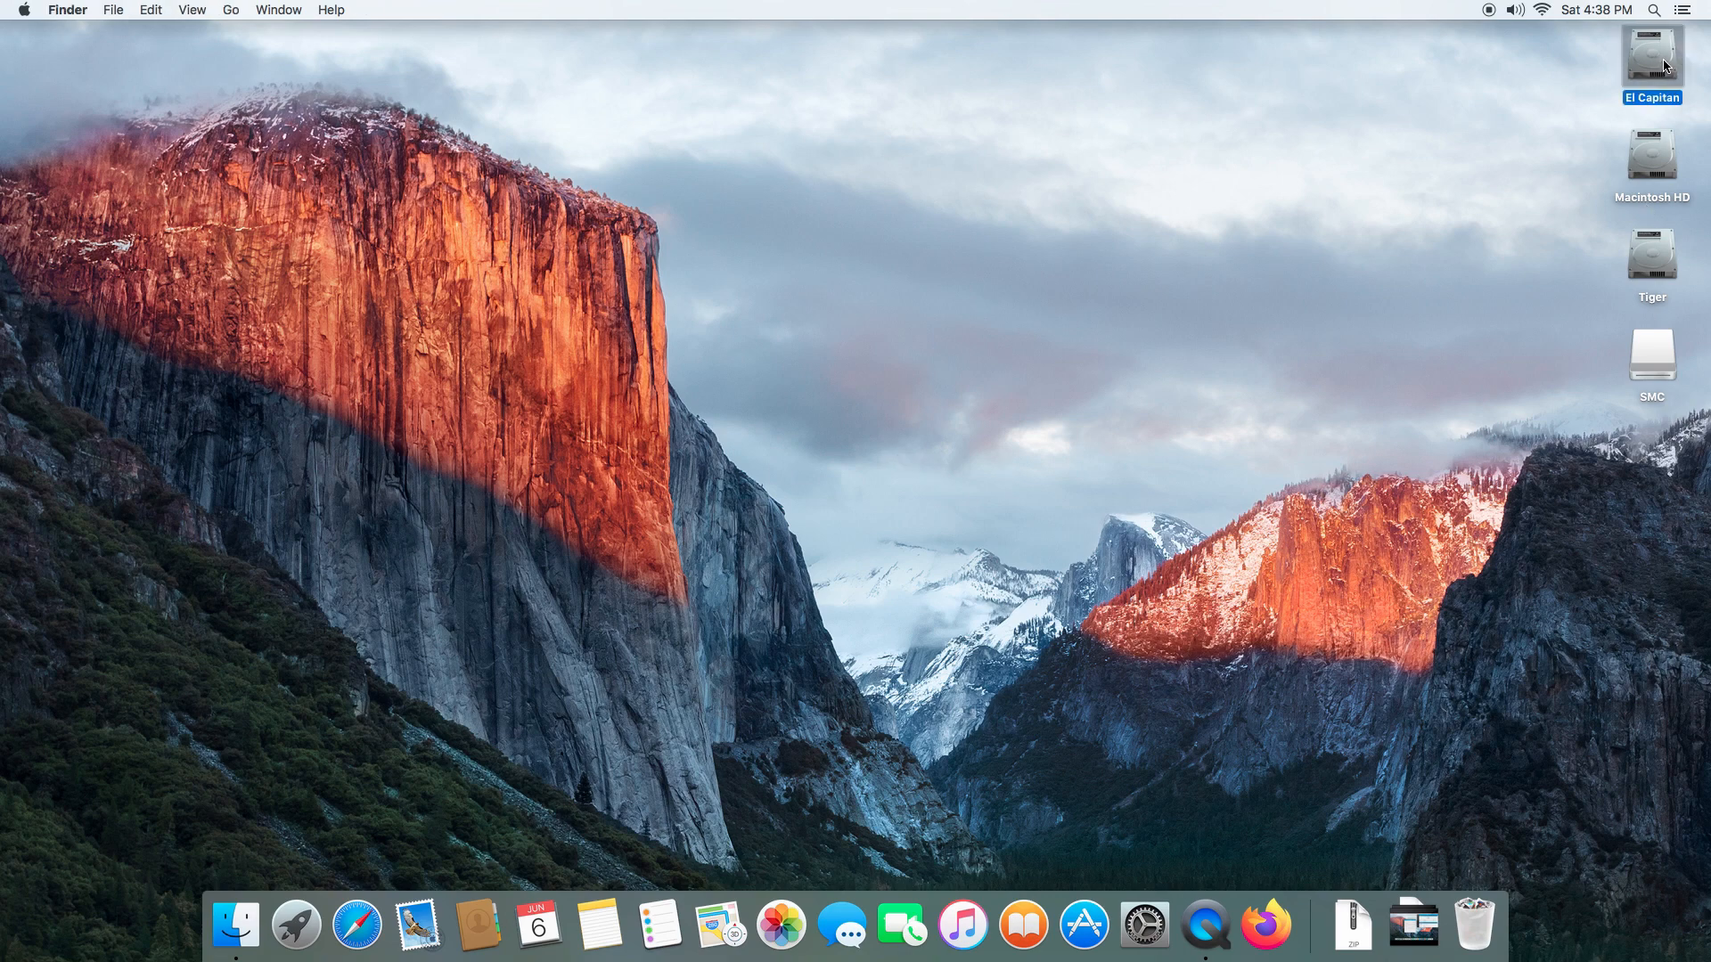
double_click(1651, 56)
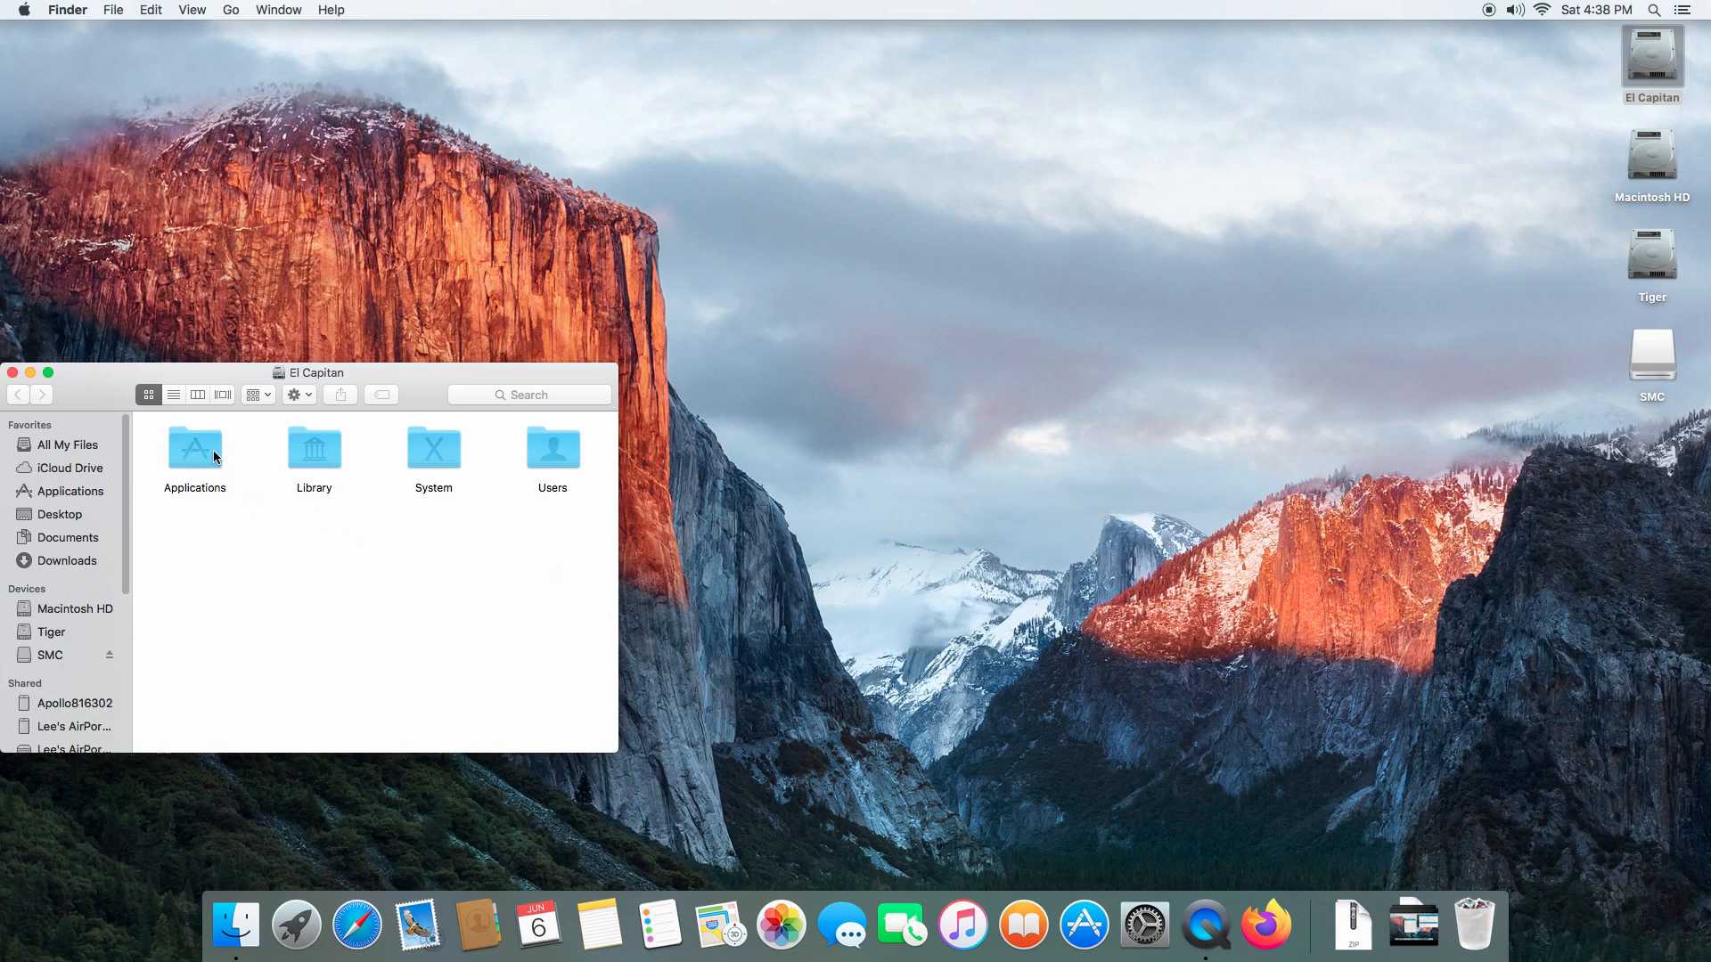
double_click(195, 450)
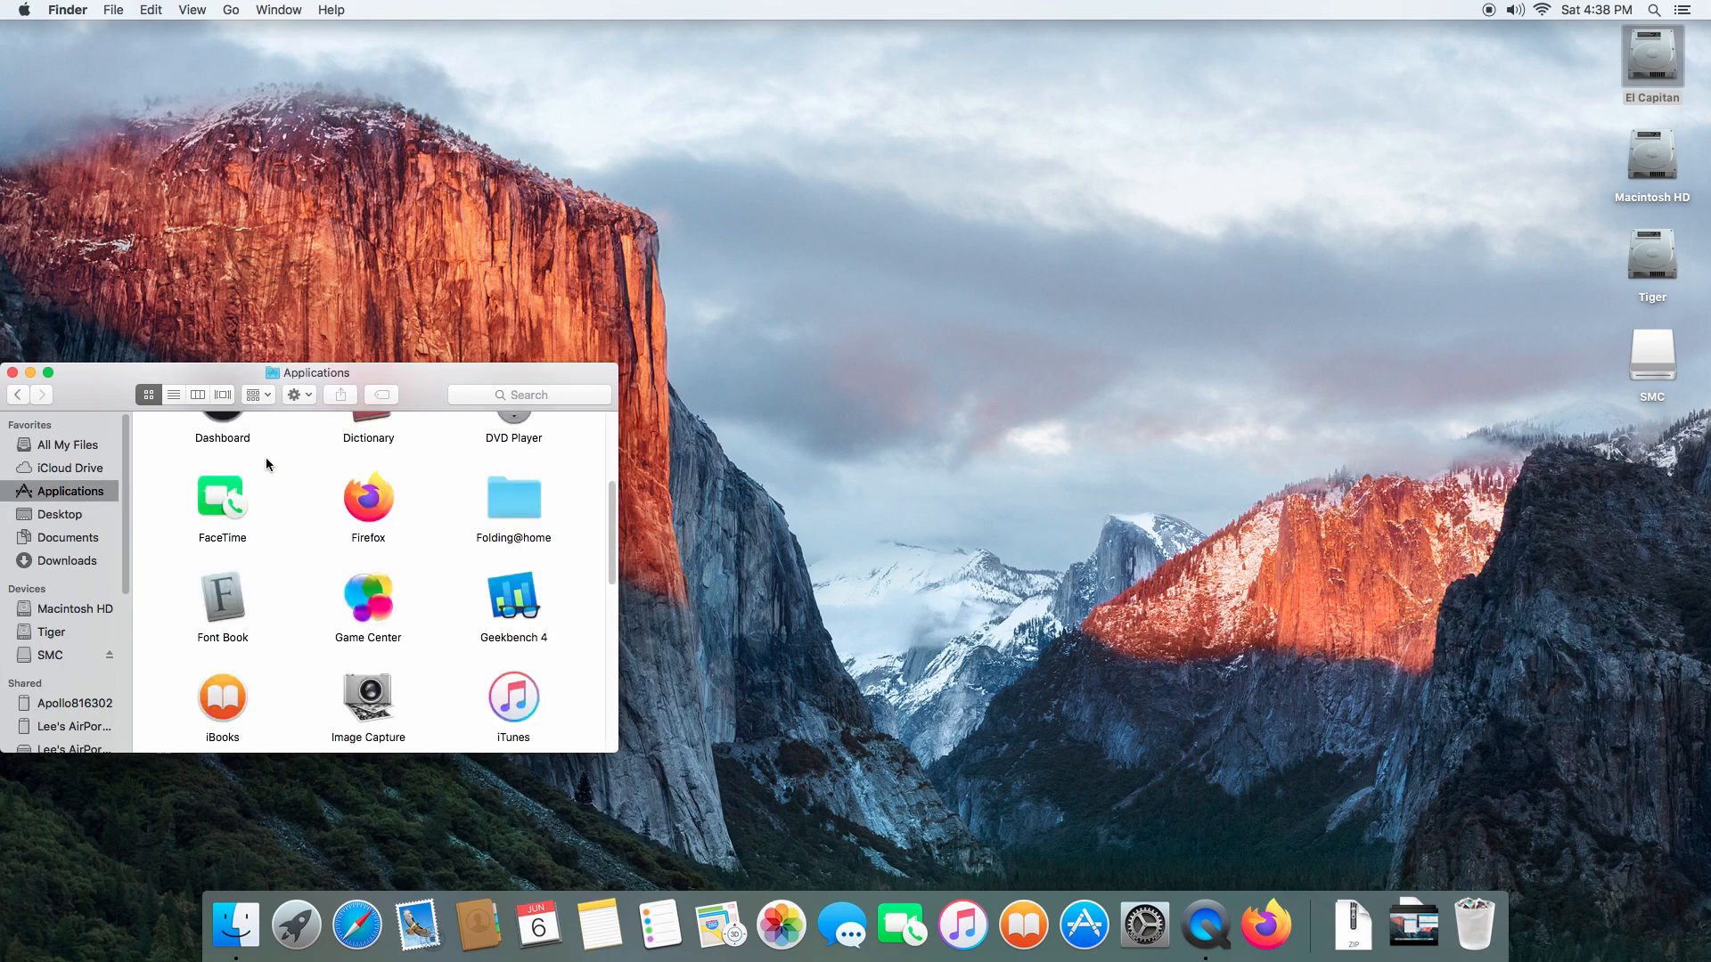
scroll(down, 3)
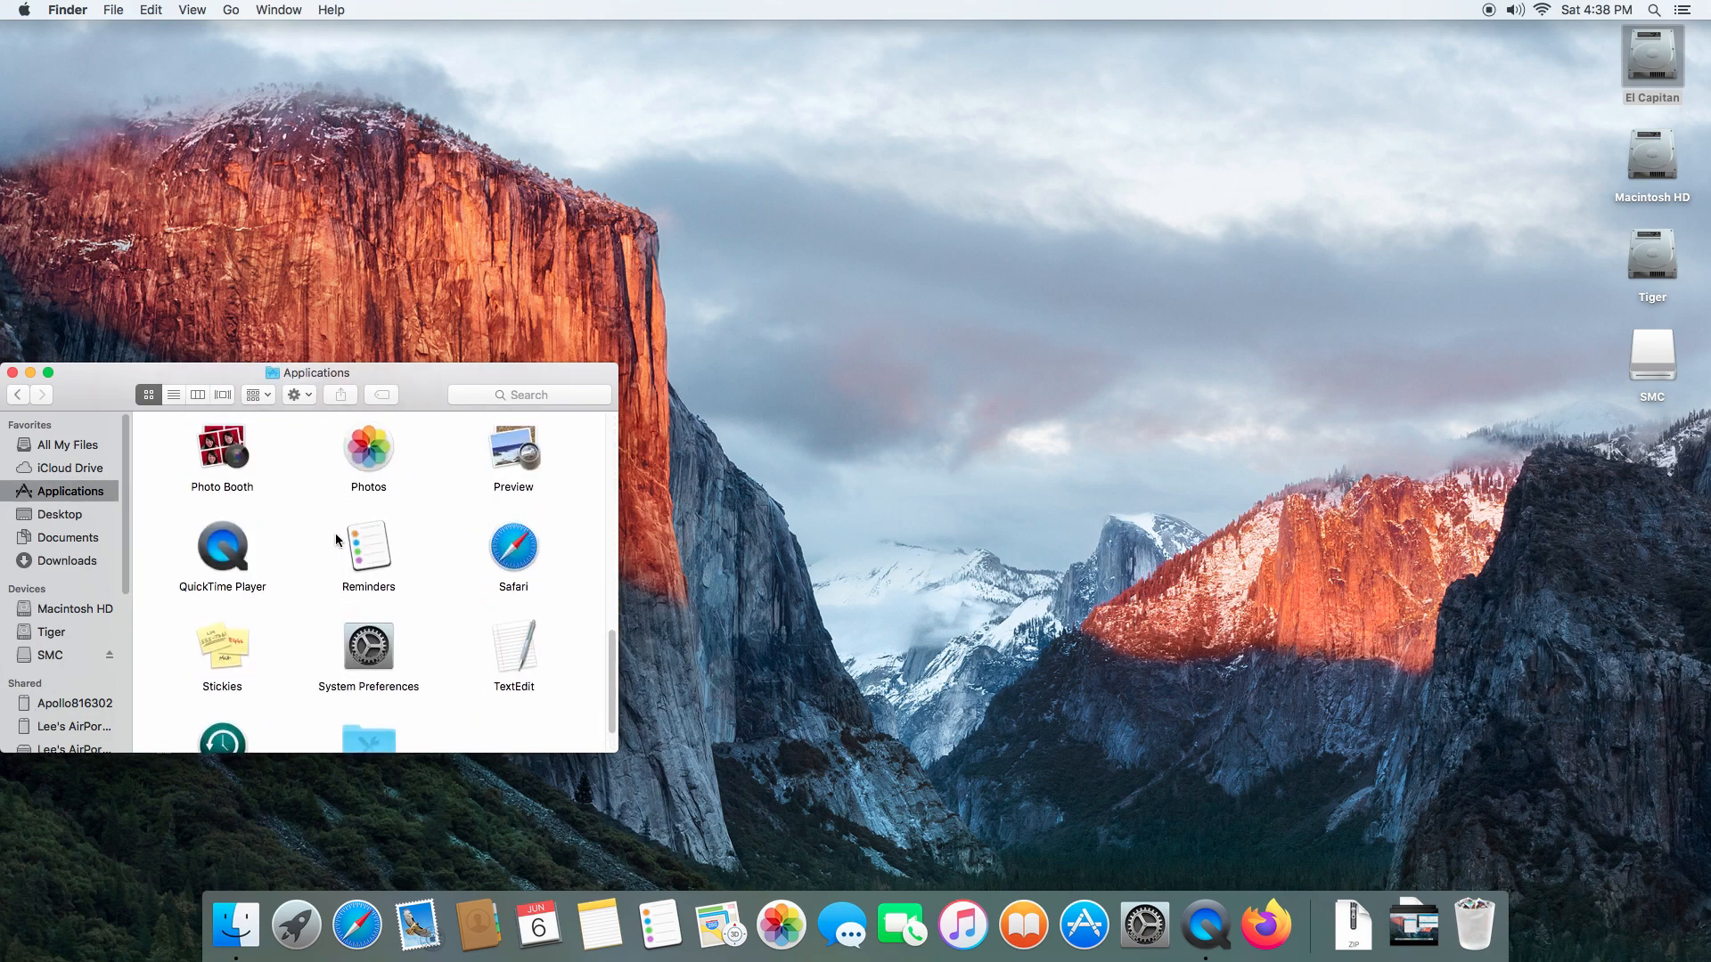
scroll(up, 3)
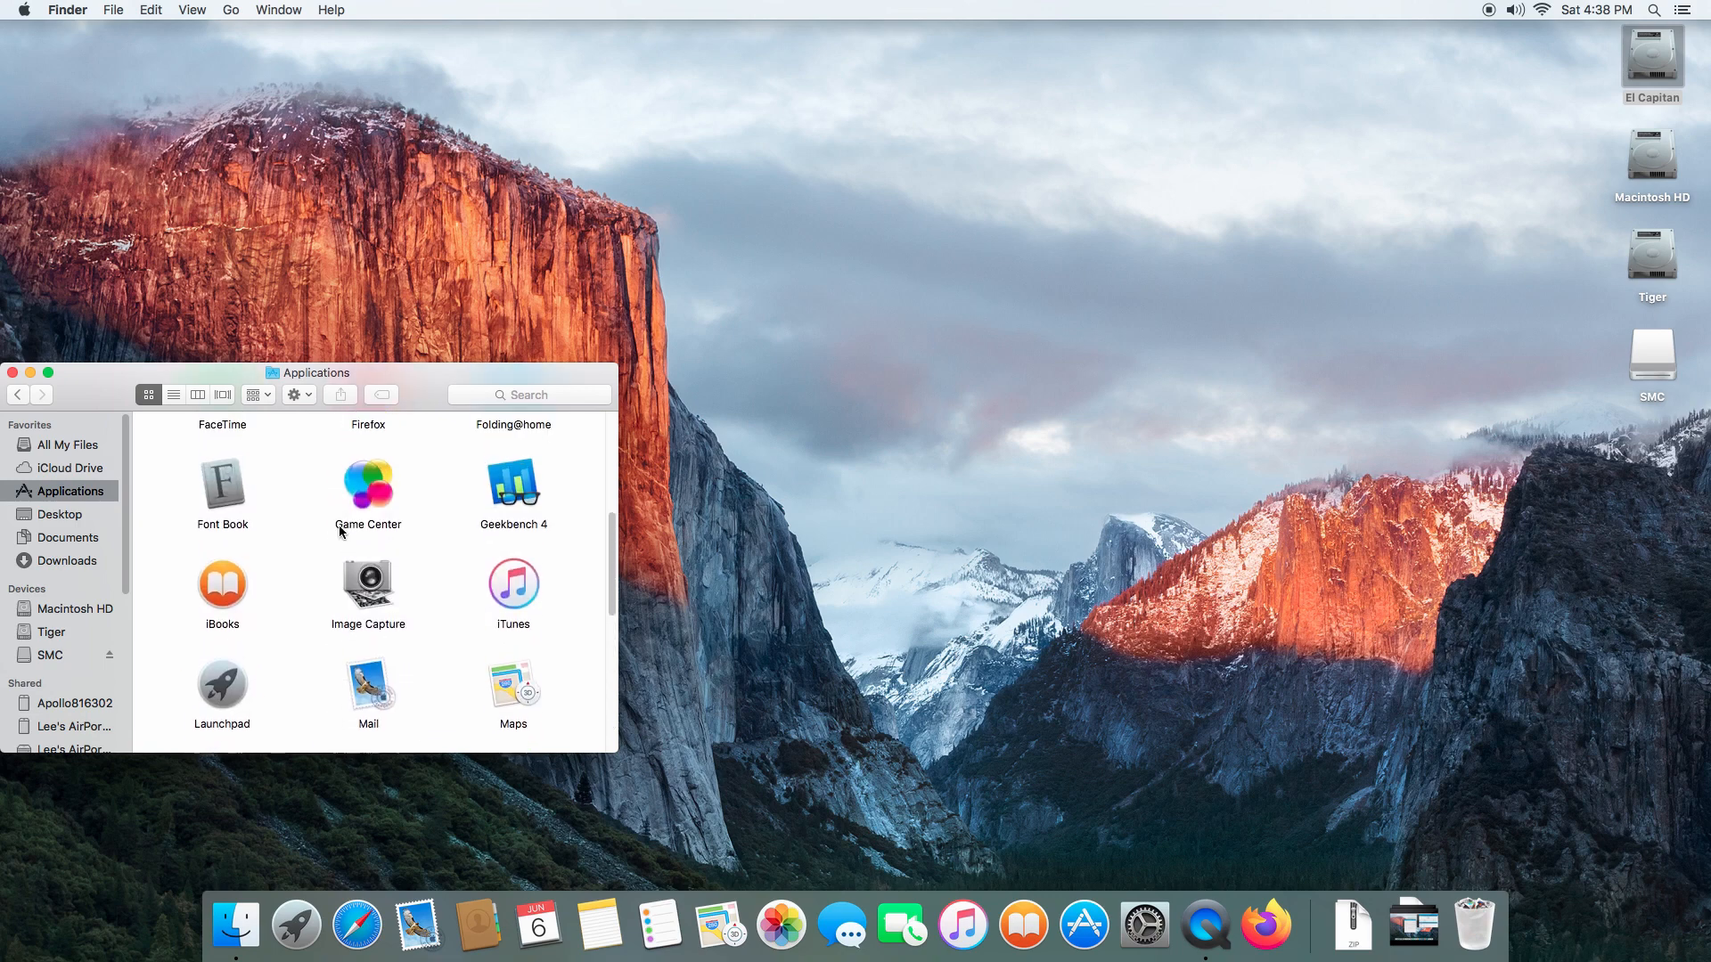
Launch Geekbench 4 from Applications and close the Finder window
double_click(513, 481)
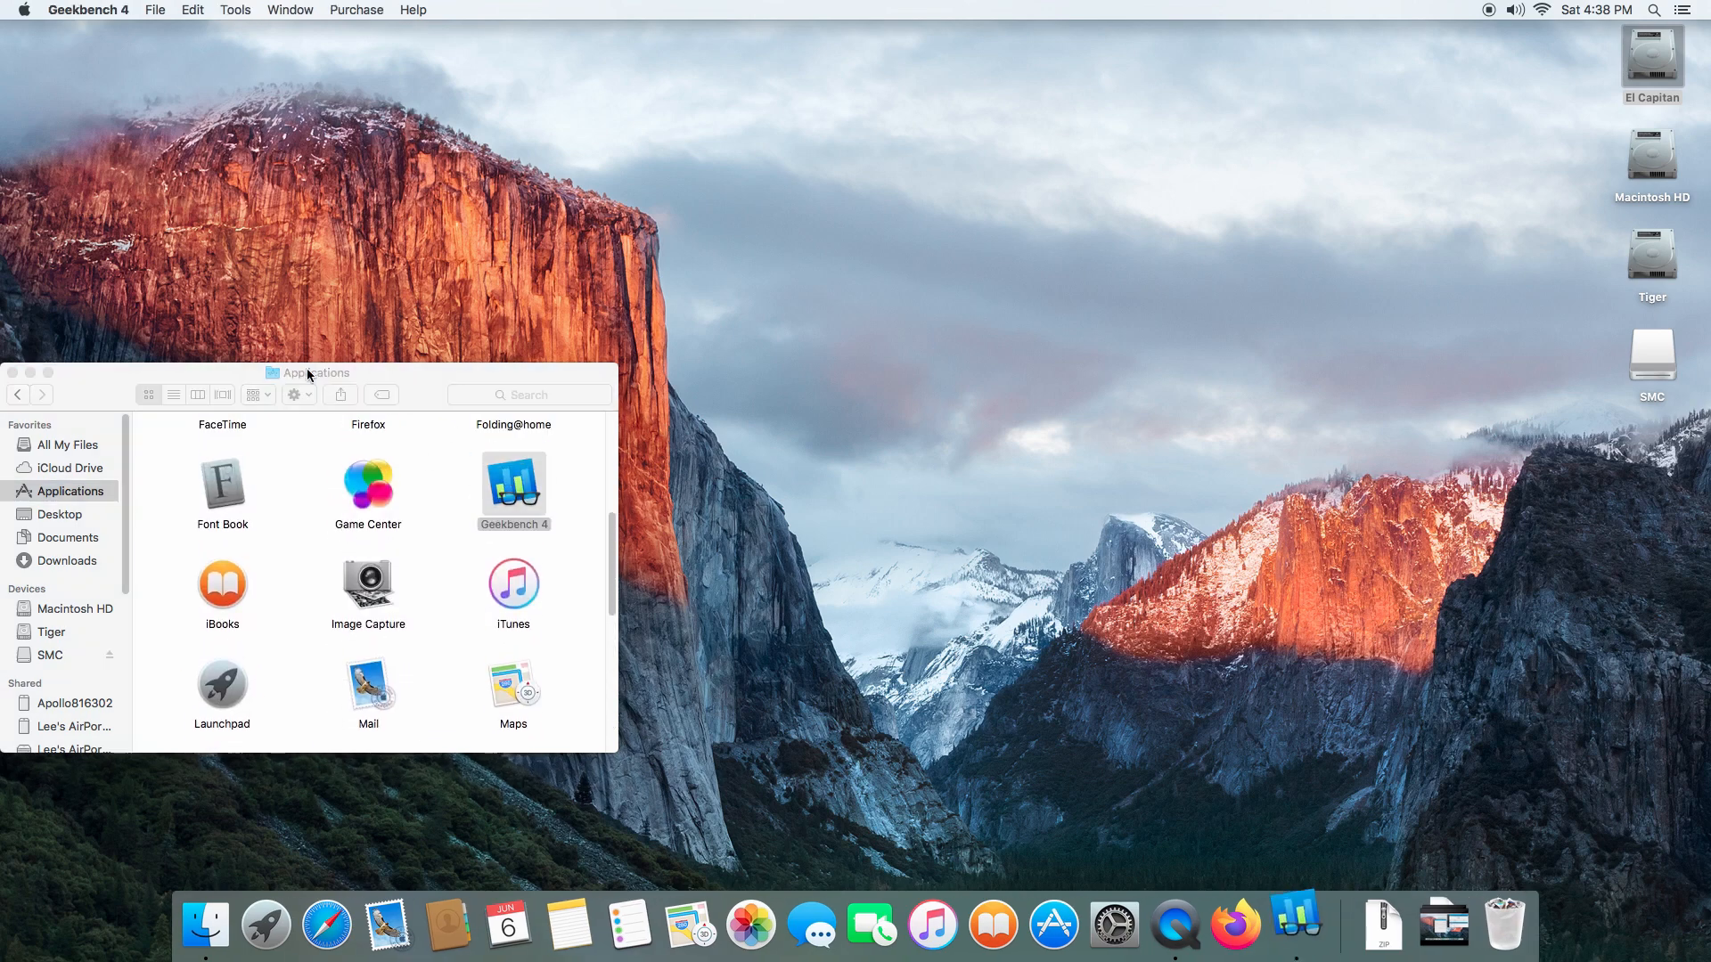
double_click(513, 479)
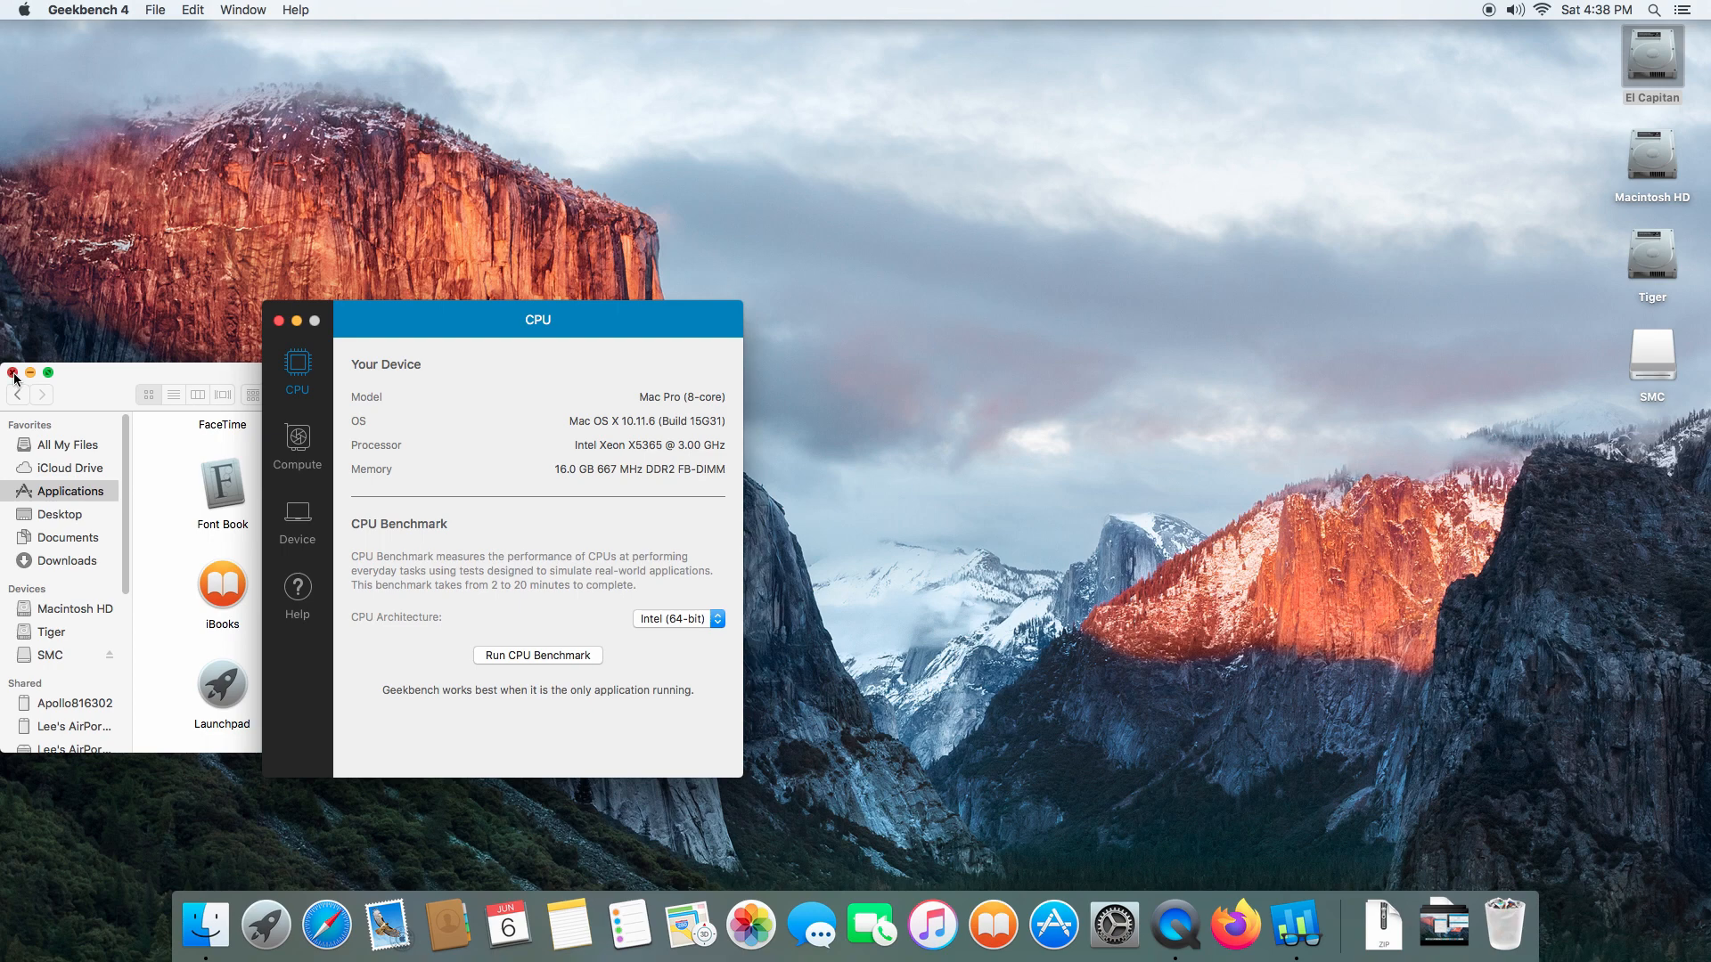
click(12, 374)
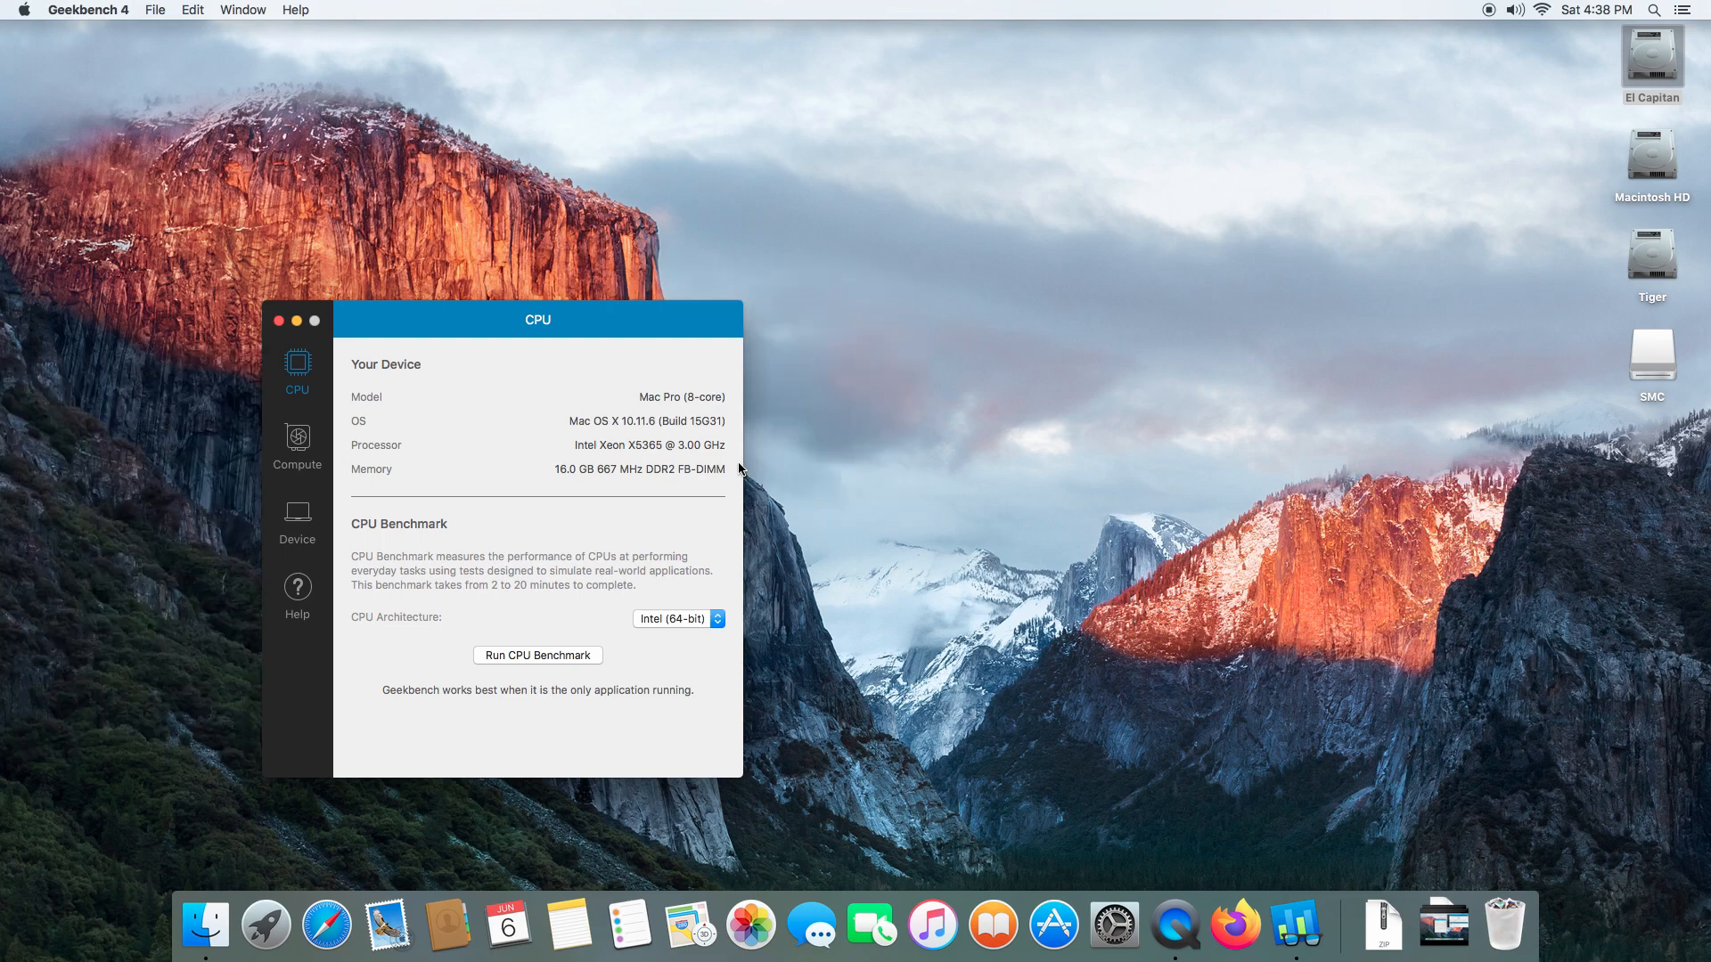
mouse_move(590, 337)
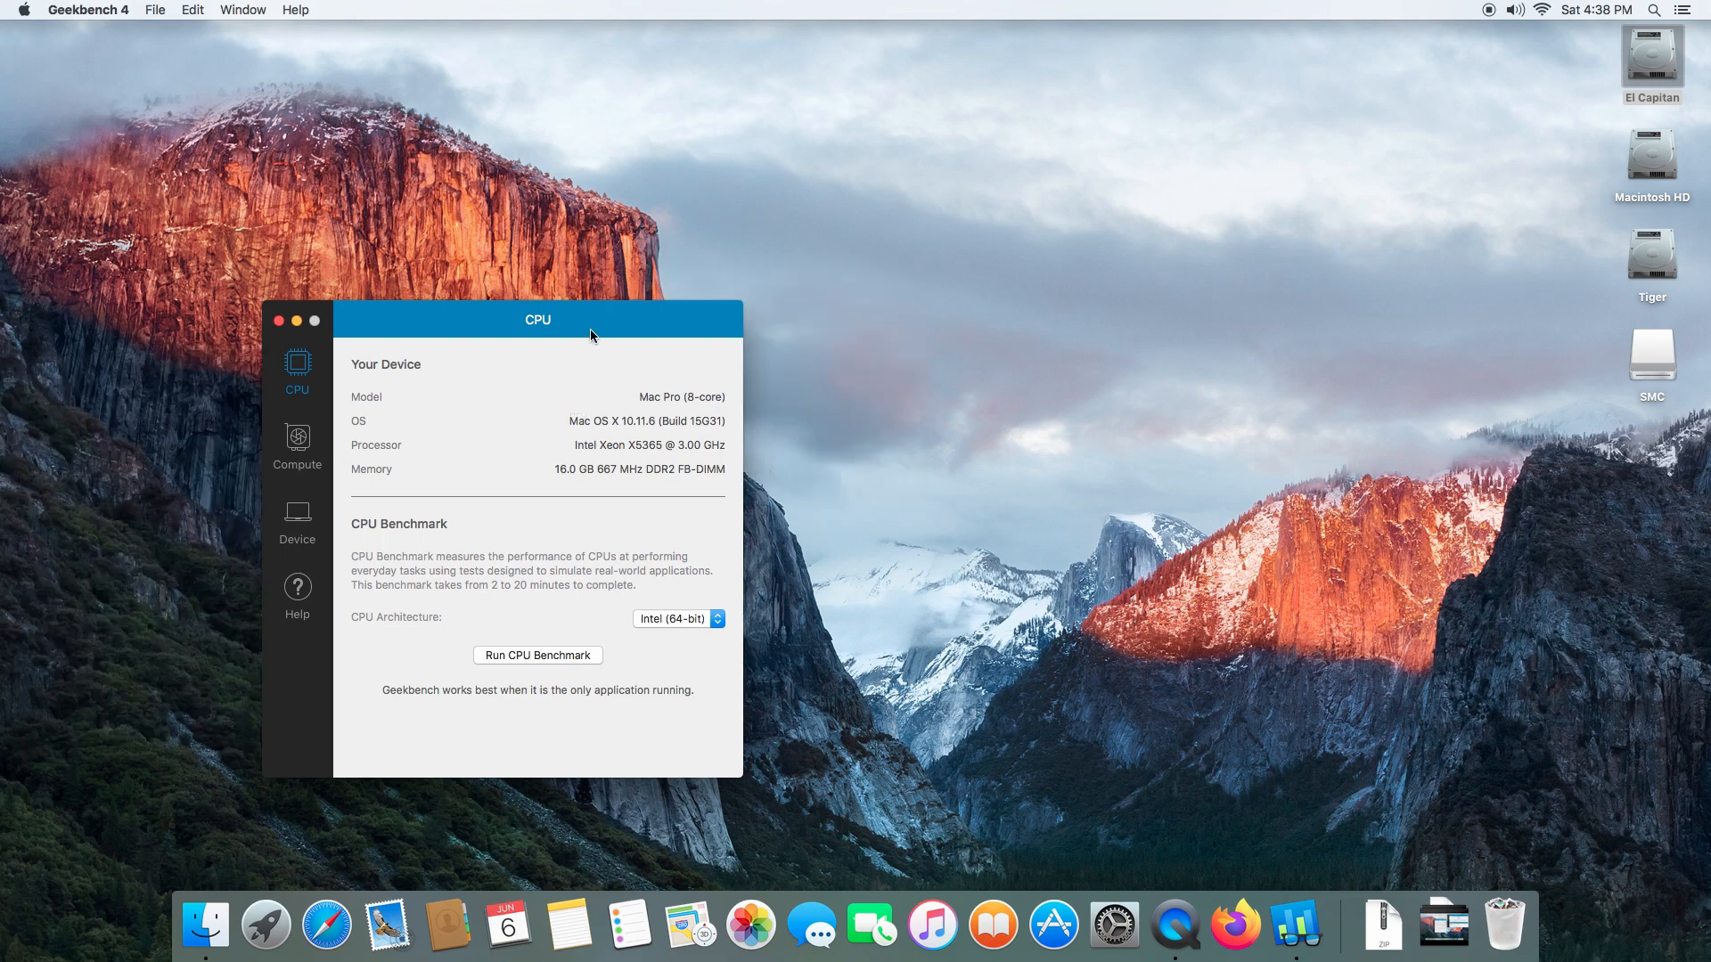
mouse_move(640, 342)
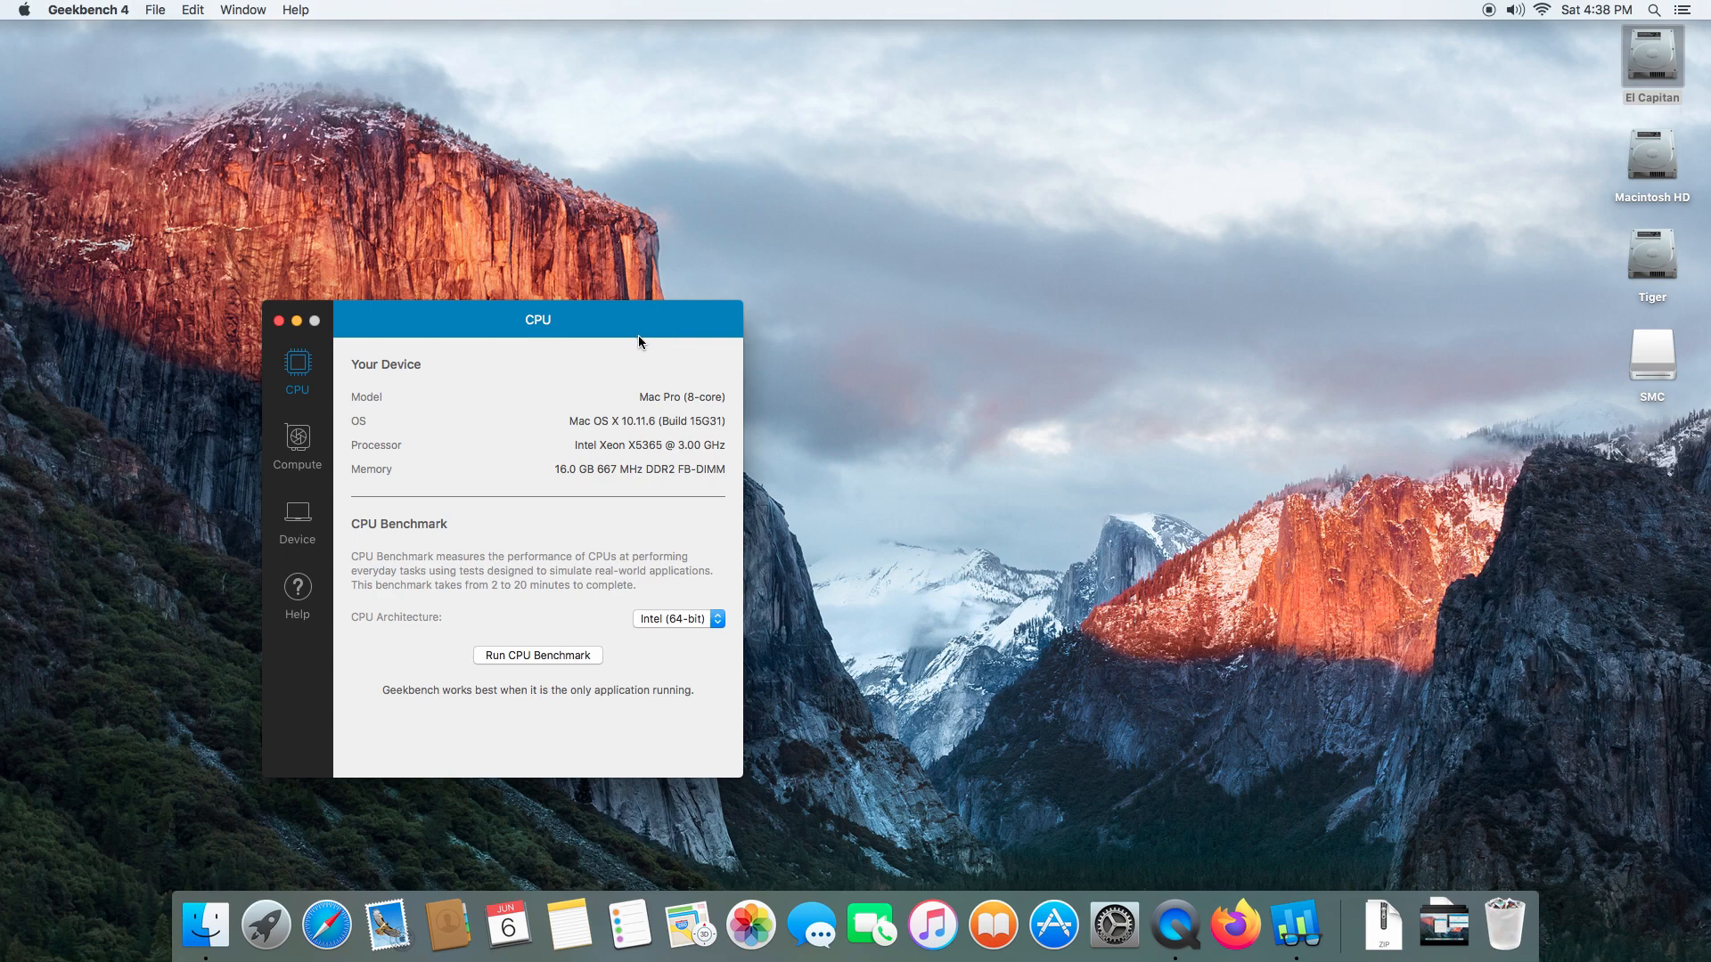
mouse_move(576, 360)
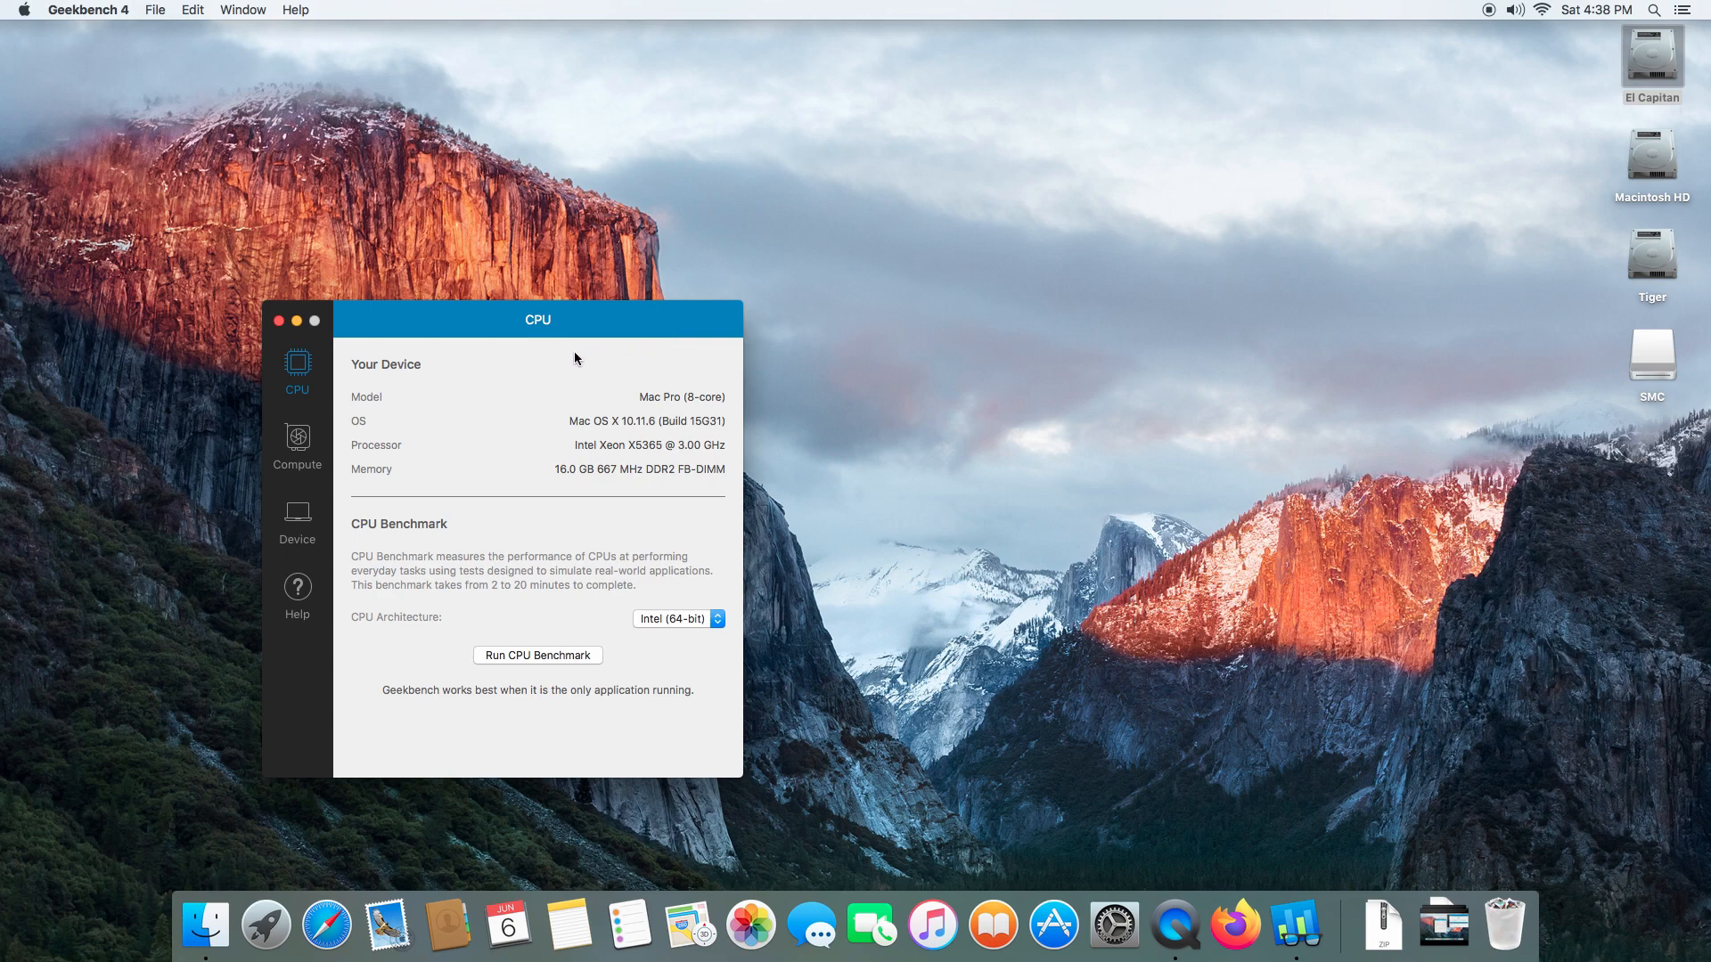
mouse_move(571, 353)
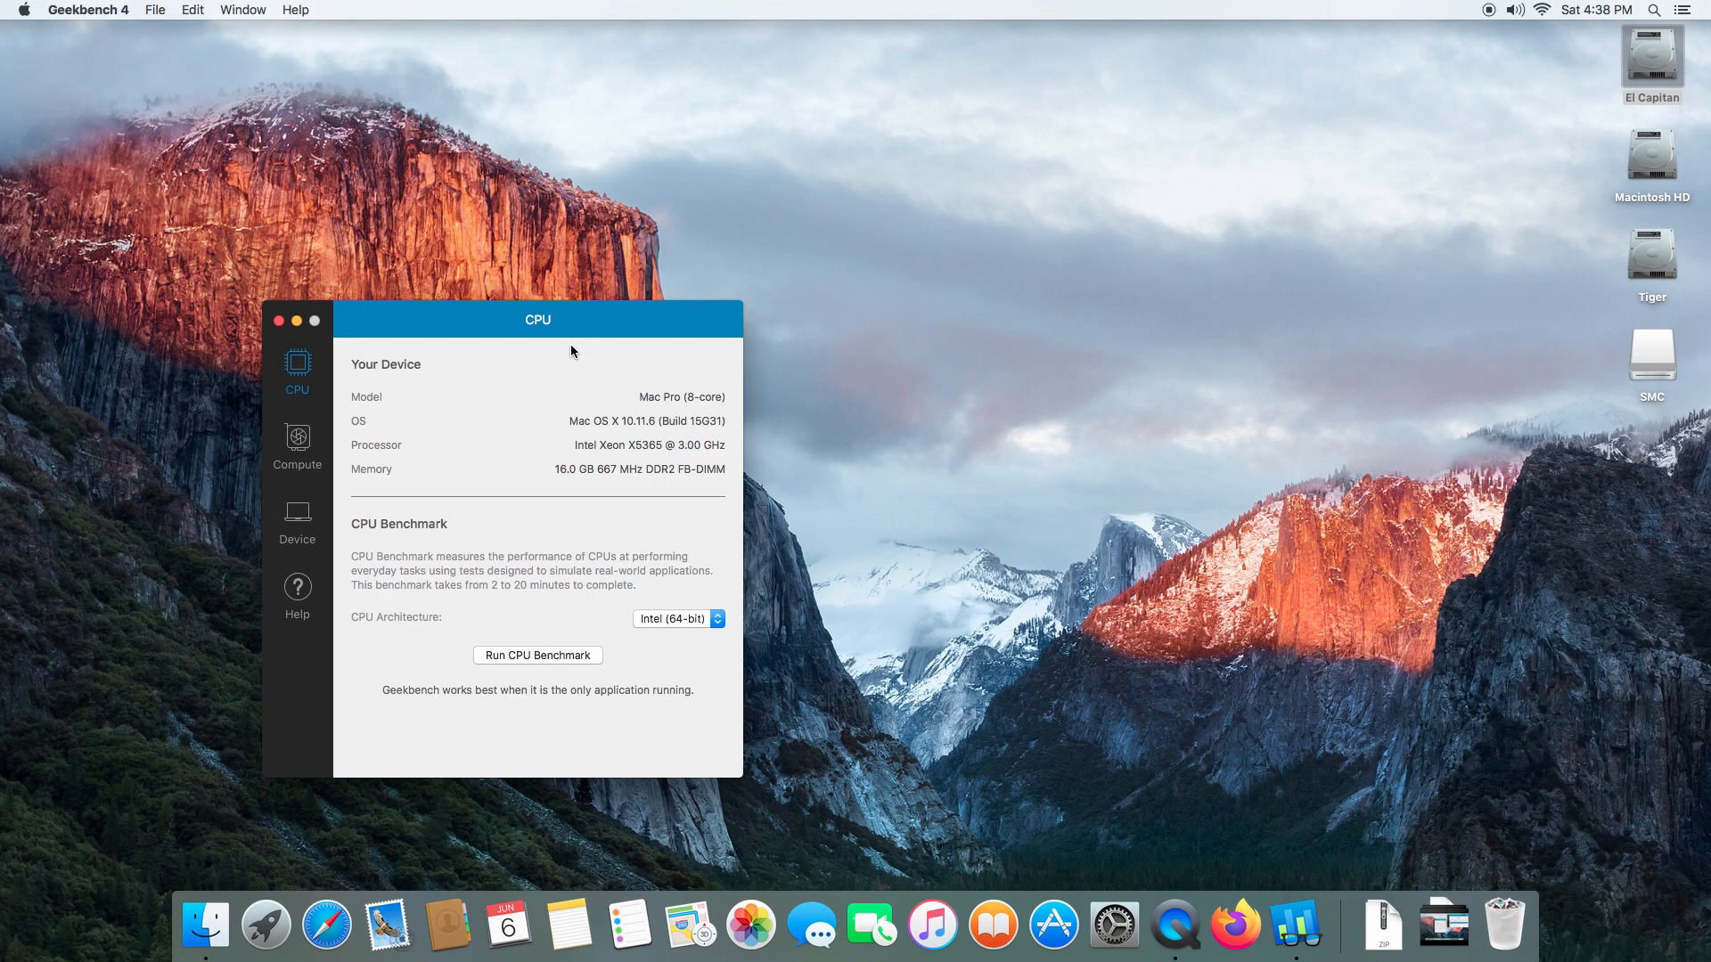
mouse_move(517, 358)
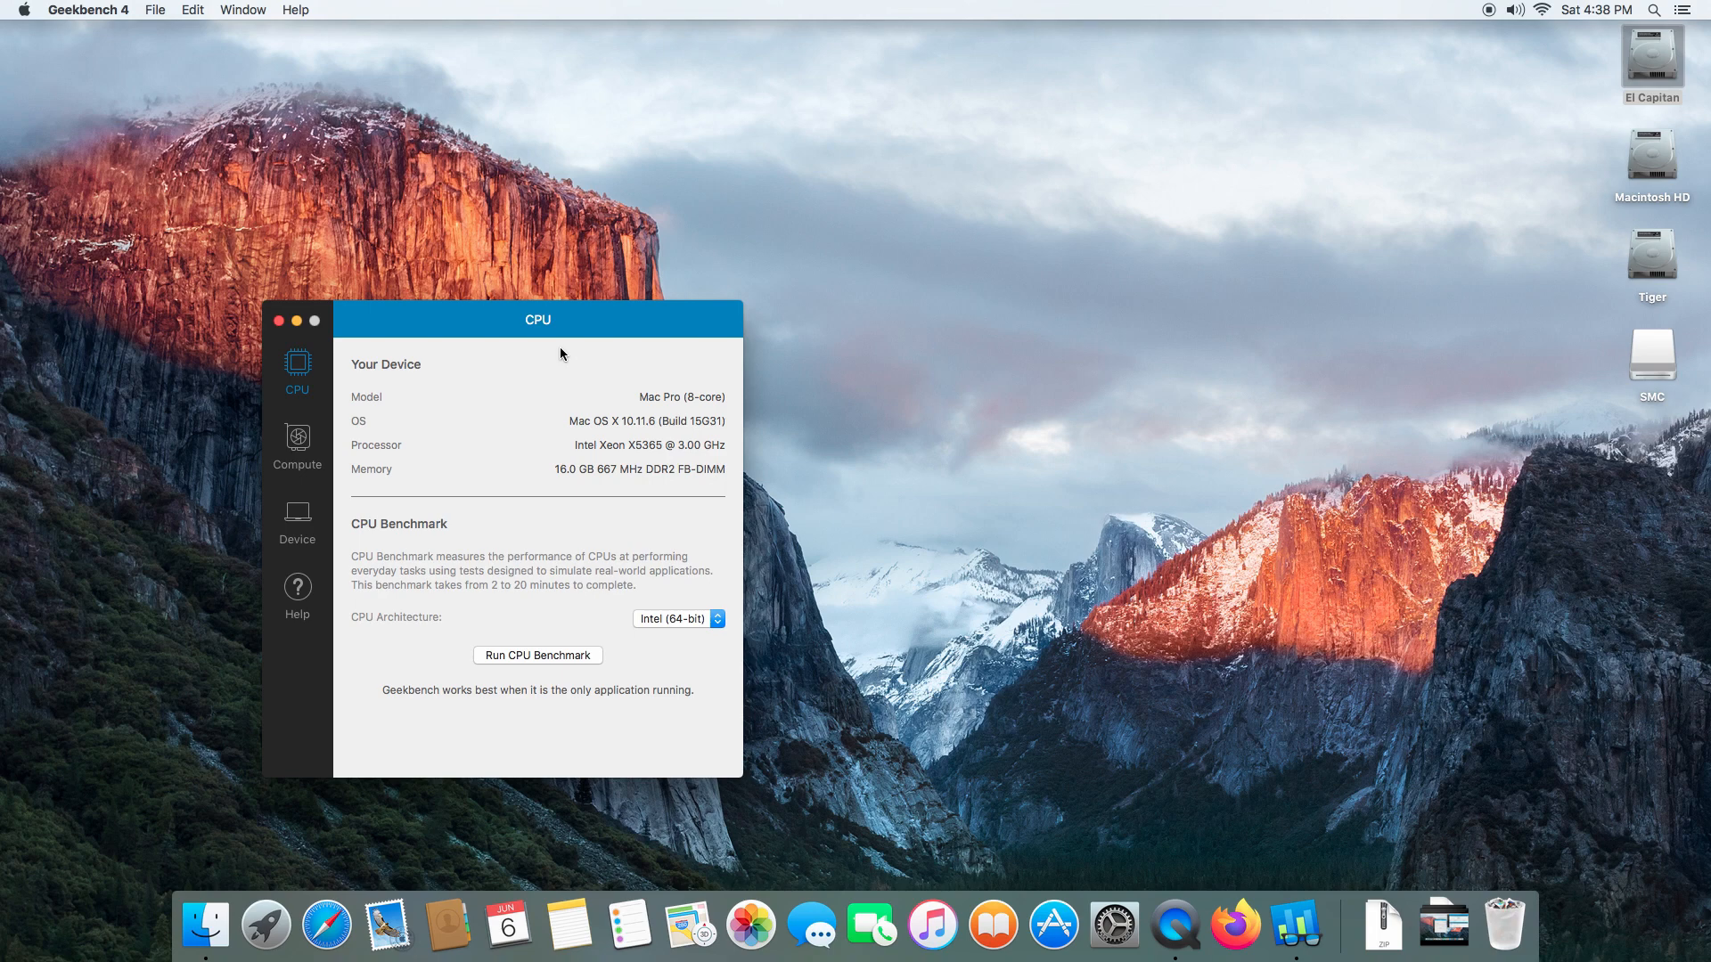
mouse_move(1390, 8)
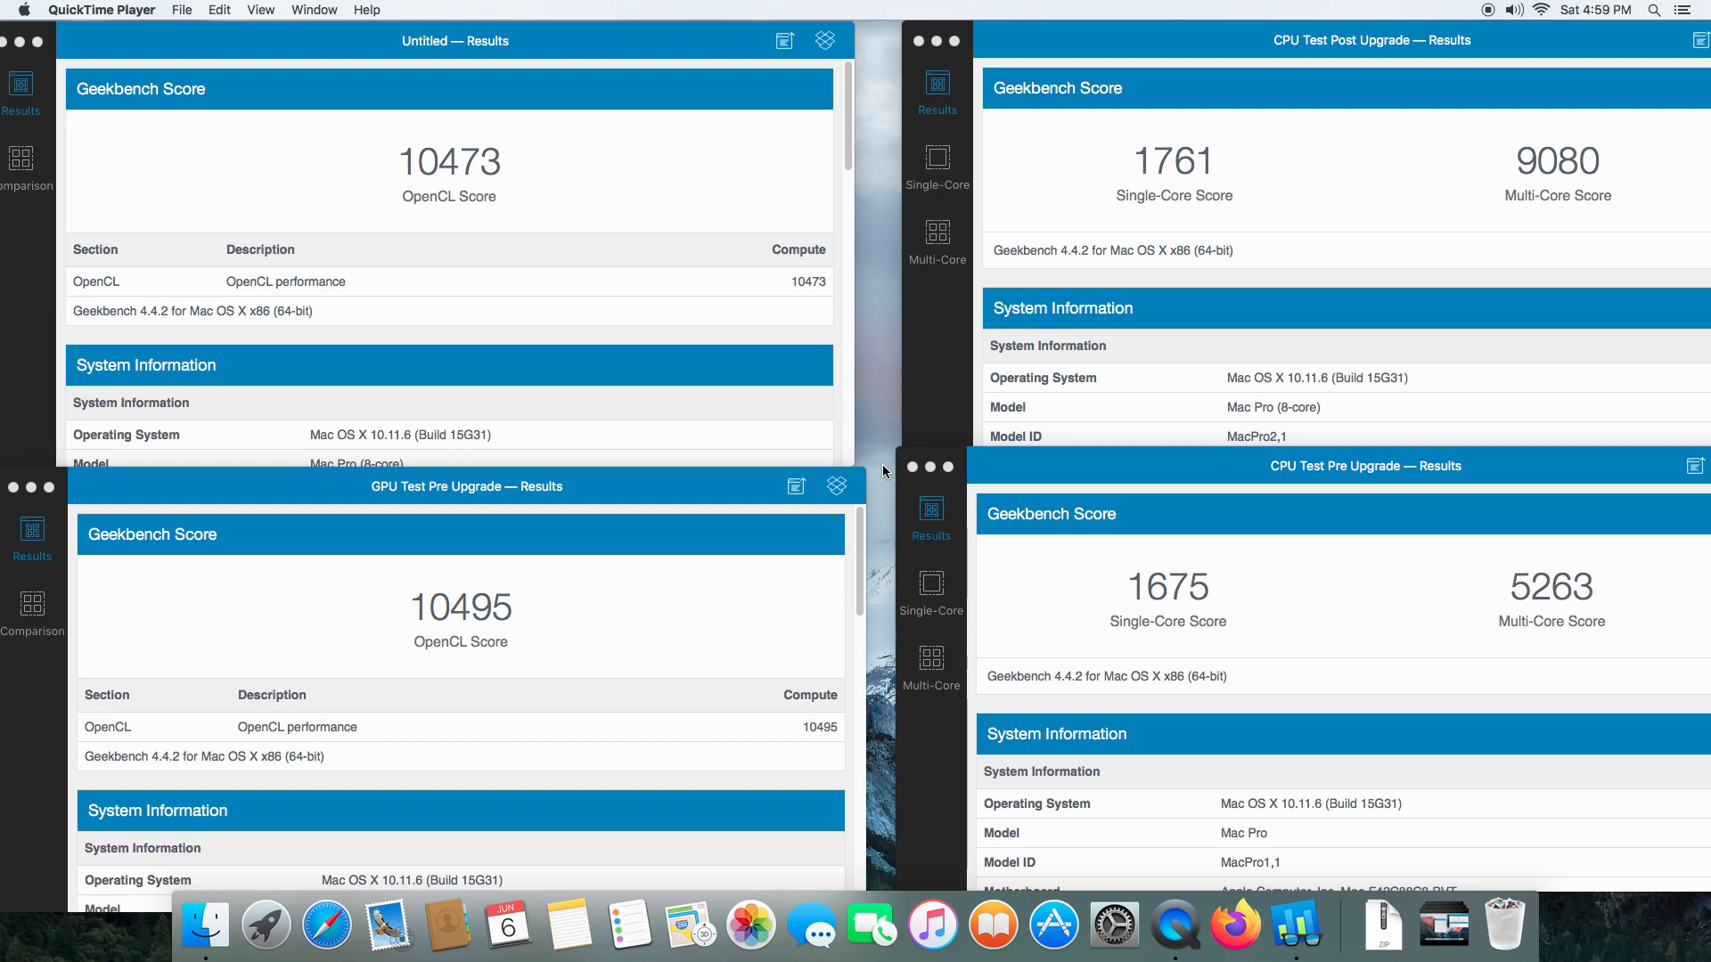
mouse_move(704, 461)
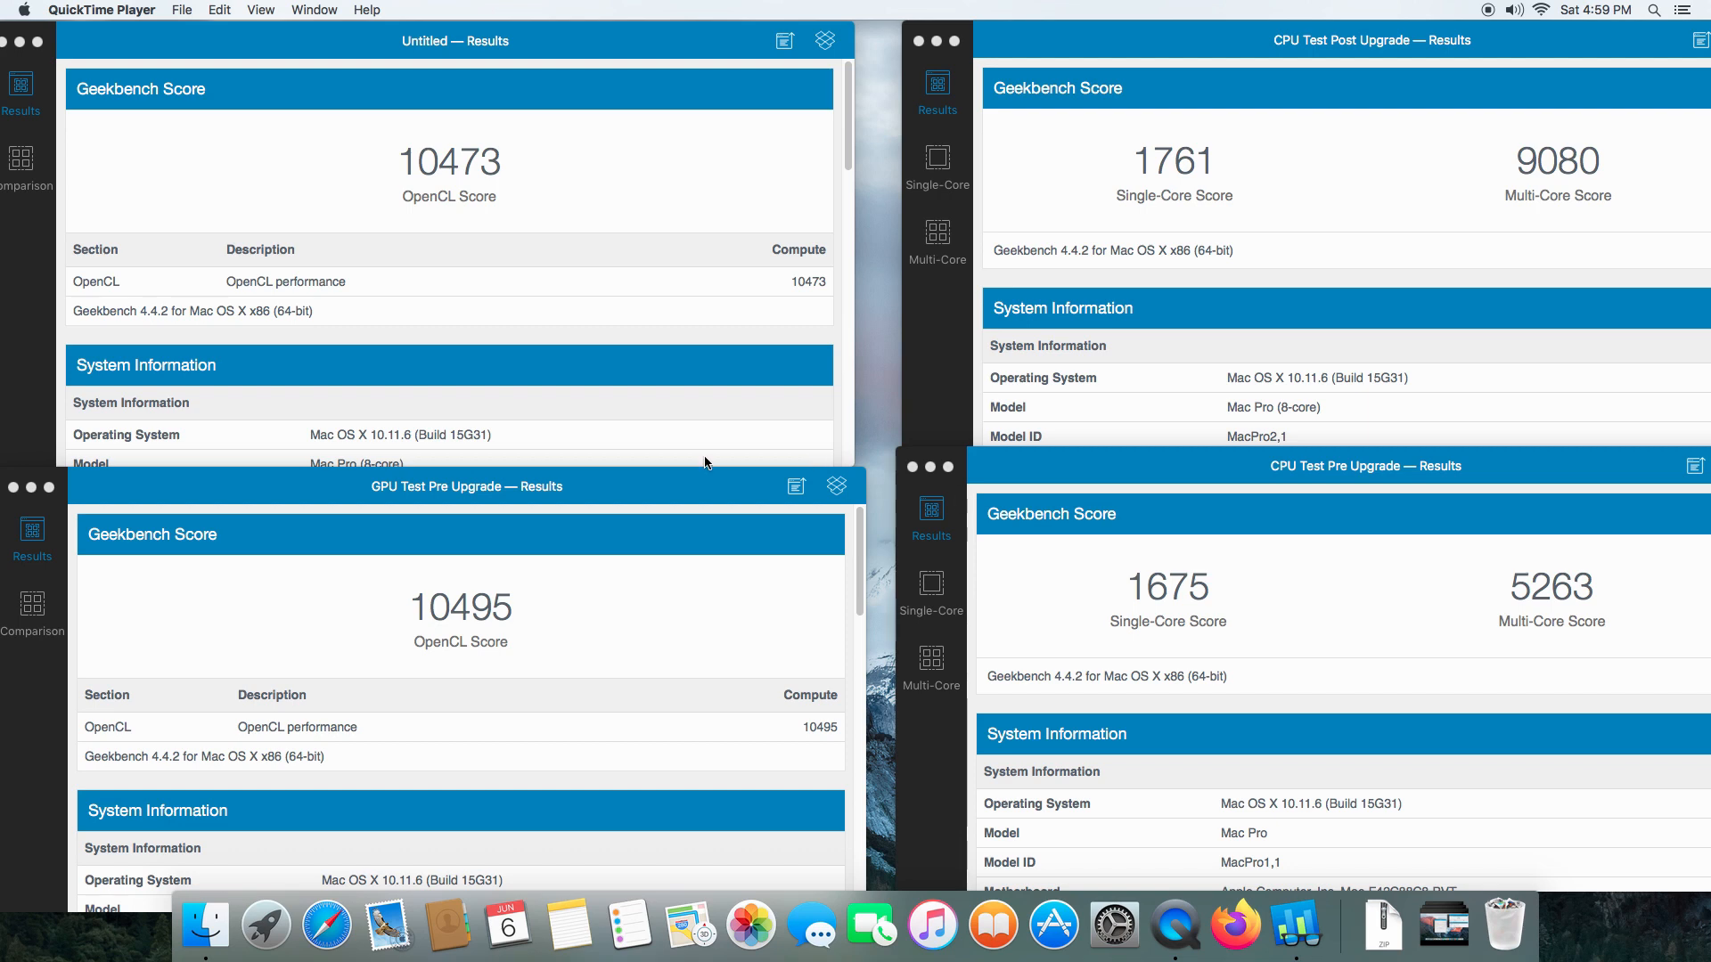
mouse_move(503, 171)
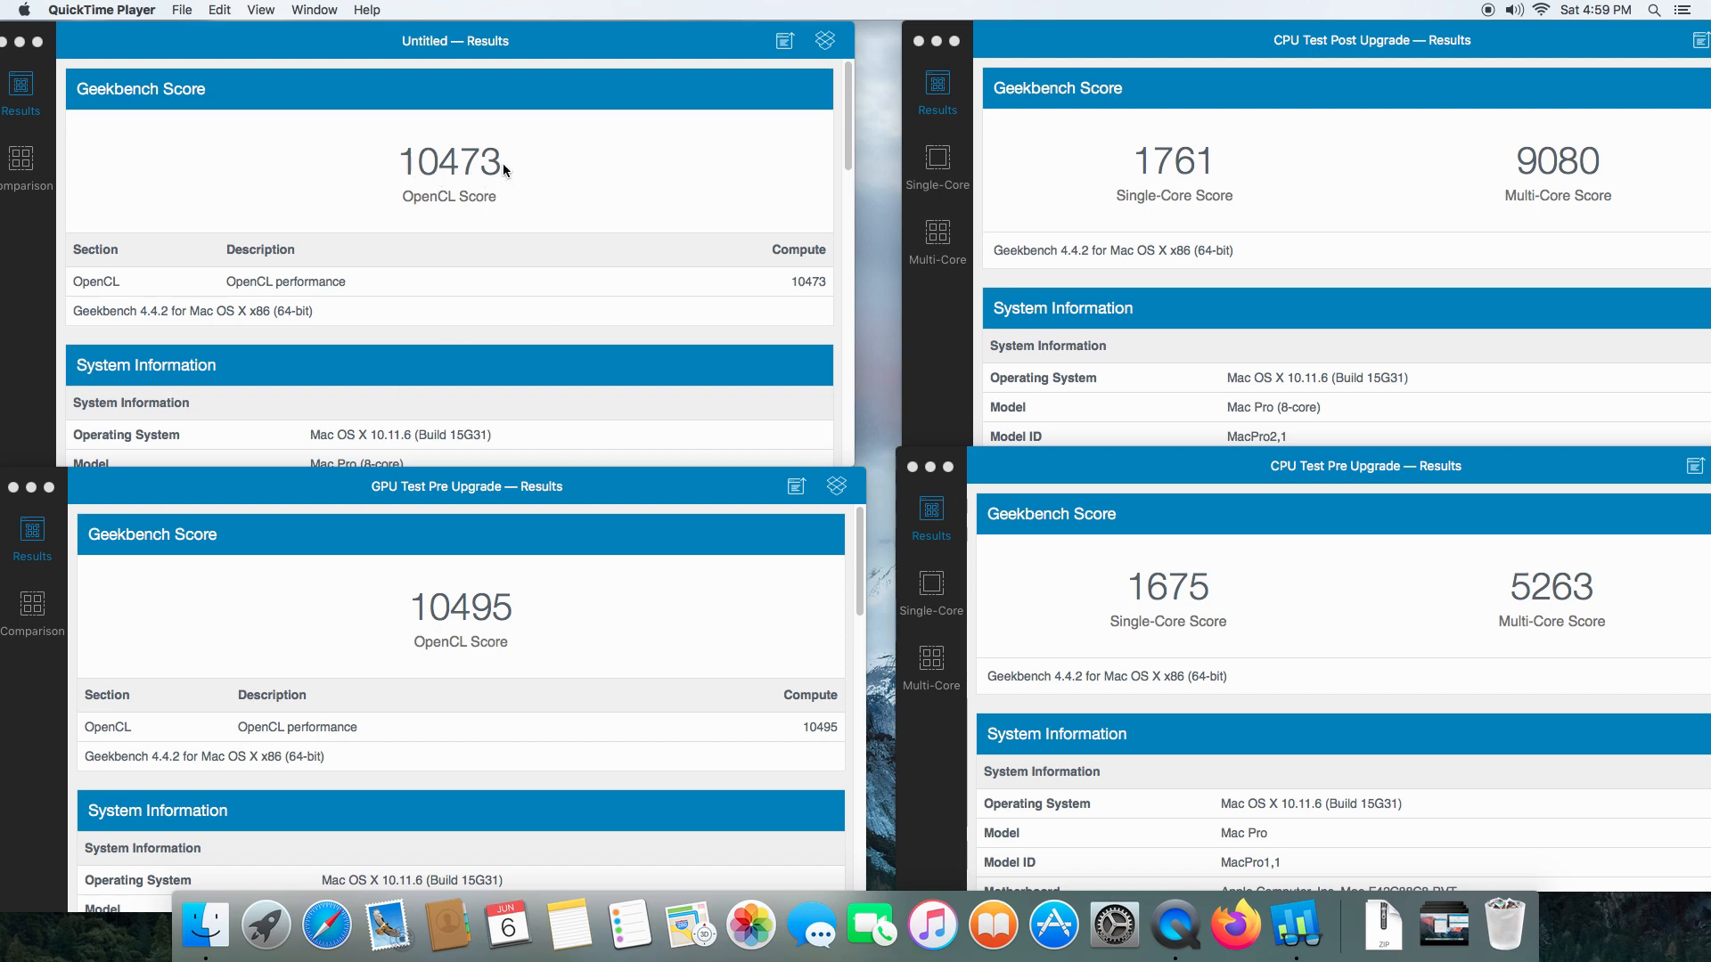
mouse_move(367, 164)
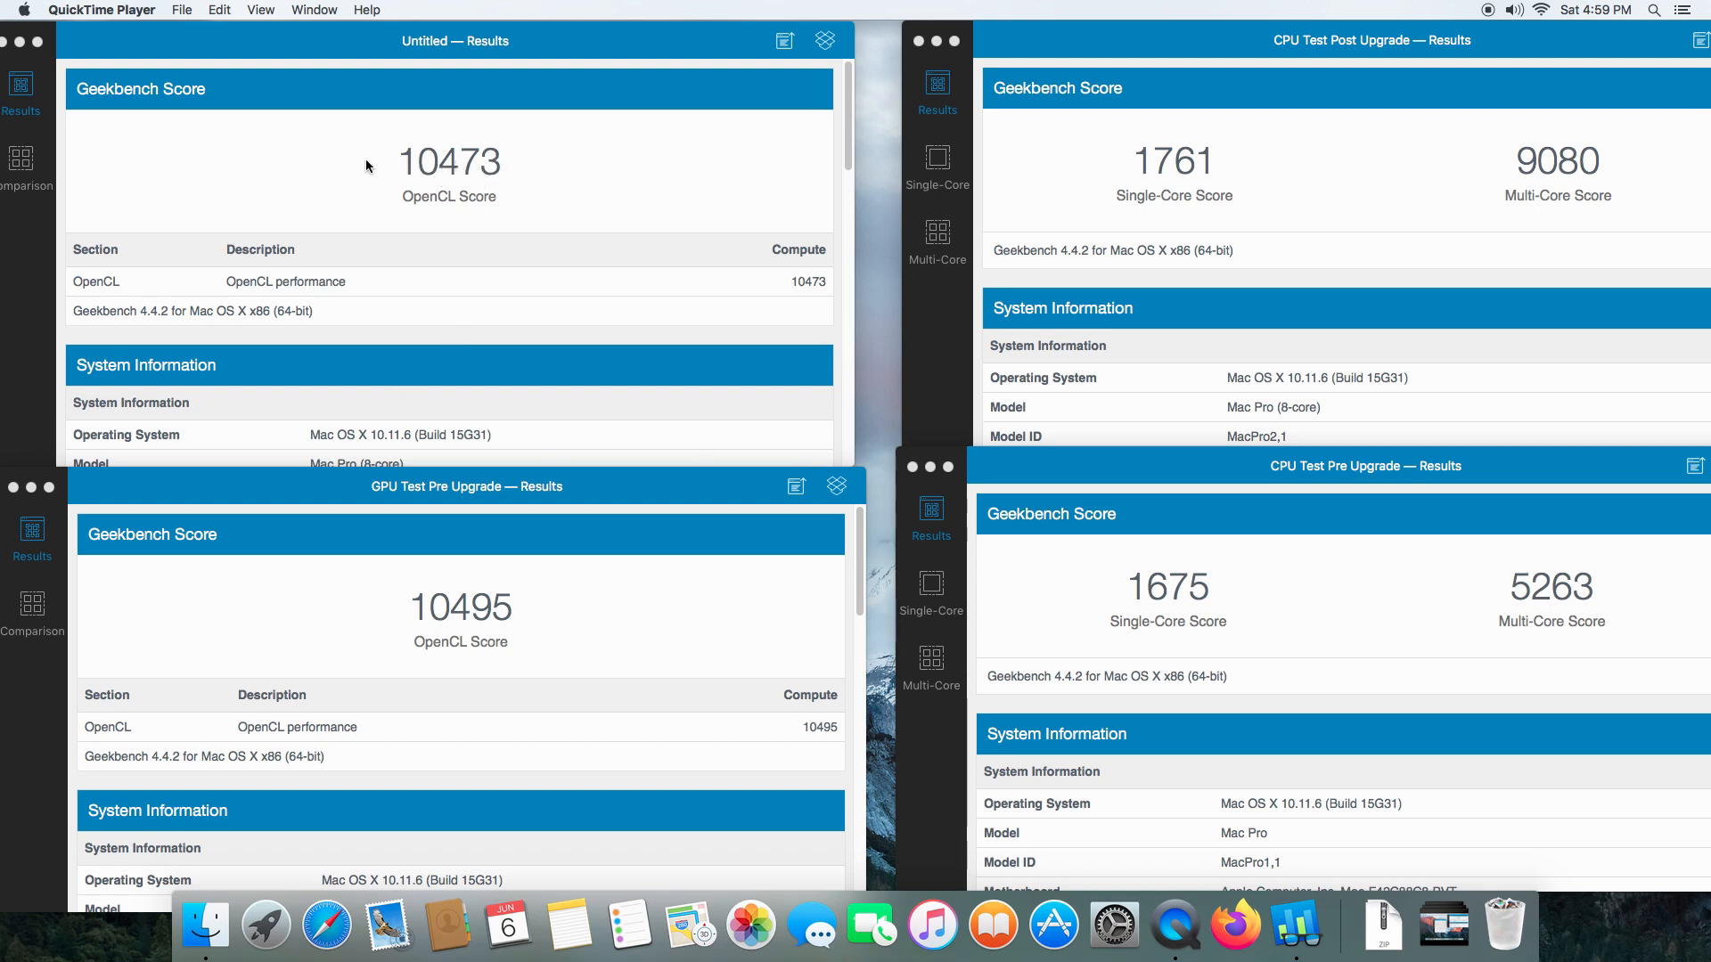
mouse_move(556, 172)
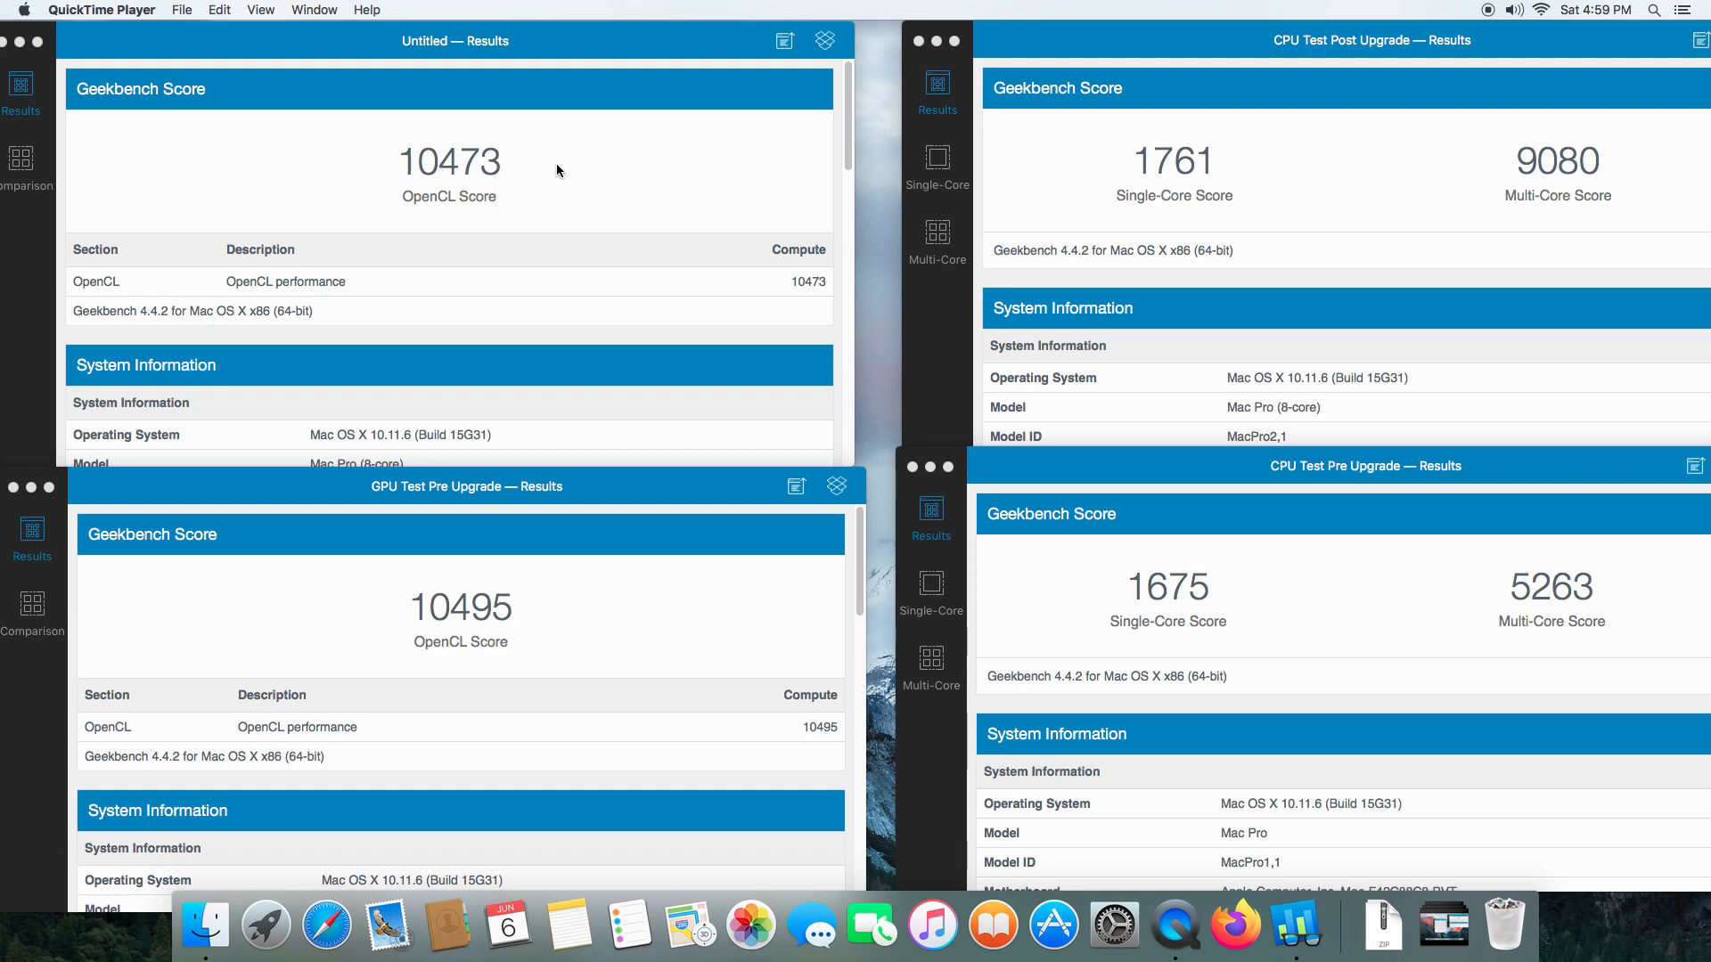
mouse_move(477, 194)
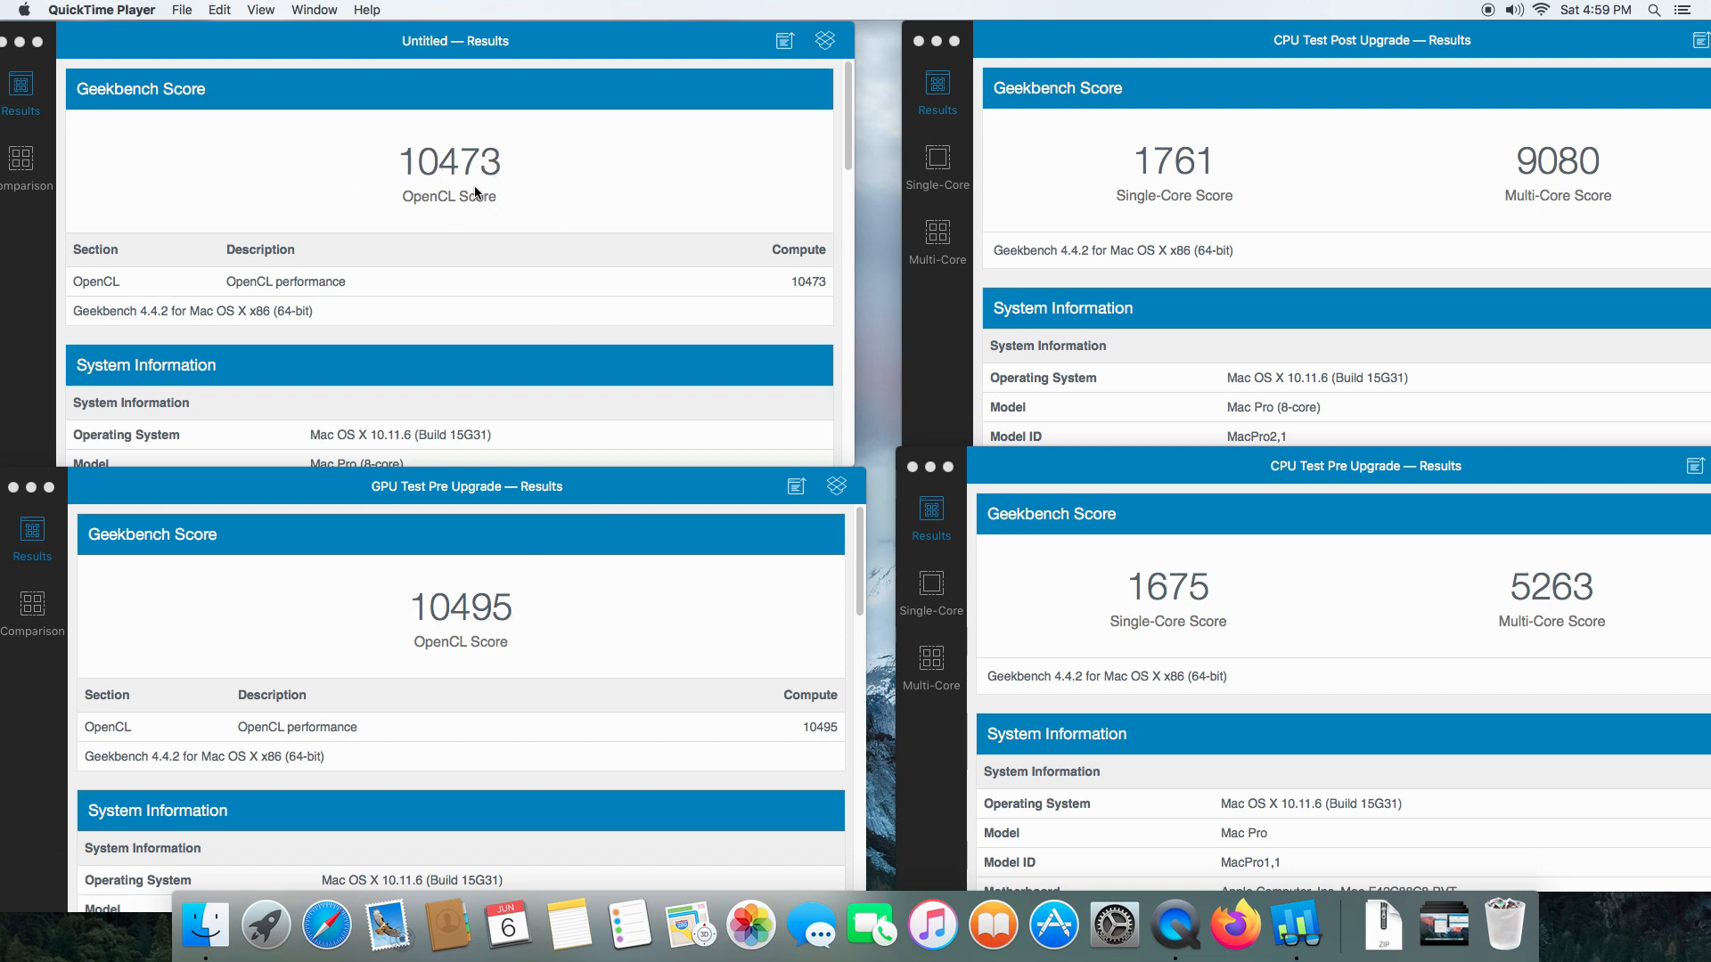
mouse_move(430, 179)
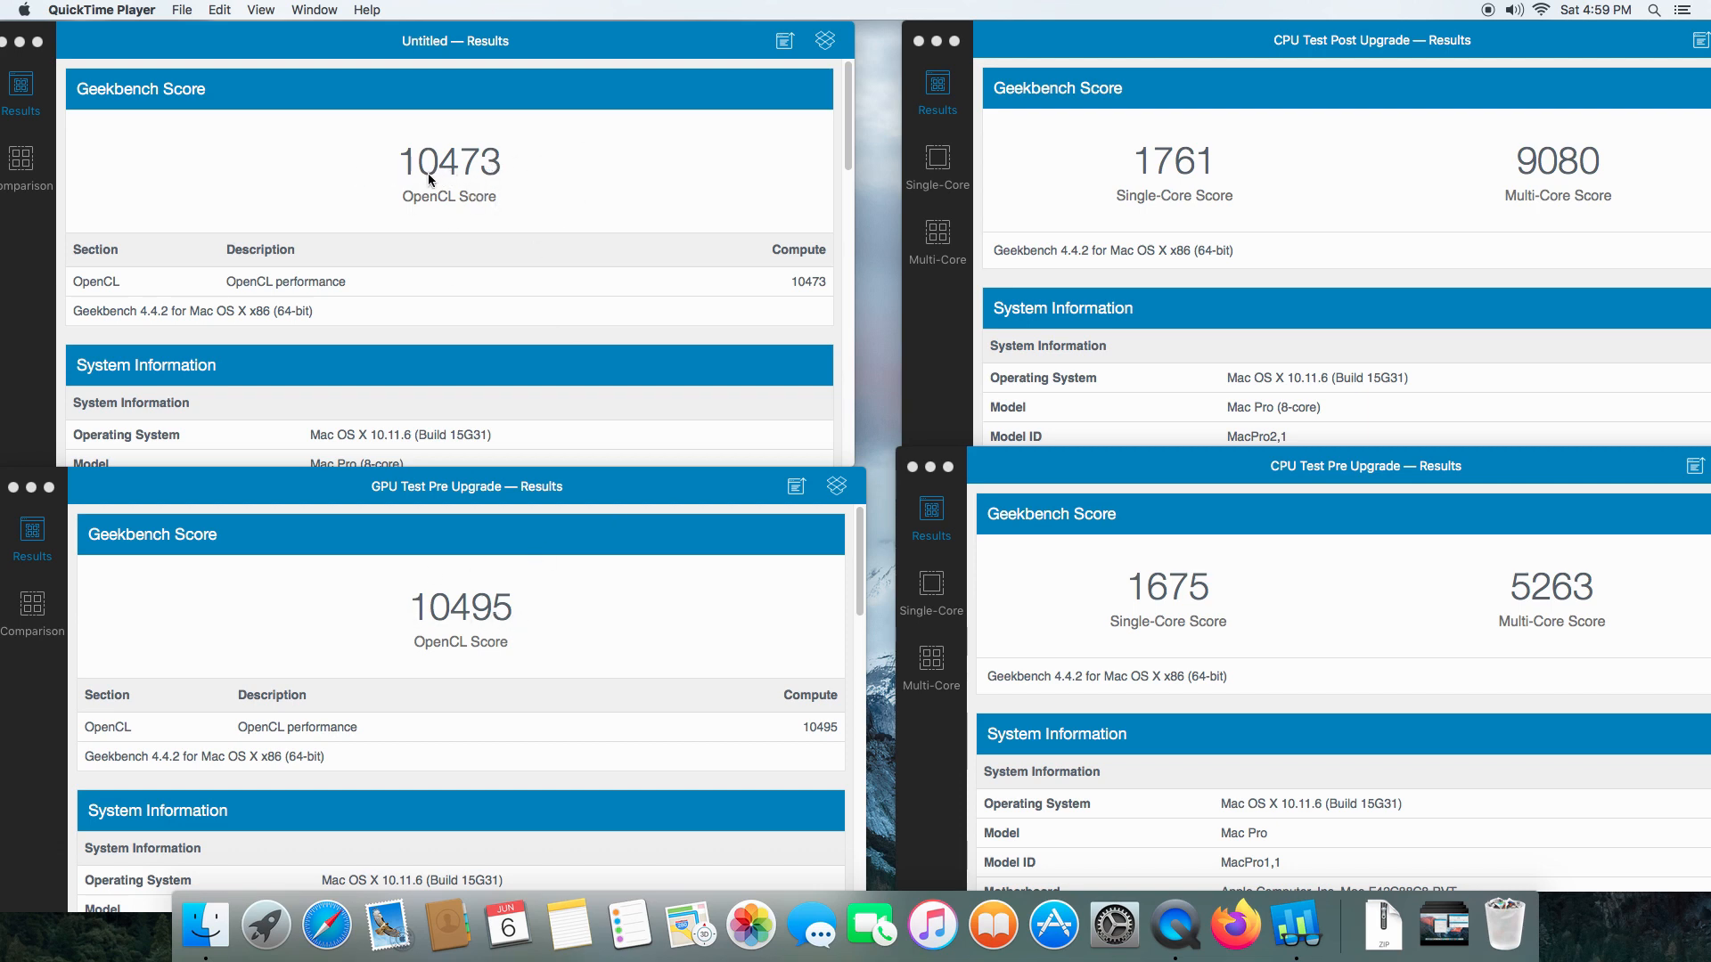
mouse_move(611, 568)
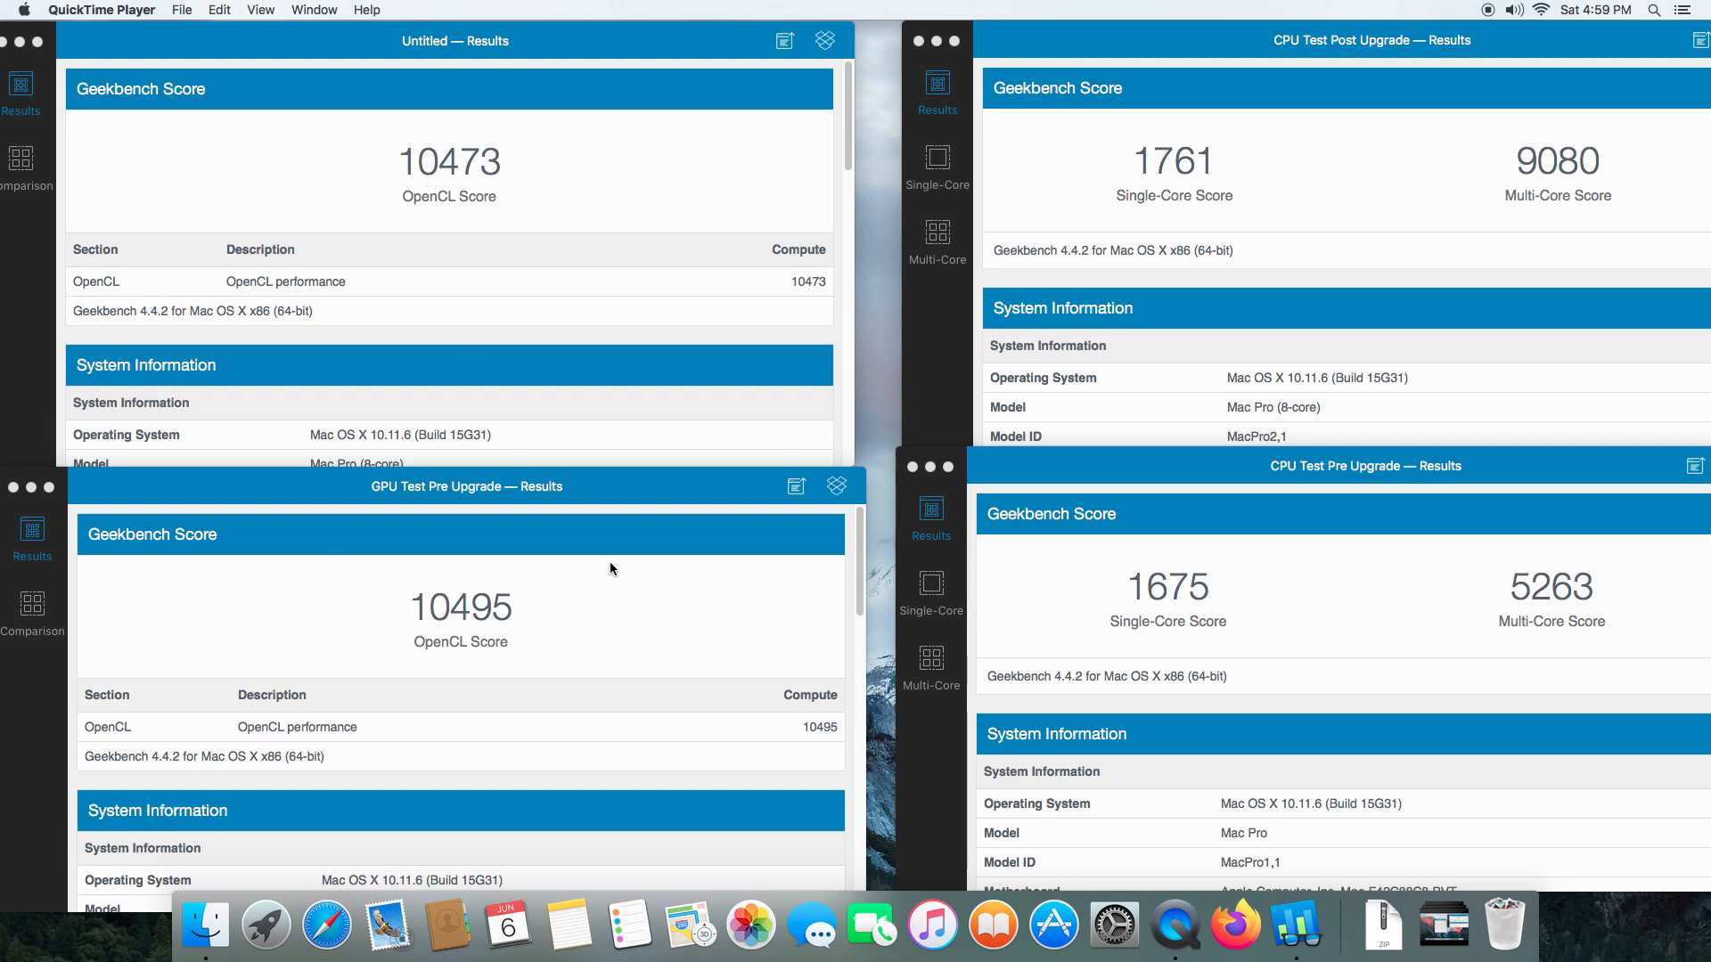
mouse_move(636, 573)
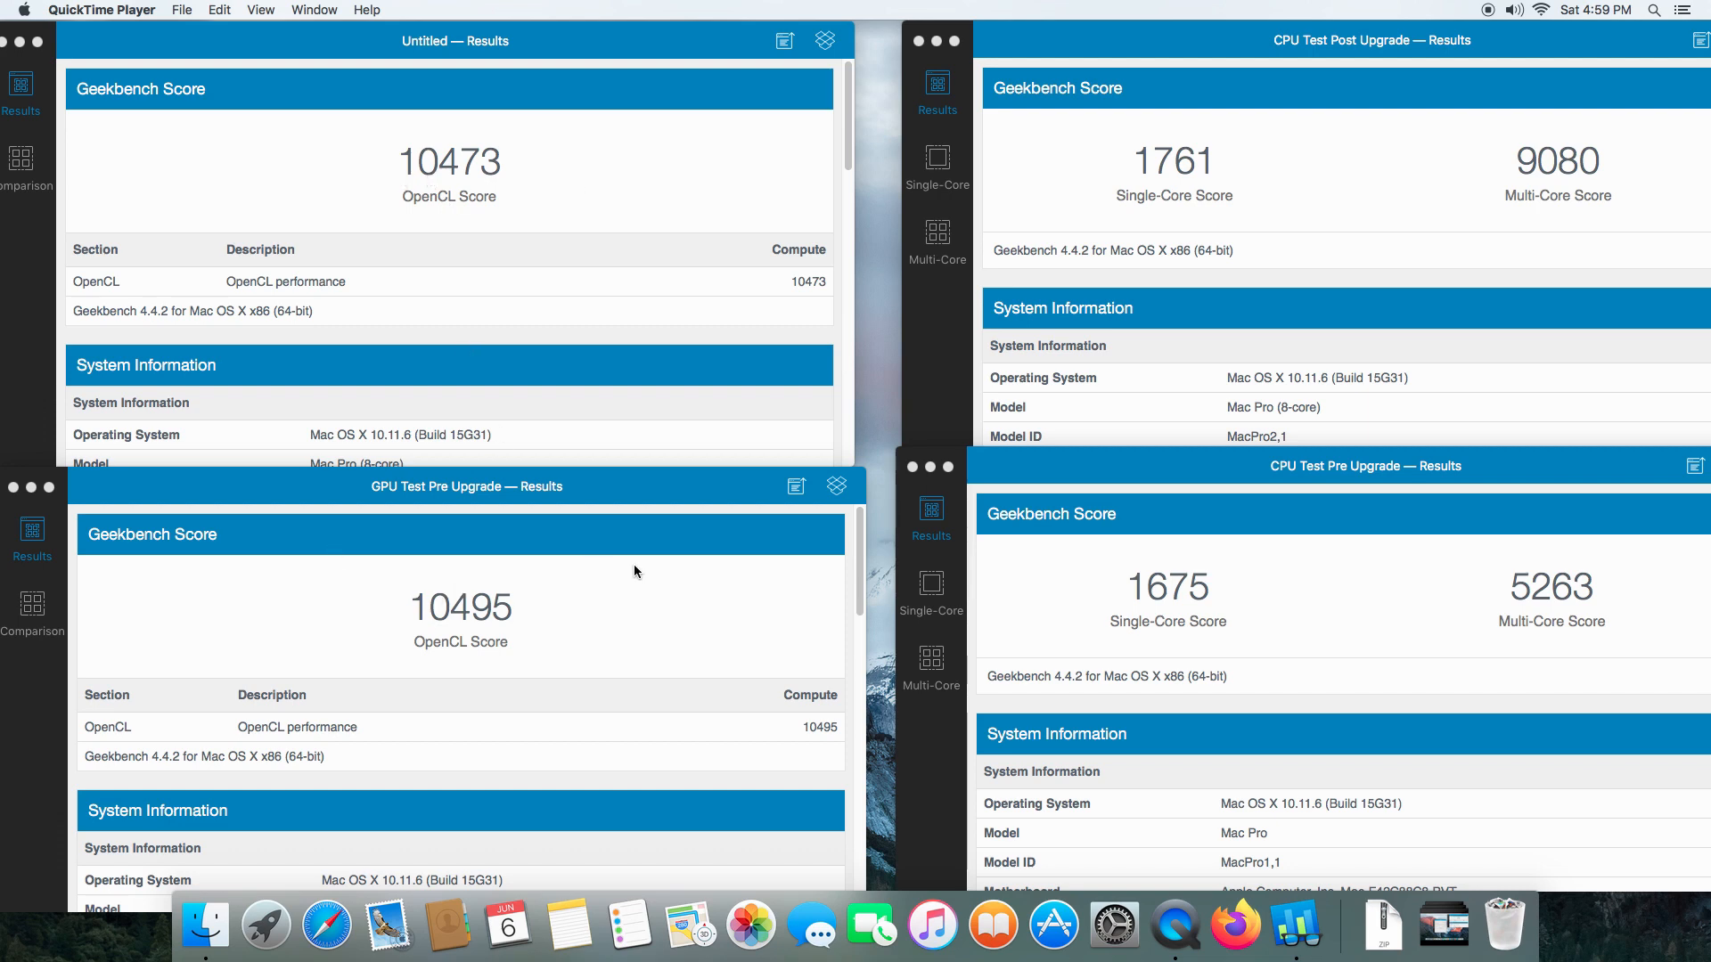
mouse_move(773, 580)
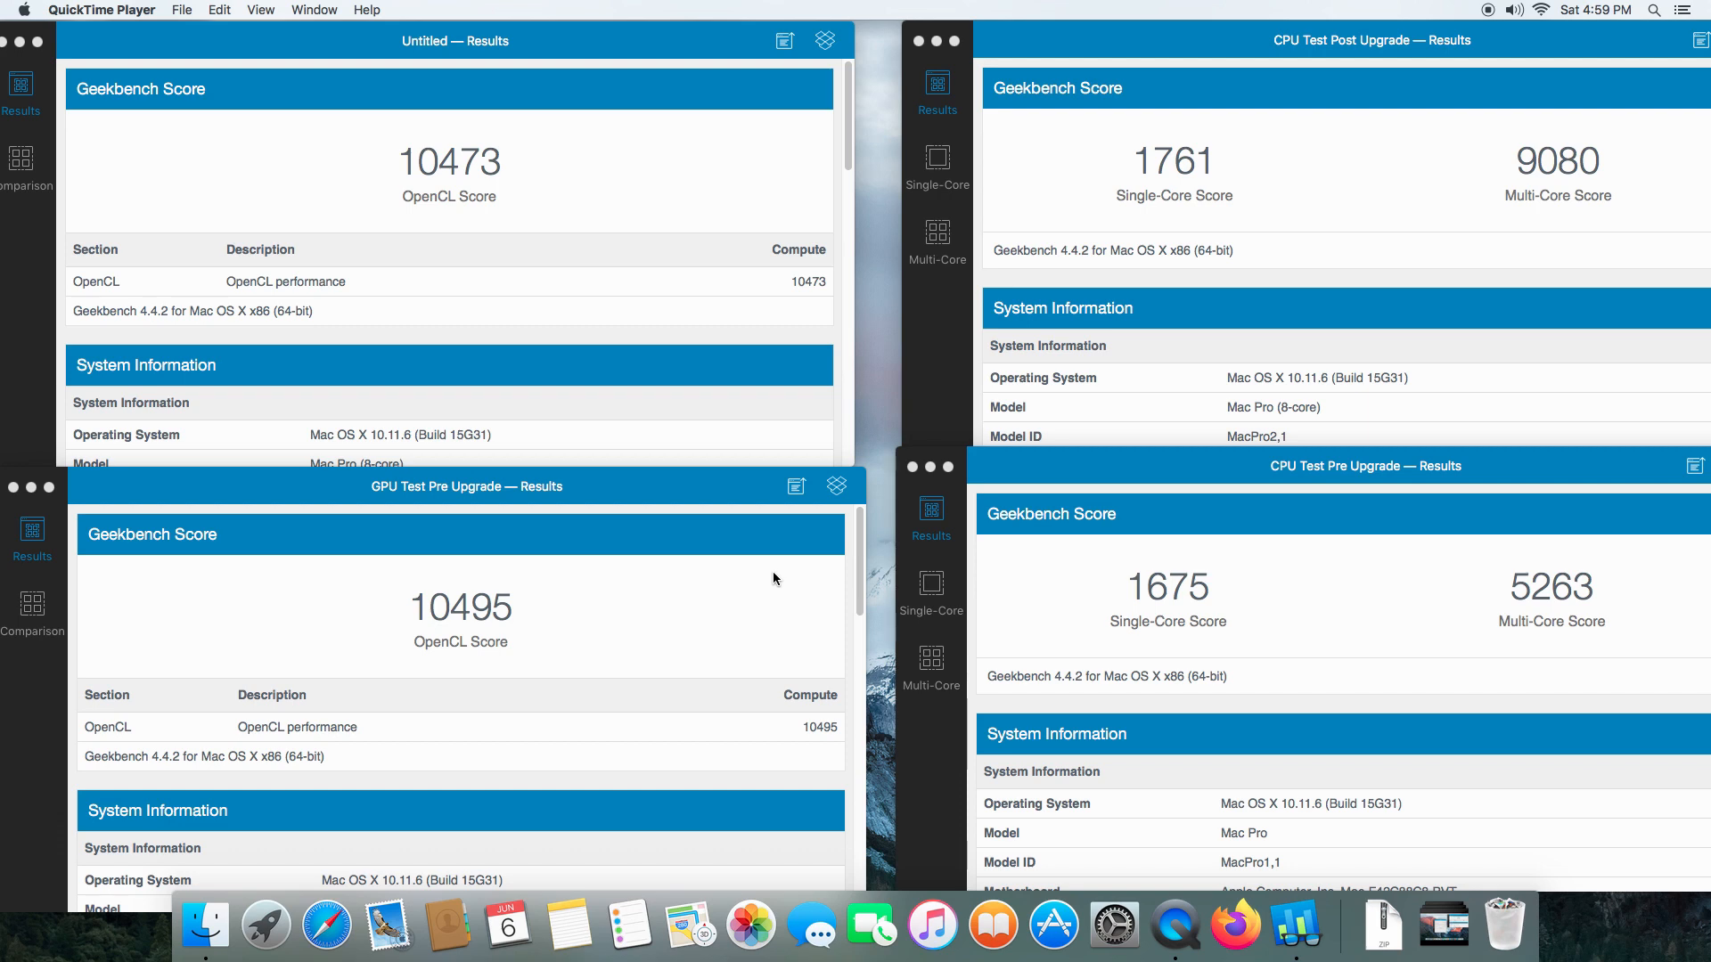
mouse_move(863, 499)
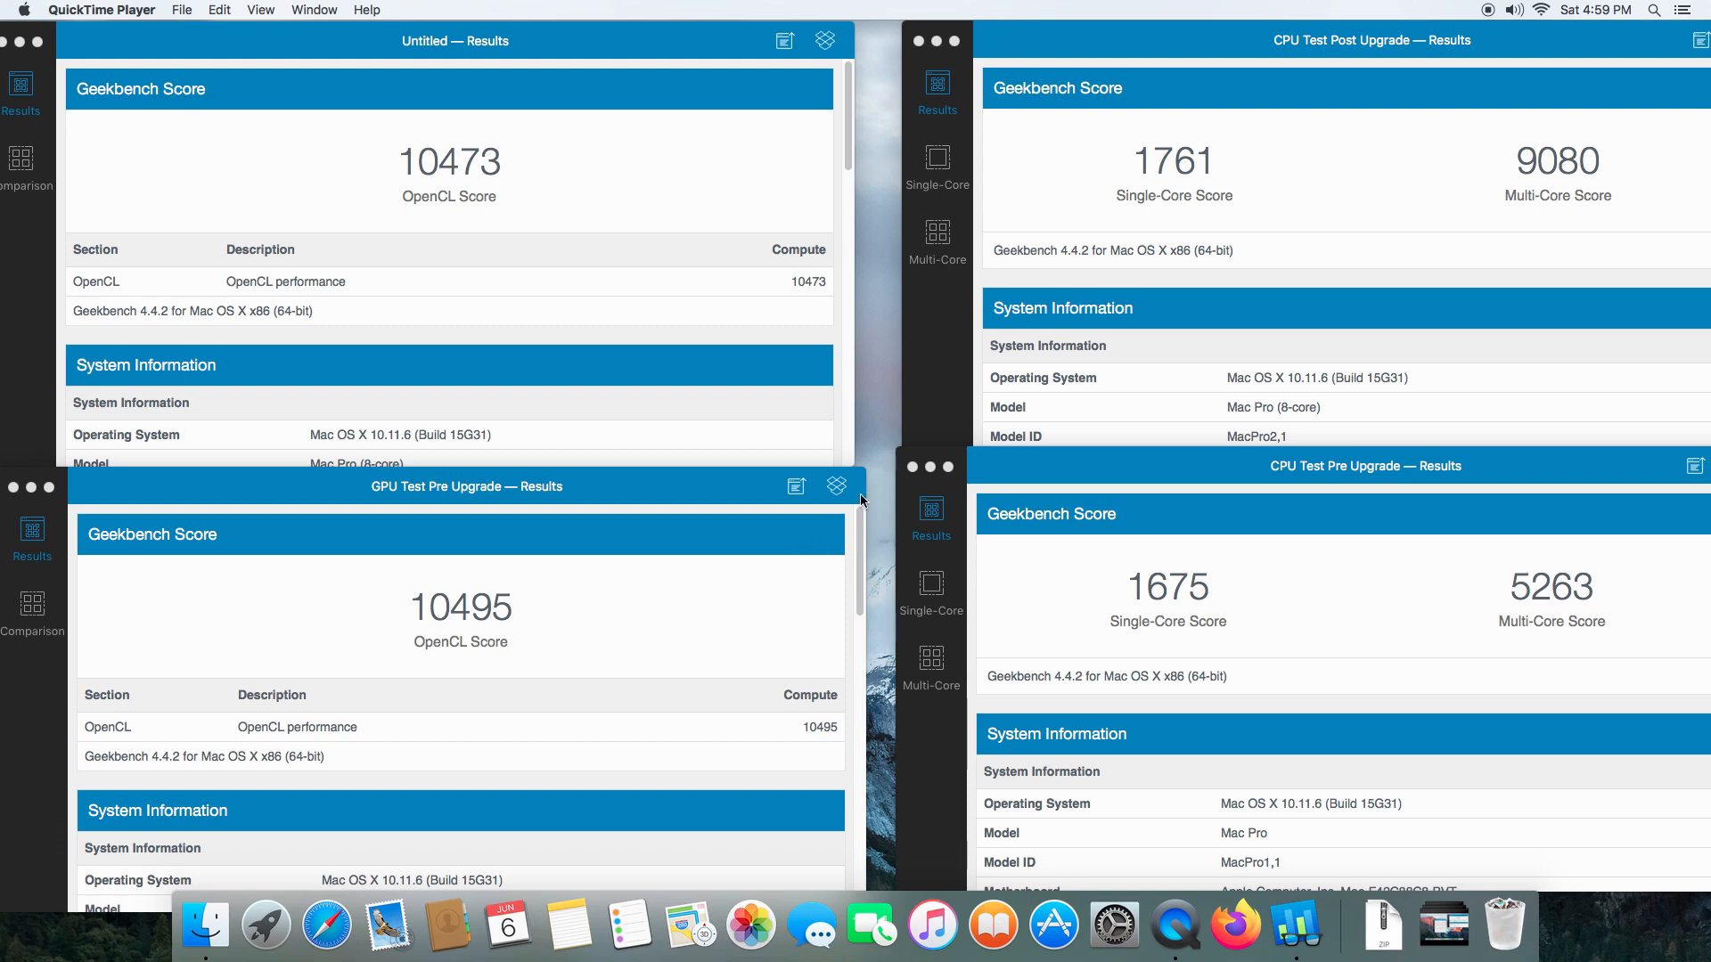
mouse_move(888, 324)
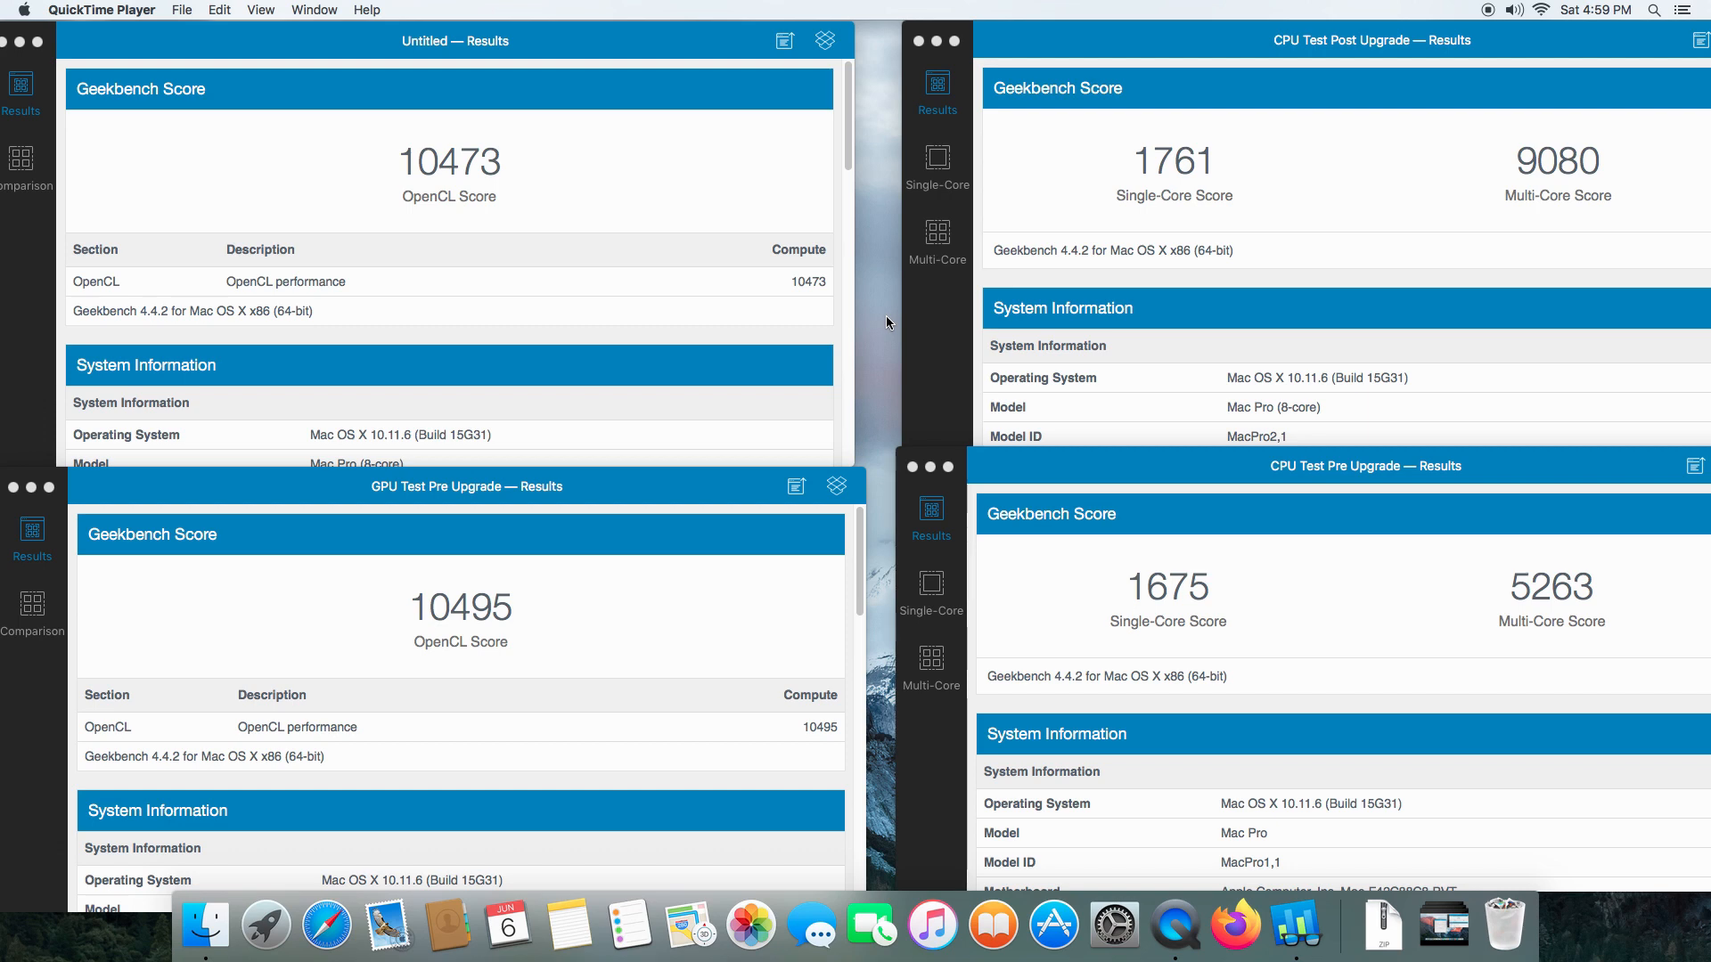
mouse_move(468, 469)
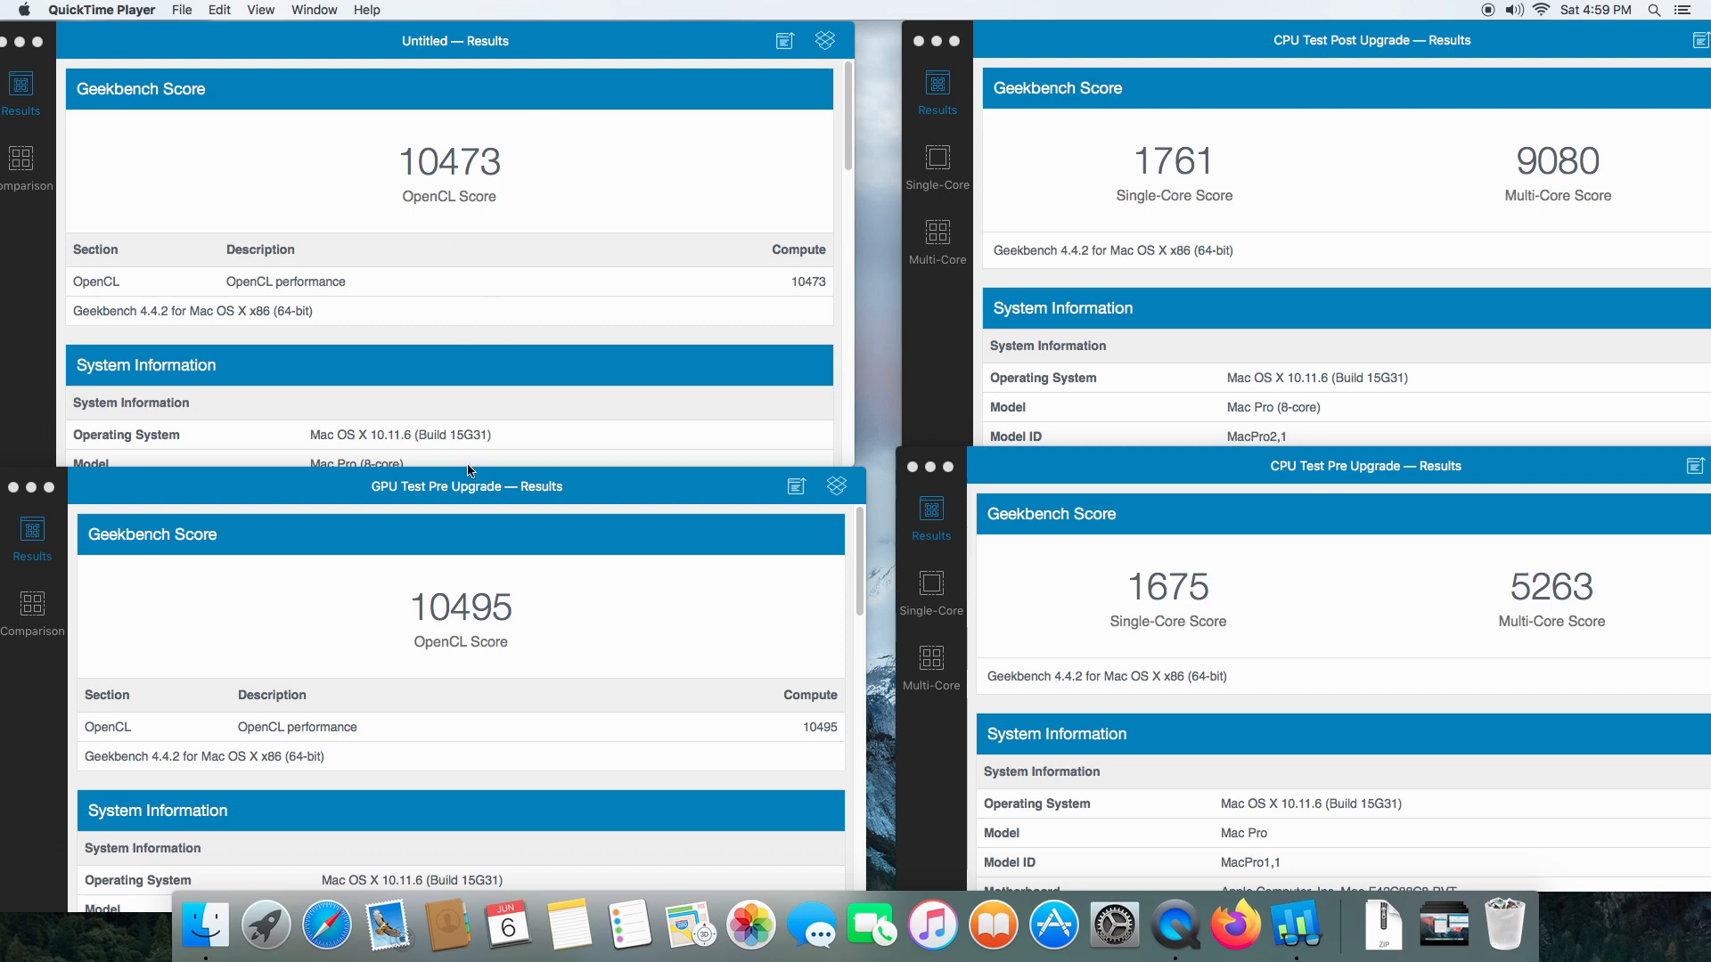
mouse_move(517, 244)
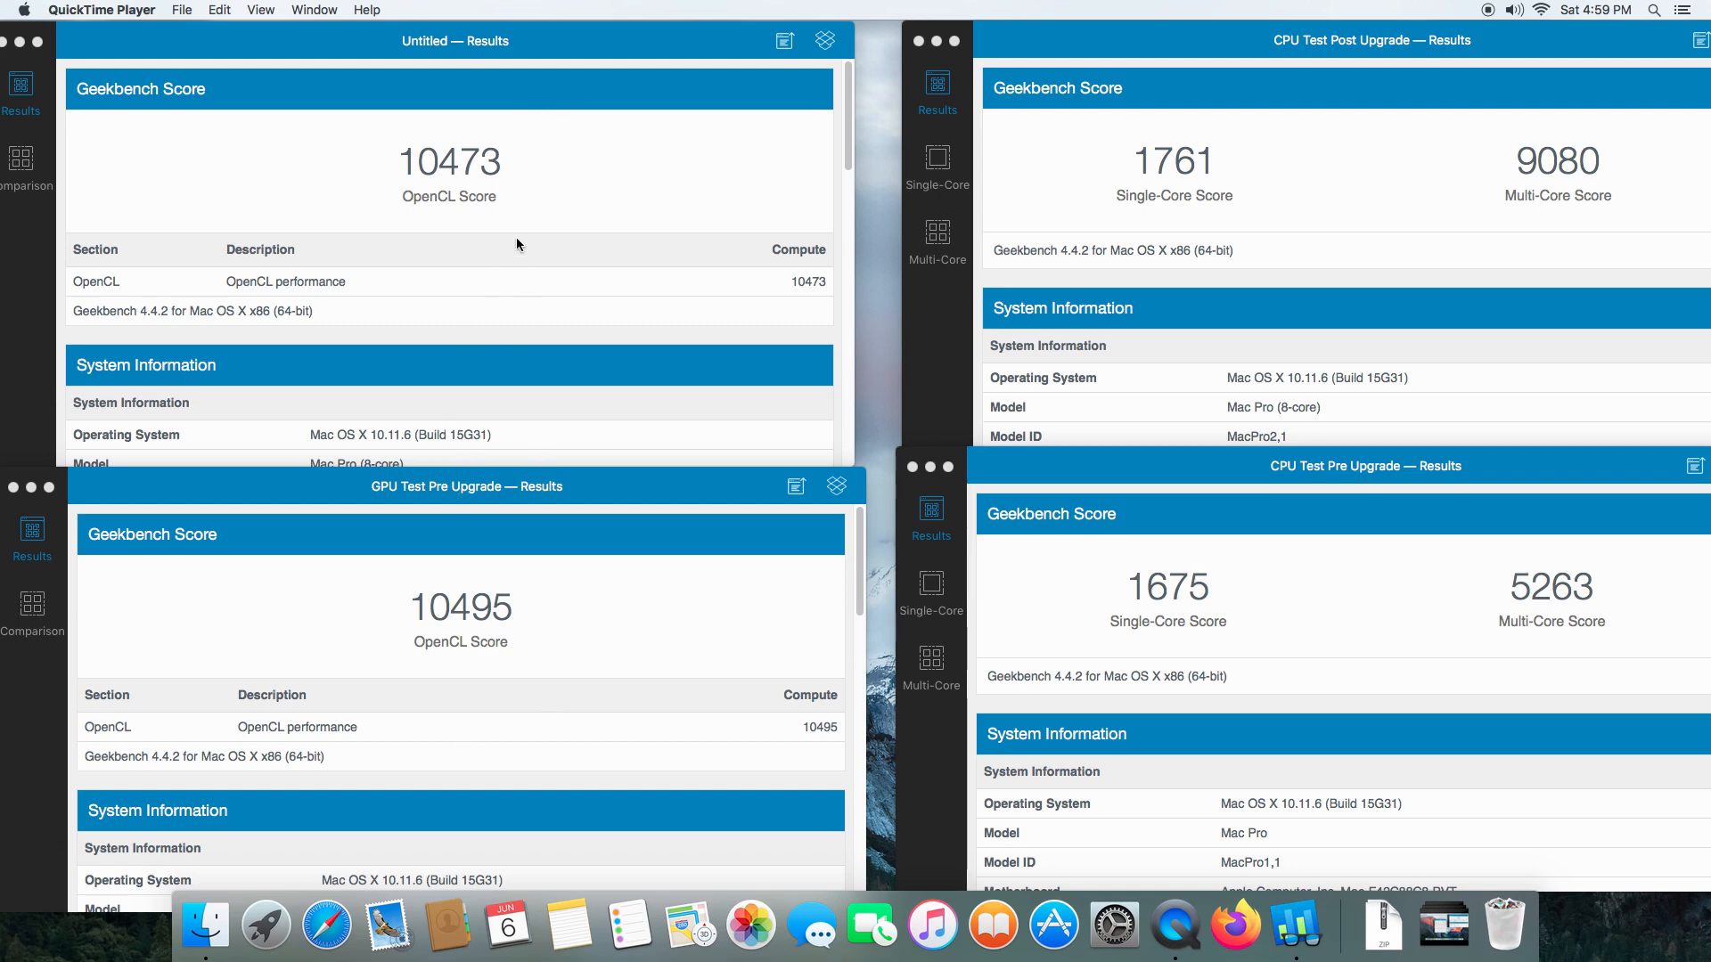
mouse_move(466, 392)
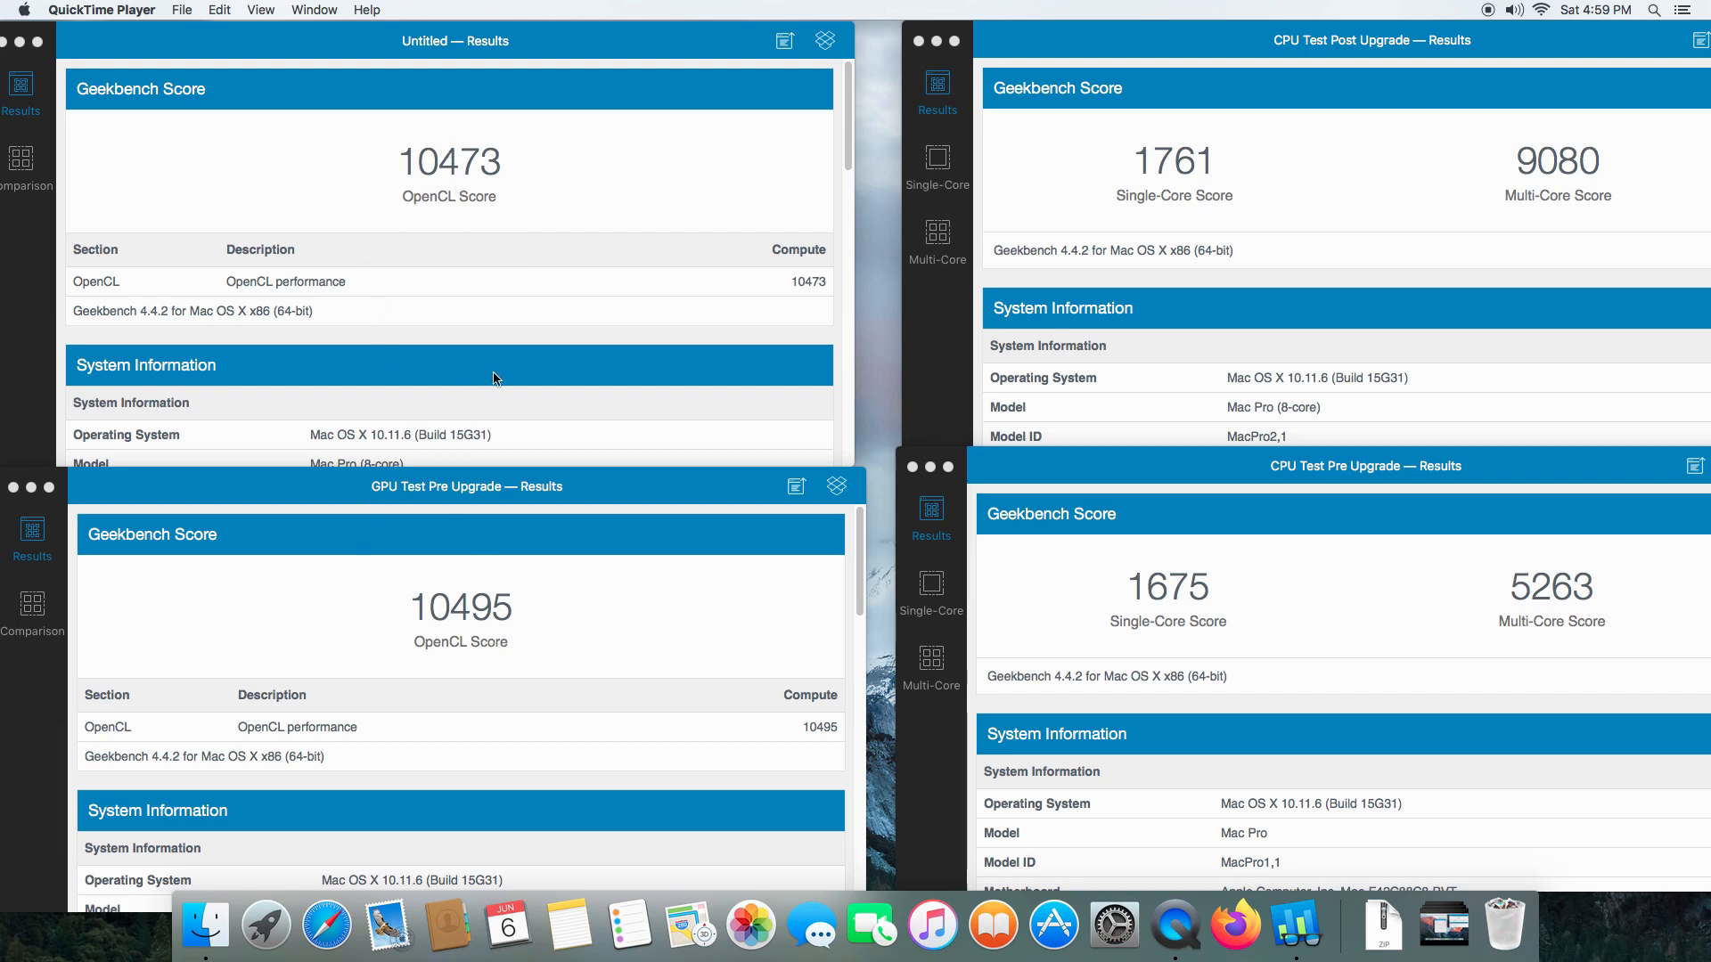
mouse_move(499, 191)
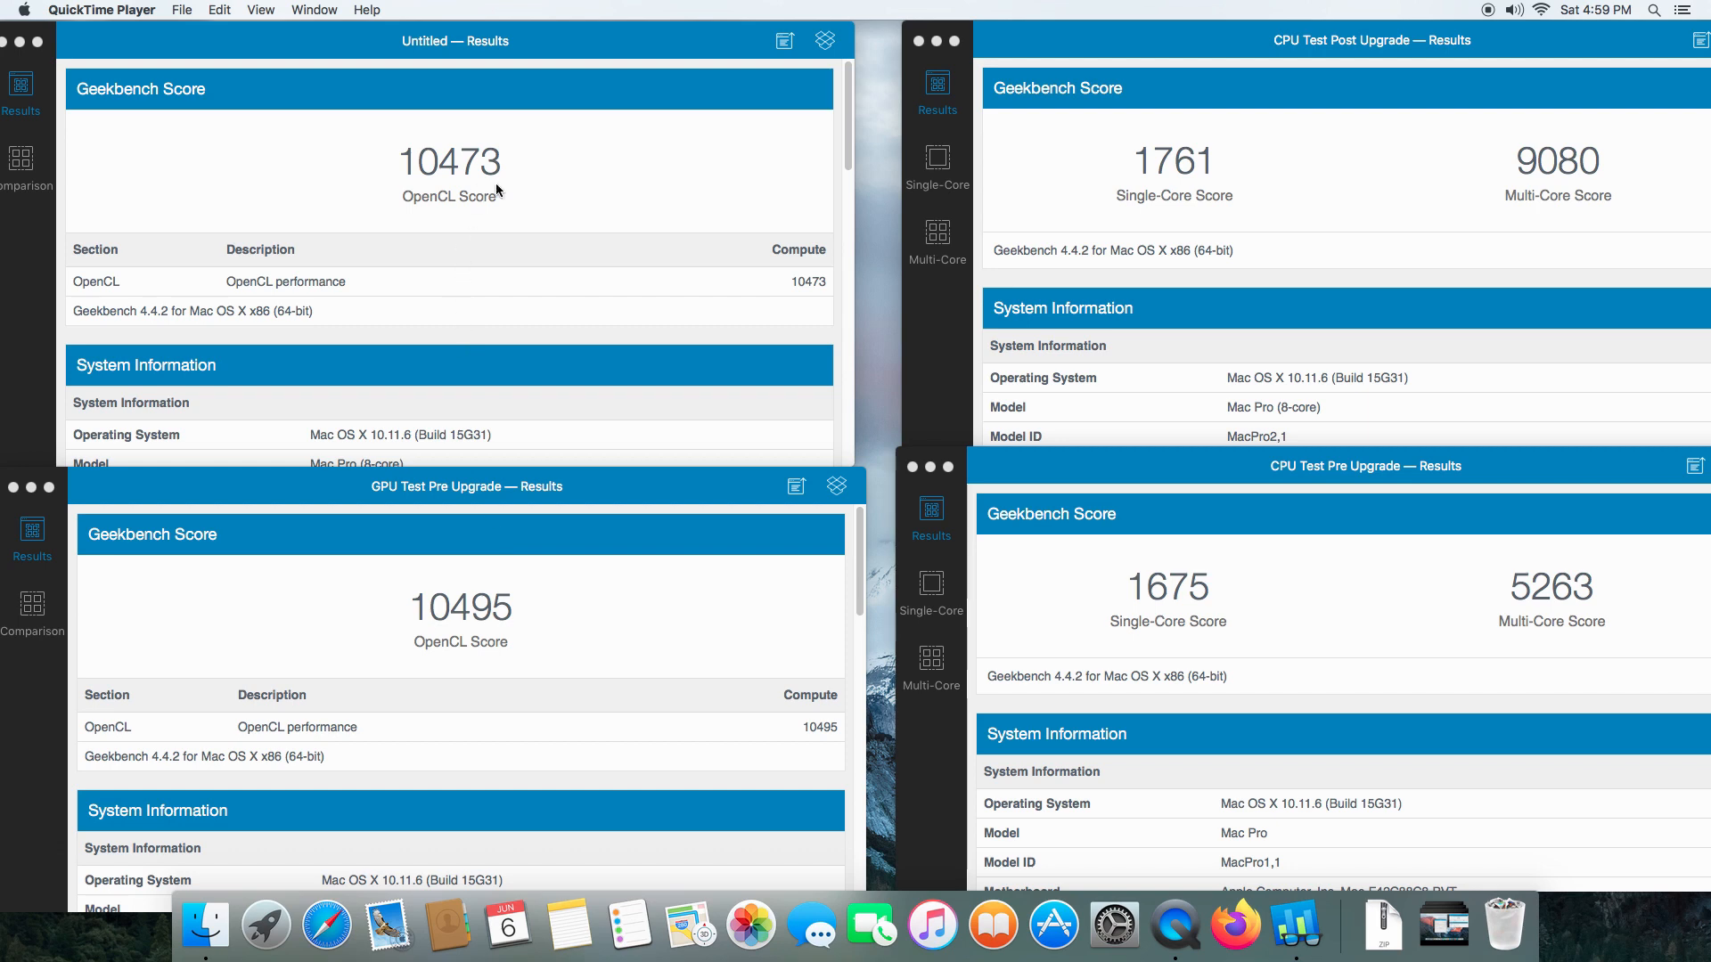
mouse_move(1096, 344)
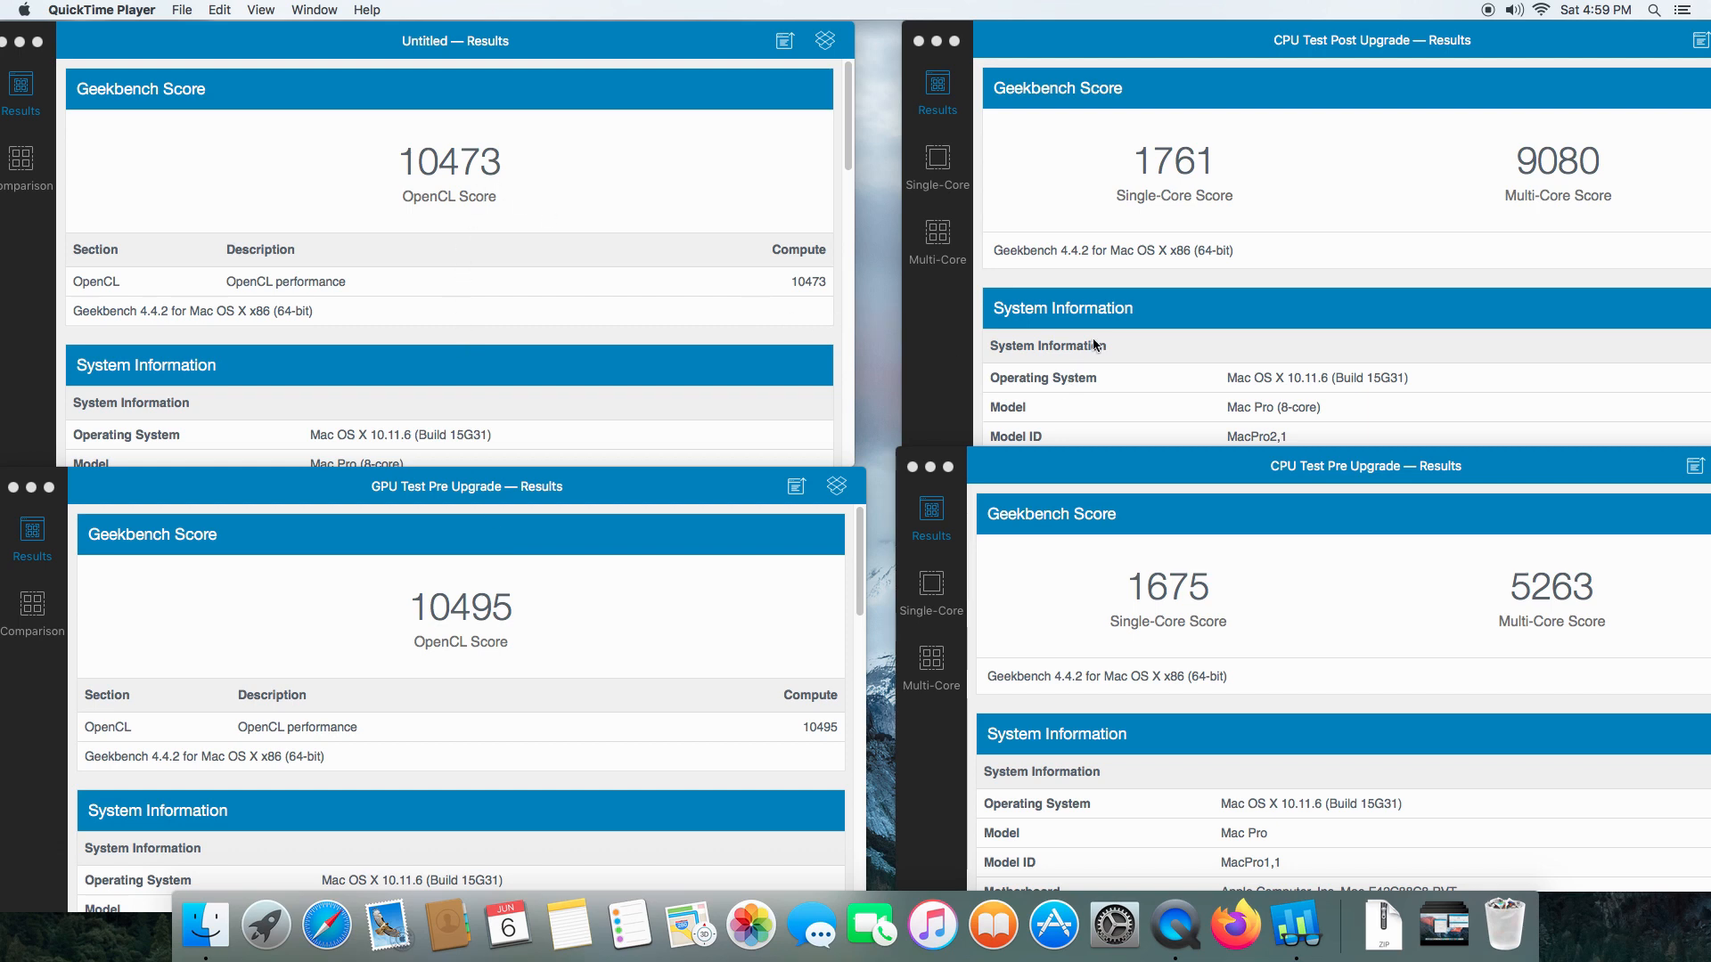
mouse_move(1368, 253)
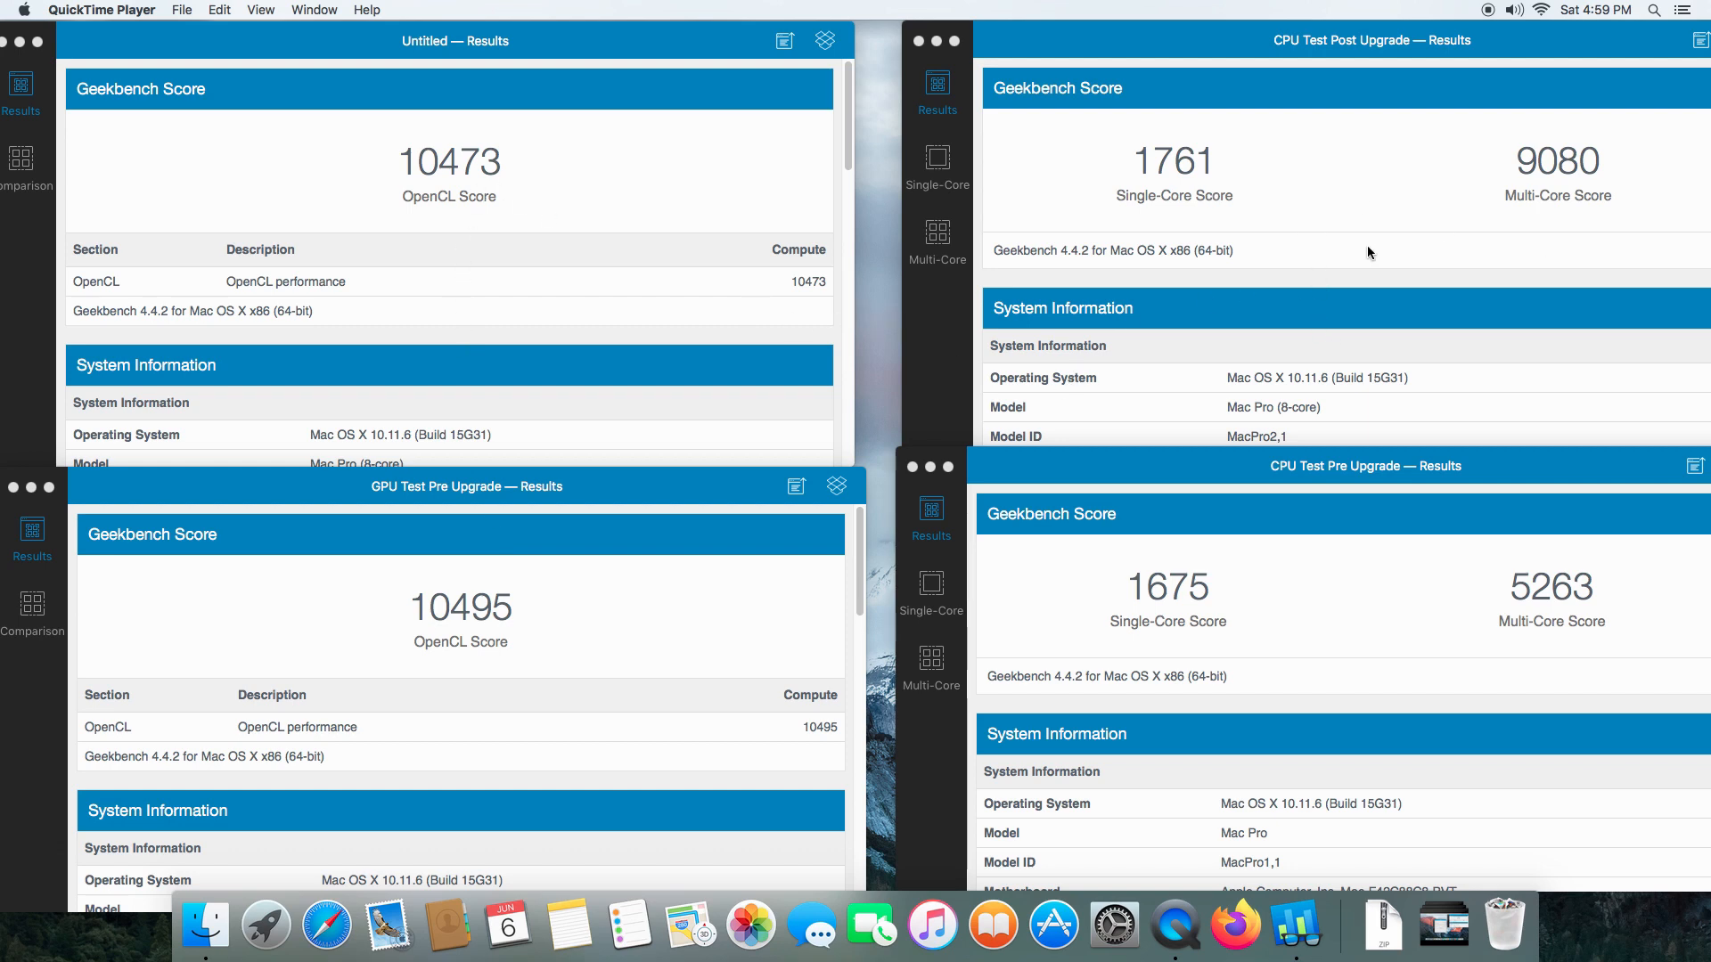
mouse_move(1282, 226)
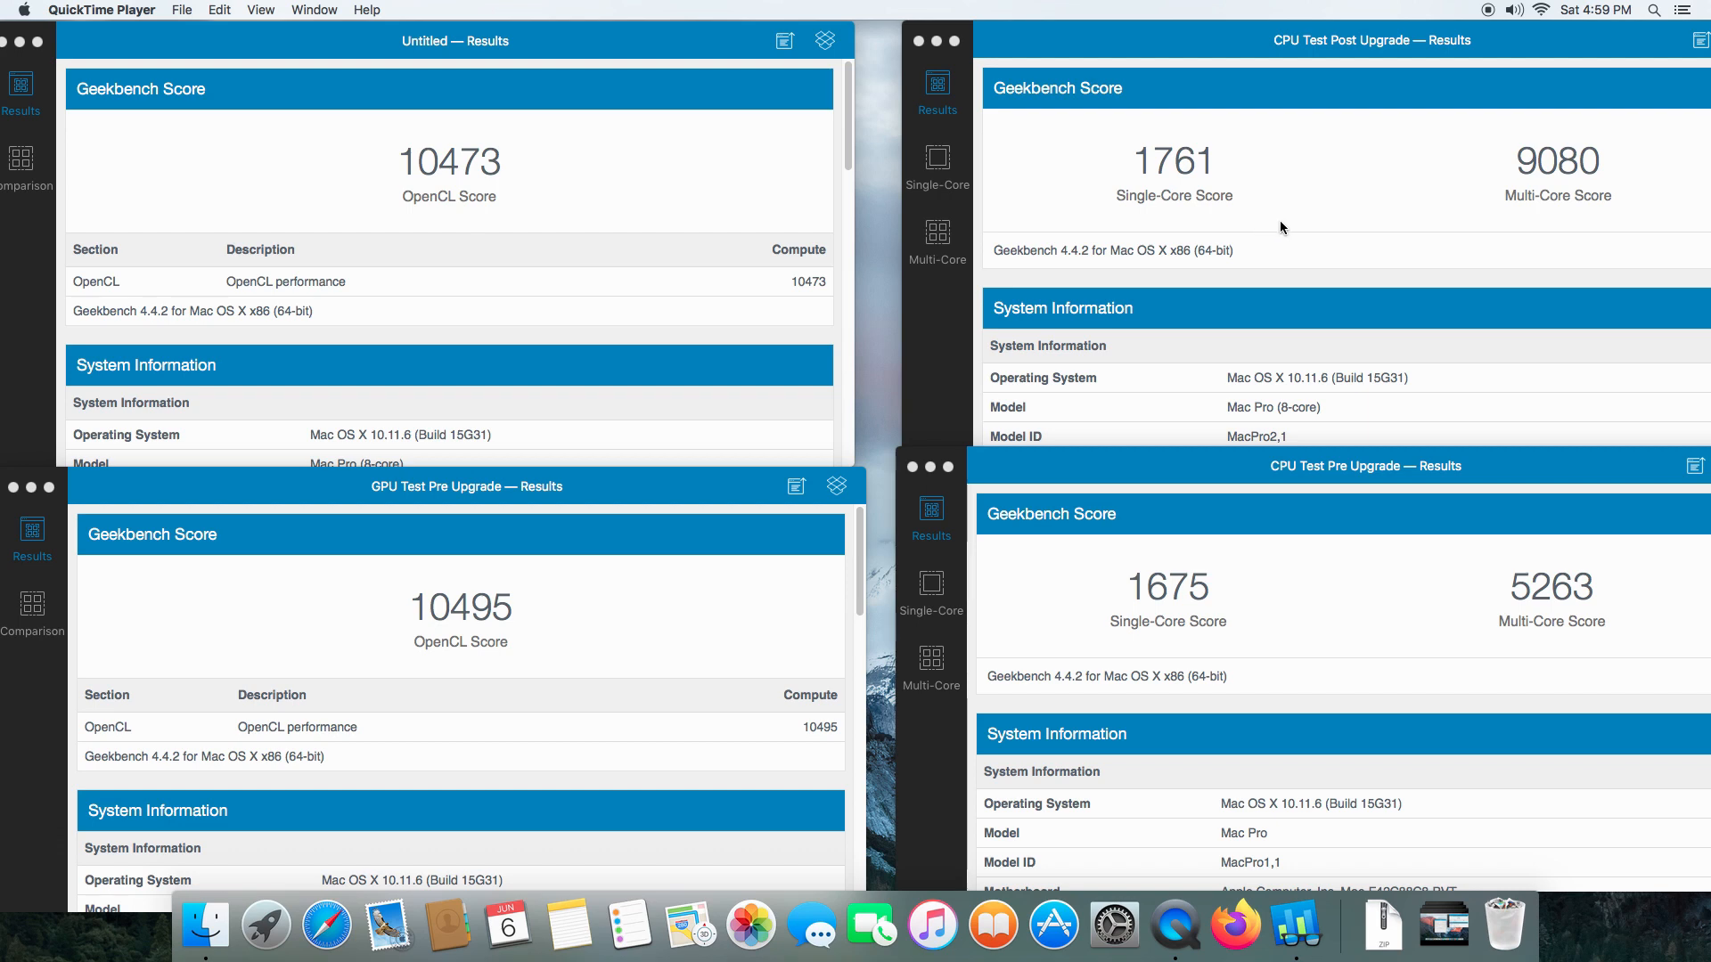
mouse_move(1120, 235)
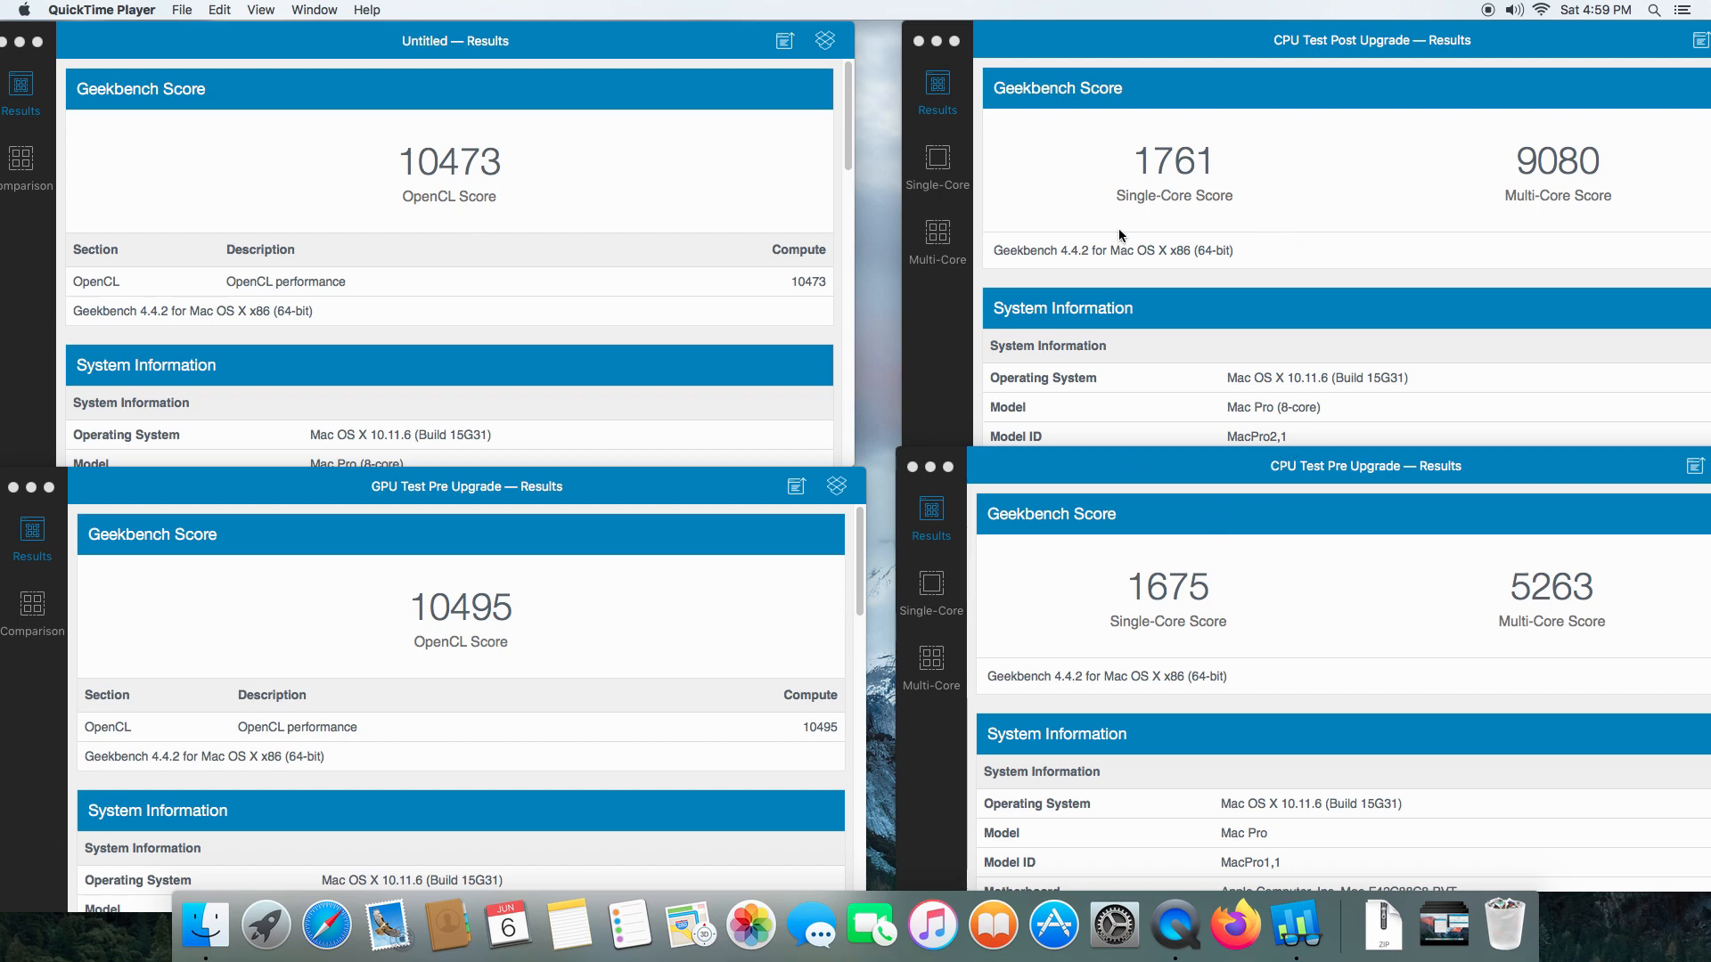
mouse_move(1257, 558)
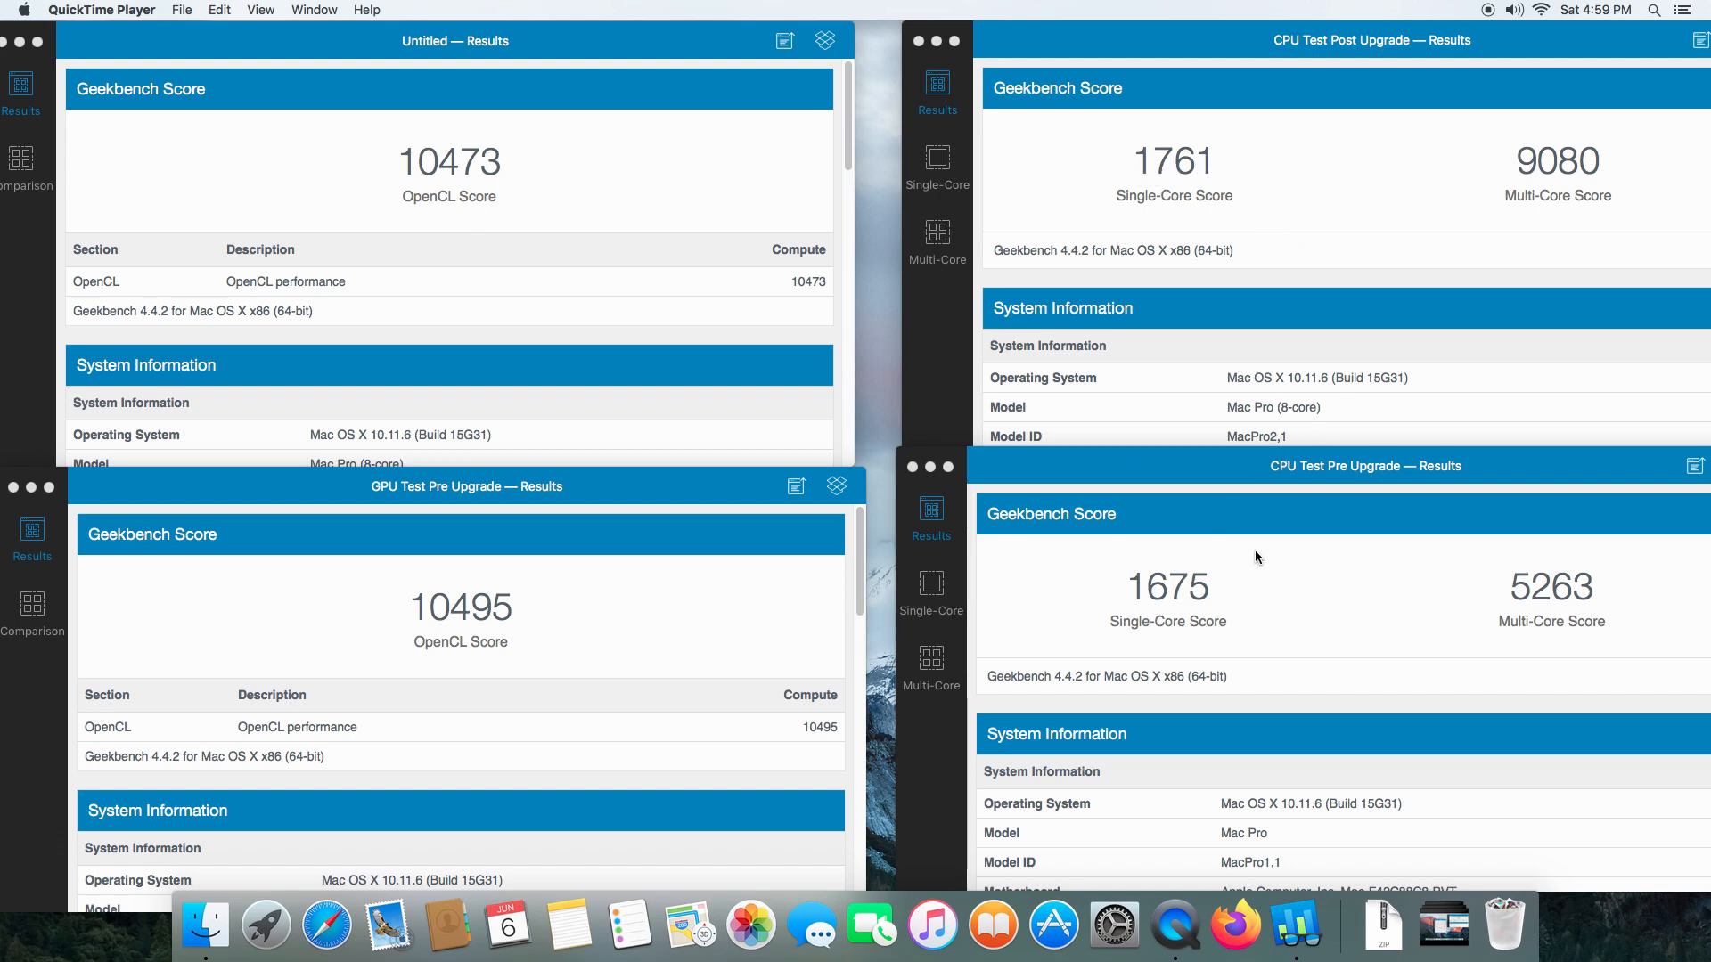
mouse_move(1200, 597)
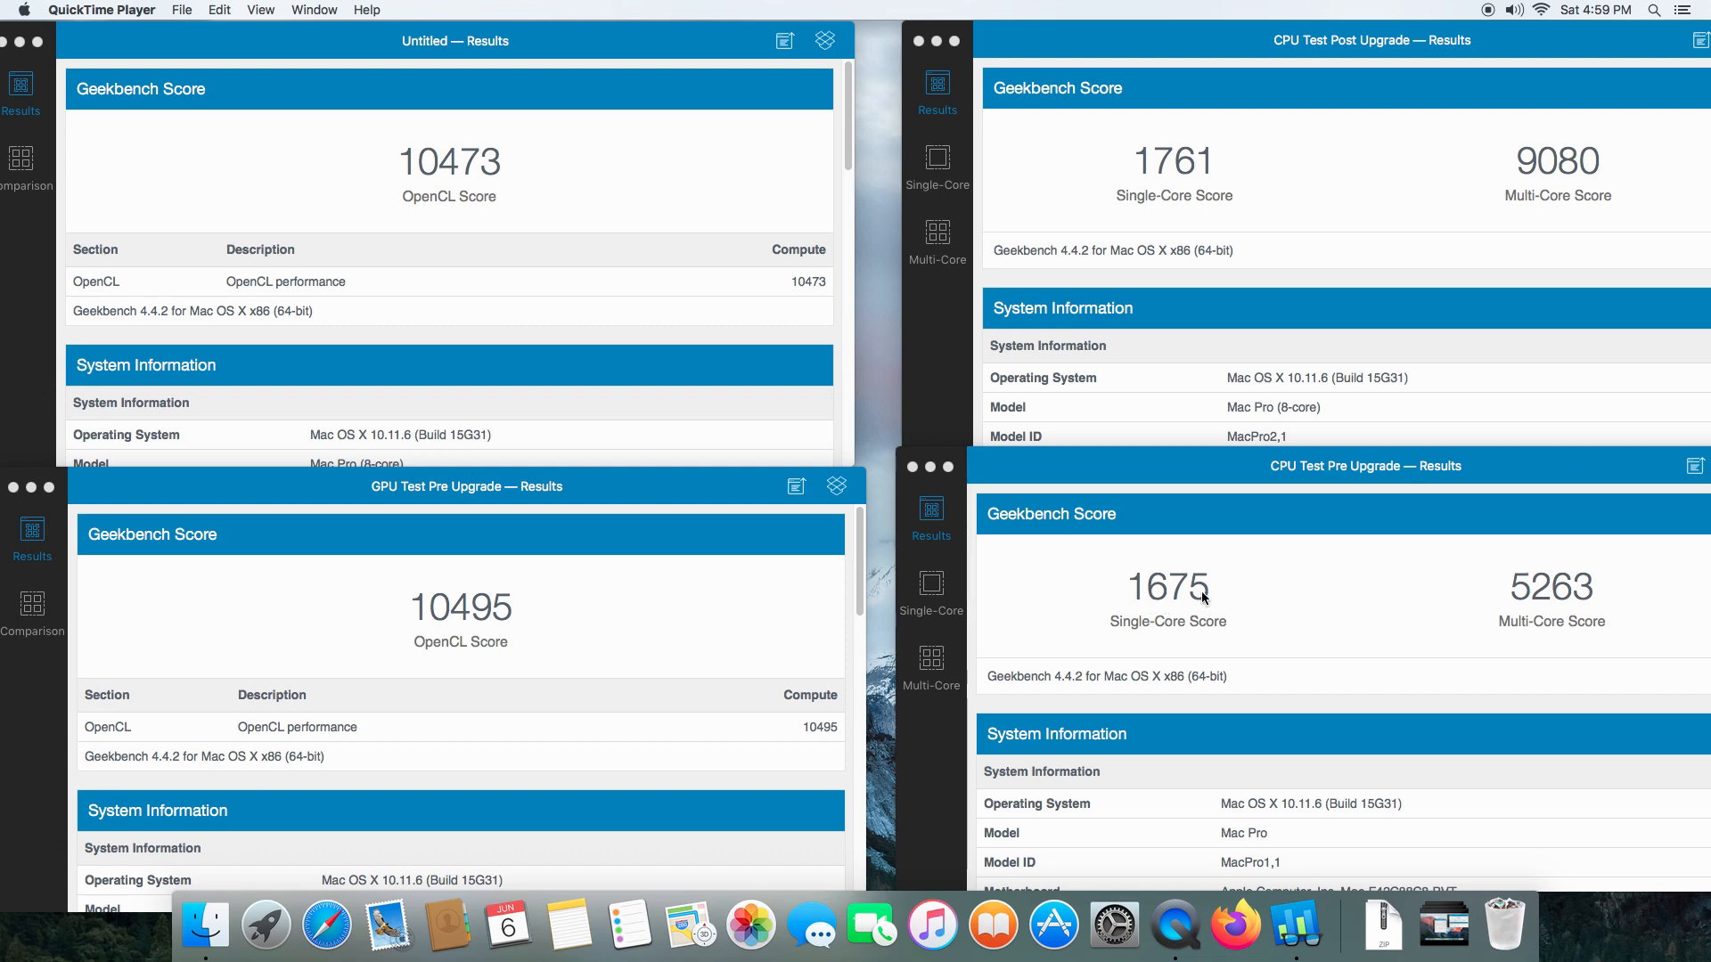
mouse_move(1187, 607)
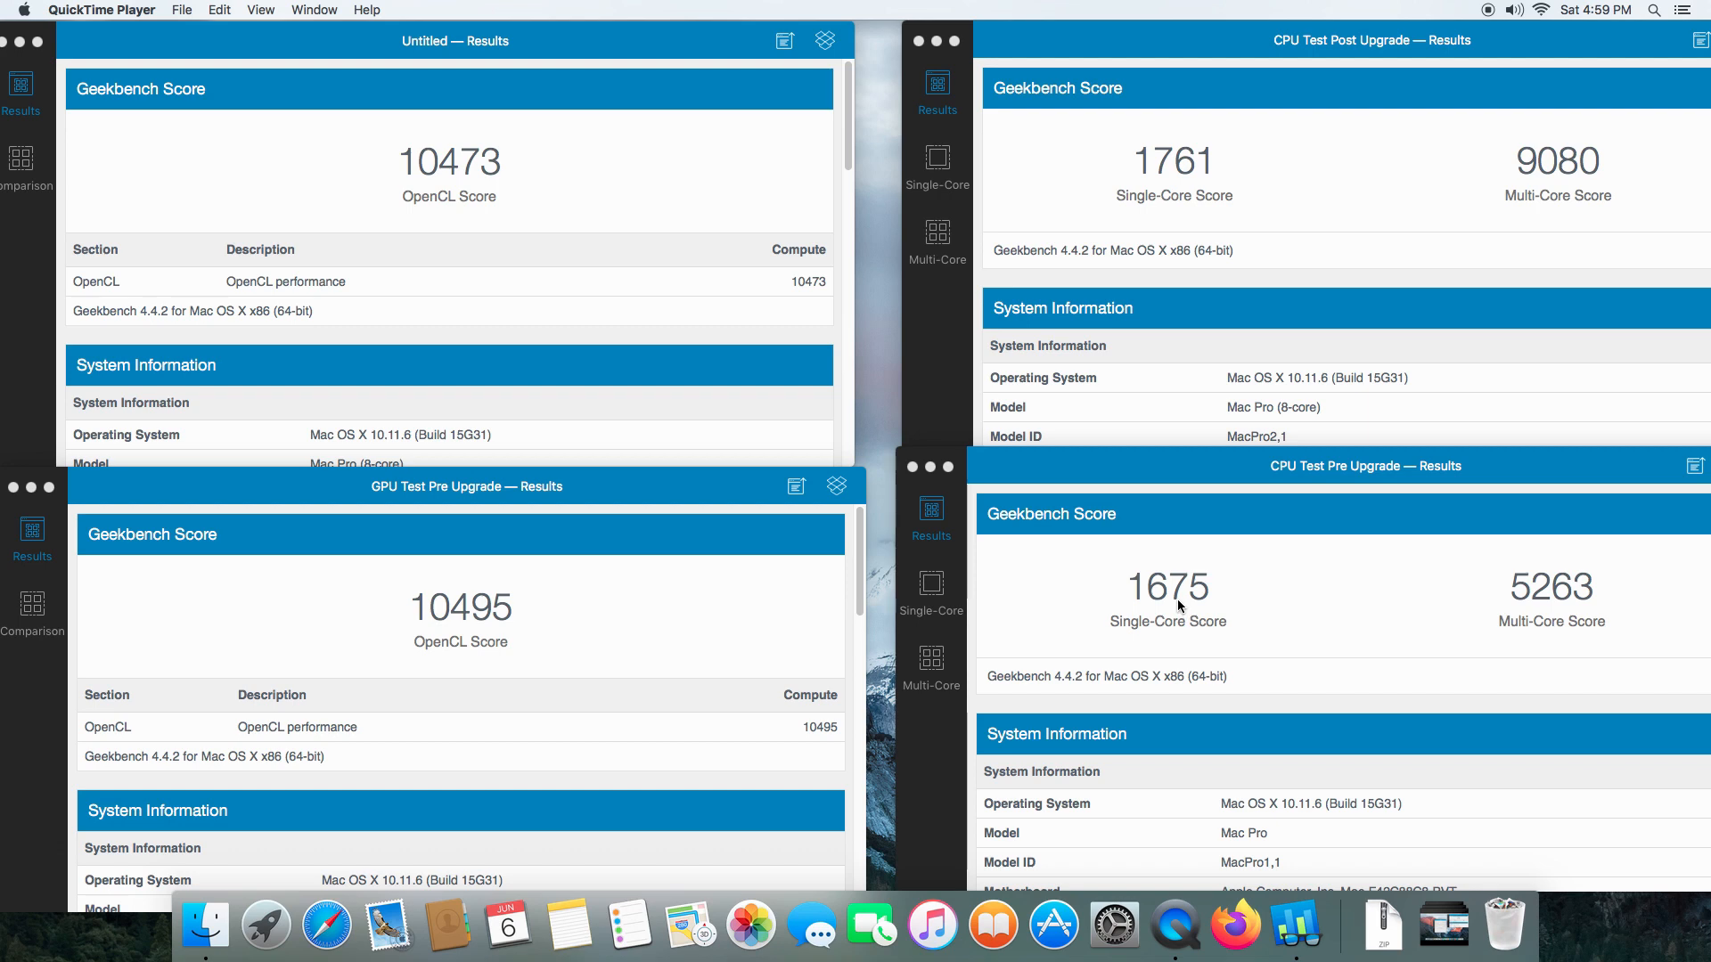
mouse_move(1214, 631)
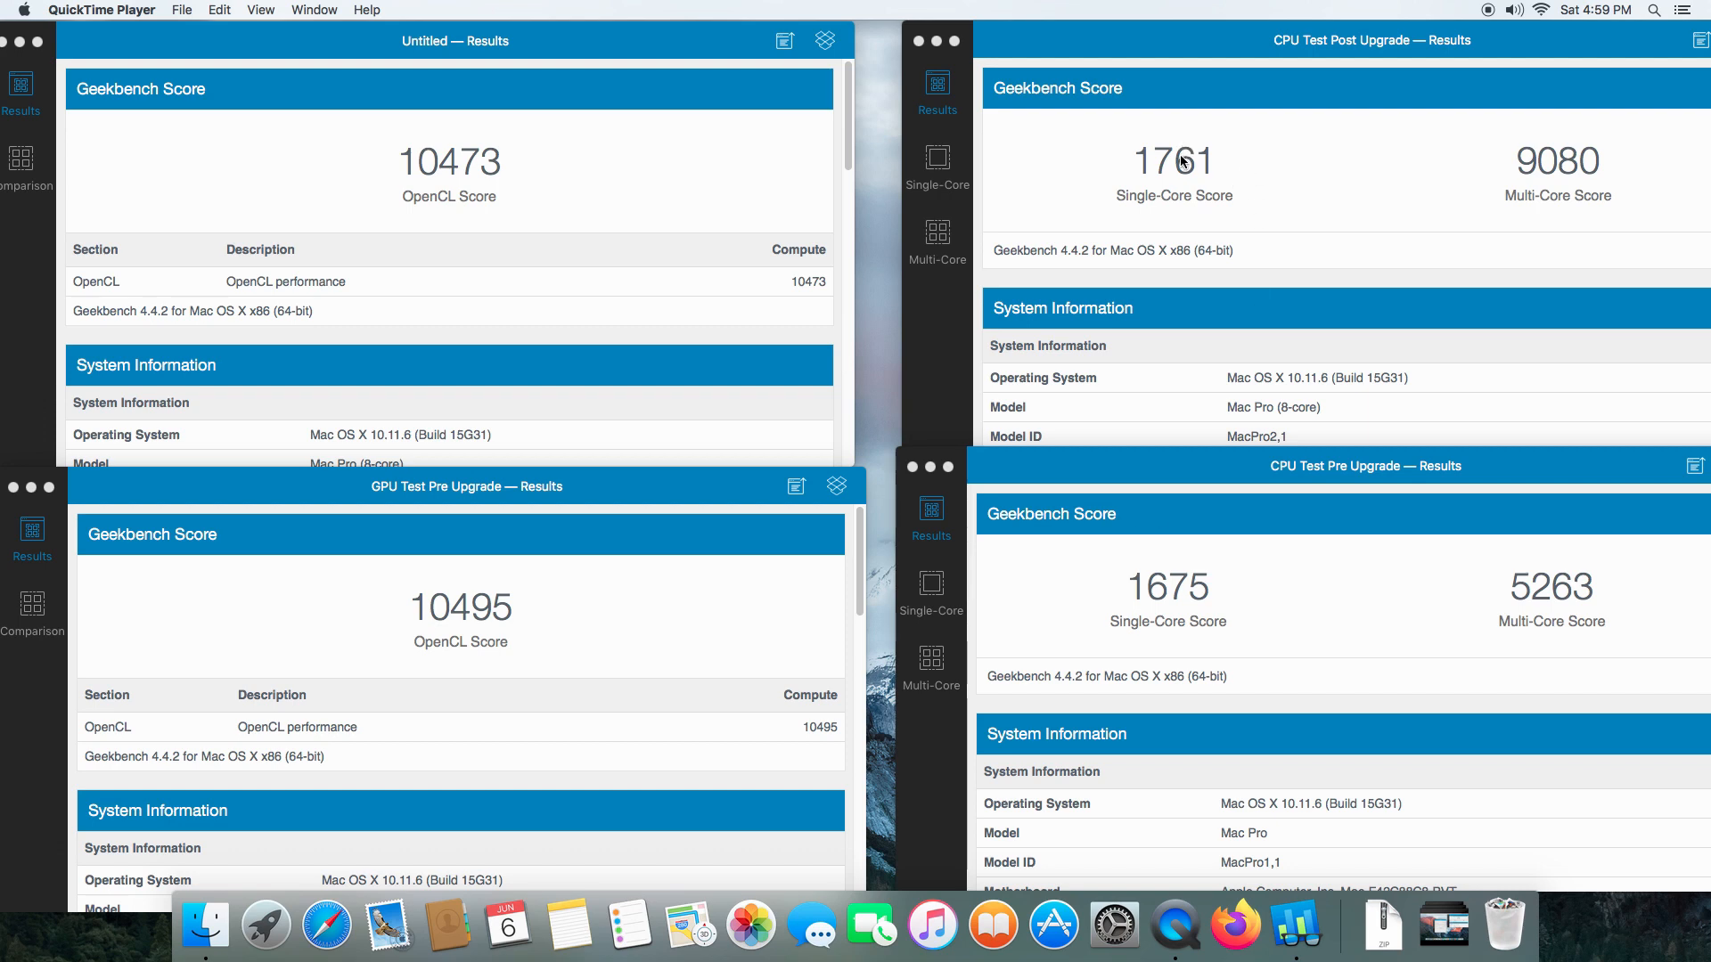
mouse_move(1165, 208)
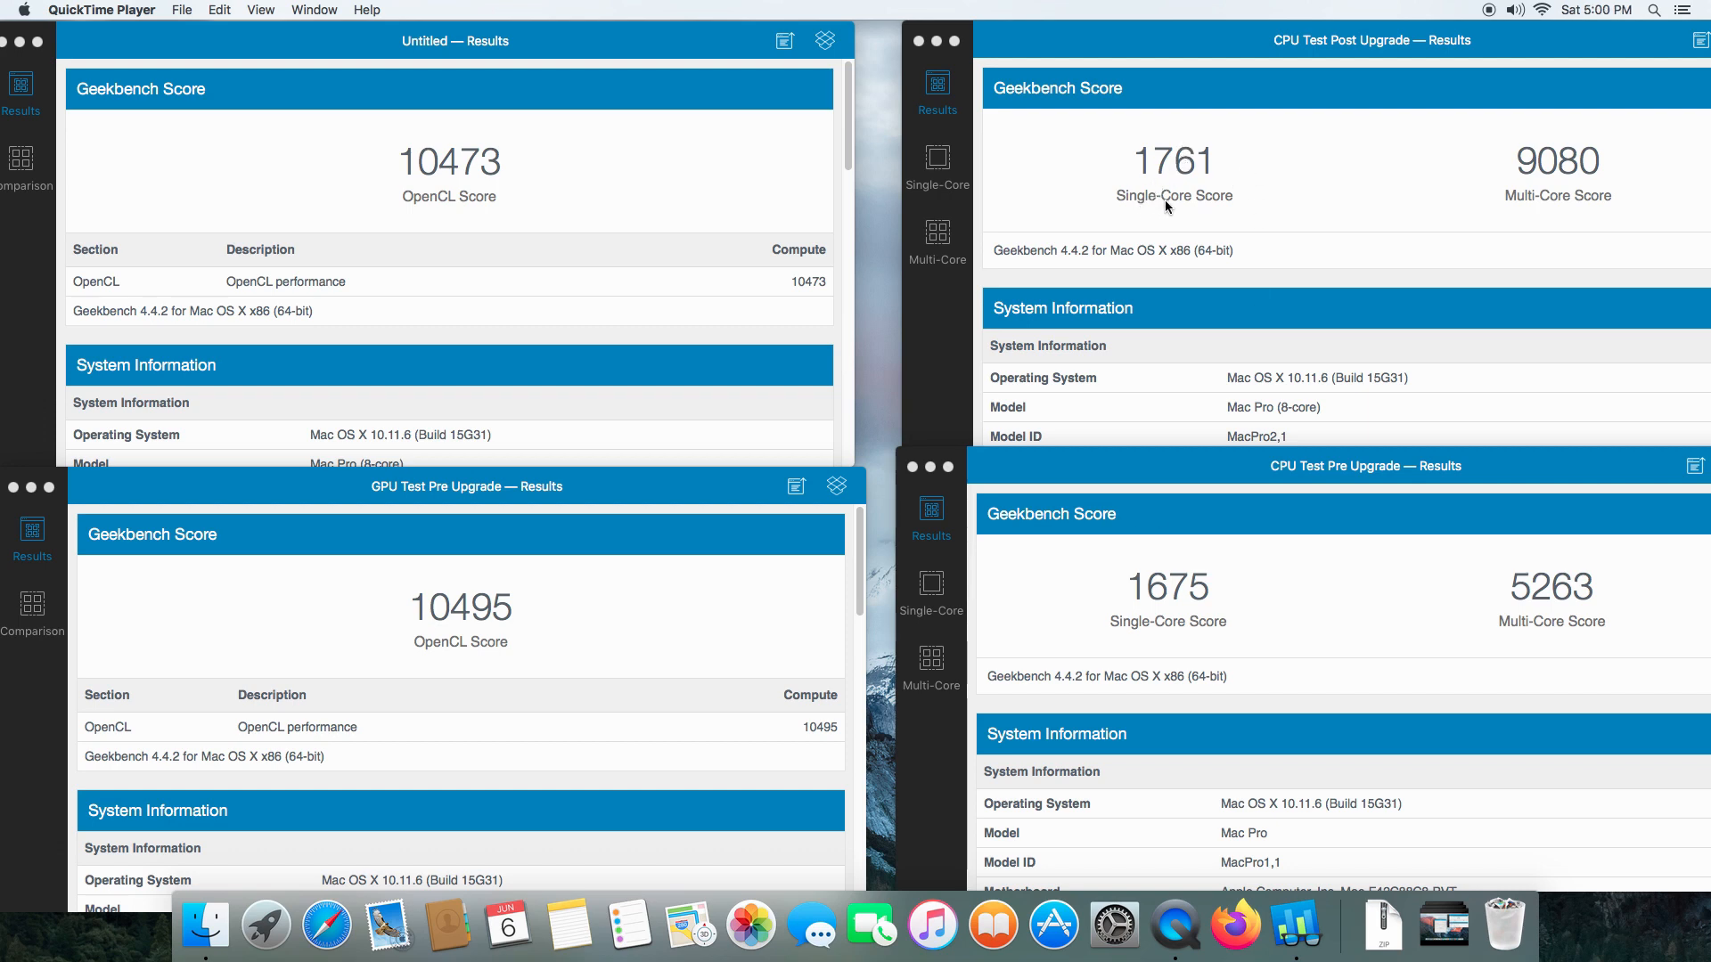
mouse_move(1299, 401)
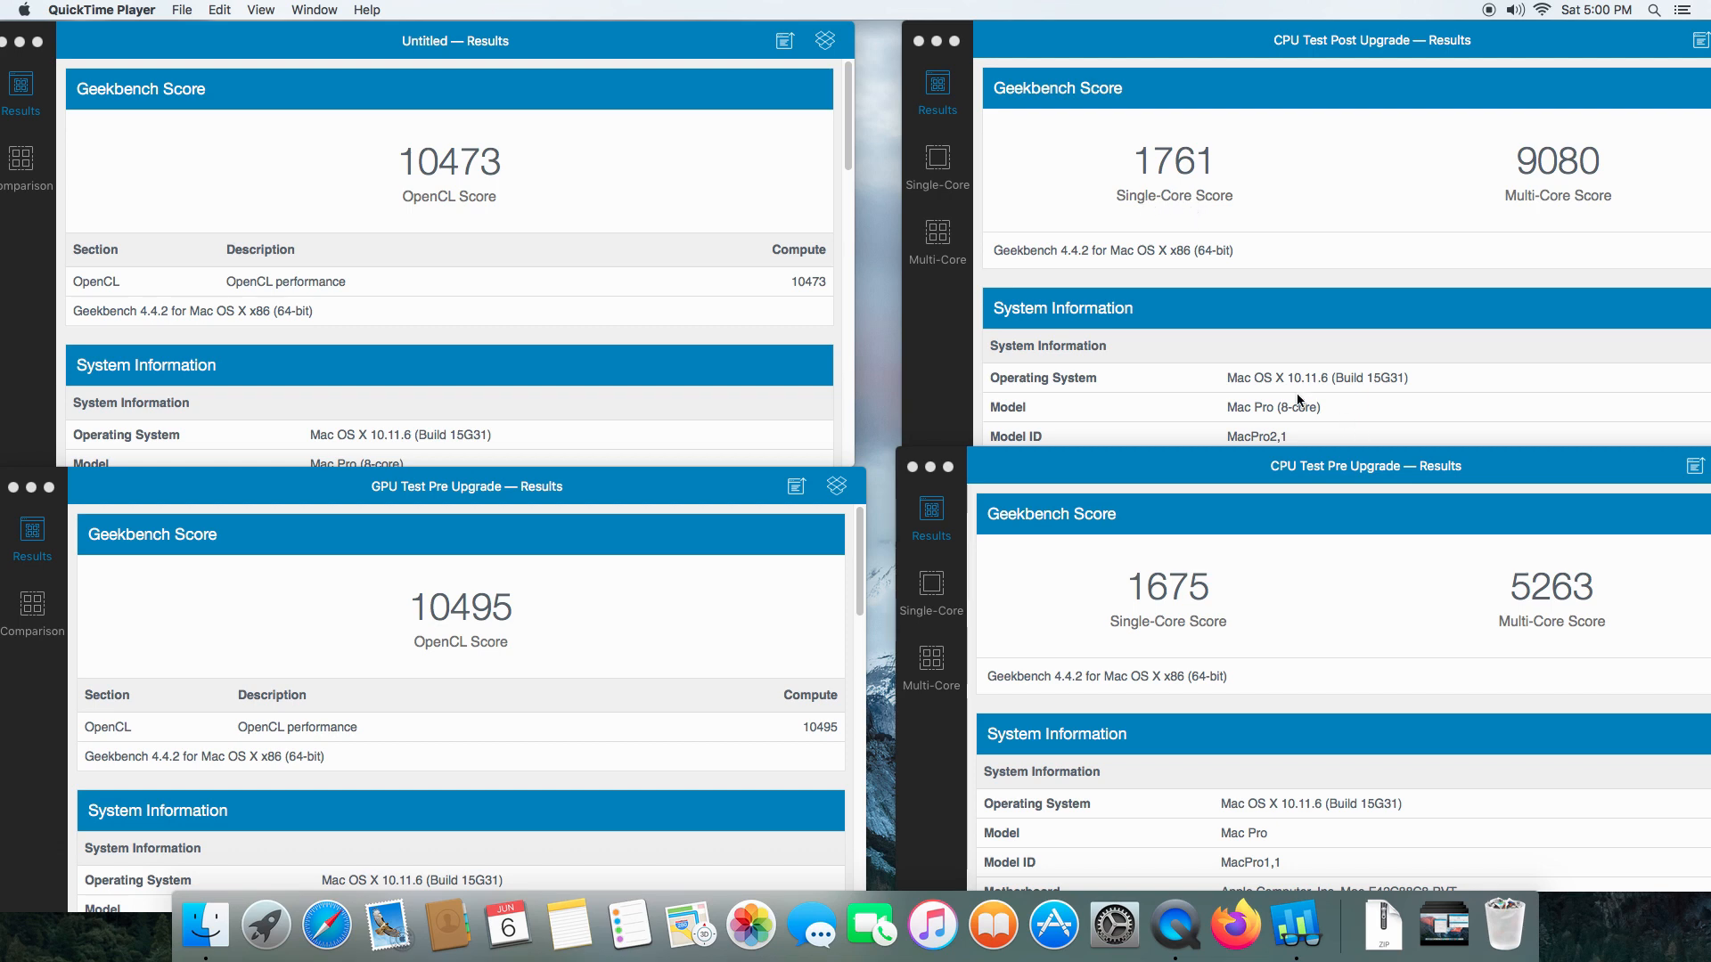
mouse_move(1516, 590)
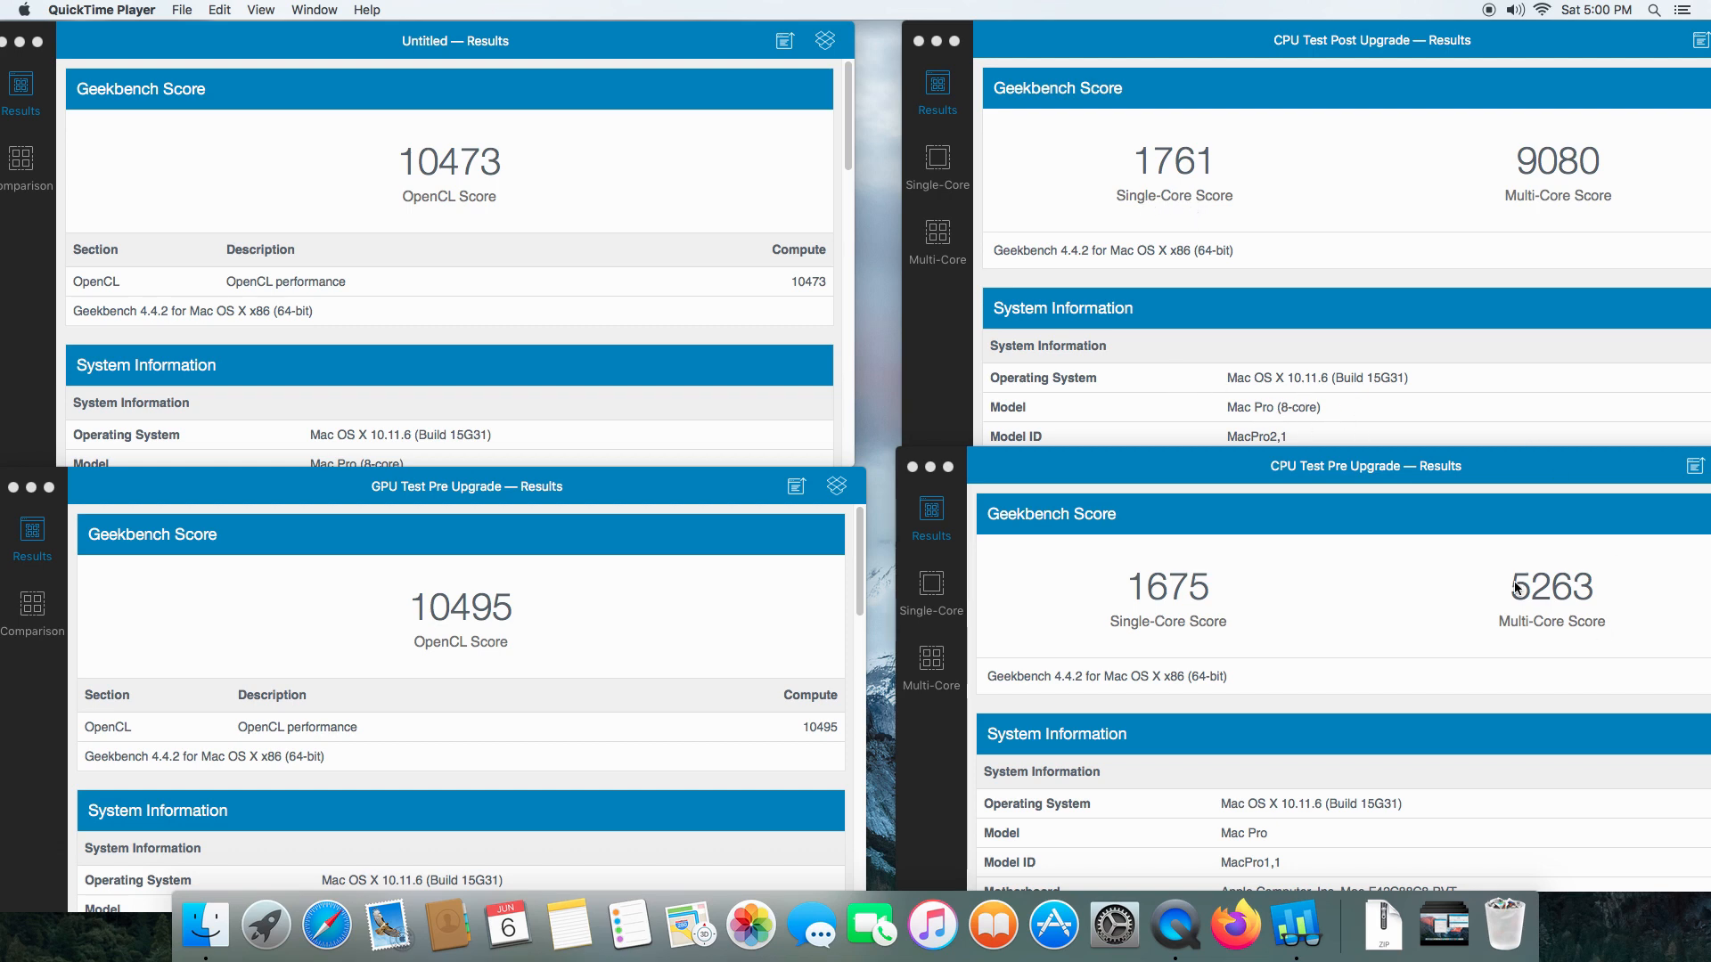
mouse_move(1474, 600)
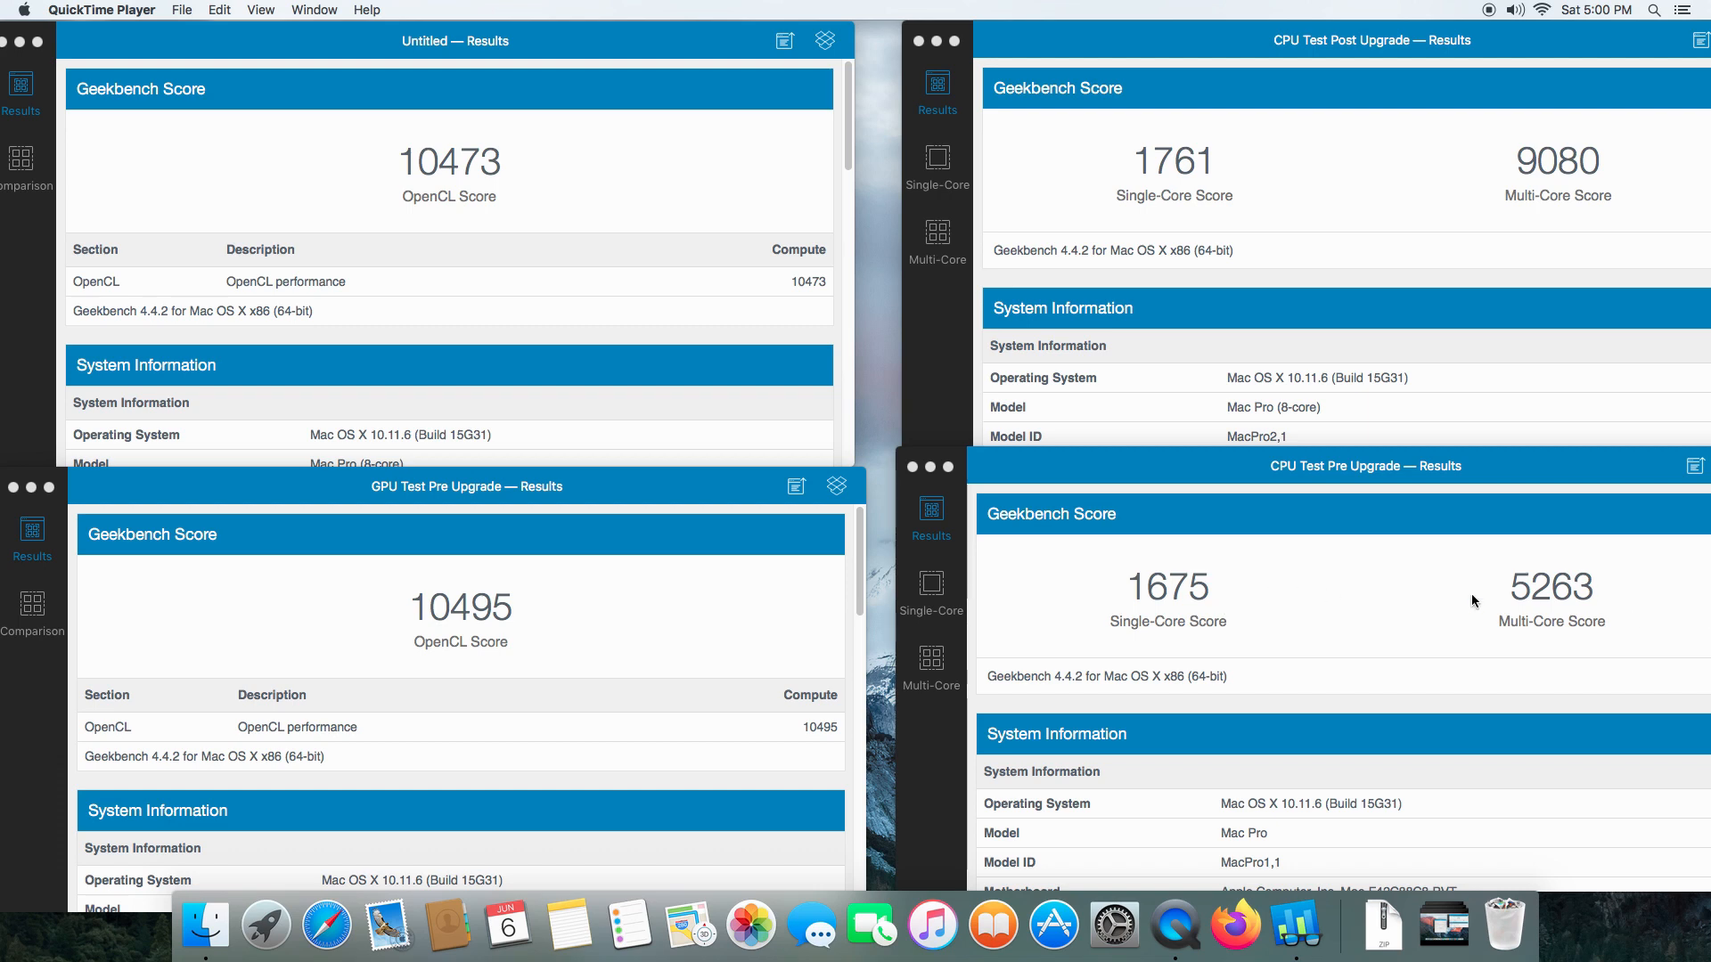
mouse_move(1313, 129)
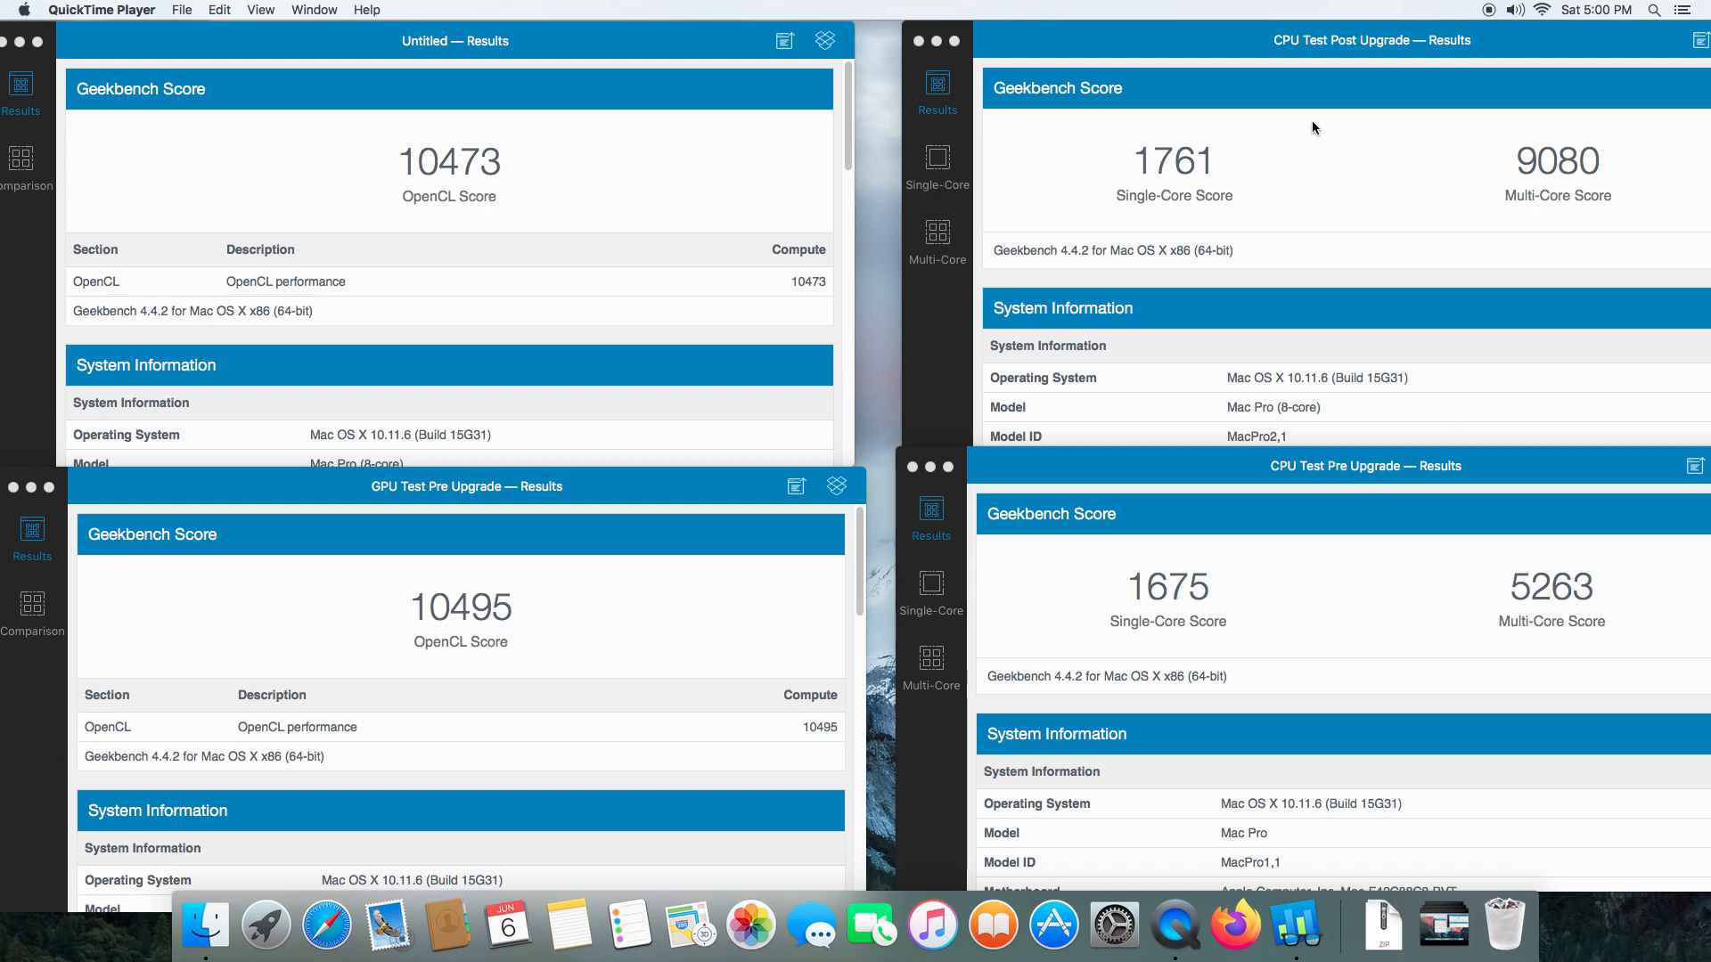
mouse_move(1324, 191)
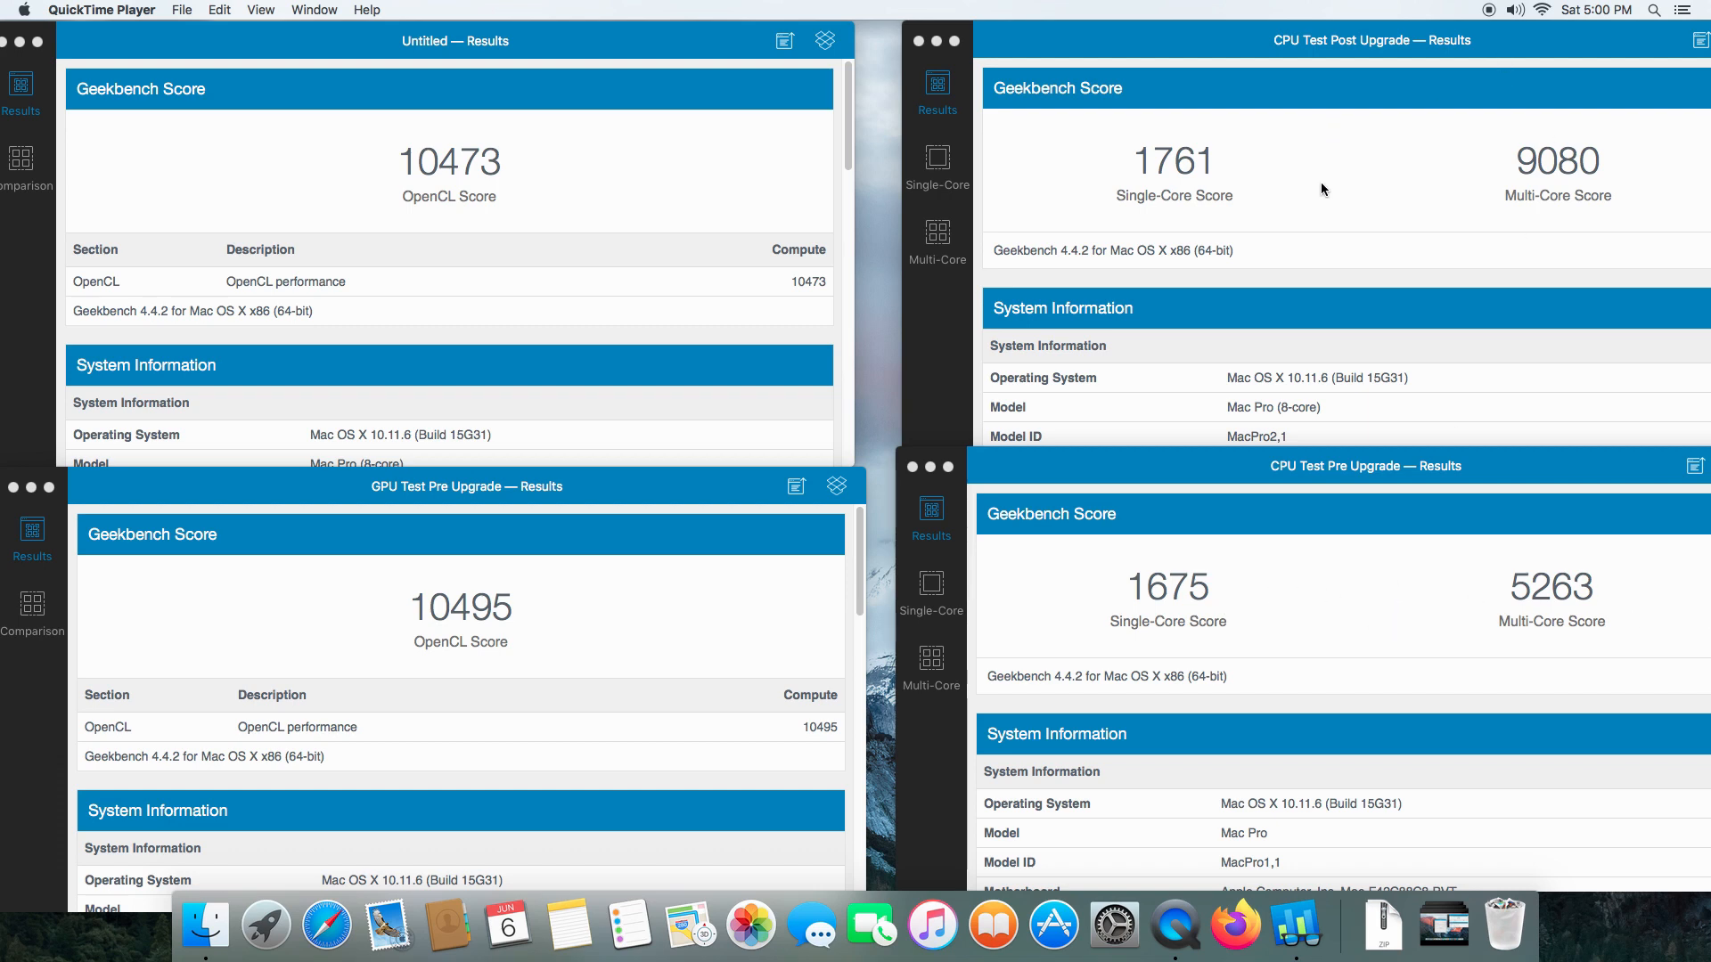
mouse_move(1290, 153)
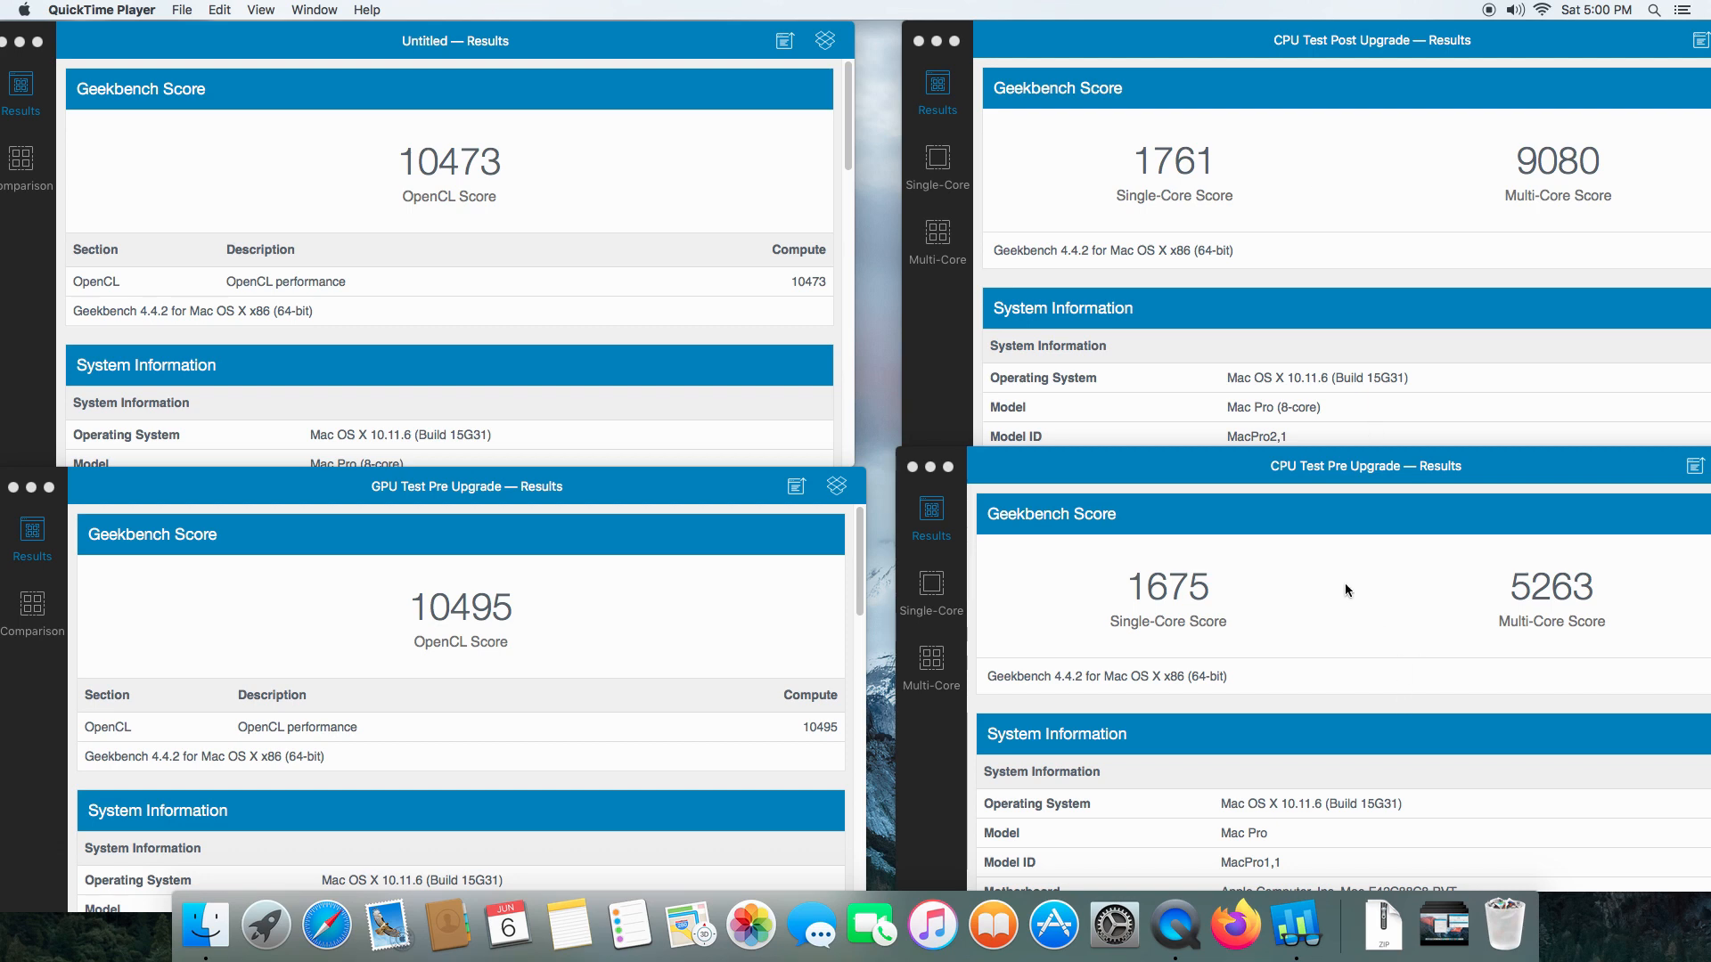
mouse_move(1344, 579)
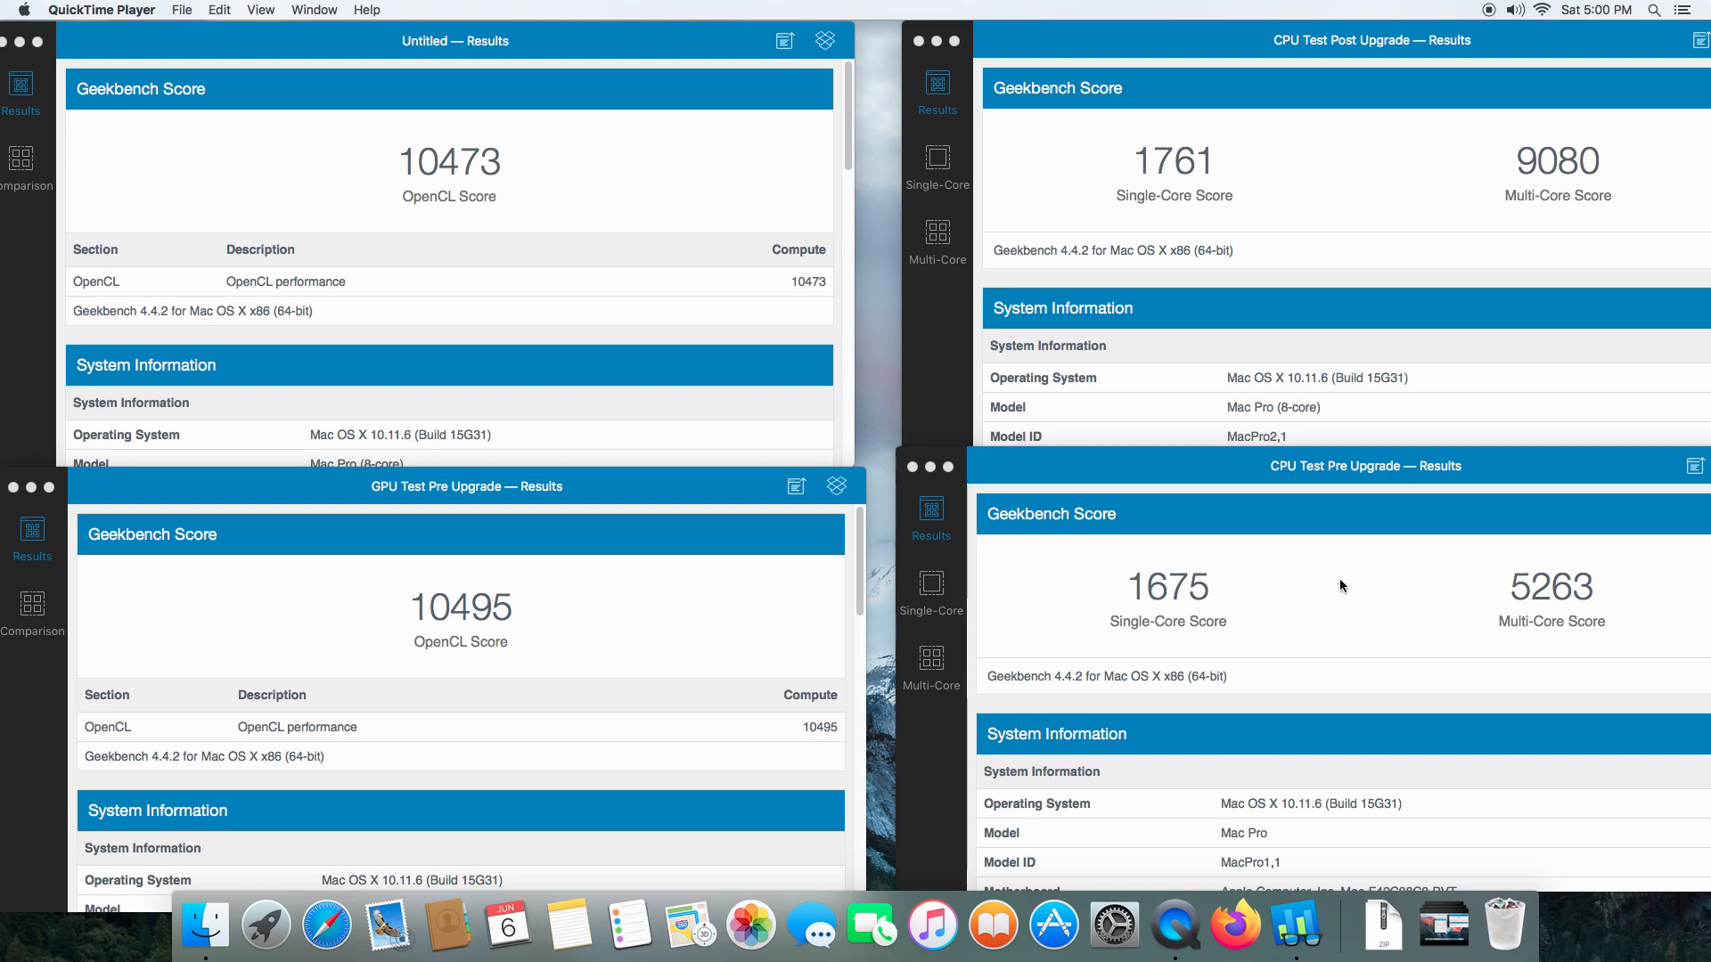
mouse_move(1572, 153)
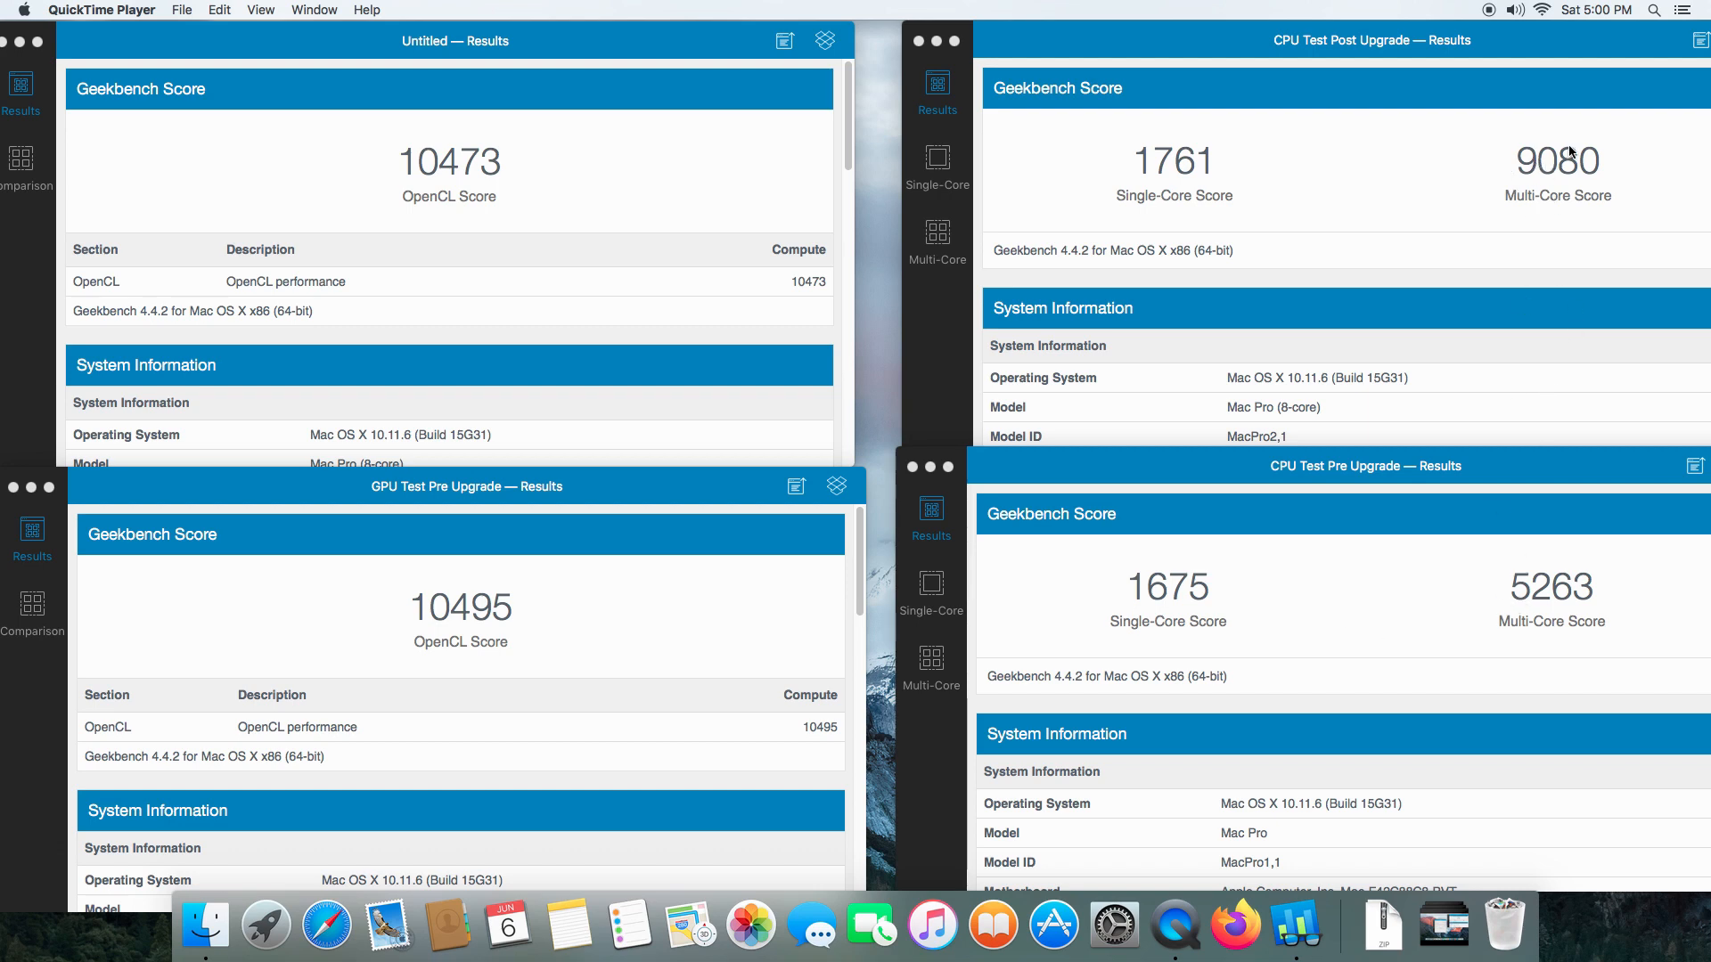
mouse_move(1597, 180)
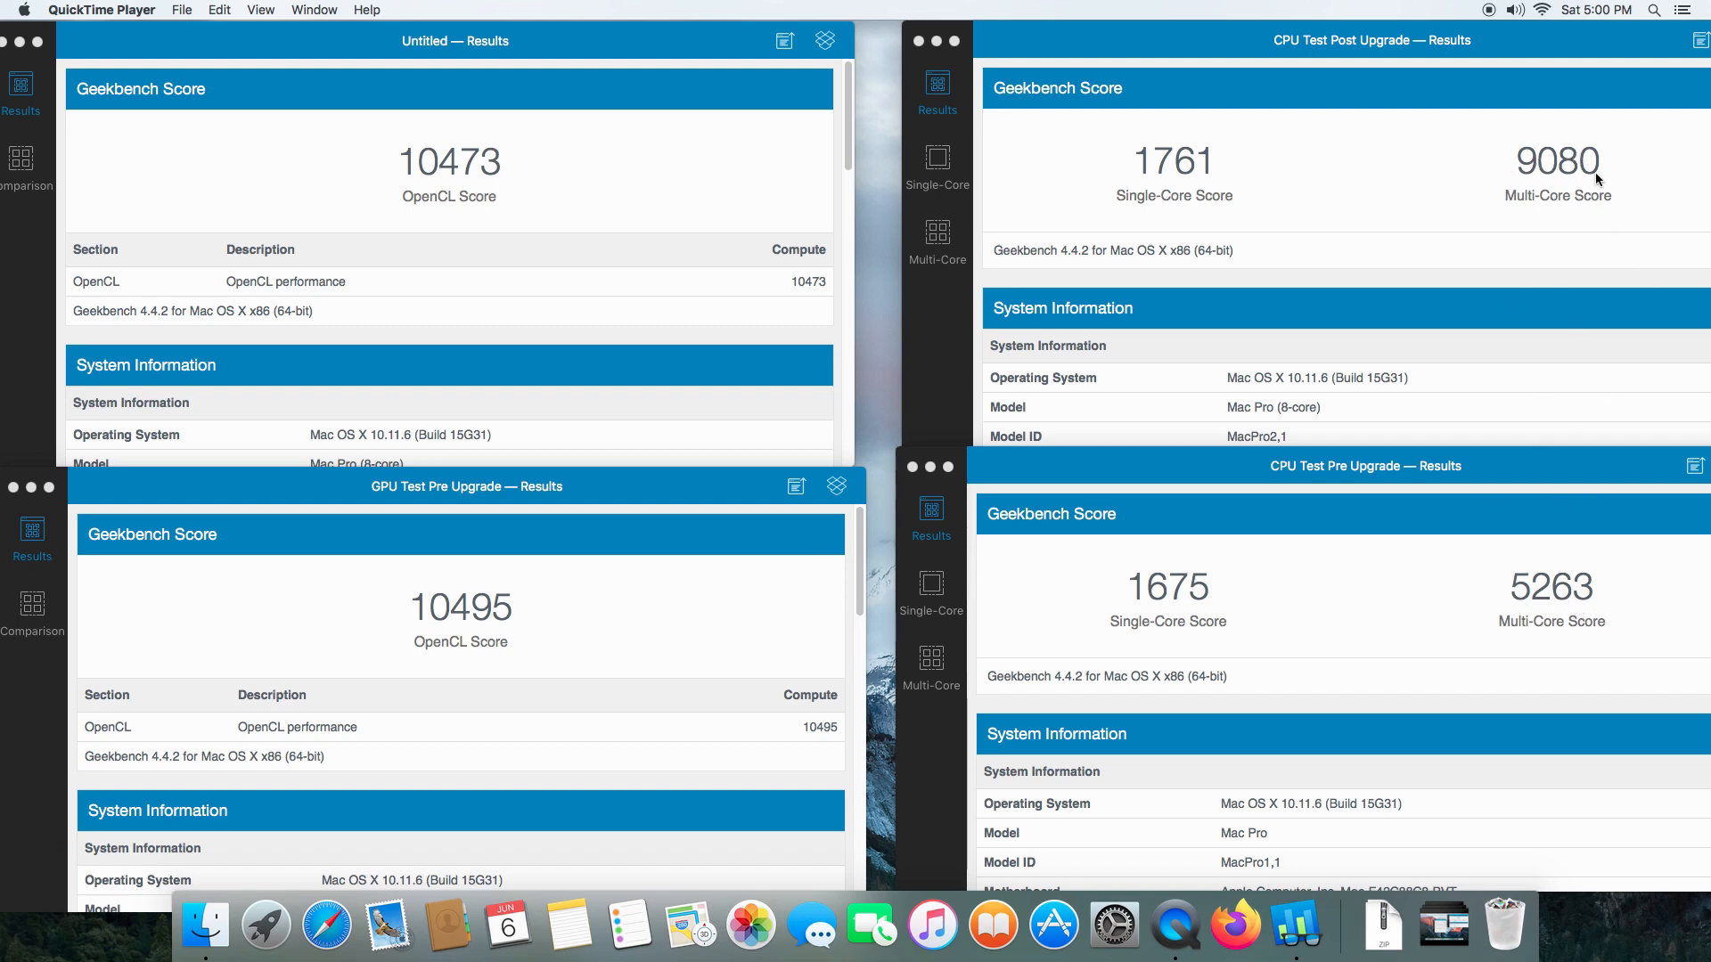
mouse_move(1572, 575)
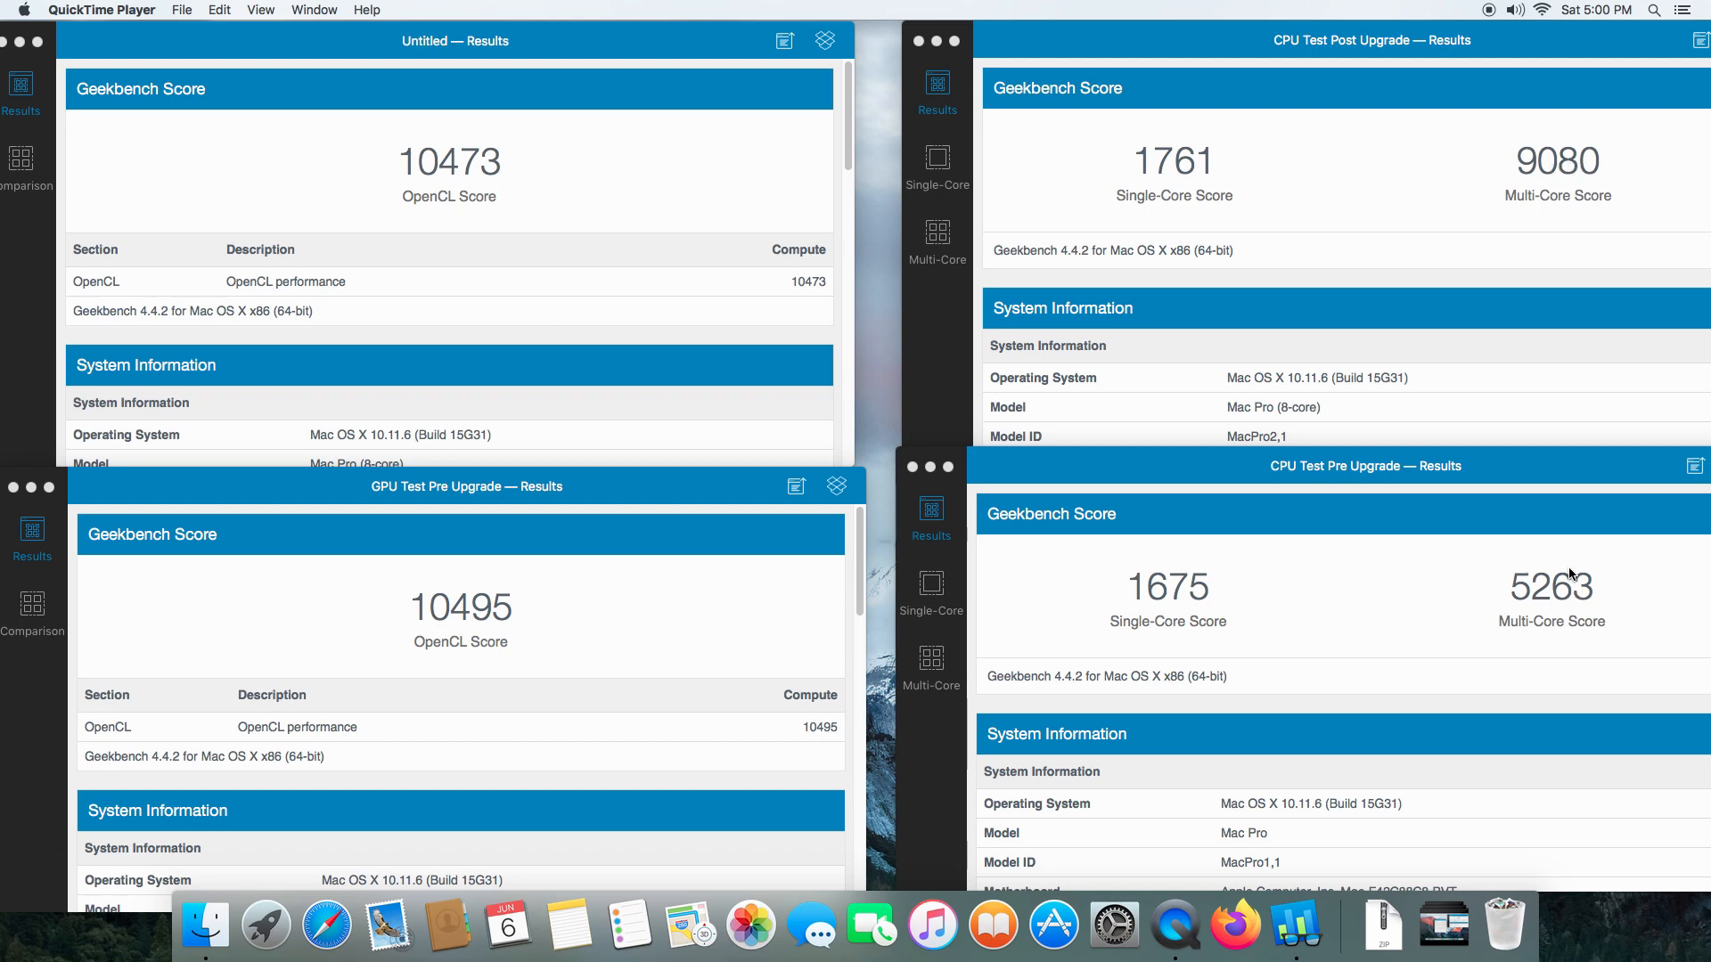
mouse_move(1480, 182)
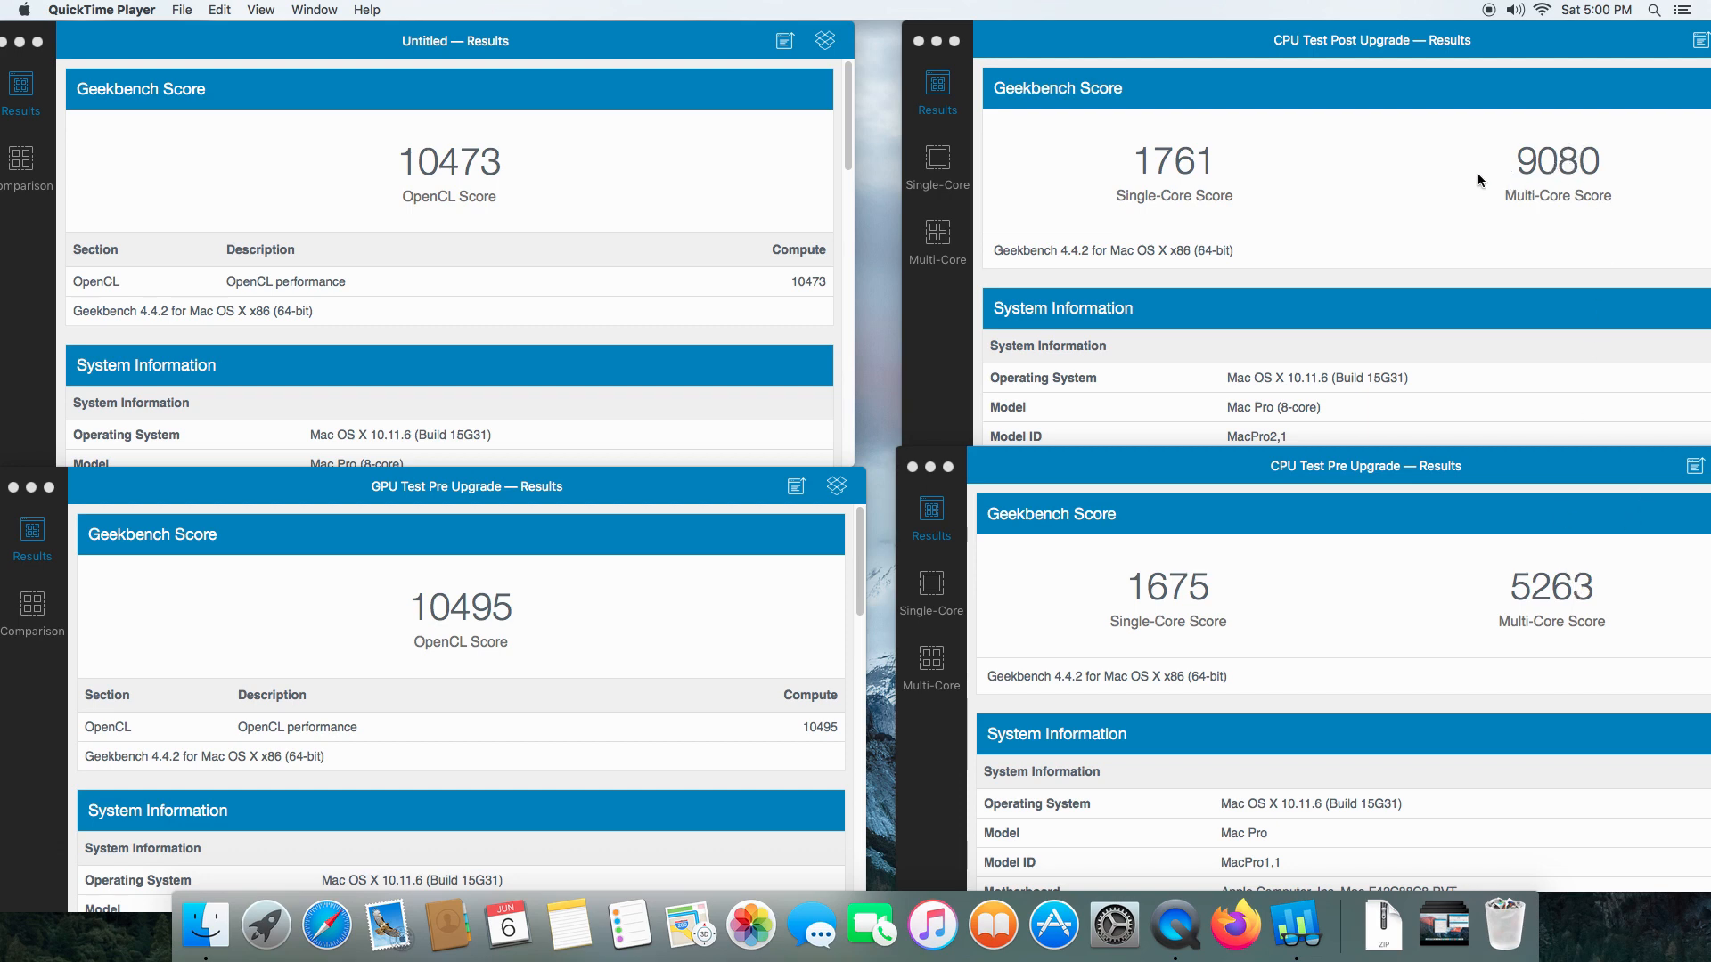
mouse_move(1492, 153)
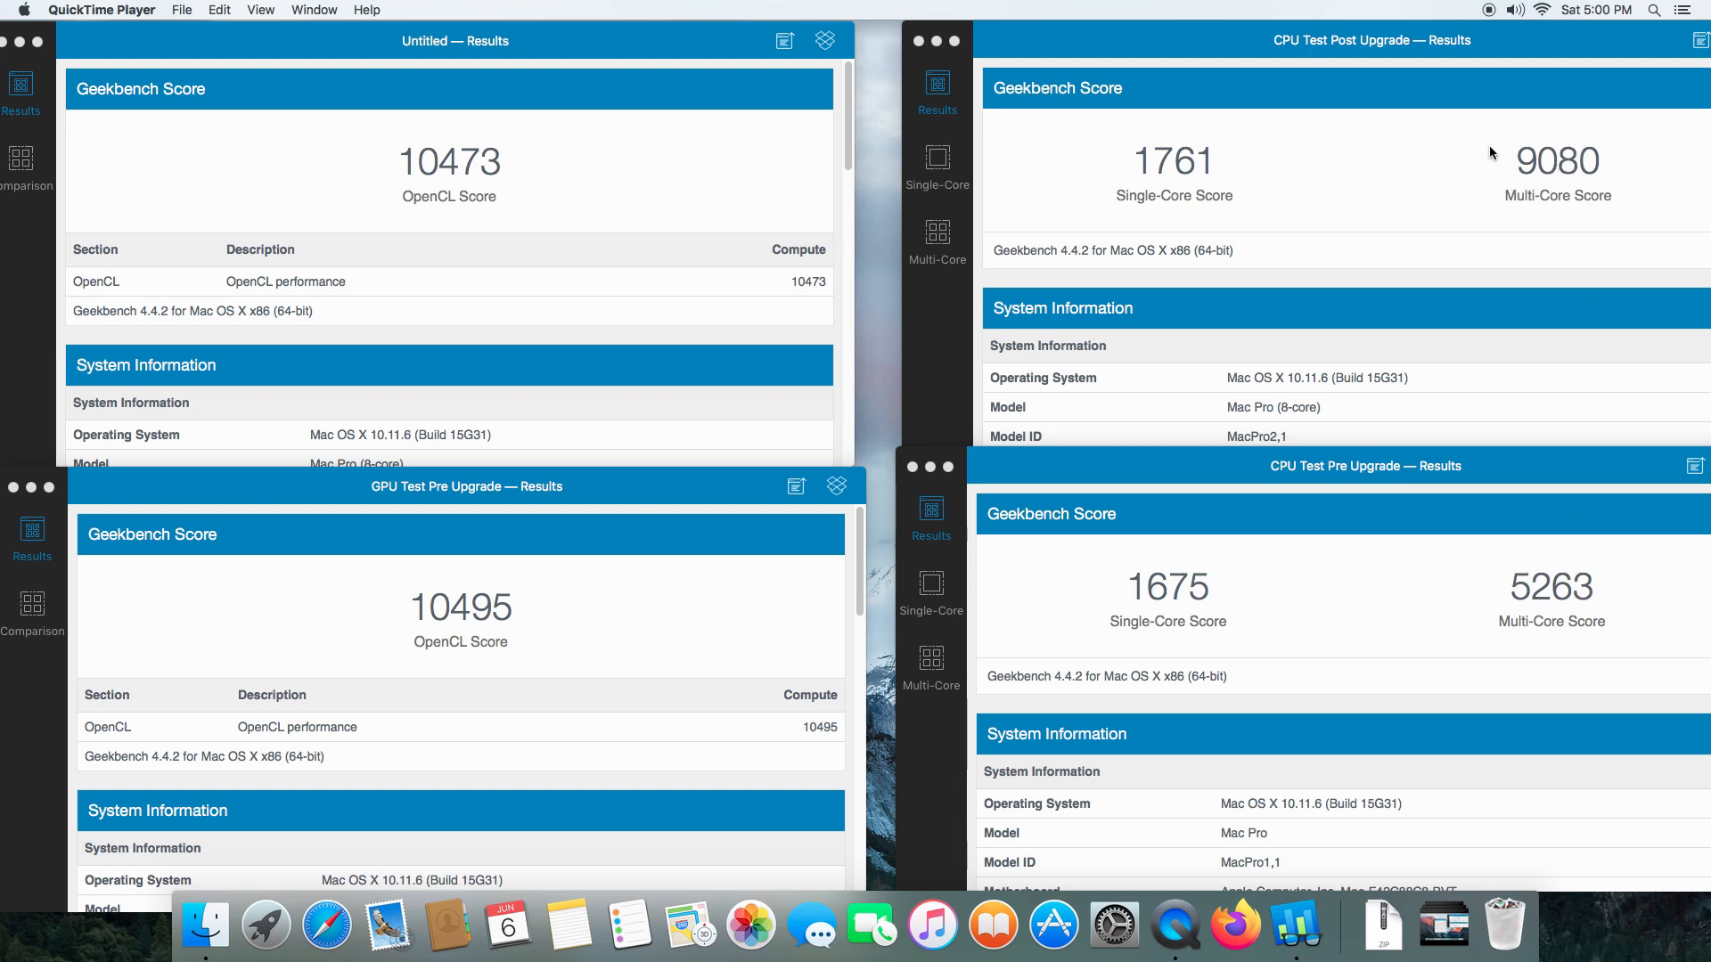
mouse_move(1567, 640)
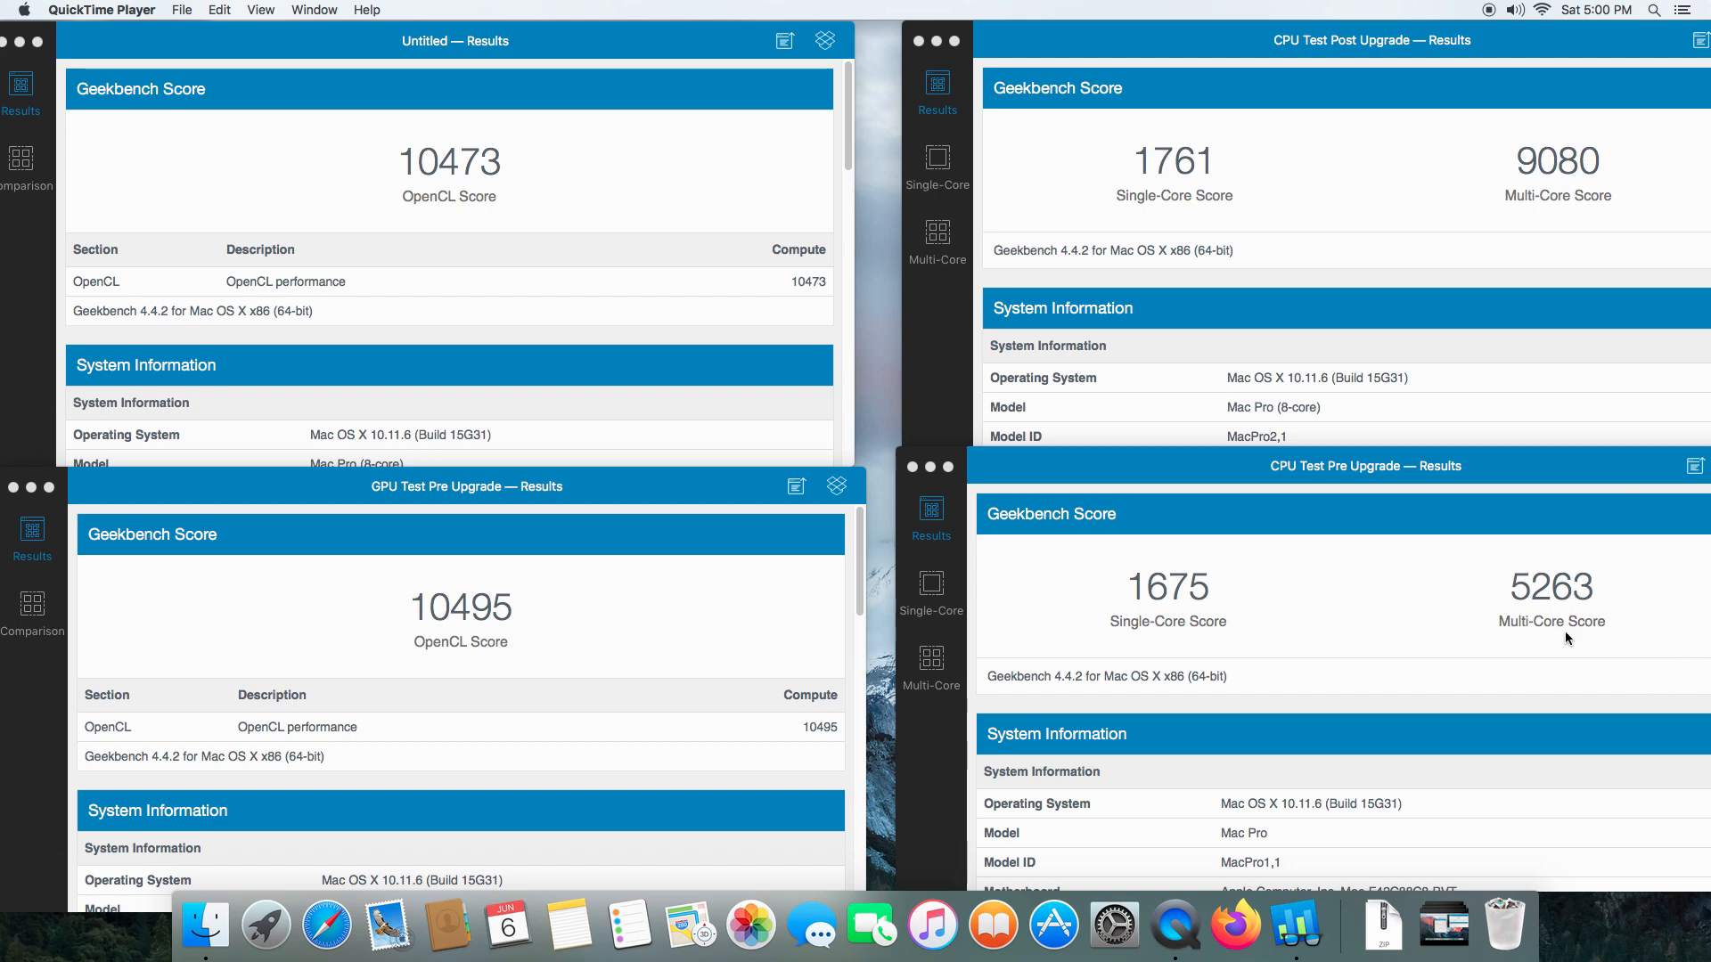
mouse_move(1684, 167)
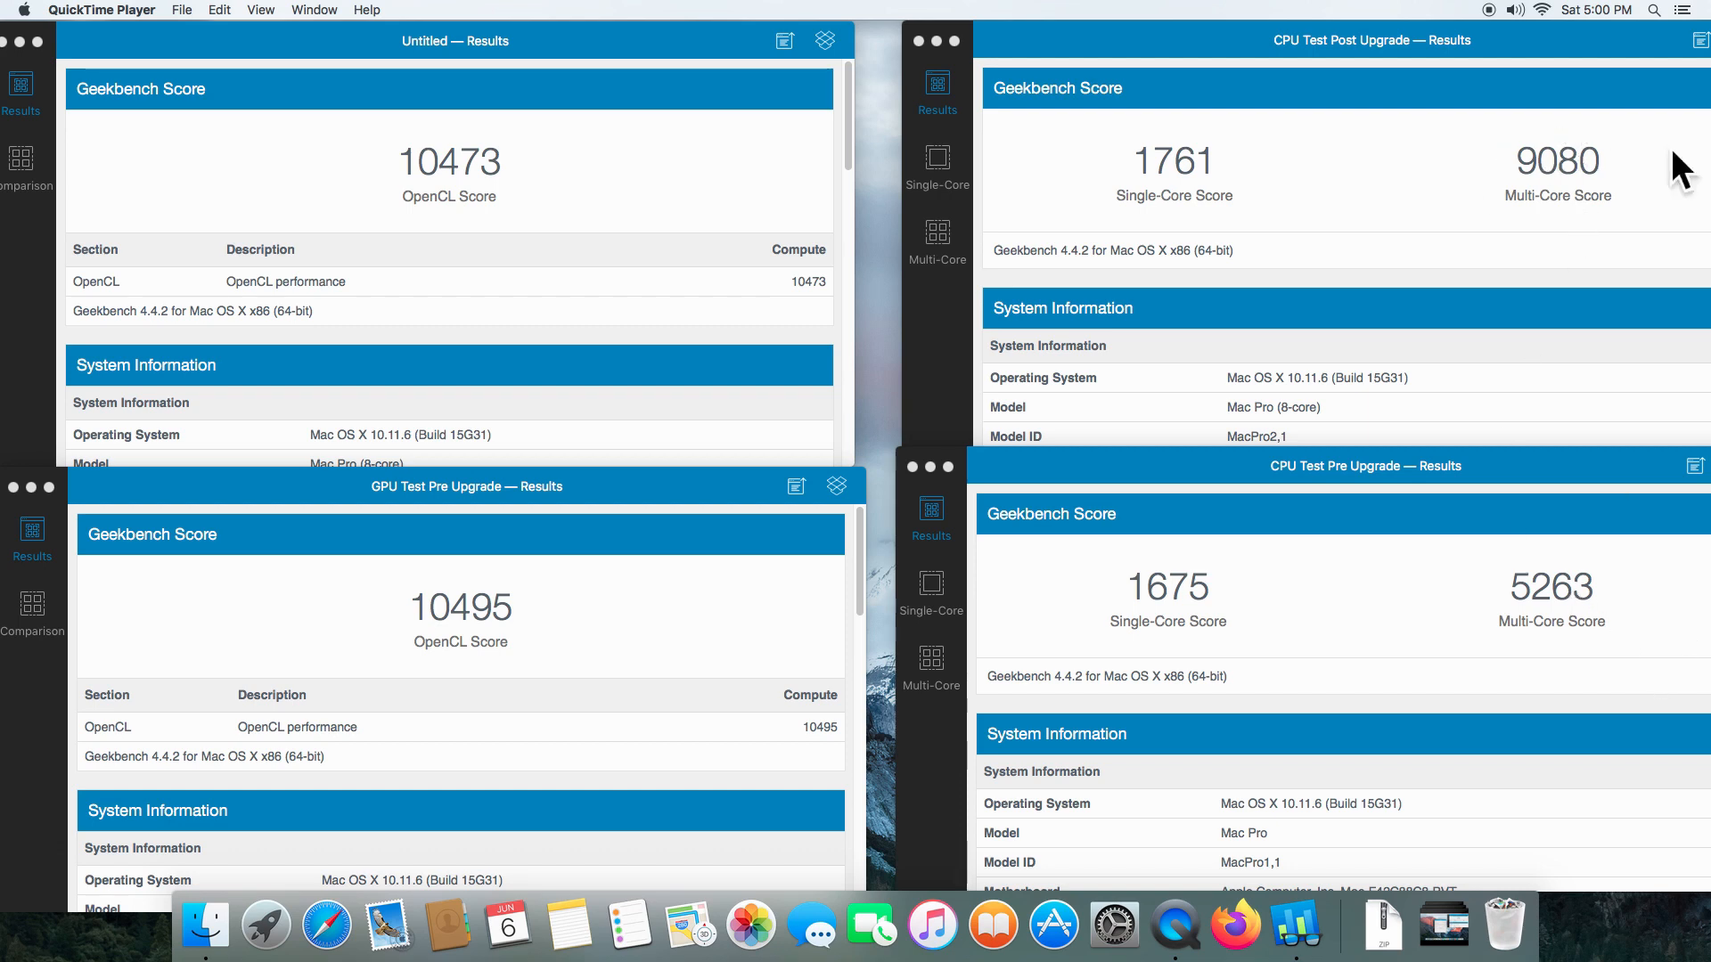
mouse_move(1403, 234)
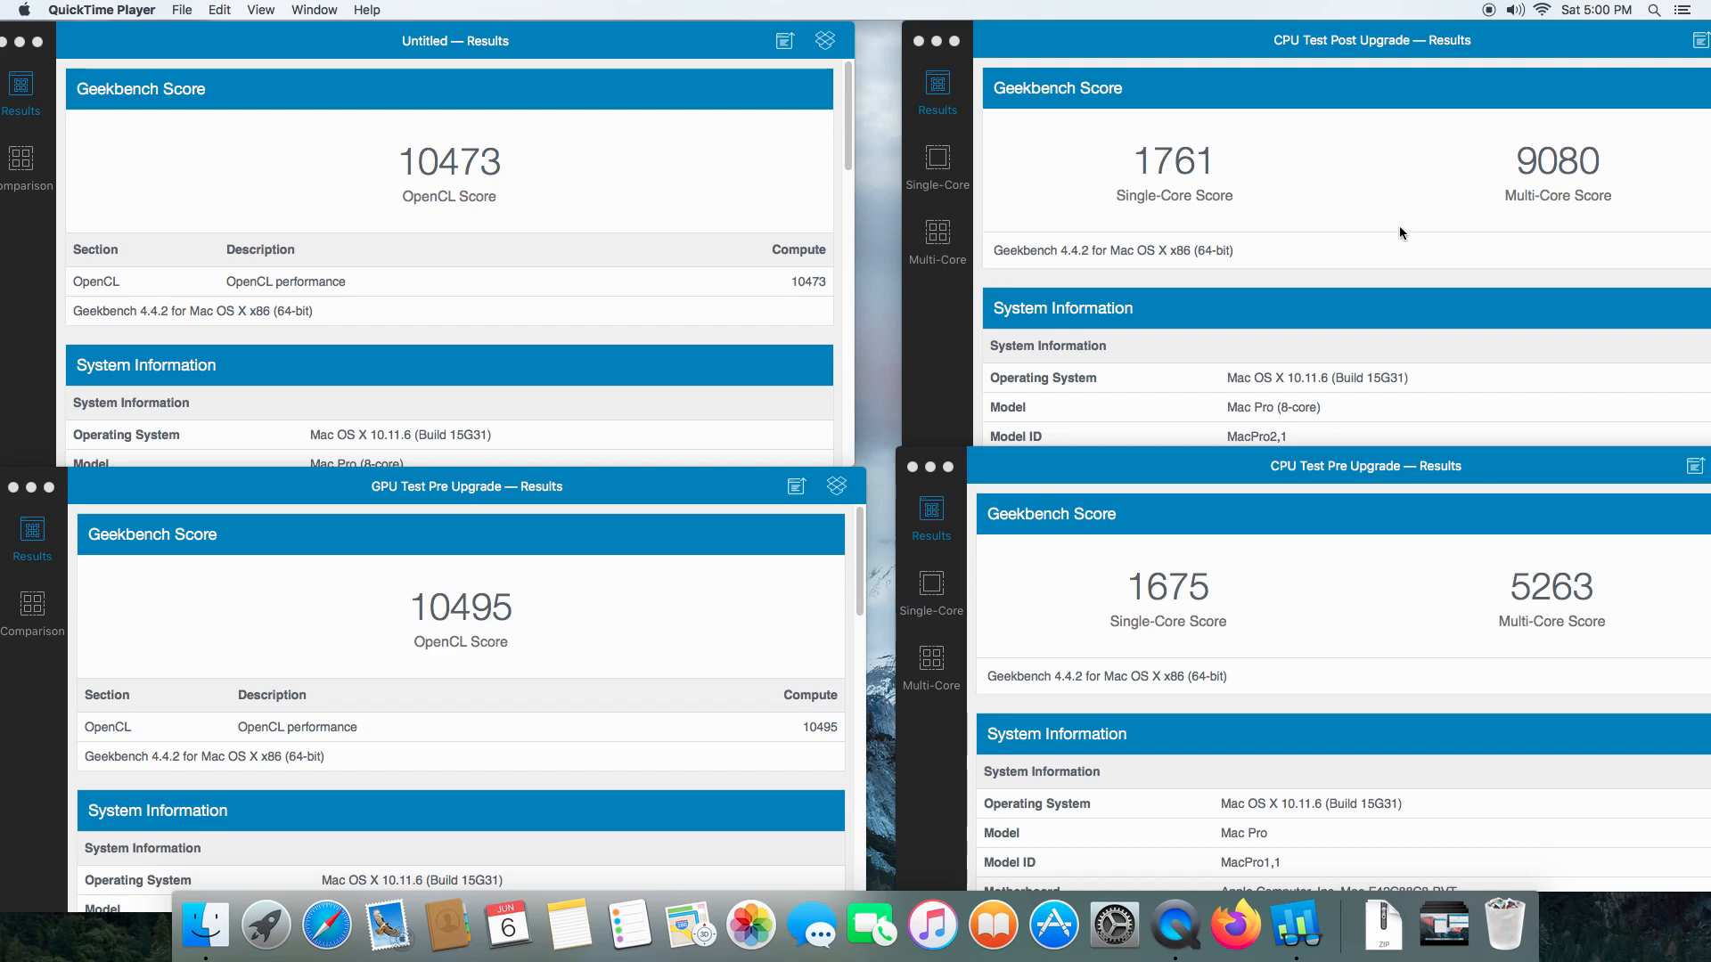
mouse_move(1516, 185)
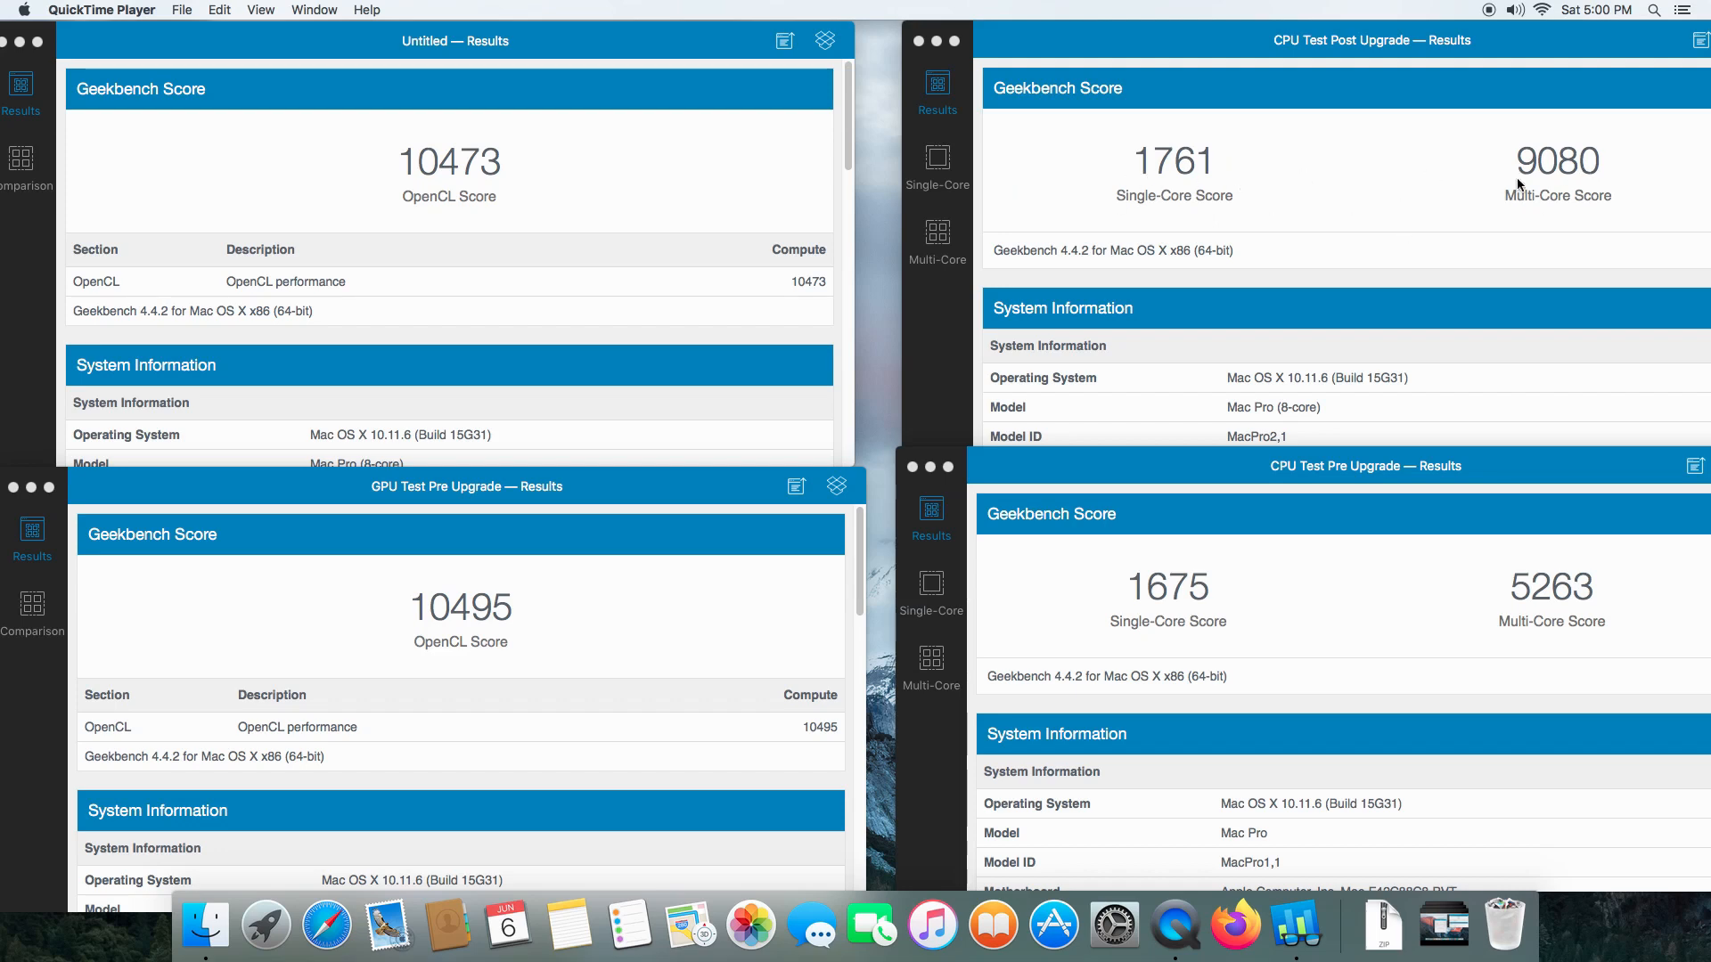
mouse_move(1379, 157)
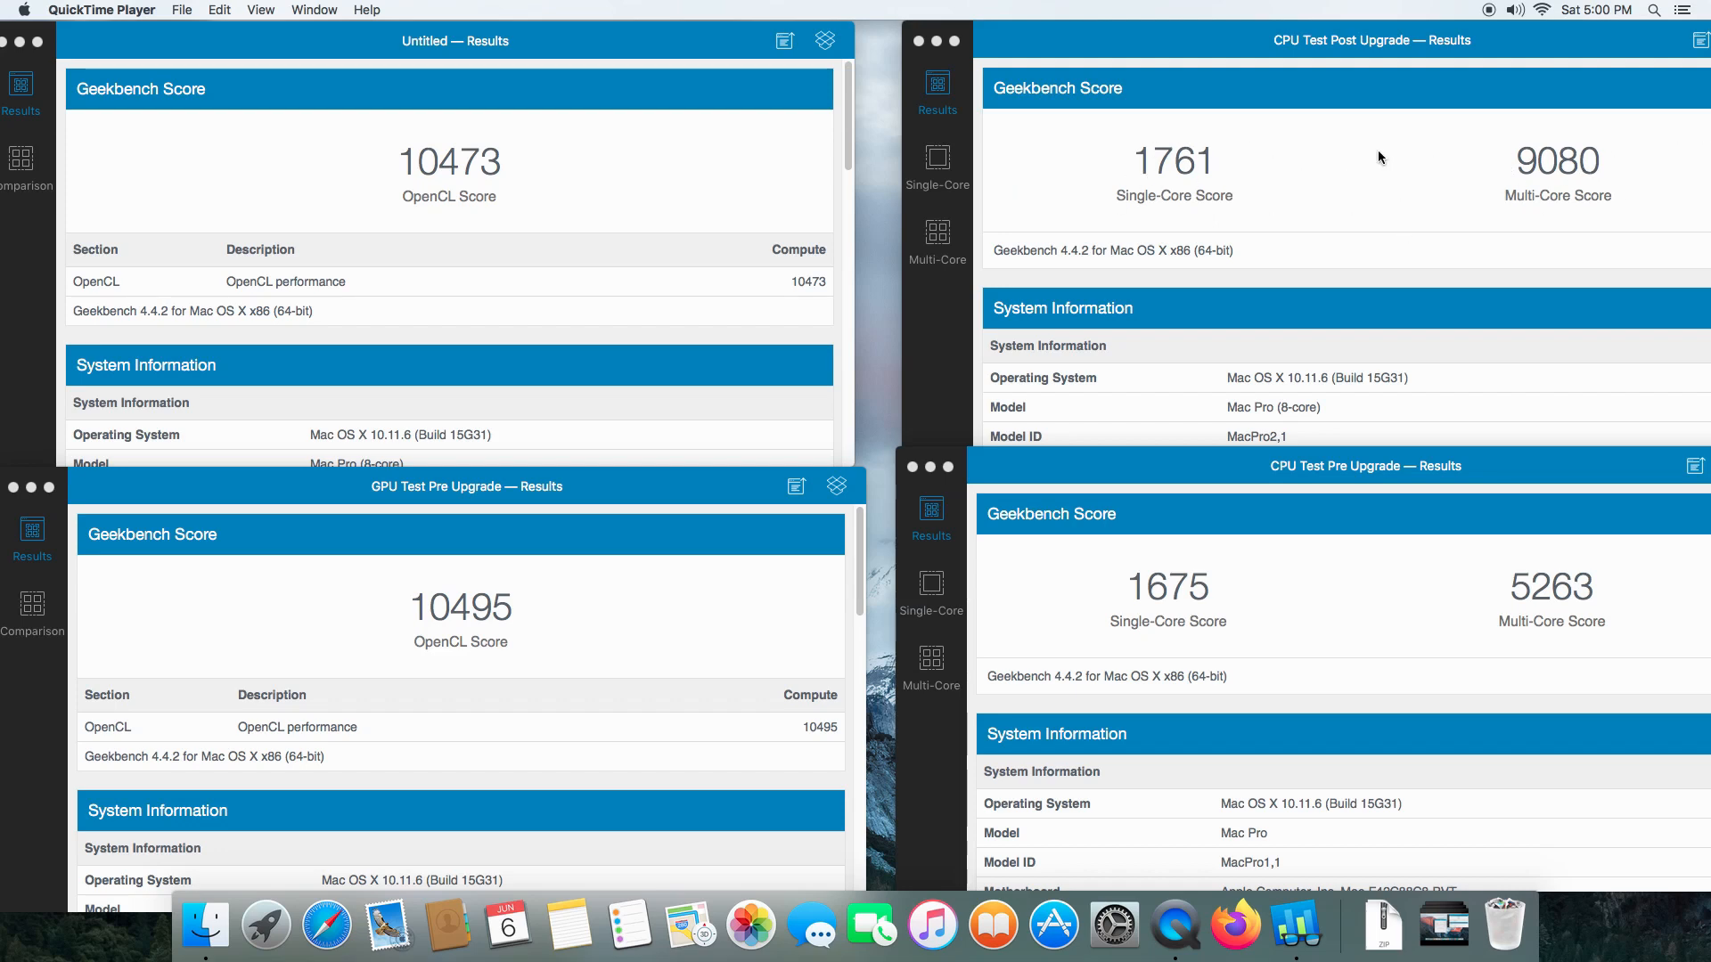
mouse_move(1372, 749)
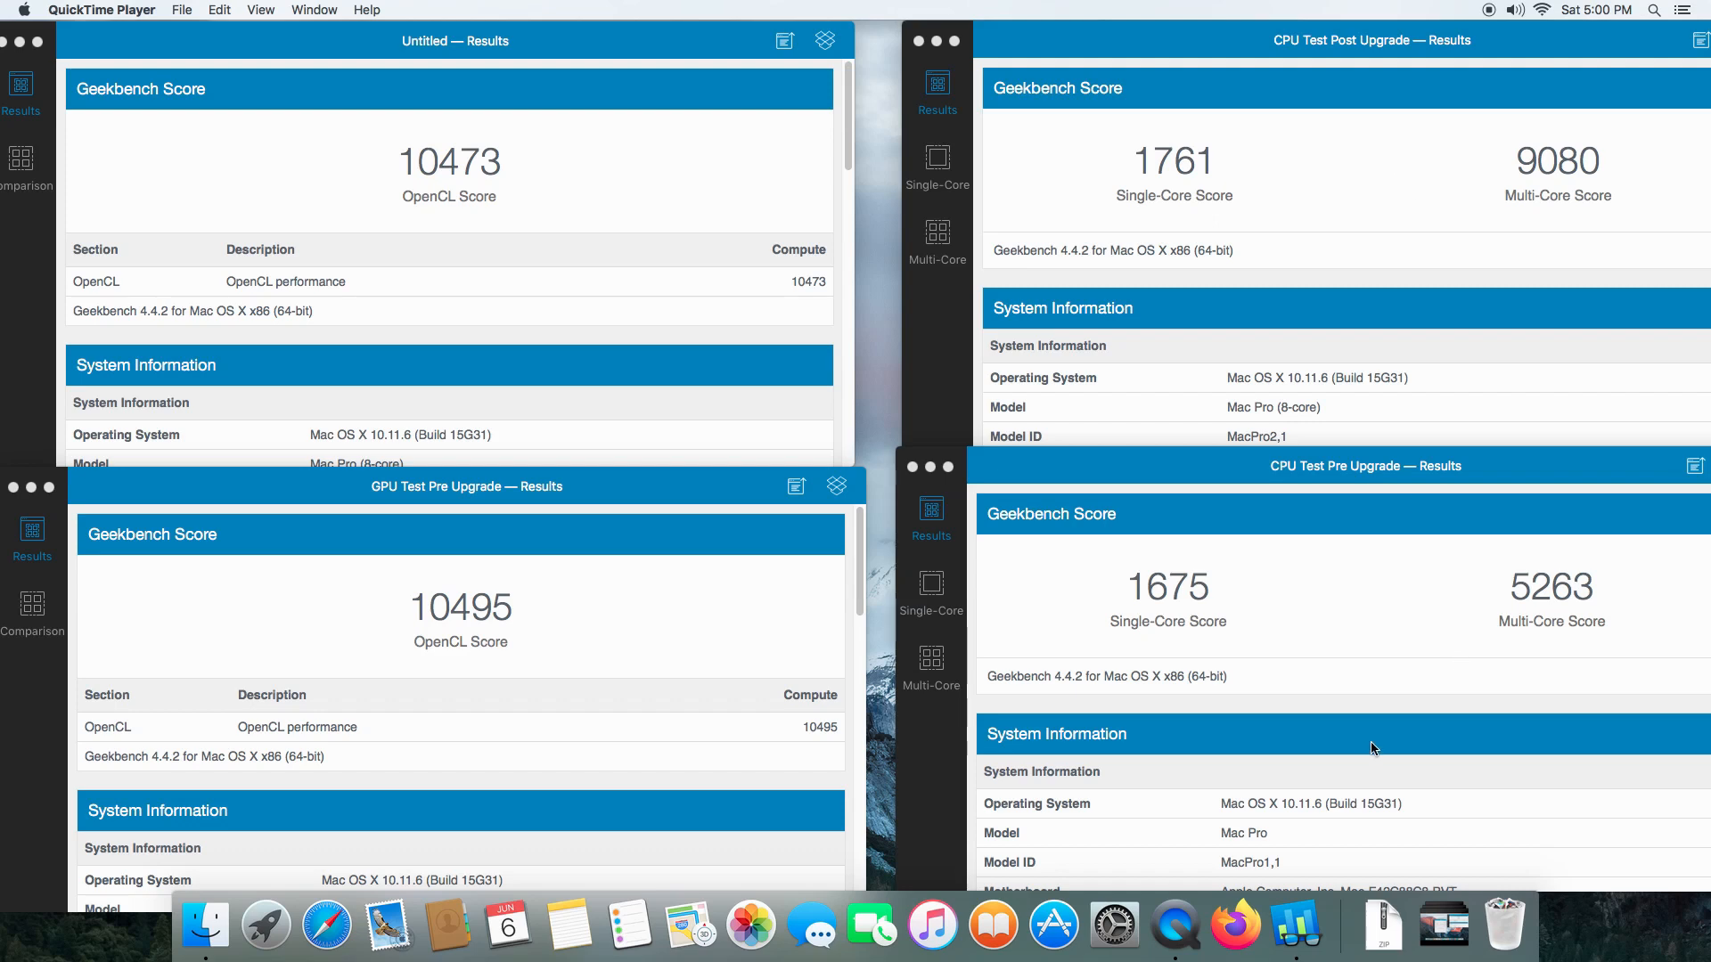
mouse_move(1320, 887)
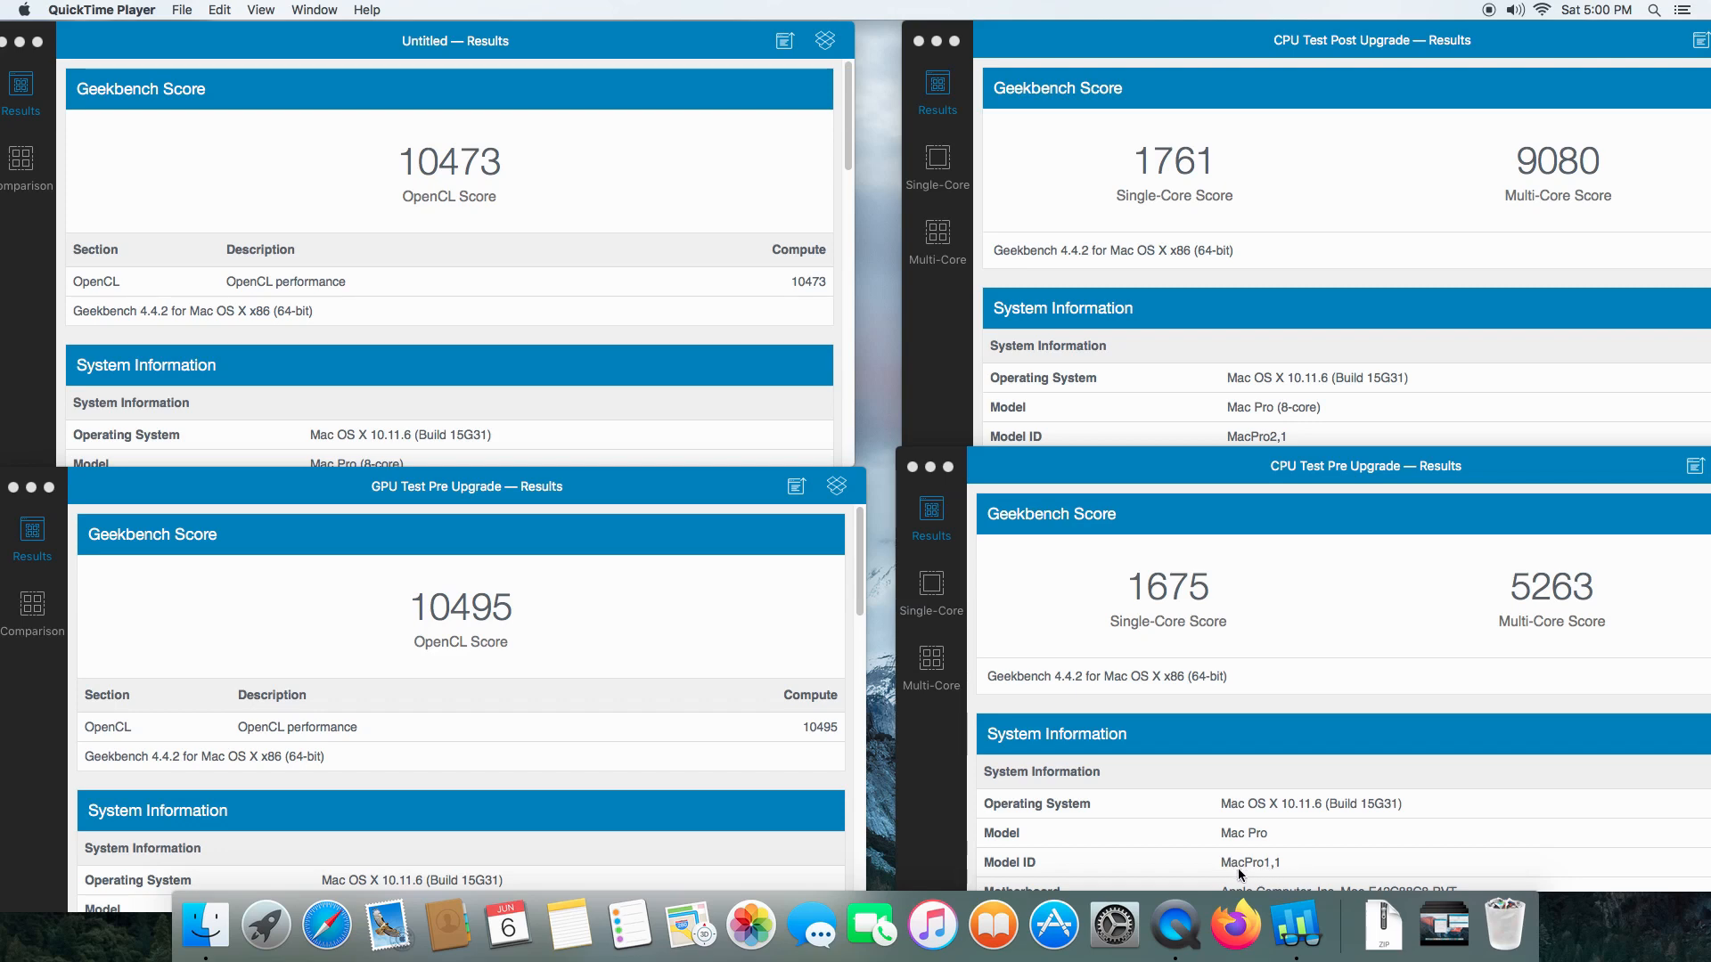
mouse_move(1521, 429)
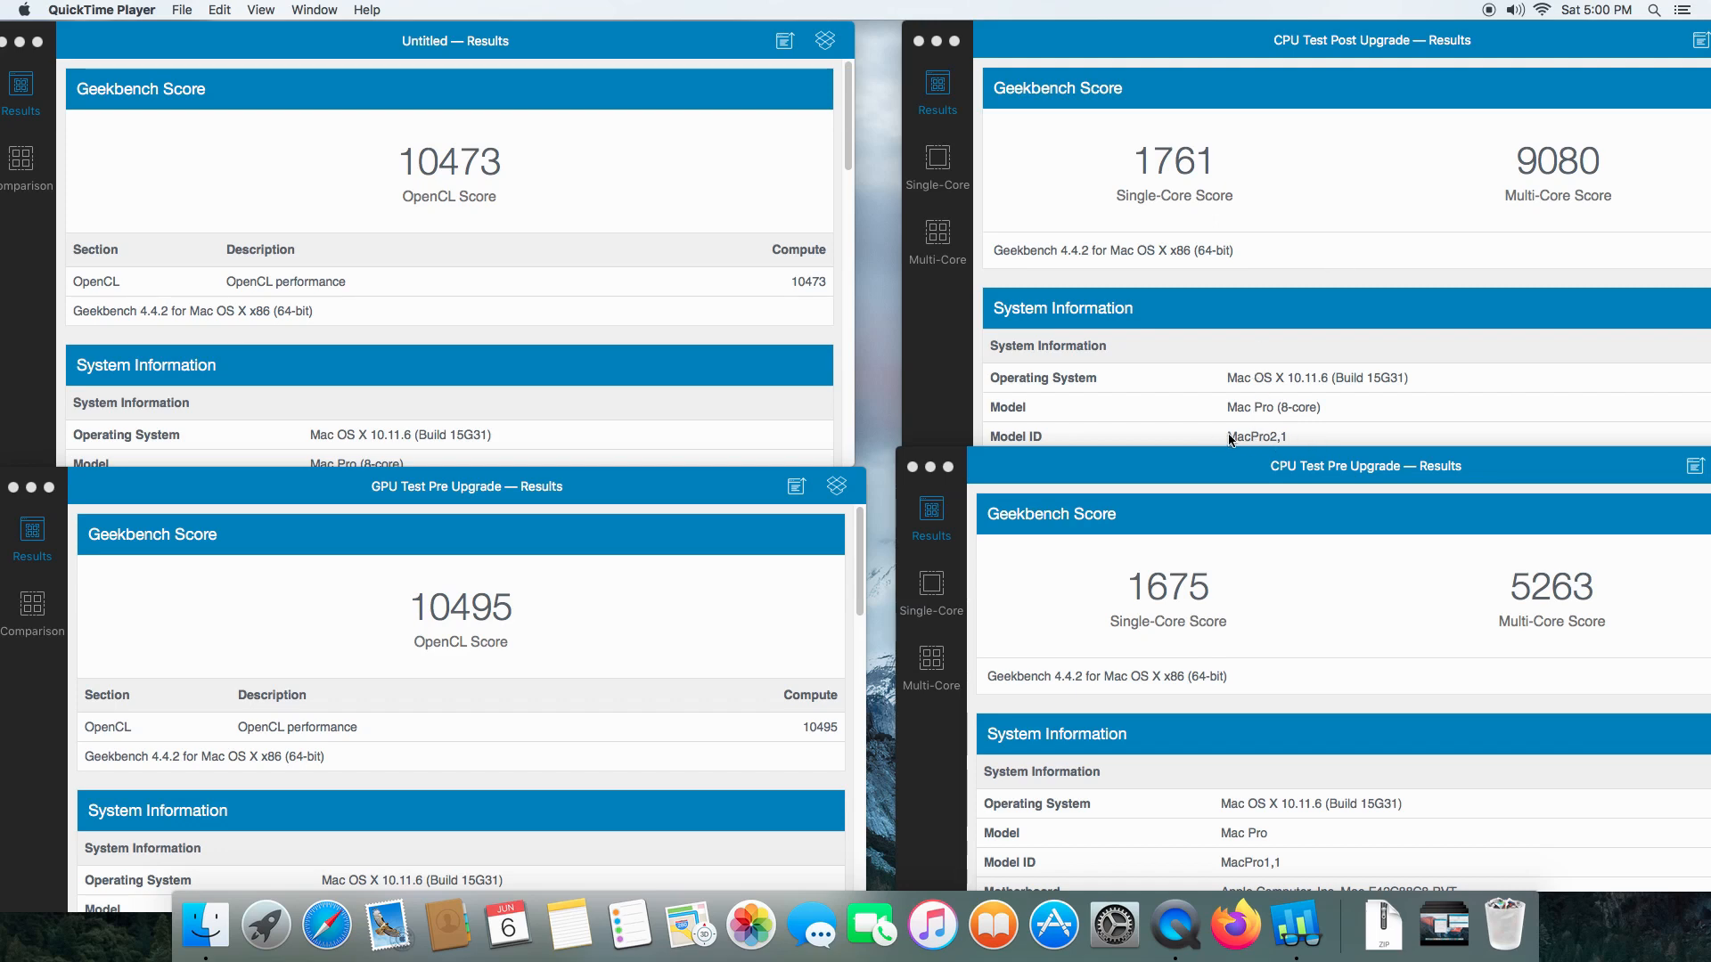
mouse_move(1334, 388)
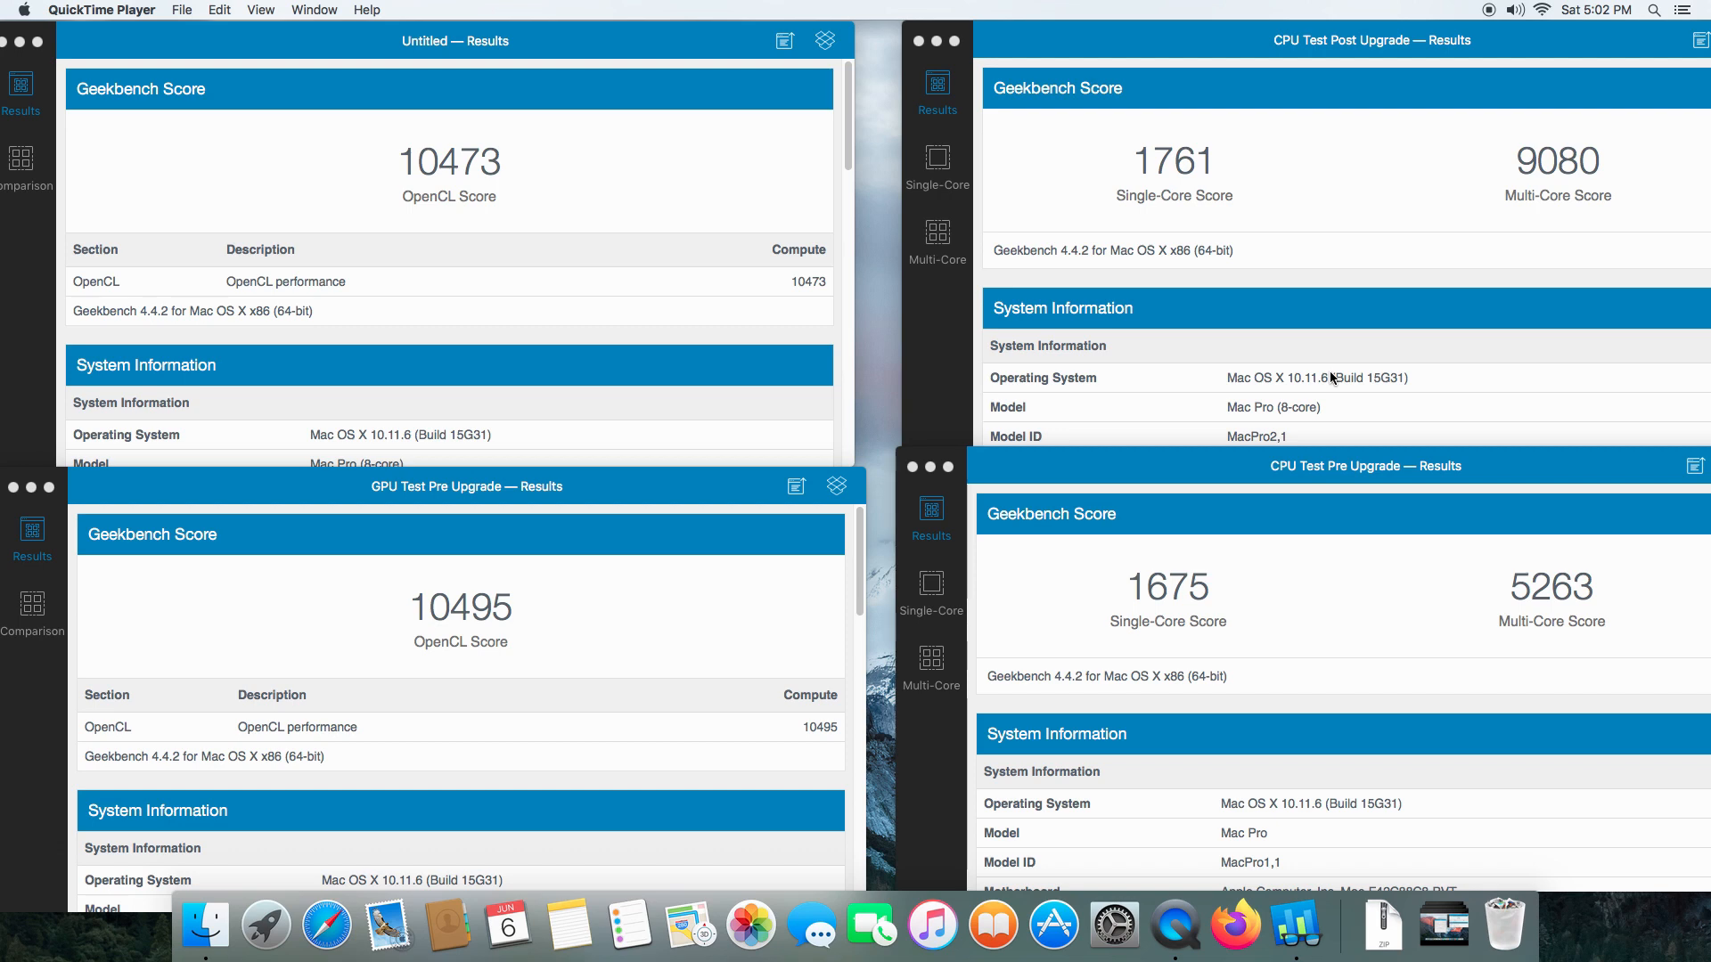
mouse_move(1507, 390)
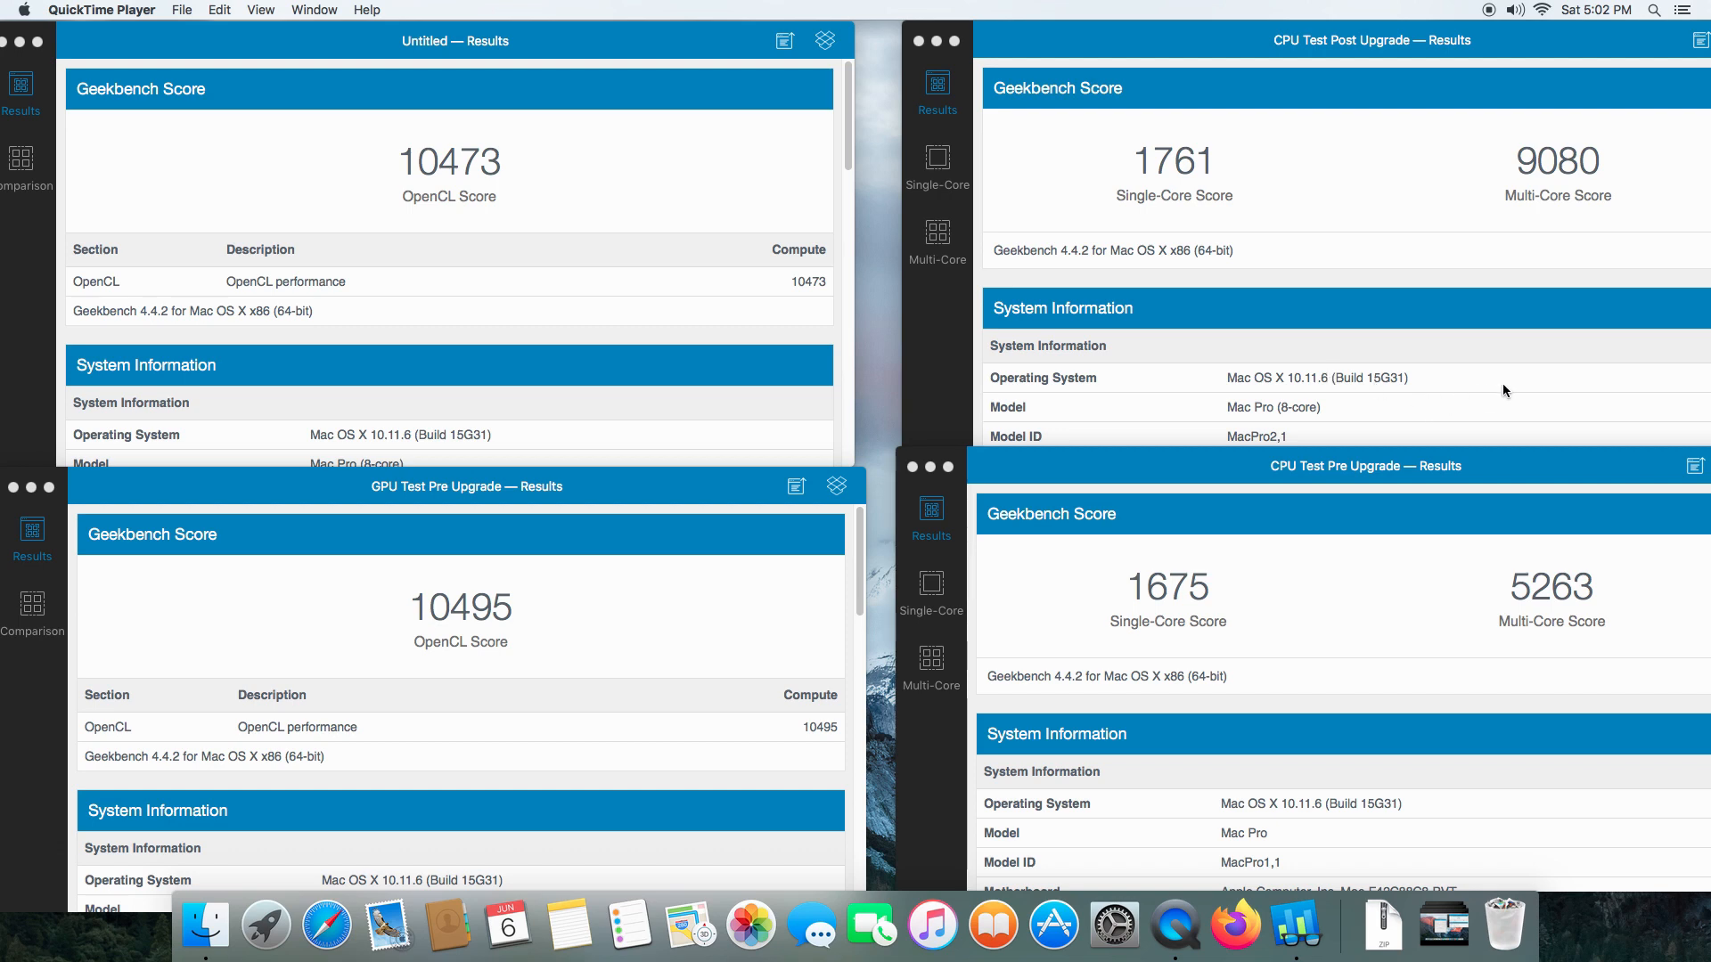
mouse_move(1443, 398)
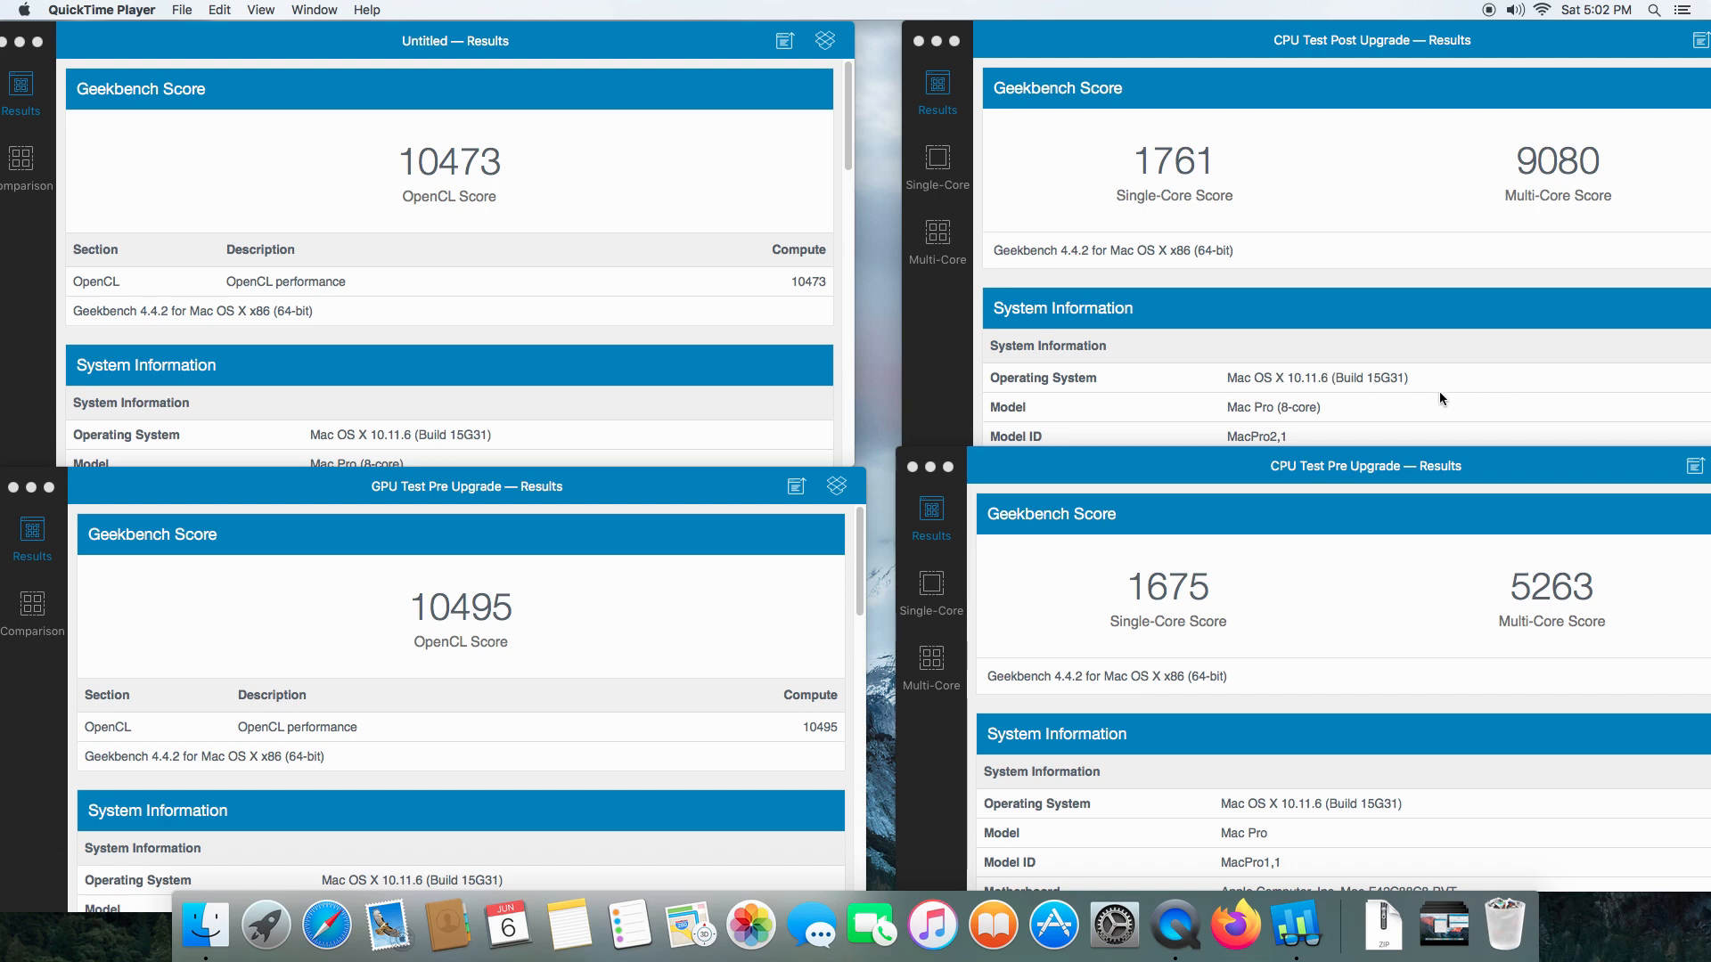
mouse_move(93, 8)
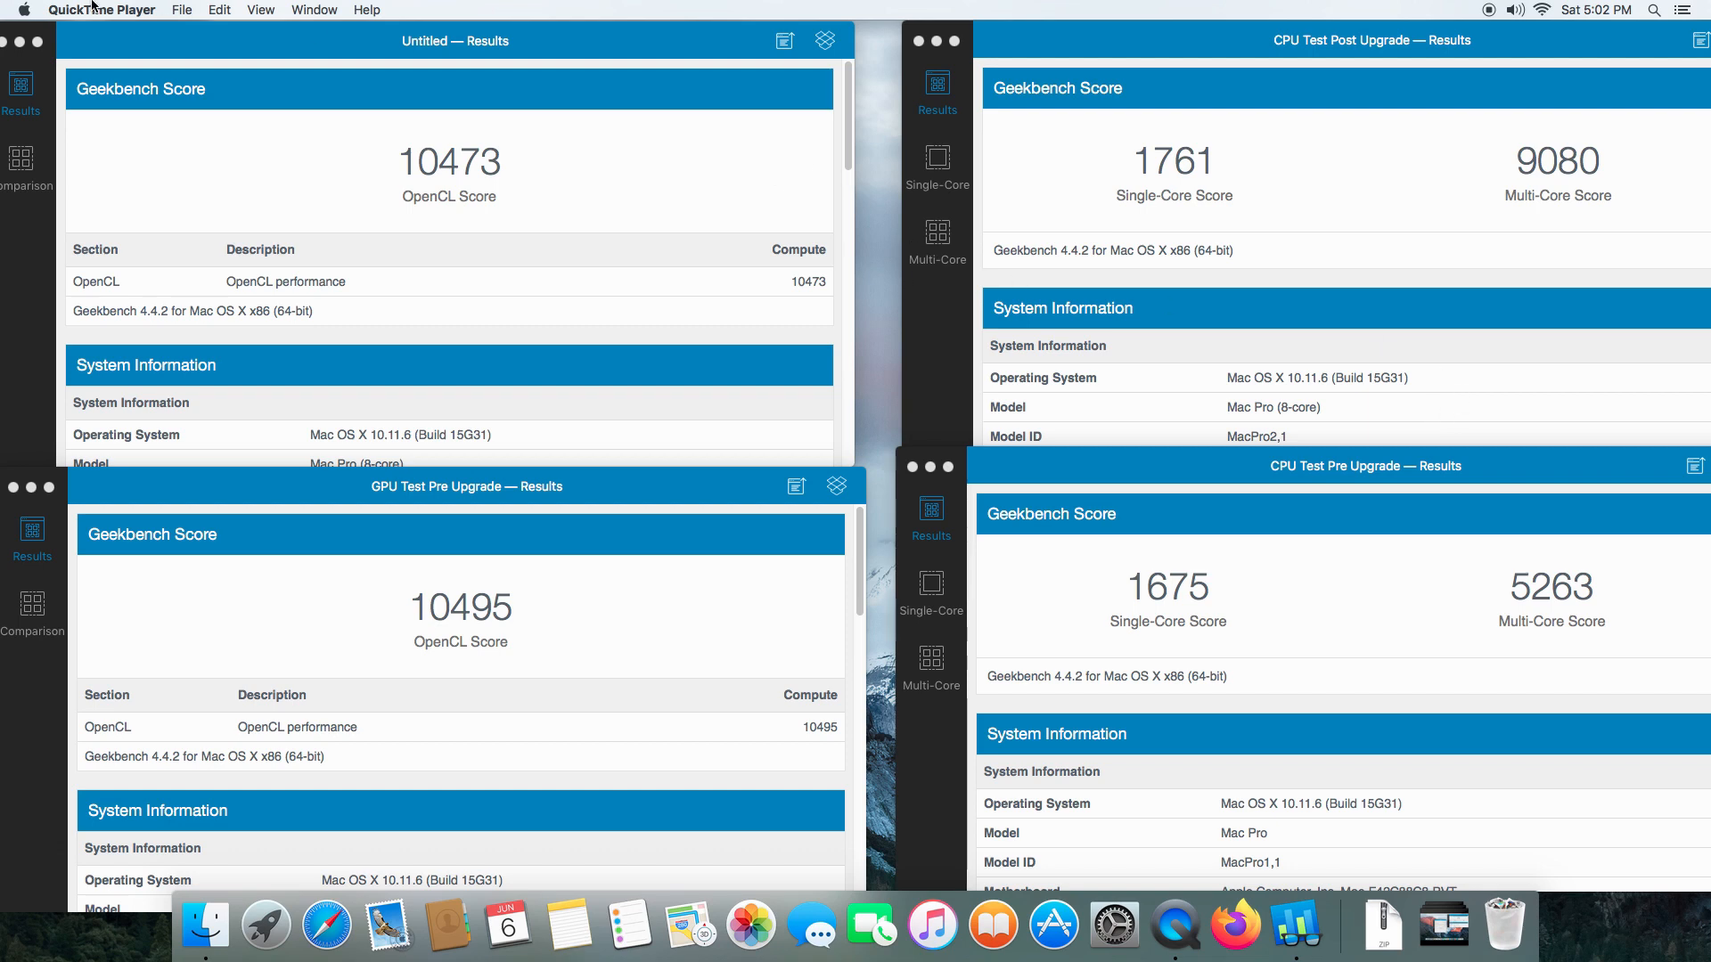
Quit QuickTime Player so it prompts to save the screen recording
click(101, 11)
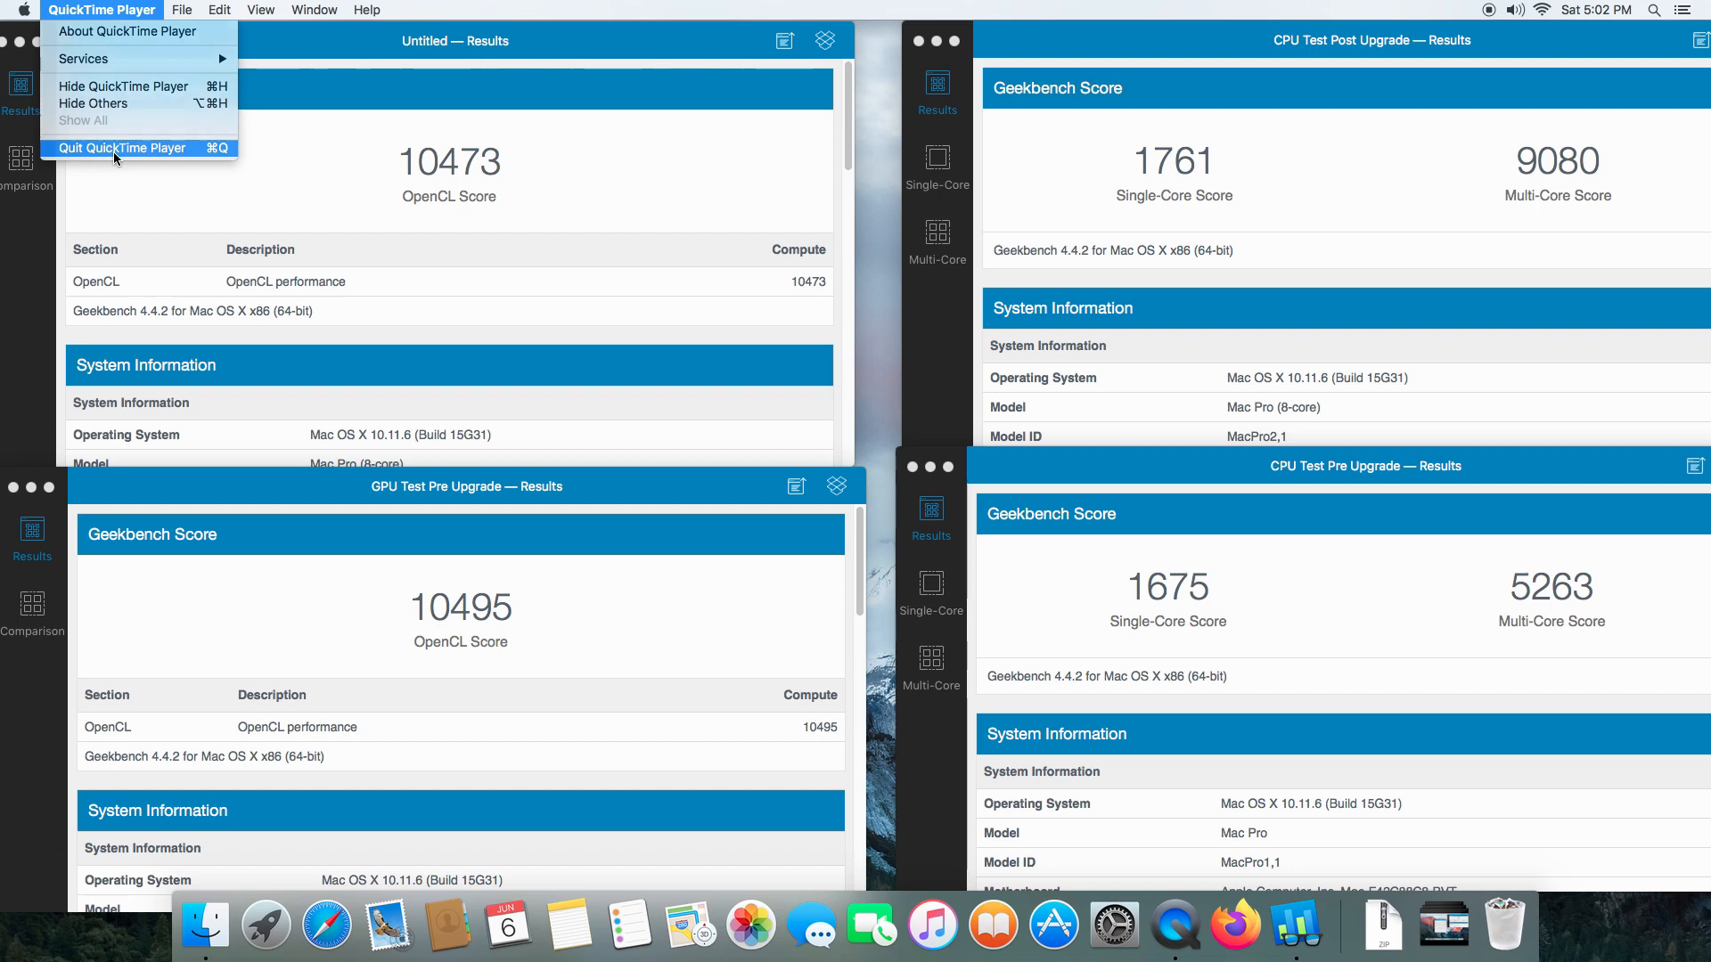
click(121, 148)
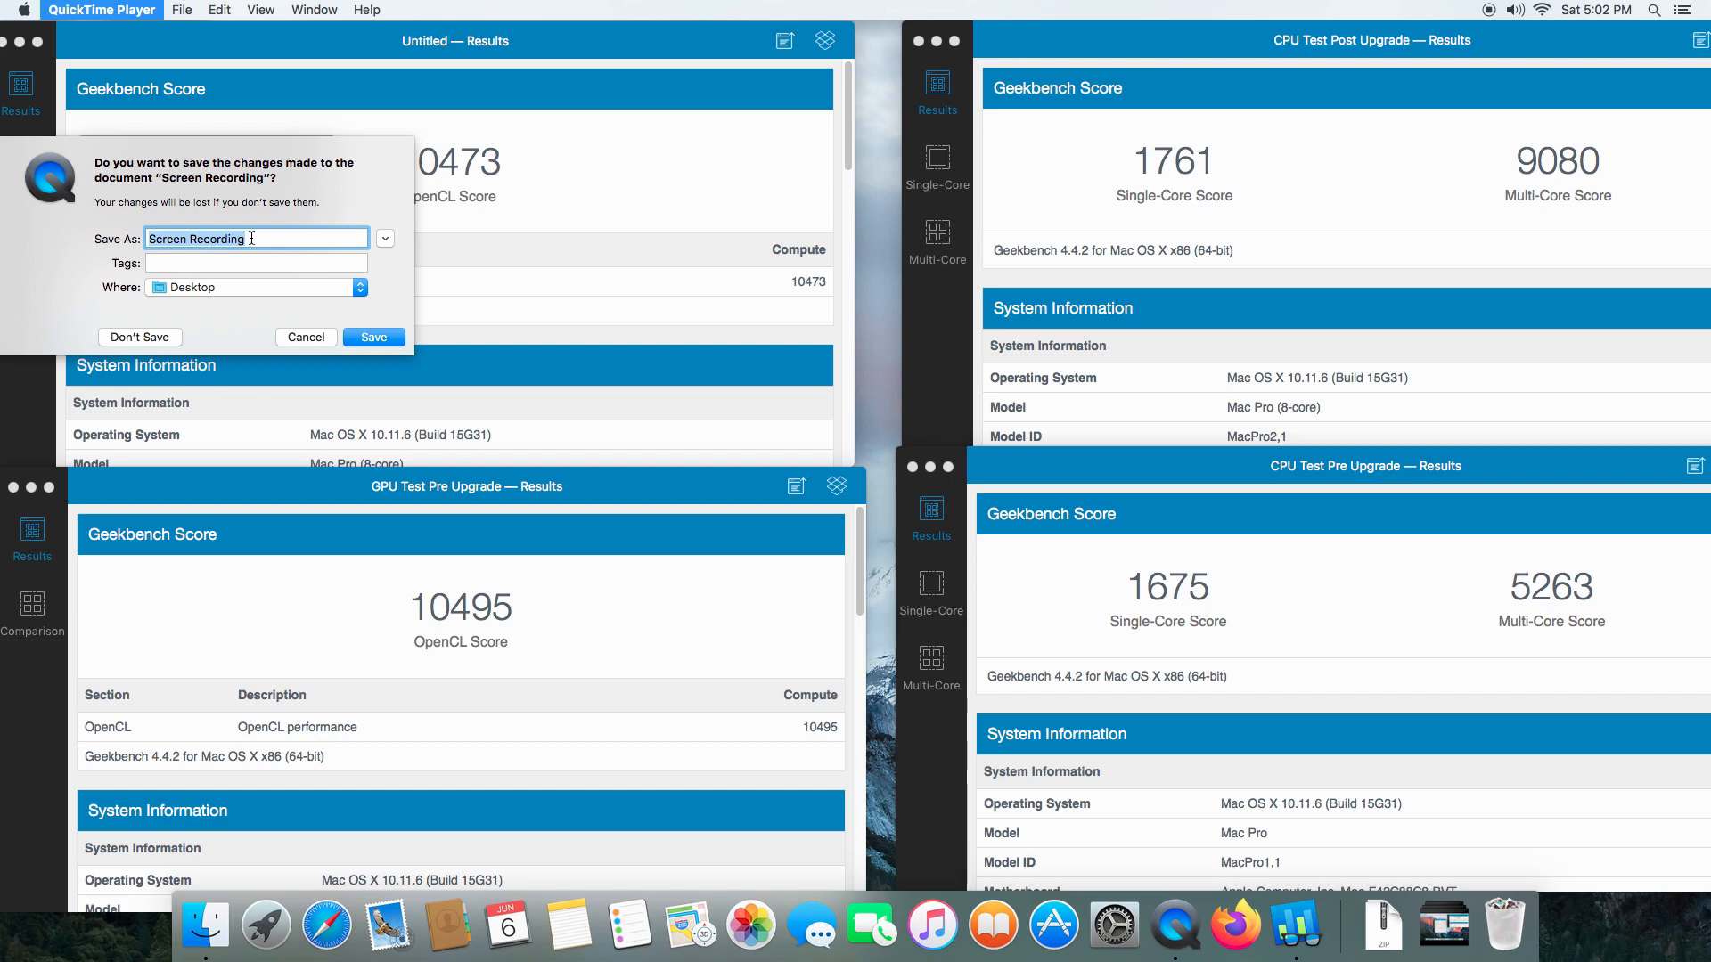
Name the recording 'Mac Pro SMC Update 2006' in the save prompt
text(Mac Pr)
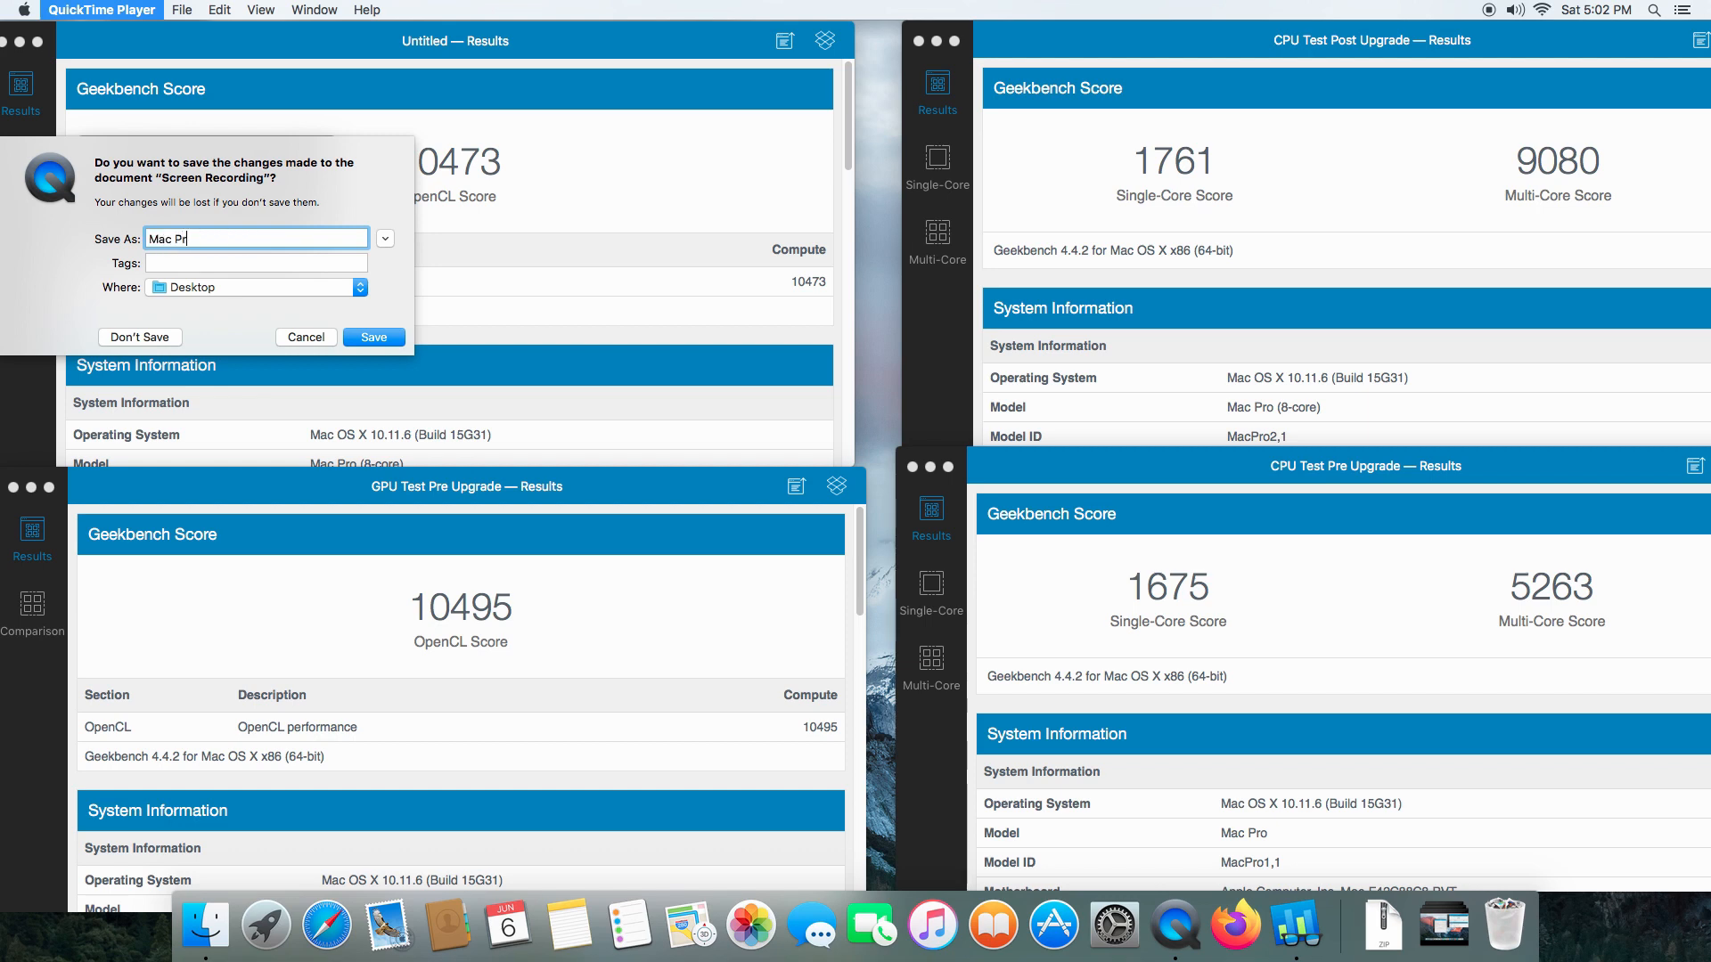
text(o)
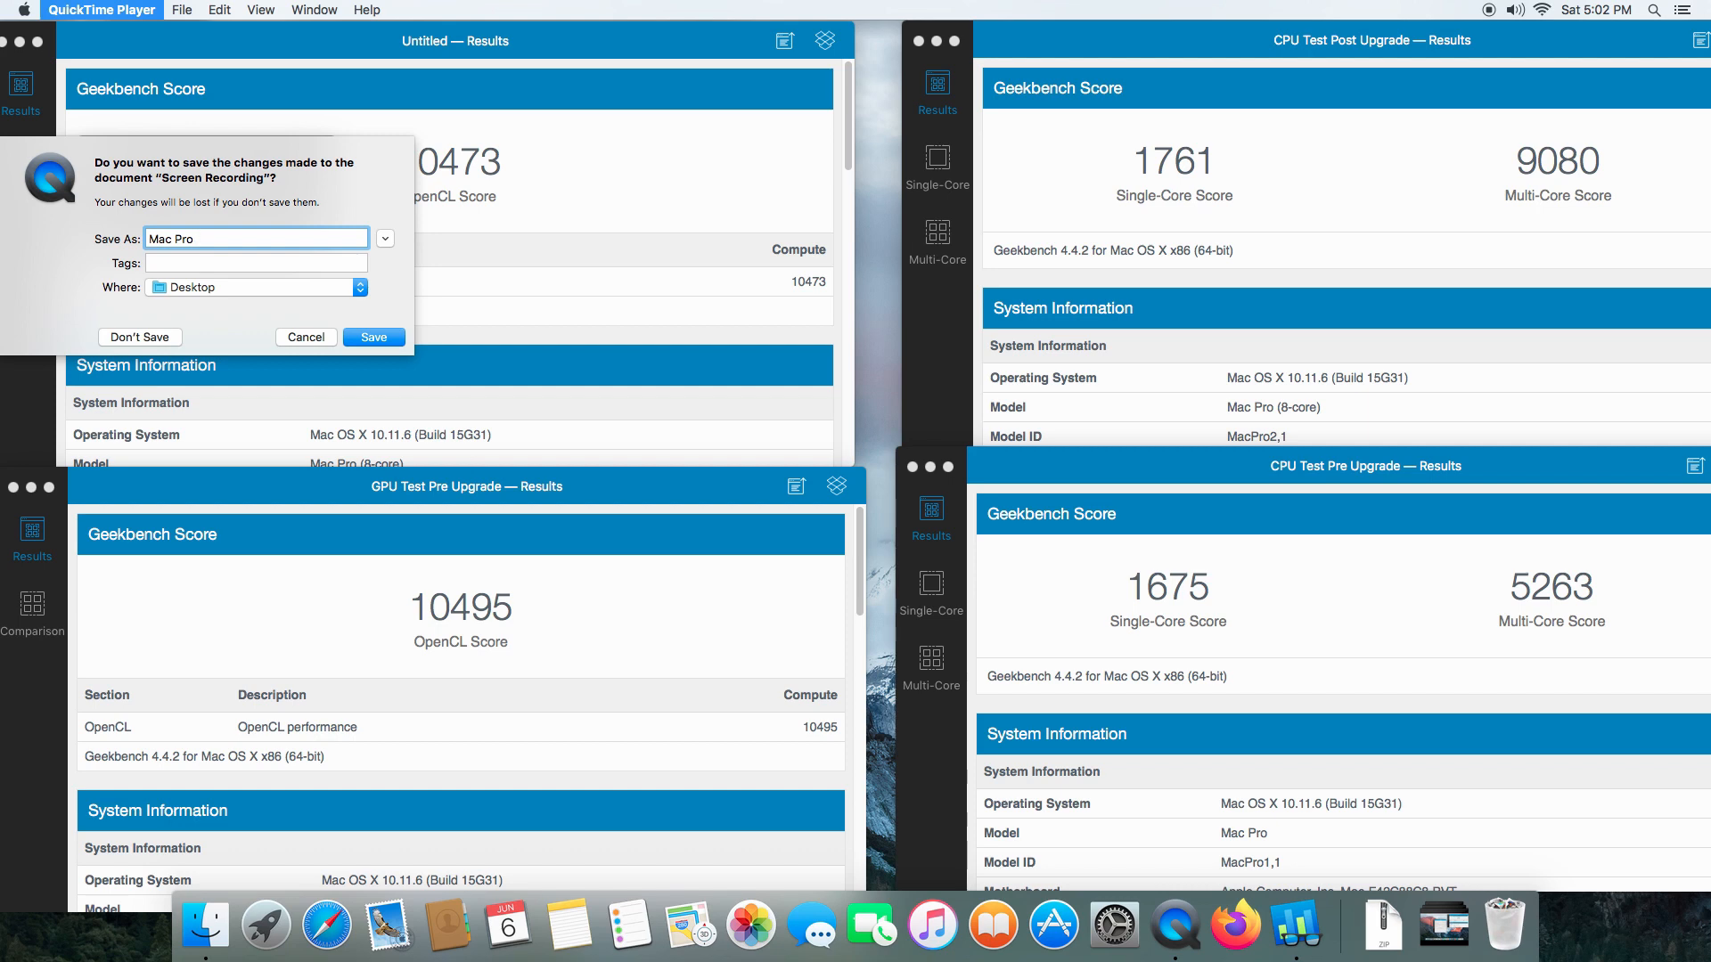
text(SMC U)
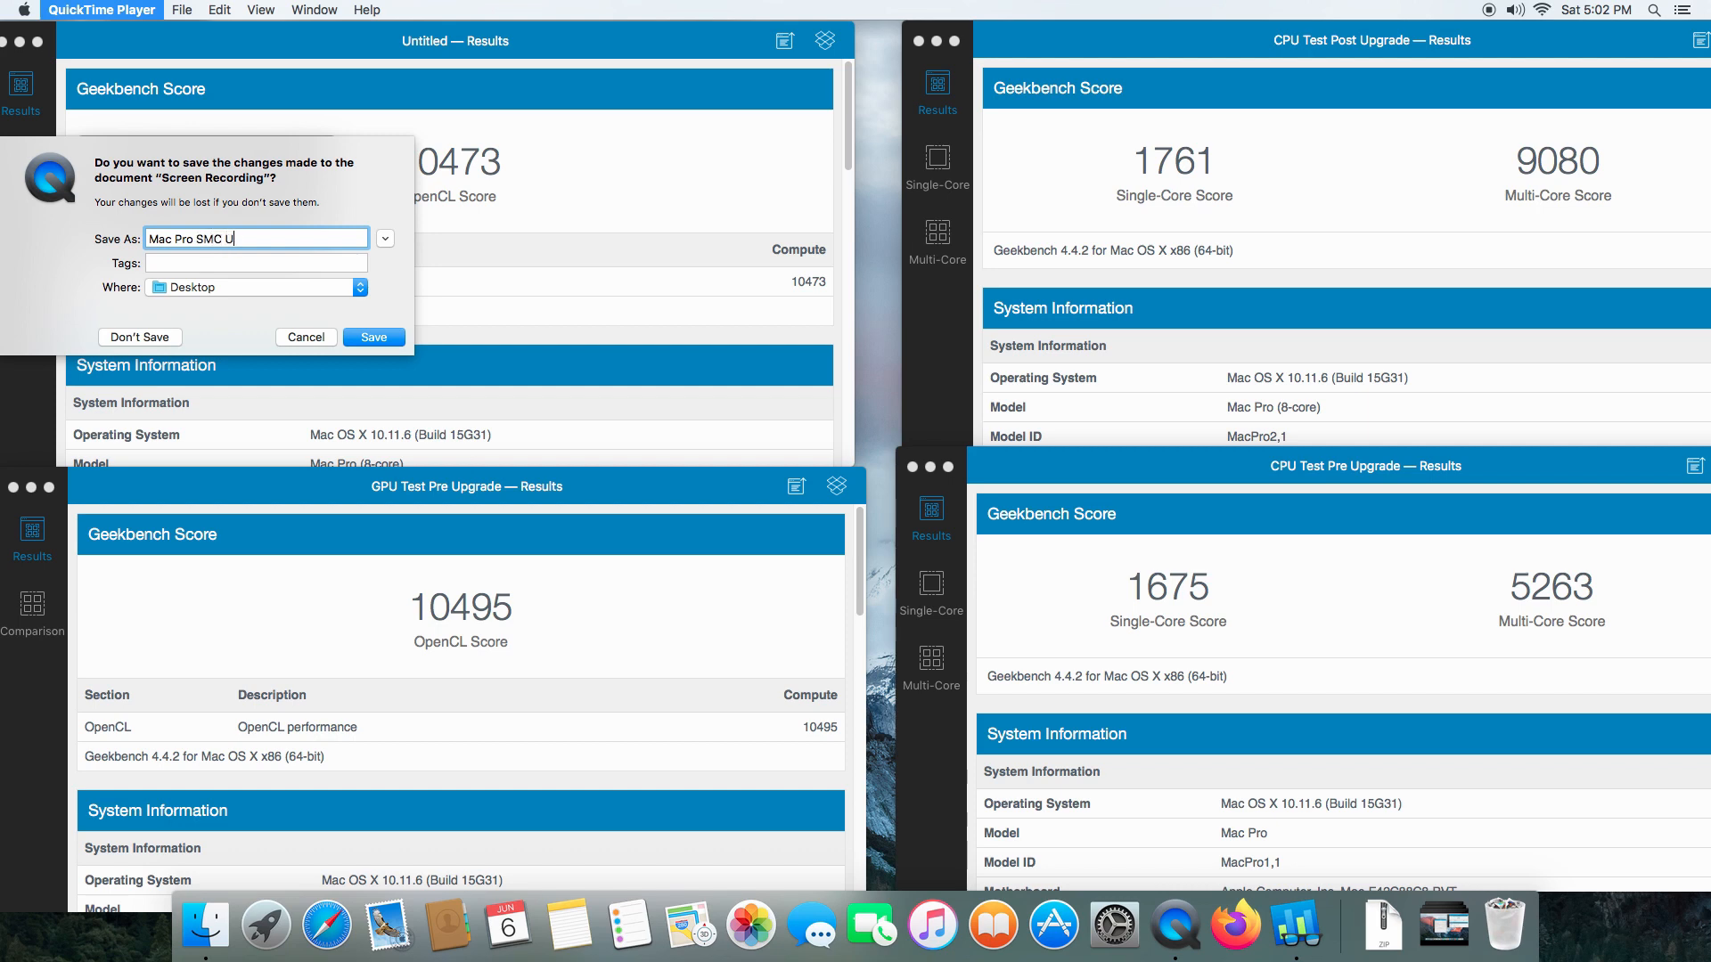
text(pdate)
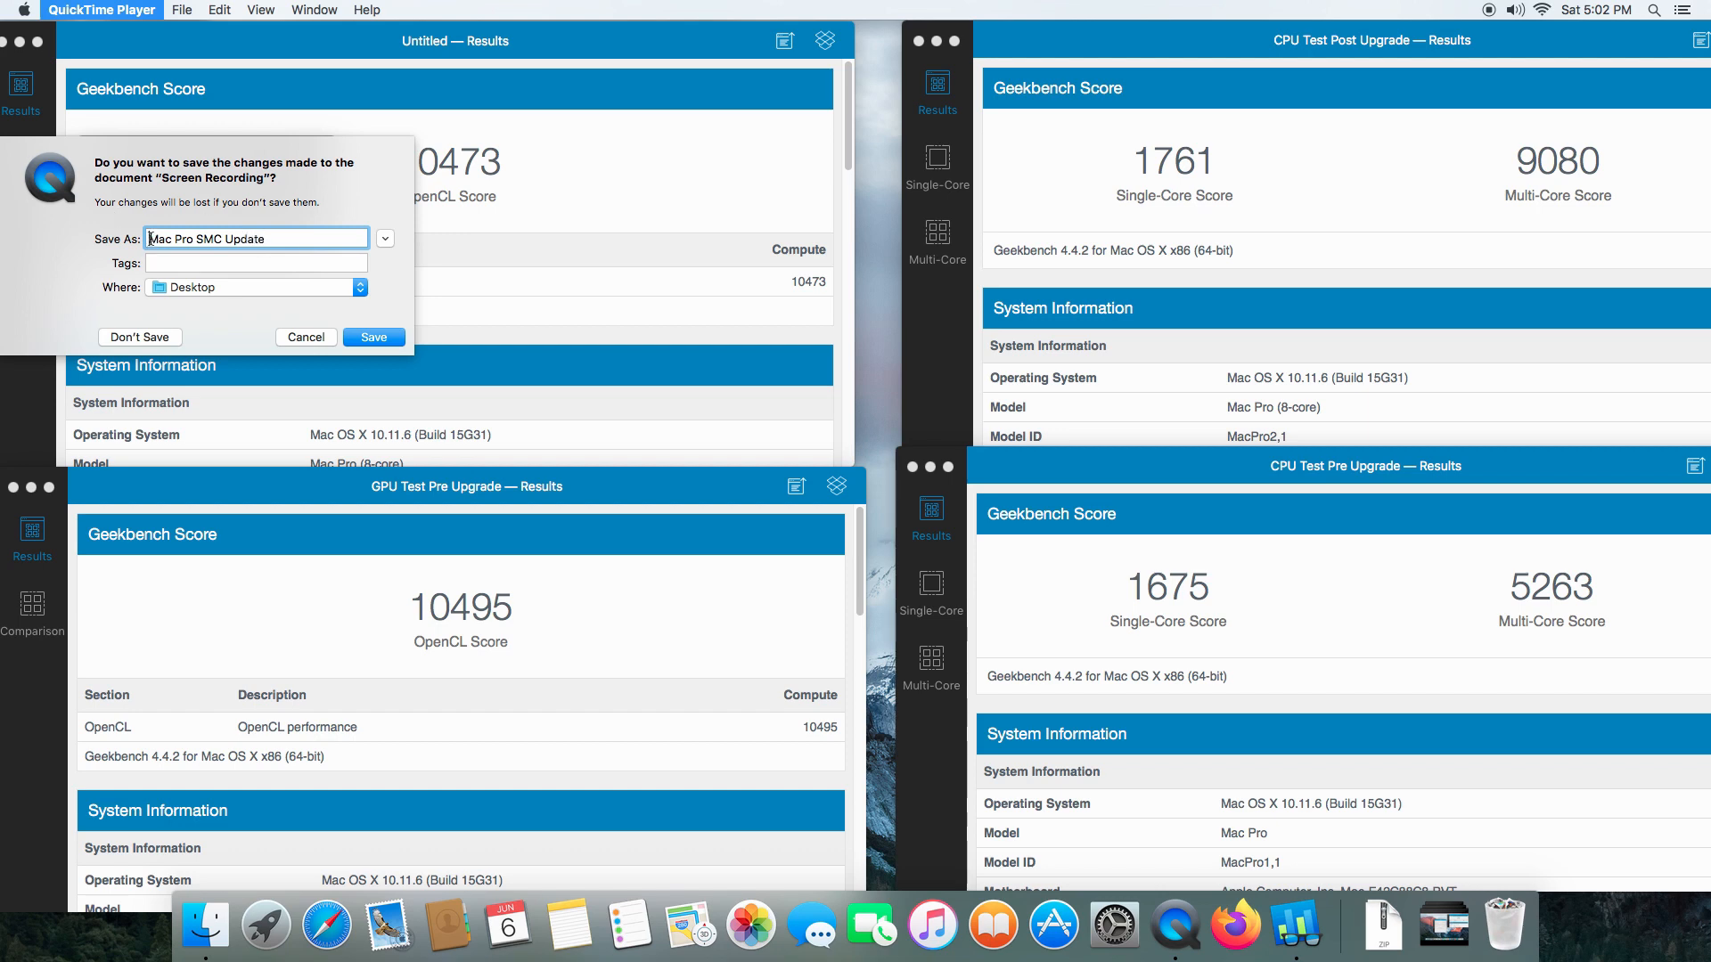
text(2006)
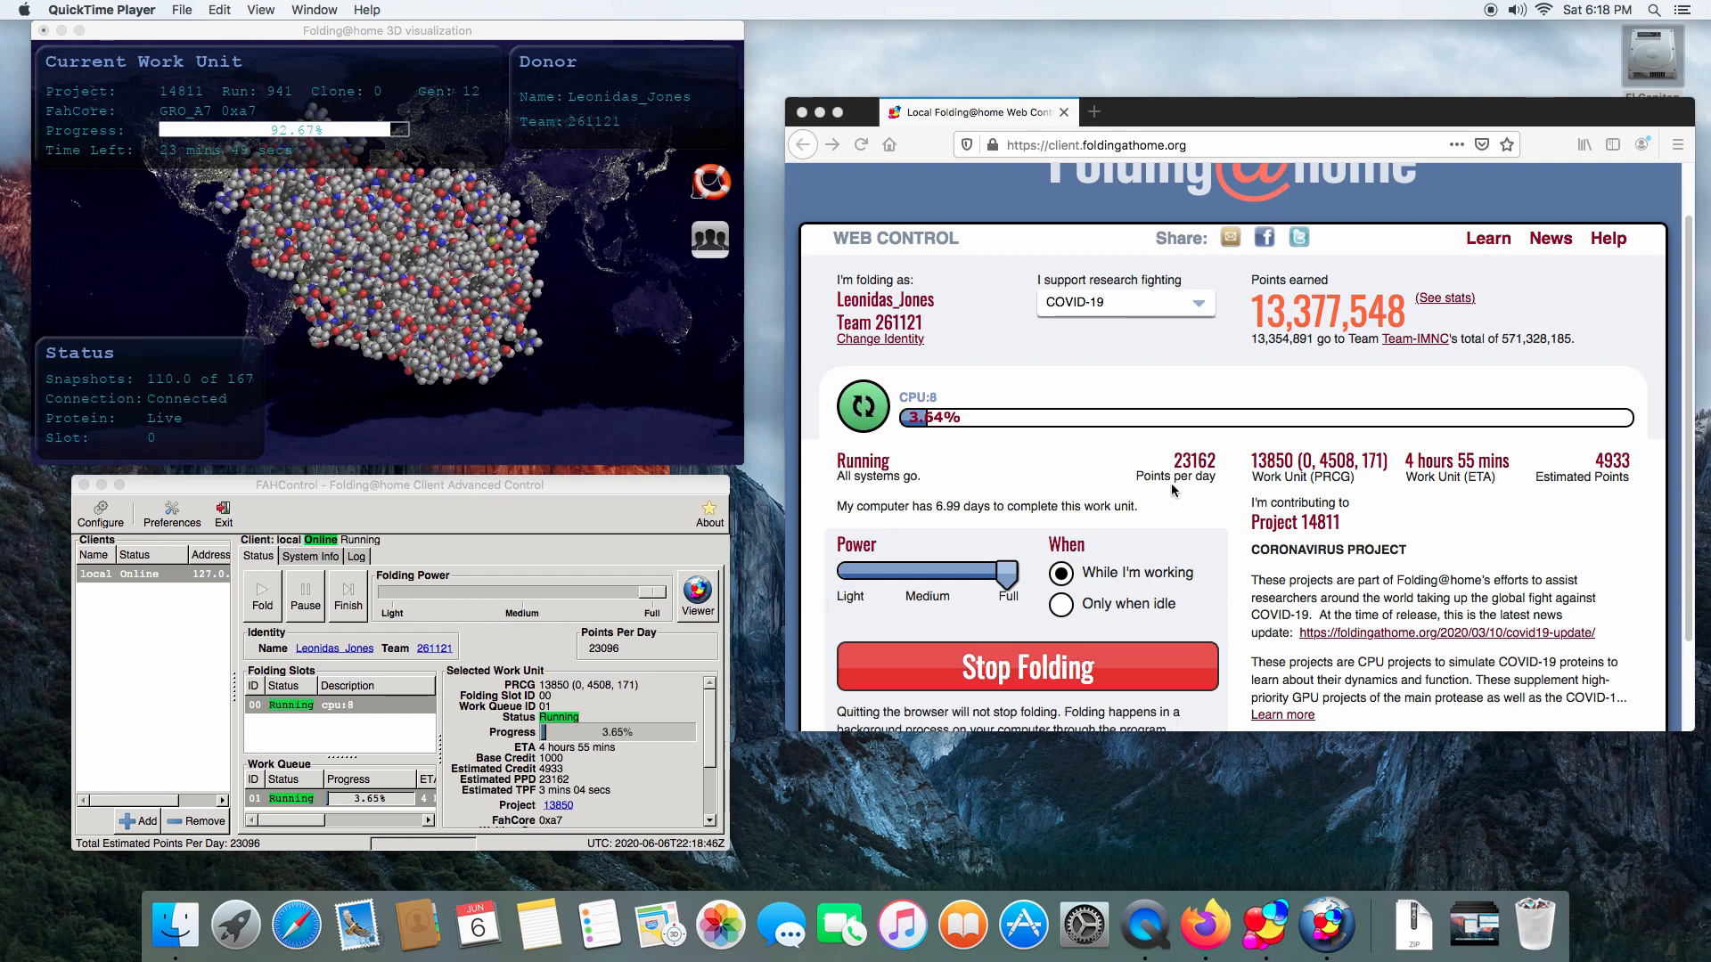
mouse_move(761, 387)
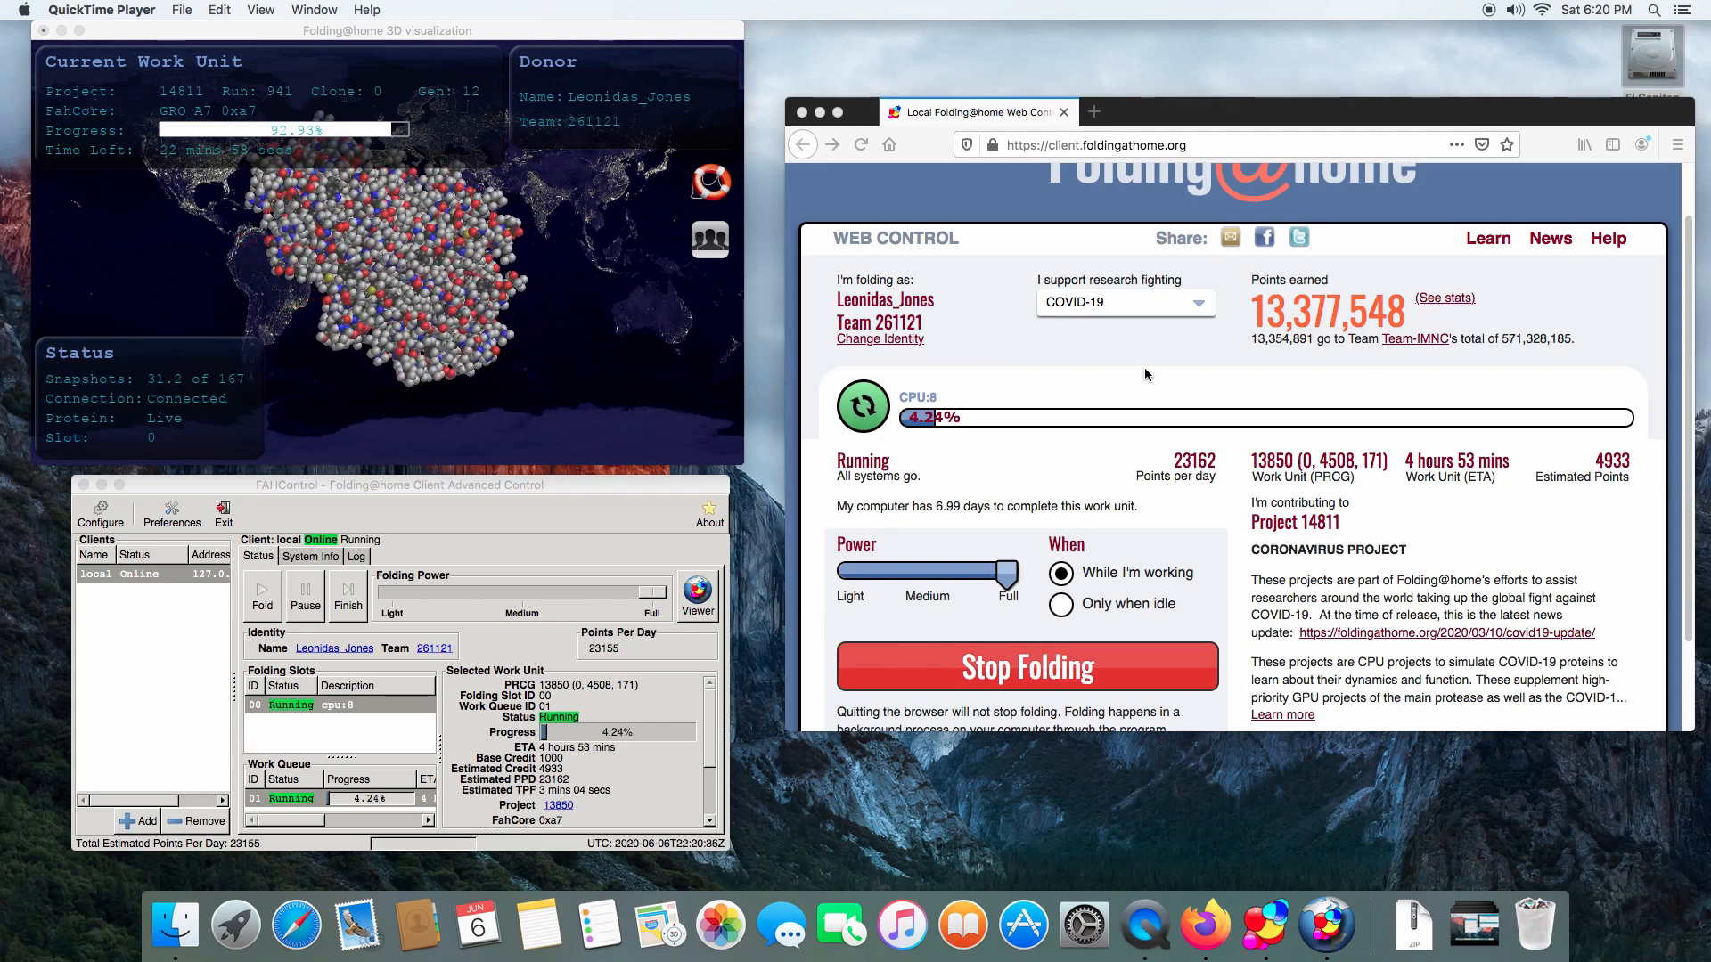
mouse_move(1247, 392)
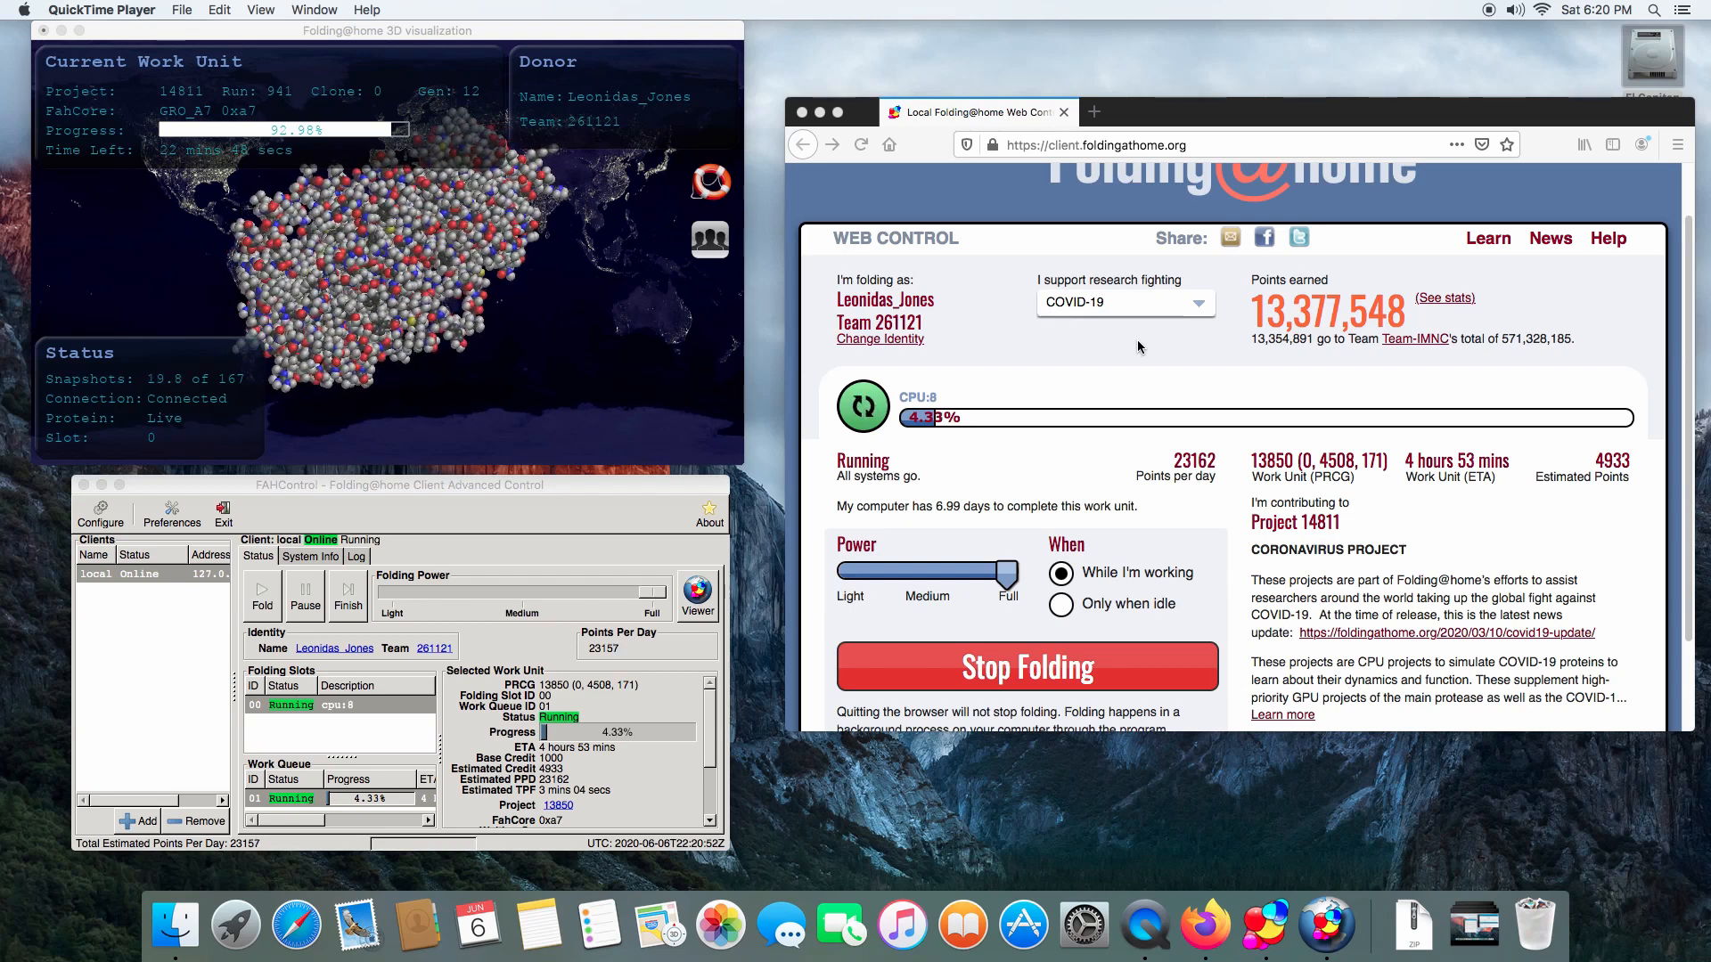
mouse_move(1182, 365)
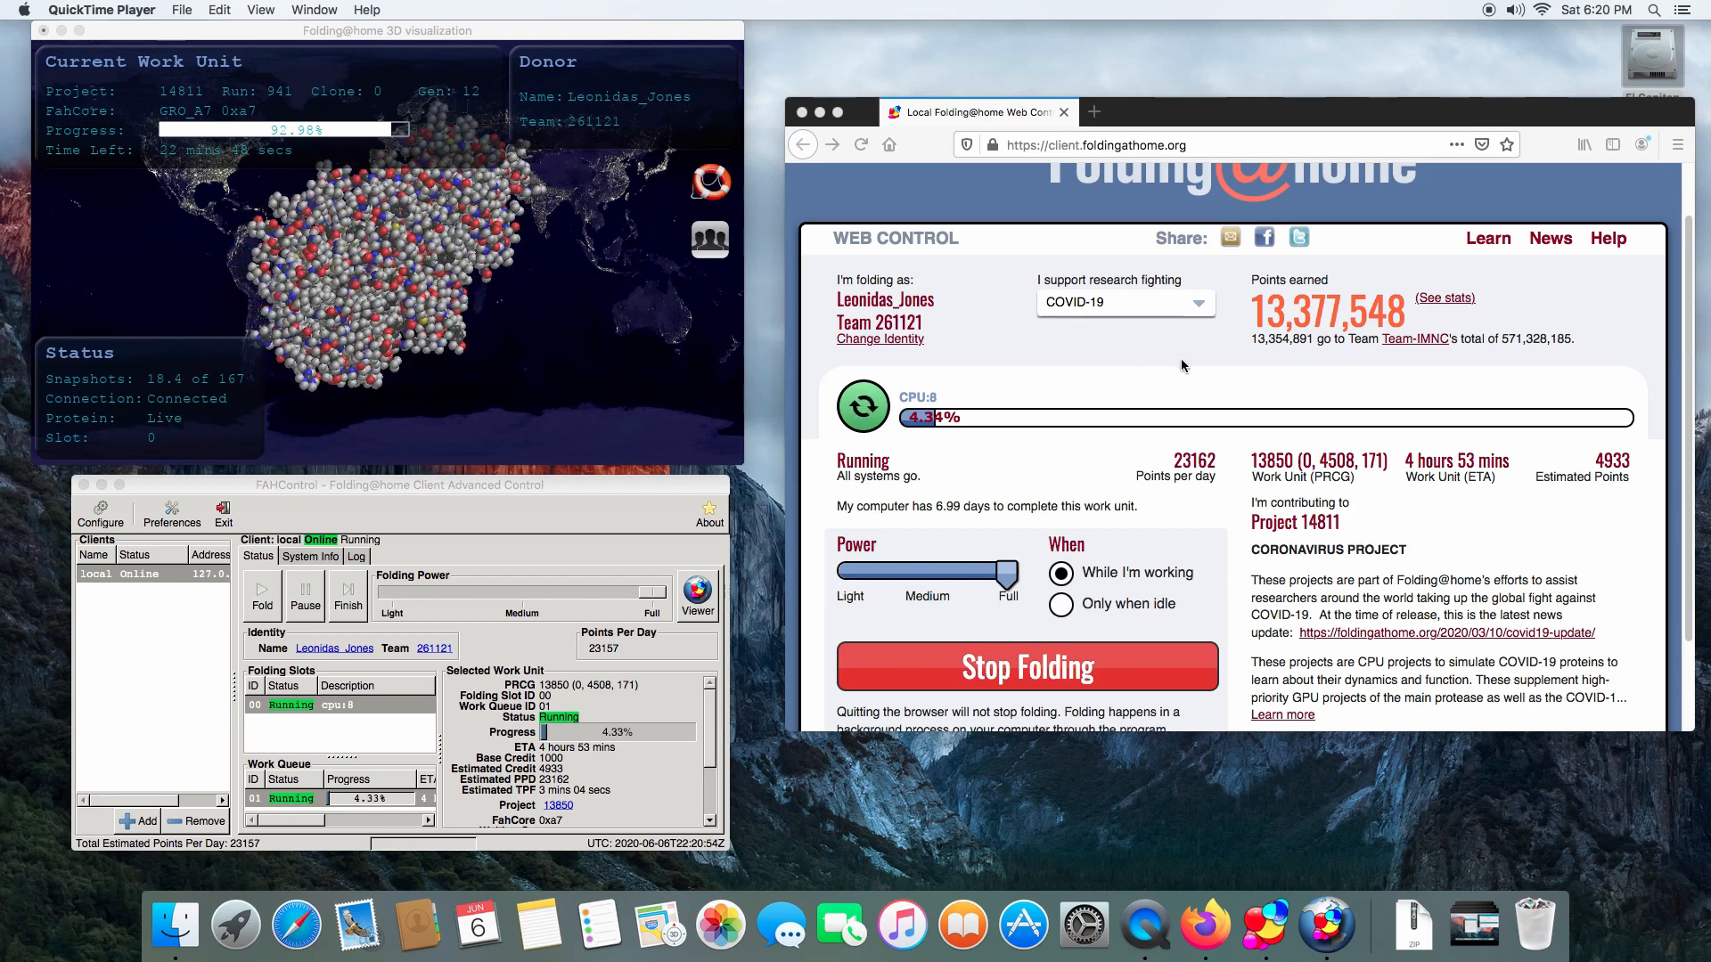